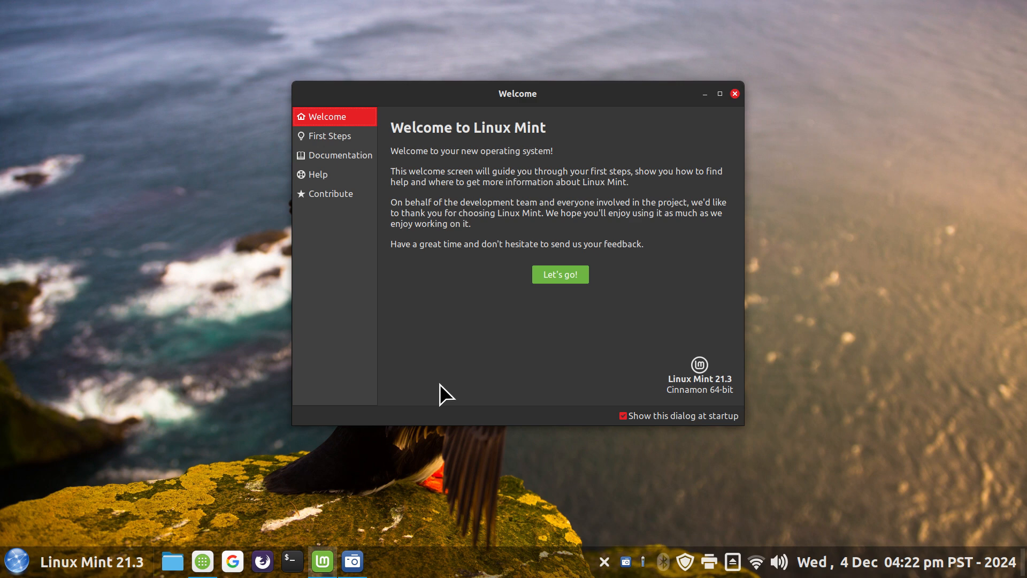
{"action": "mouse_move", "coordinate": [232, 562]}
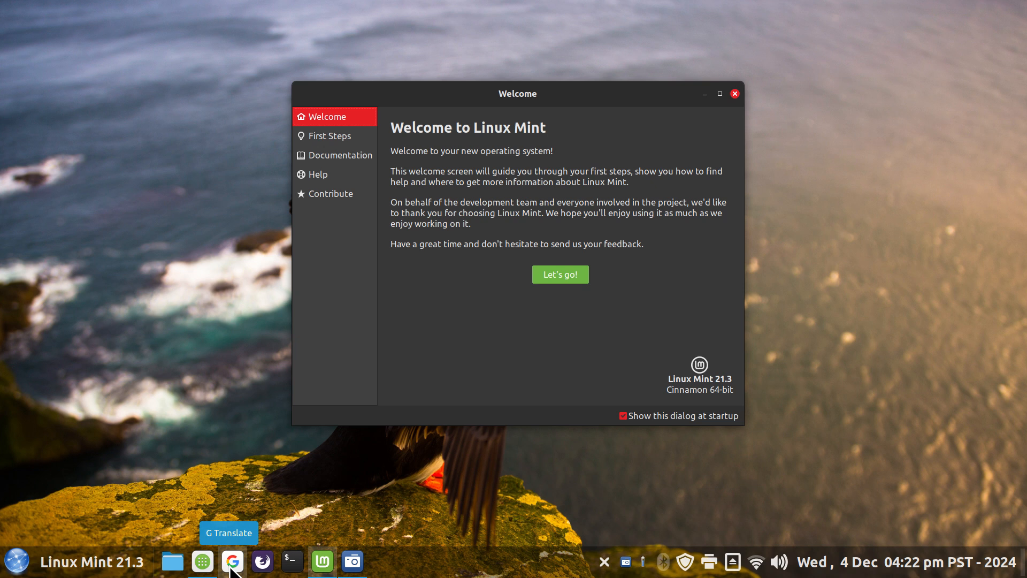
{"action": "mouse_move", "coordinate": [335, 365]}
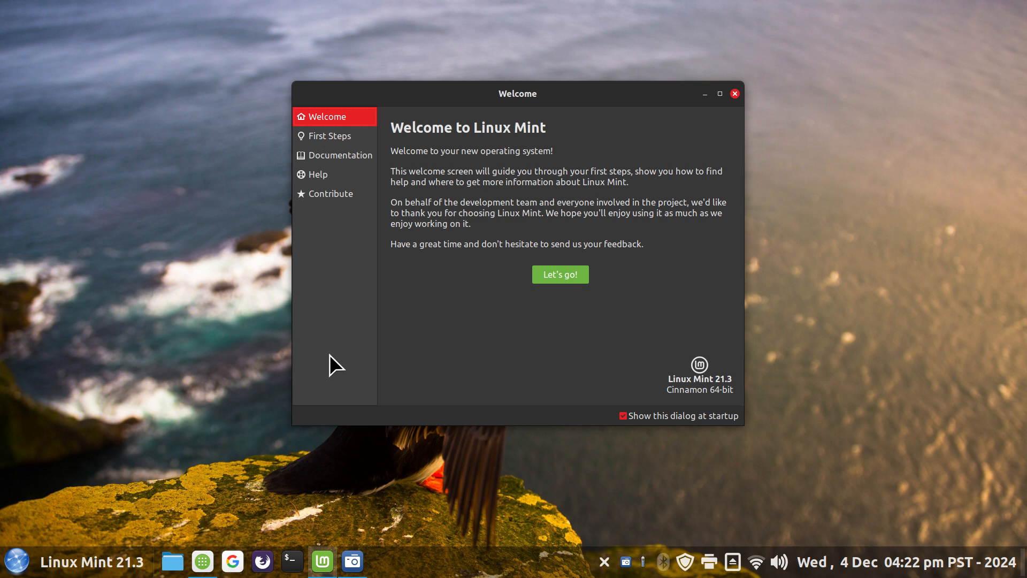
{"action": "mouse_move", "coordinate": [330, 365]}
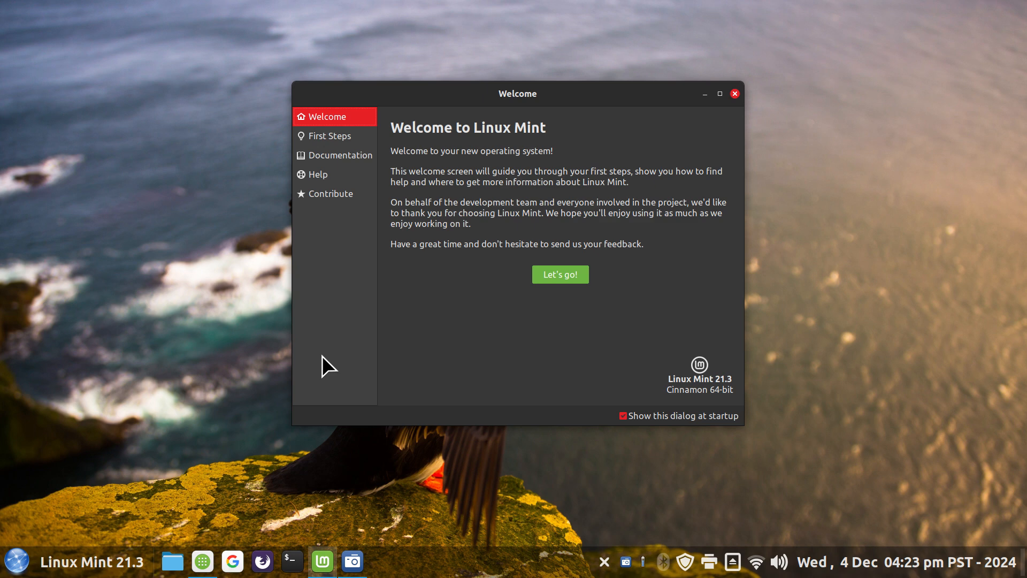
{"action": "mouse_move", "coordinate": [380, 377]}
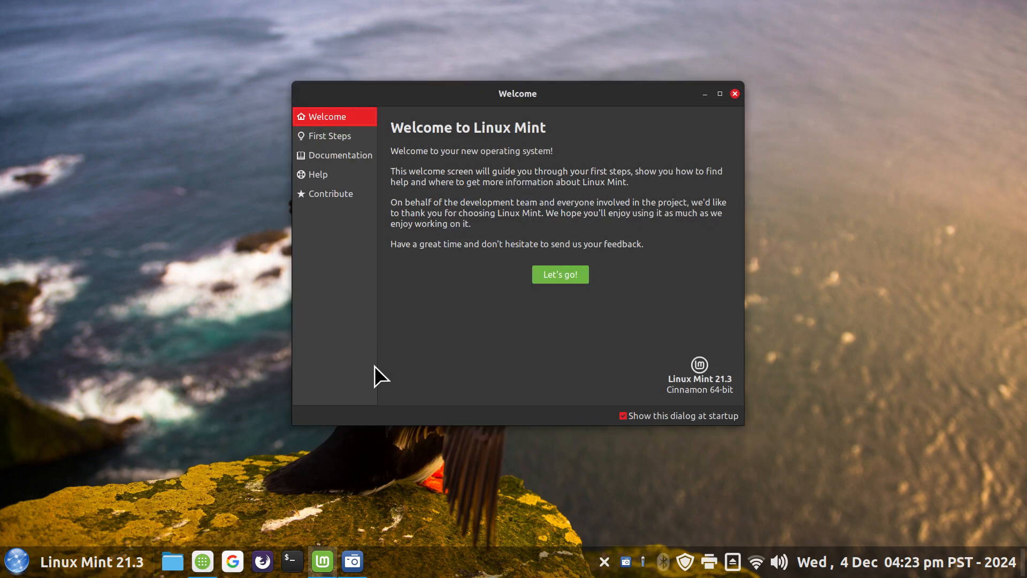
{"action": "mouse_move", "coordinate": [232, 561]}
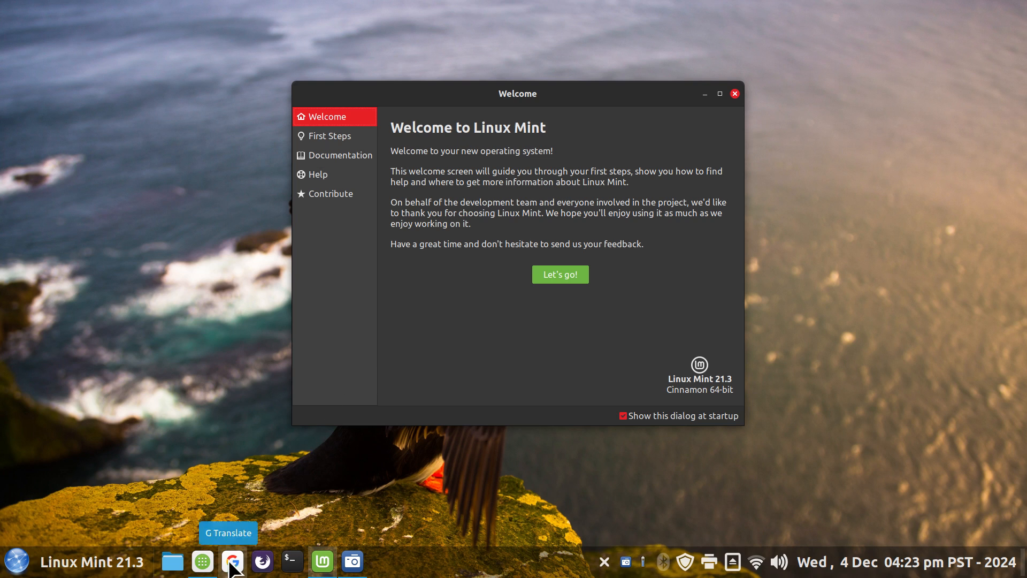
{"action": "mouse_move", "coordinate": [447, 379]}
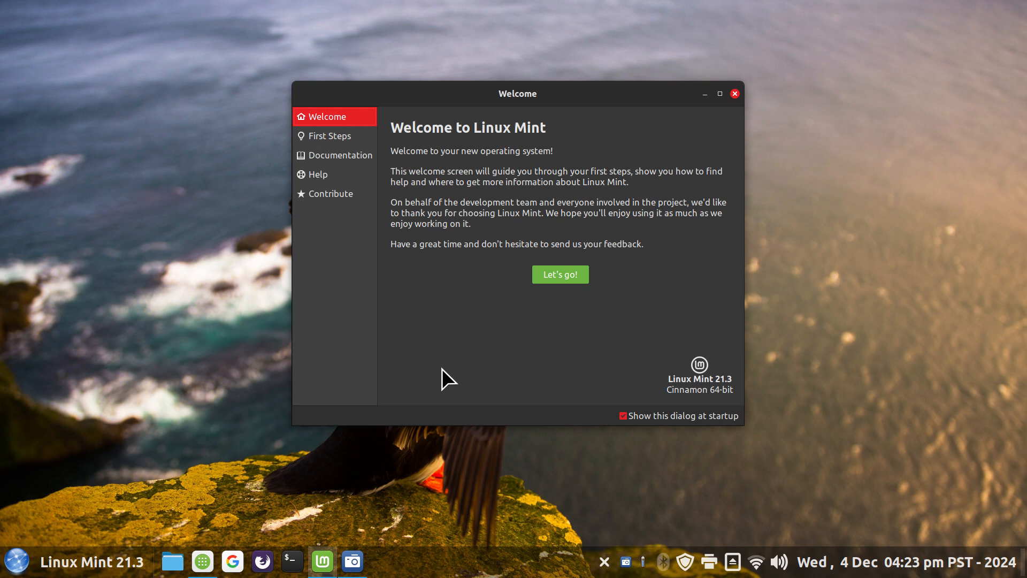
{"action": "mouse_move", "coordinate": [273, 536]}
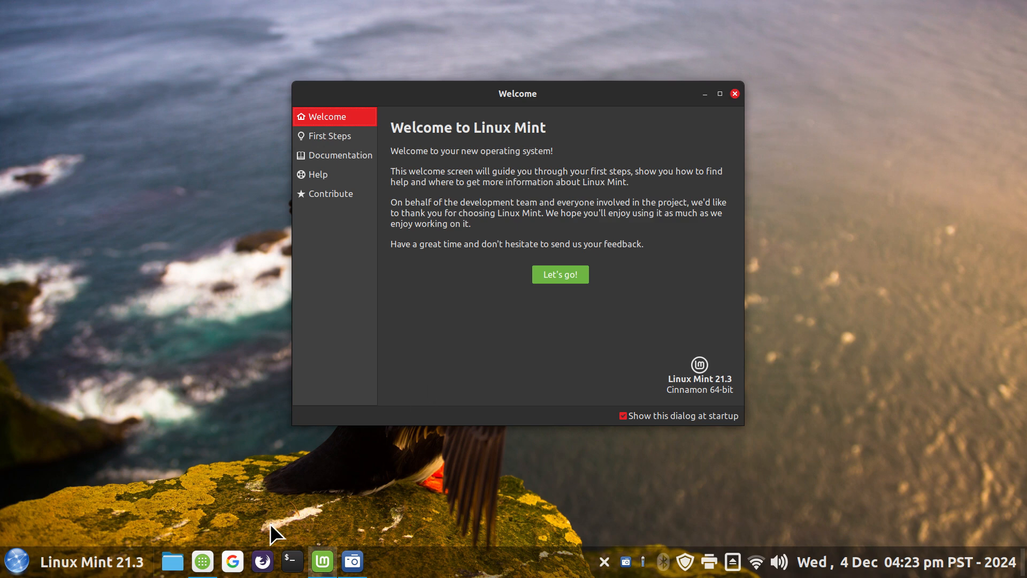
{"action": "mouse_move", "coordinate": [232, 562]}
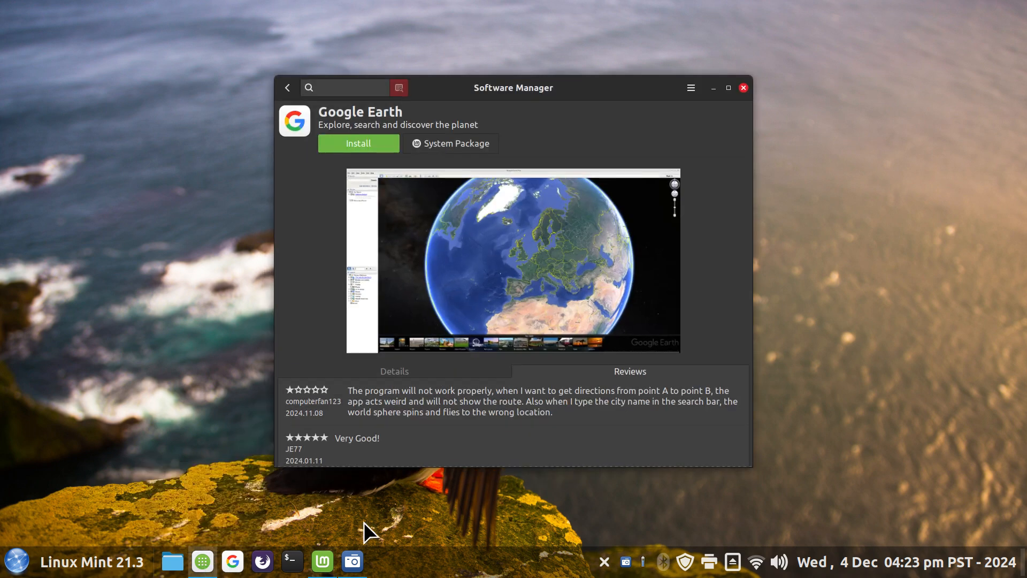
- Scroll the Google Earth page down to its user reviews
{"action": "scroll", "scroll_direction": "down", "scroll_amount": 3}
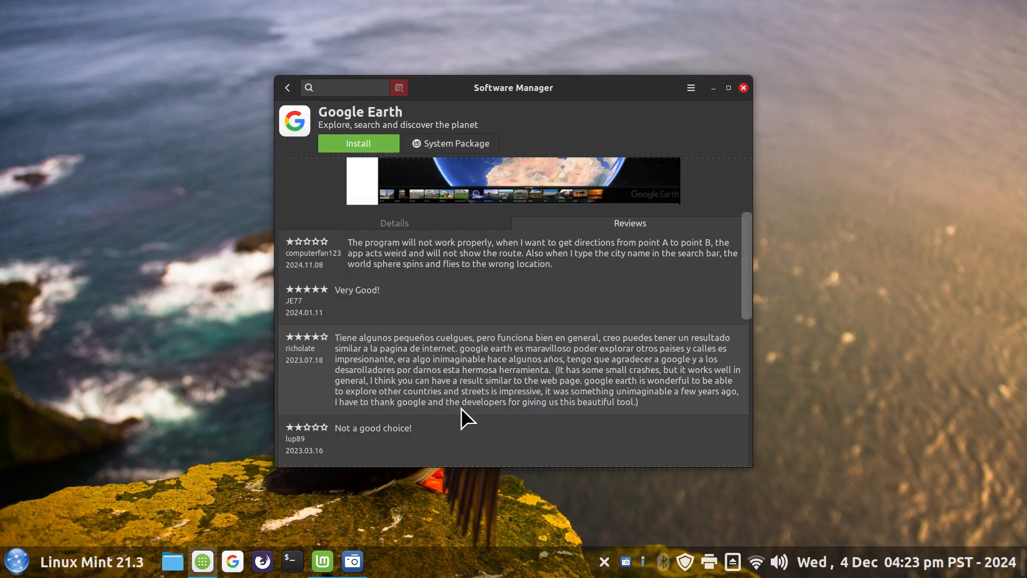
{"action": "mouse_move", "coordinate": [335, 340]}
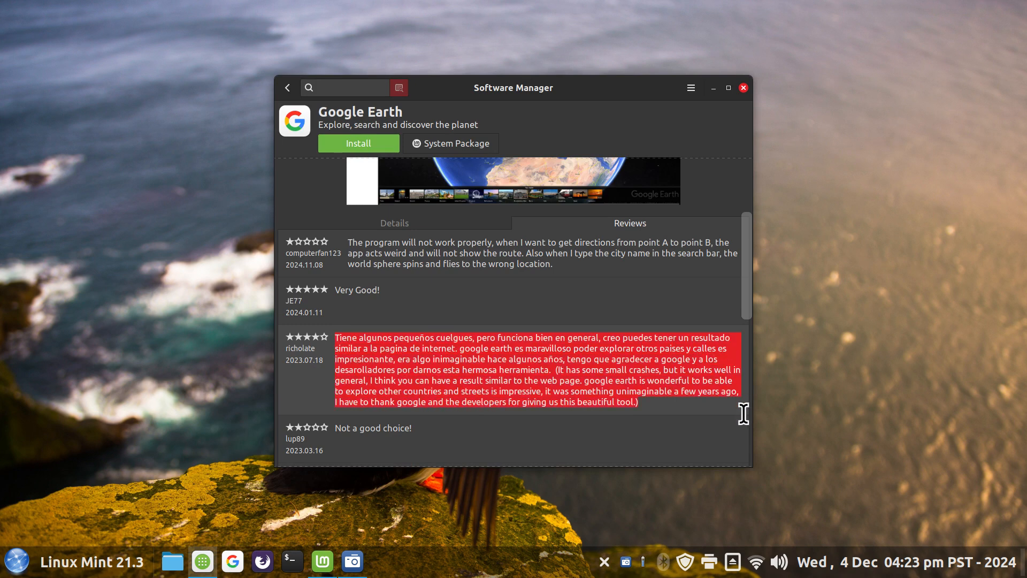
{"action": "mouse_move", "coordinate": [291, 518]}
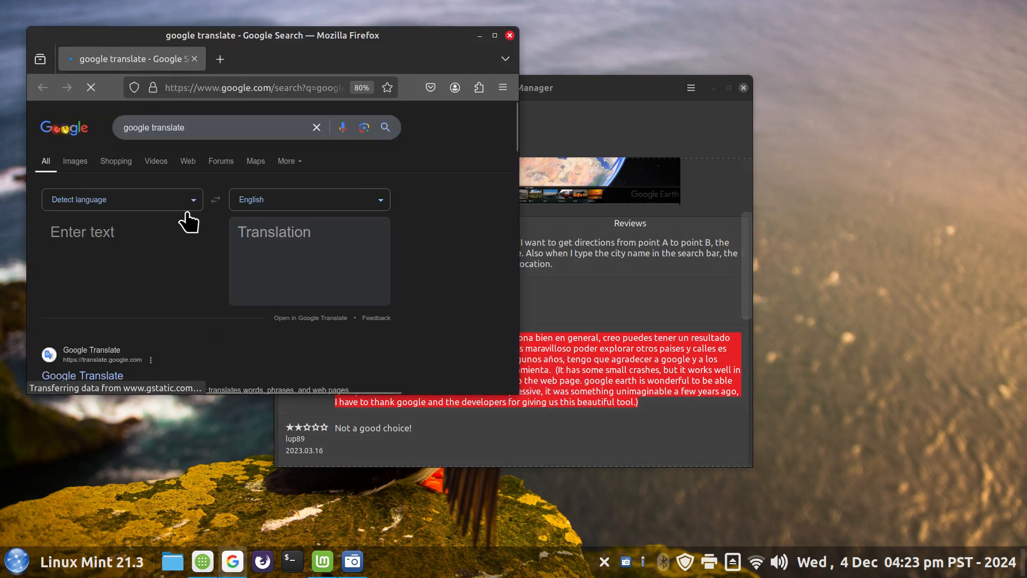
{"action": "right_click", "coordinate": [92, 232]}
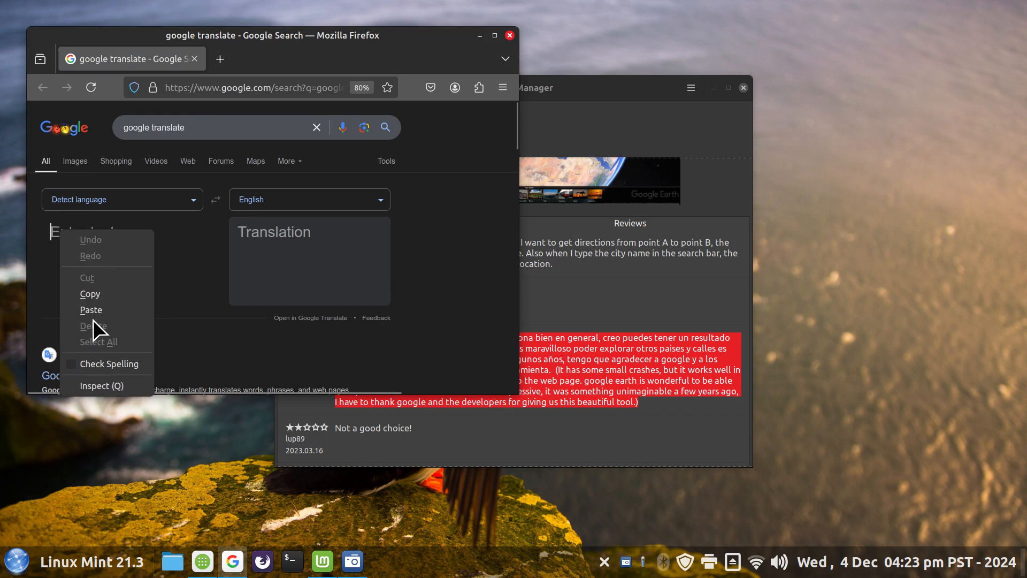
{"action": "left_click", "coordinate": [91, 309]}
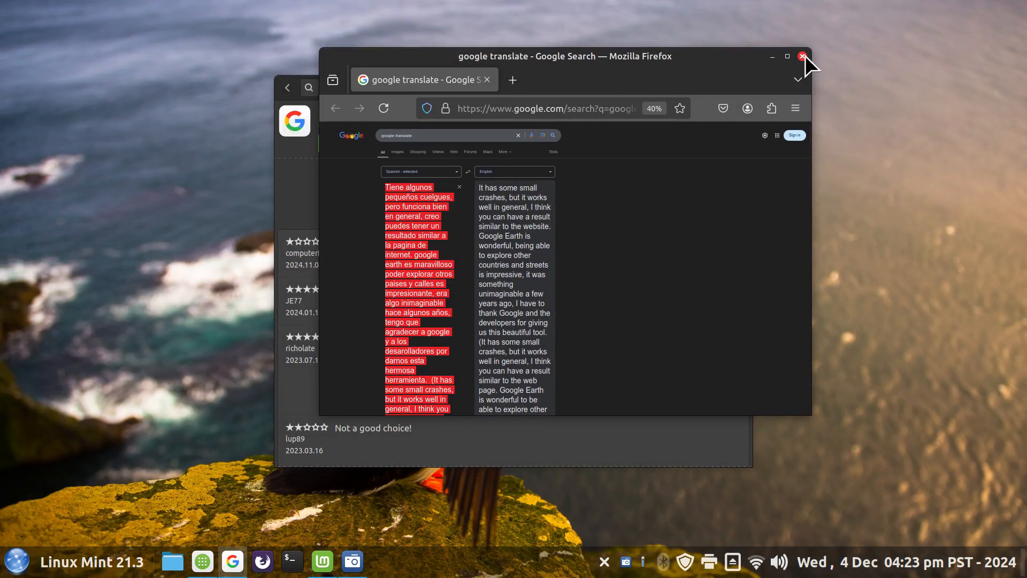
{"action": "left_click", "coordinate": [800, 56]}
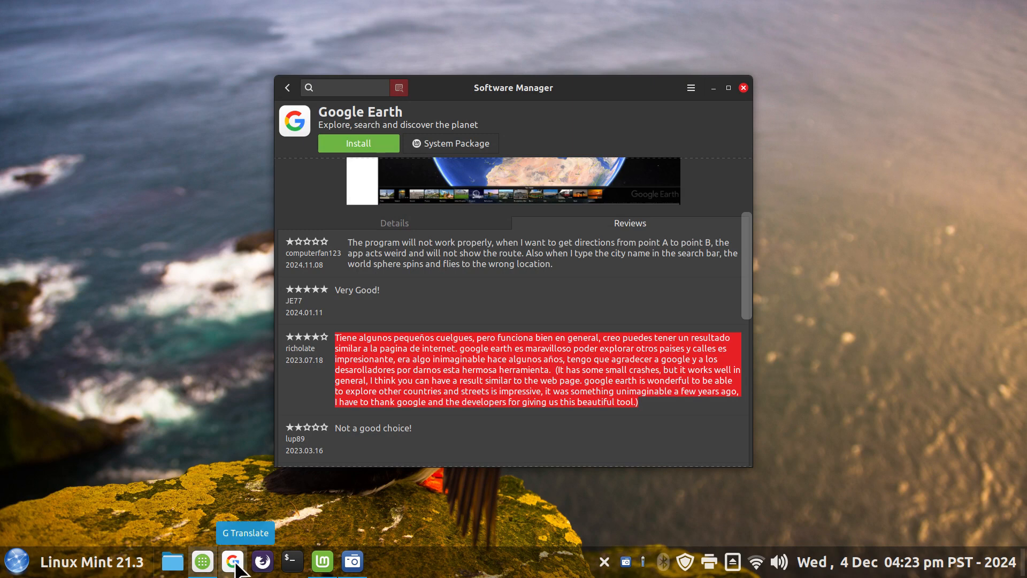
{"action": "mouse_move", "coordinate": [385, 553]}
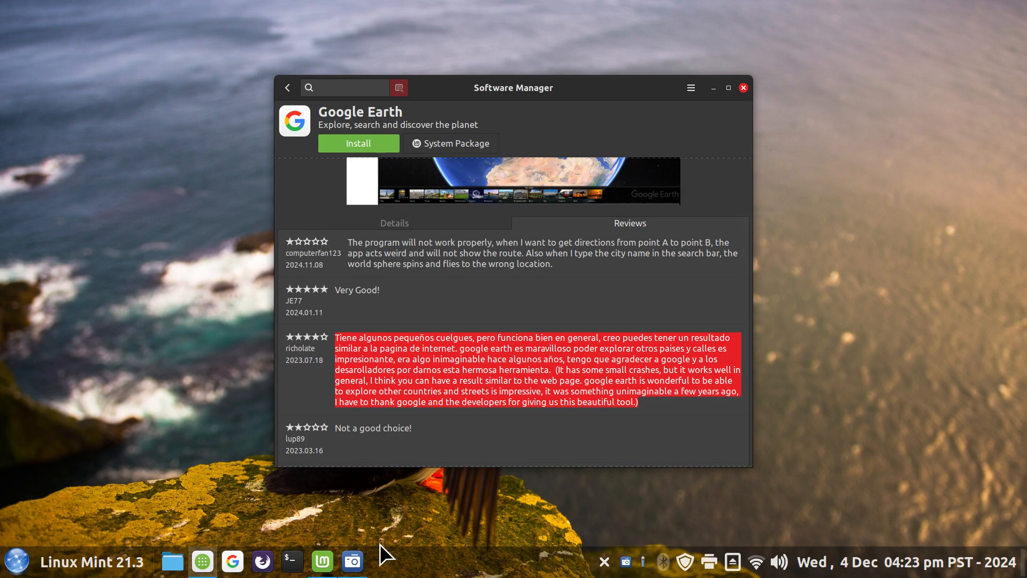
{"action": "mouse_move", "coordinate": [261, 562]}
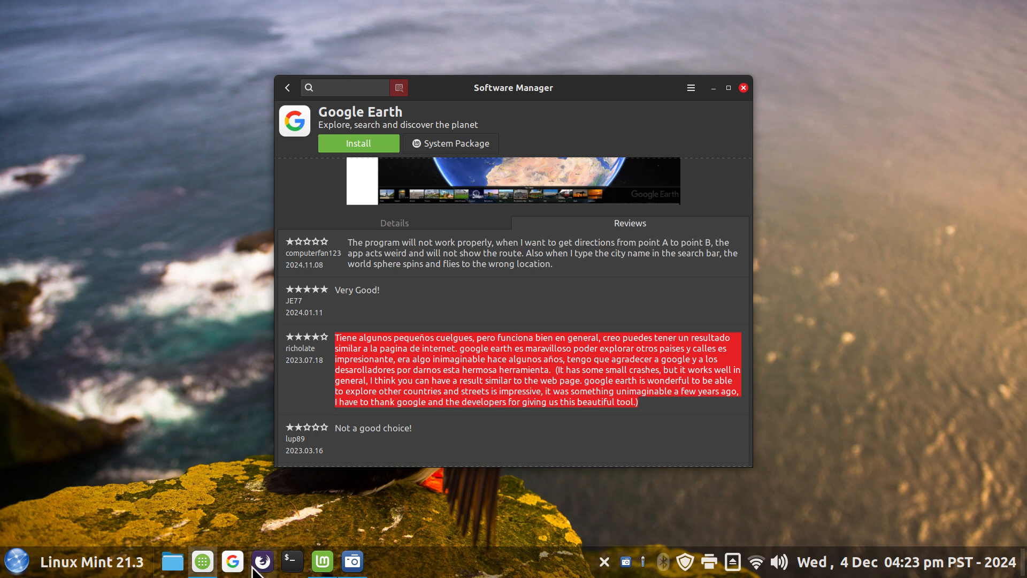
{"action": "mouse_move", "coordinate": [290, 565]}
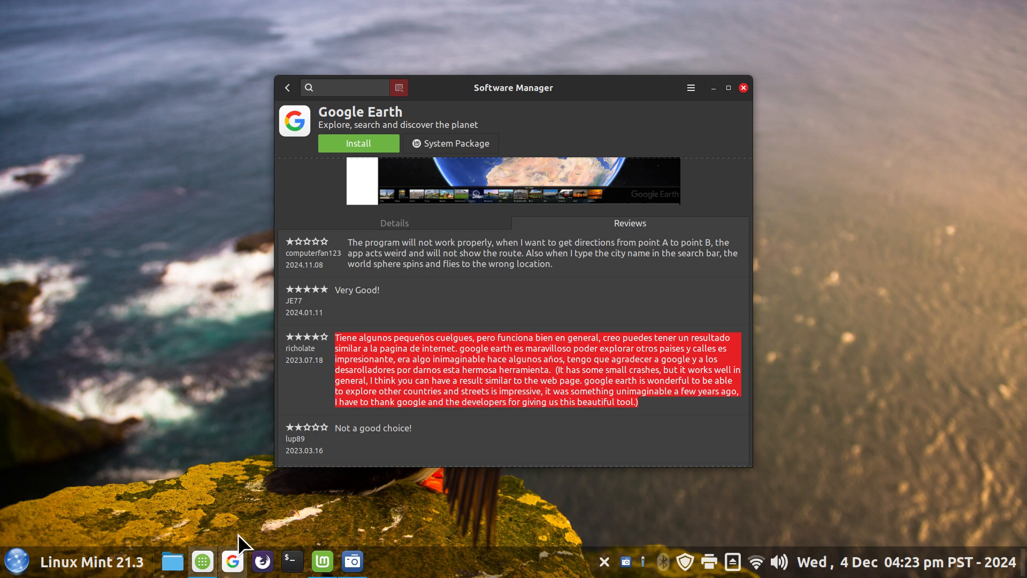
{"action": "mouse_move", "coordinate": [591, 511]}
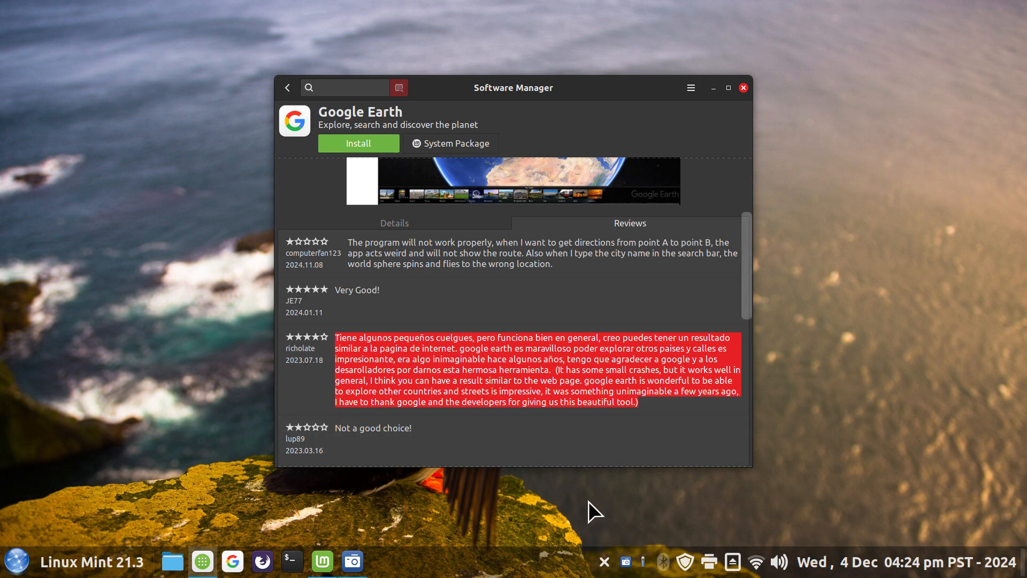
{"action": "mouse_move", "coordinate": [719, 97]}
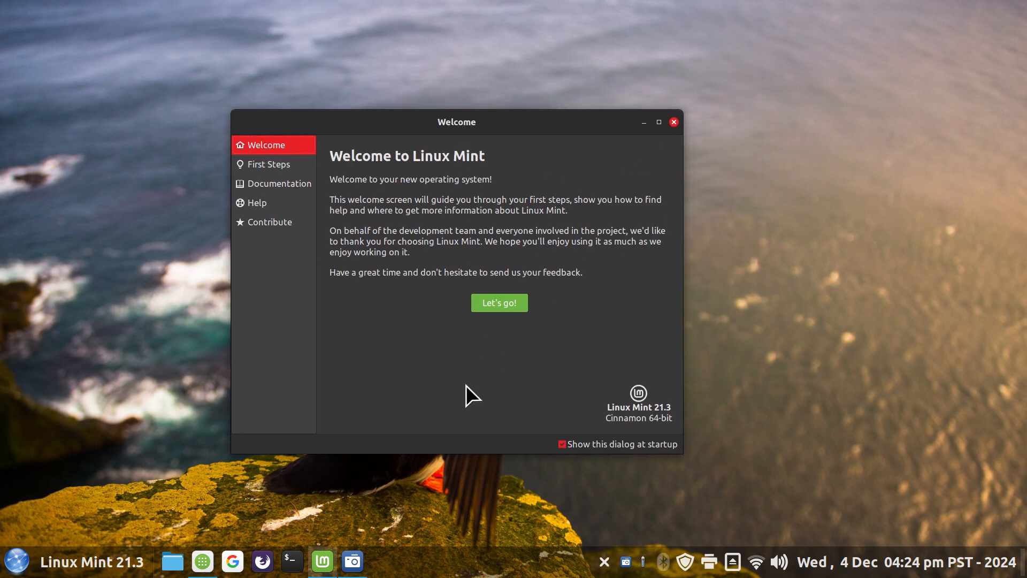
{"action": "mouse_move", "coordinate": [477, 545]}
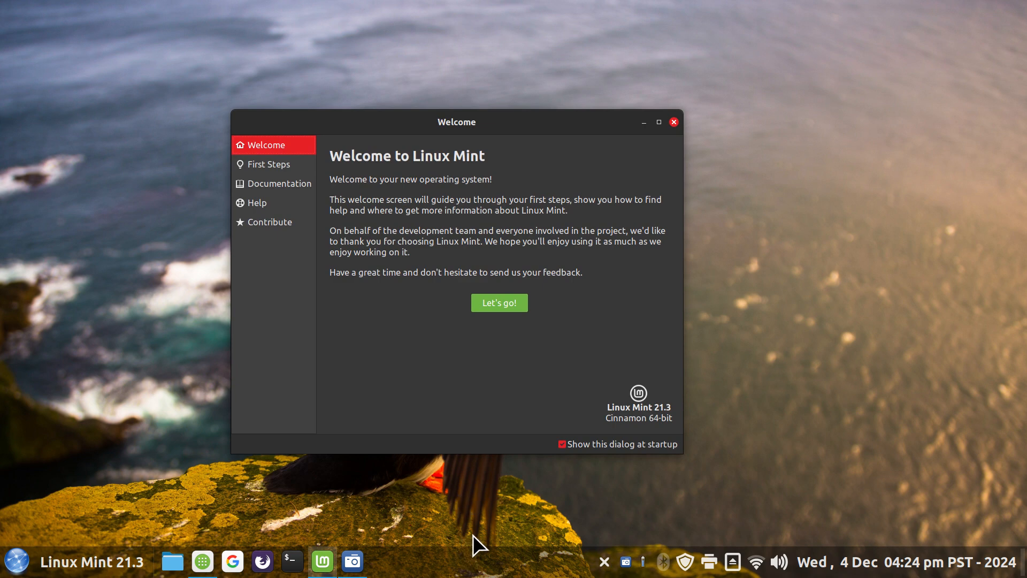
{"action": "mouse_move", "coordinate": [681, 176]}
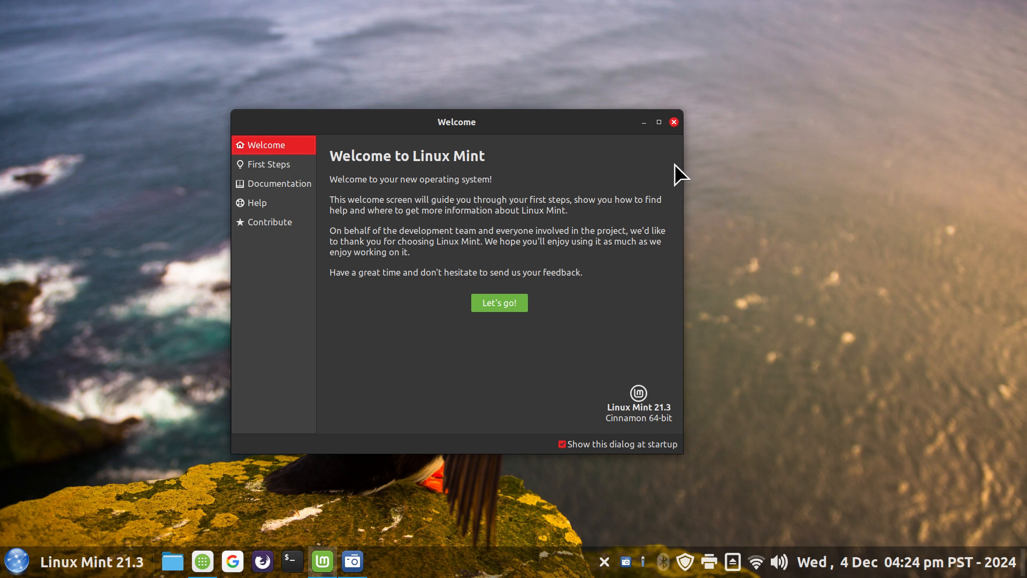
{"action": "mouse_move", "coordinate": [652, 438]}
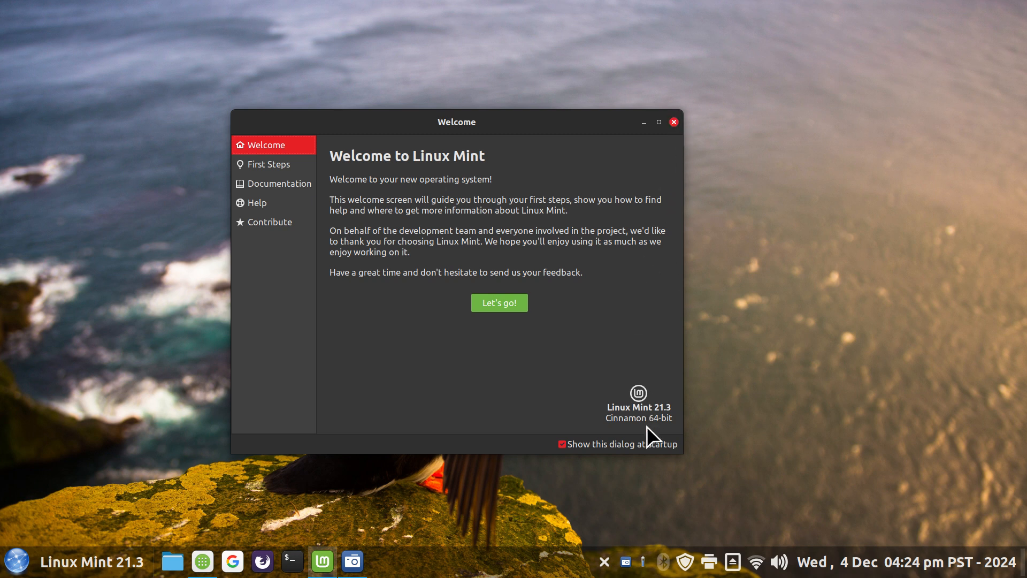
{"action": "mouse_move", "coordinate": [682, 126]}
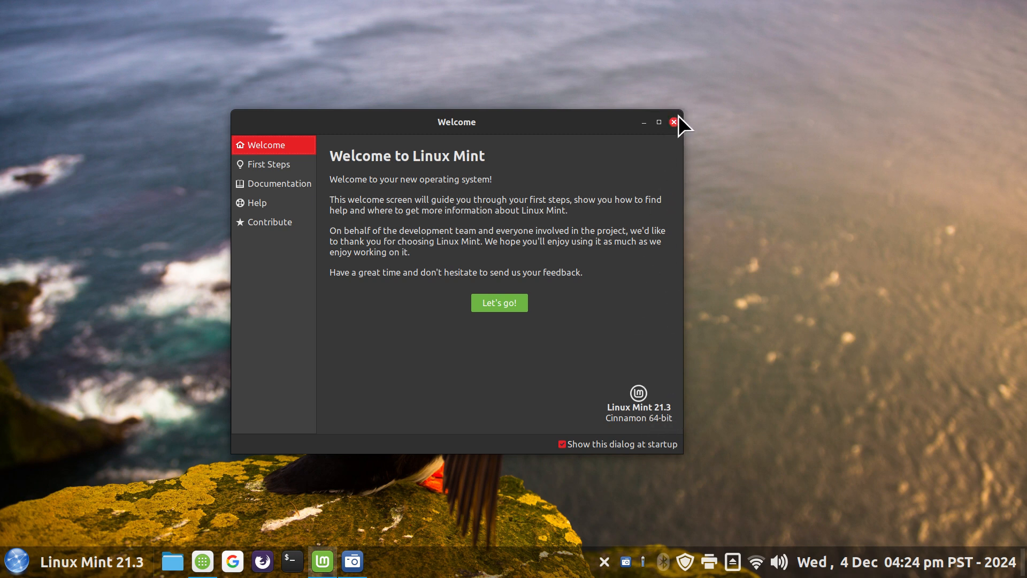
{"action": "left_click", "coordinate": [673, 122]}
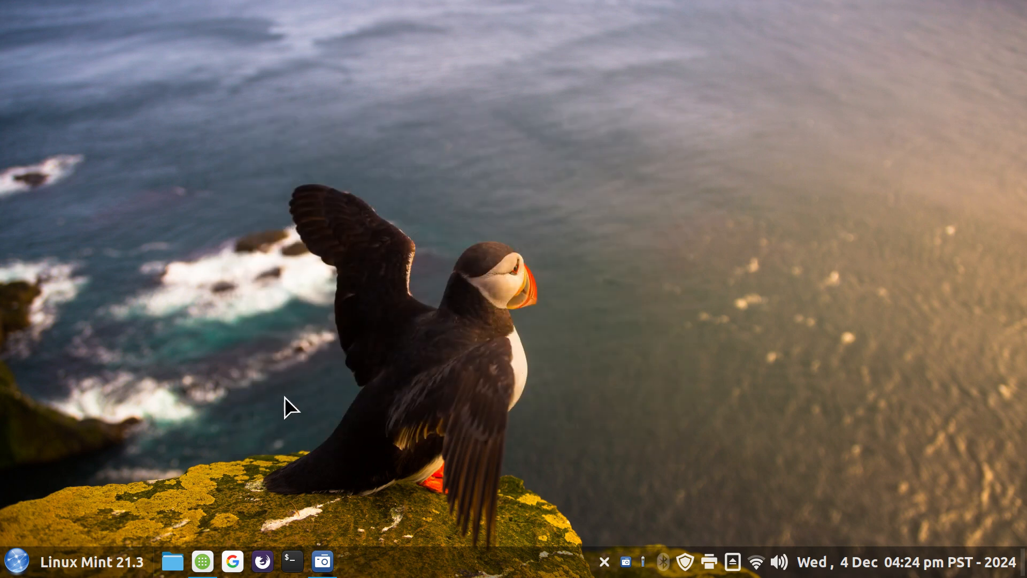
{"action": "mouse_move", "coordinate": [612, 465]}
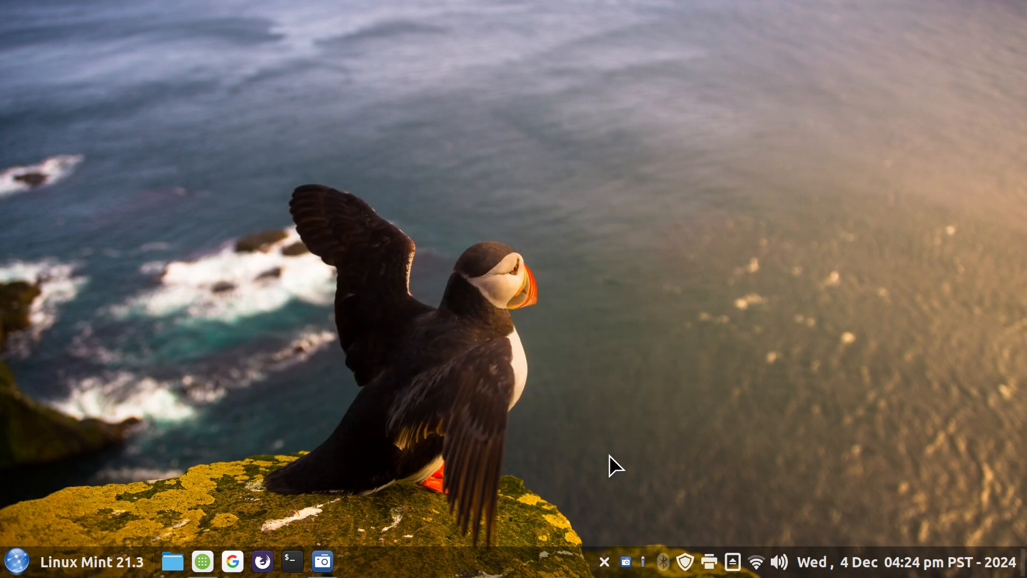
{"action": "mouse_move", "coordinate": [968, 504]}
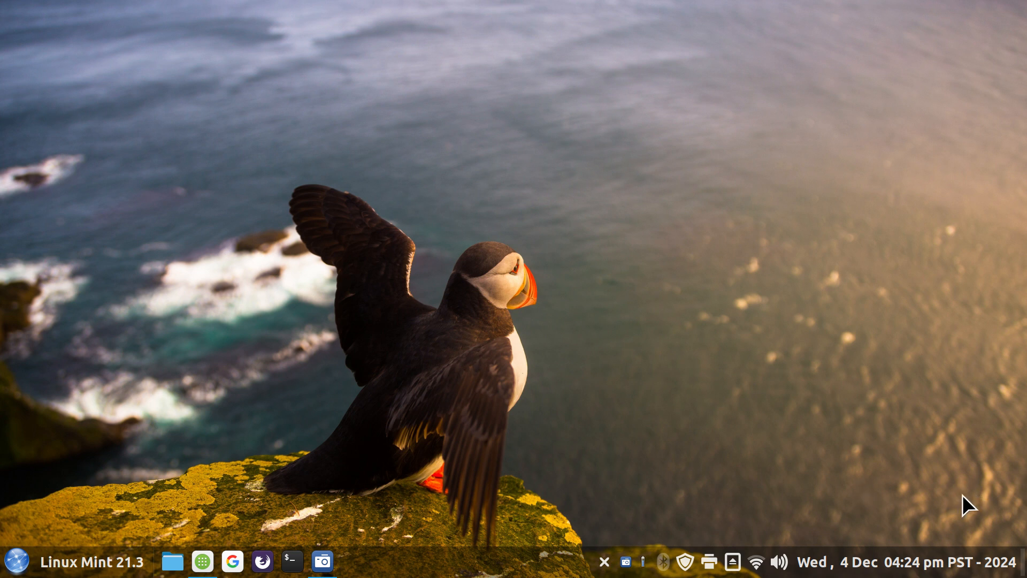
{"action": "mouse_move", "coordinate": [740, 512]}
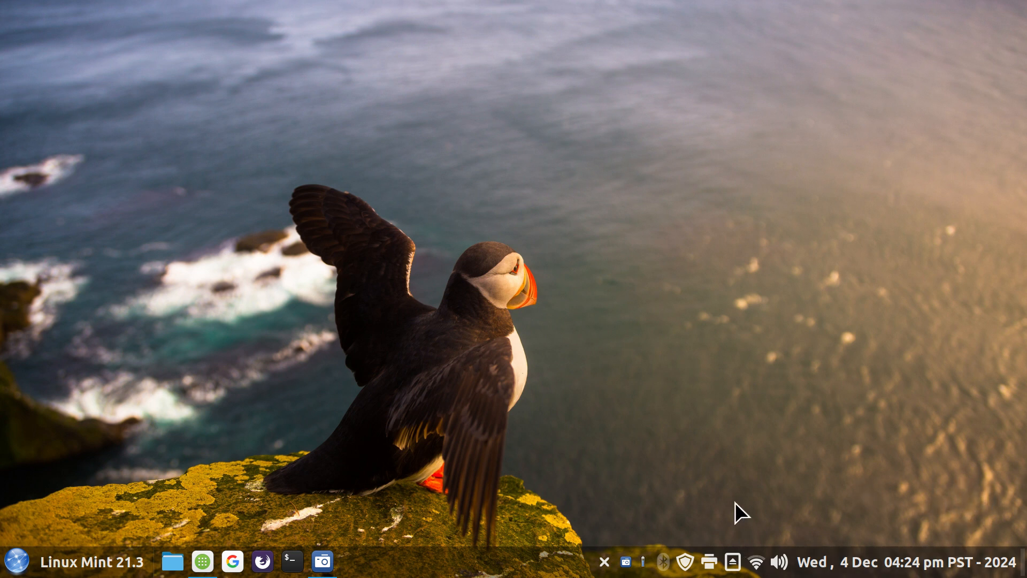
{"action": "mouse_move", "coordinate": [820, 494]}
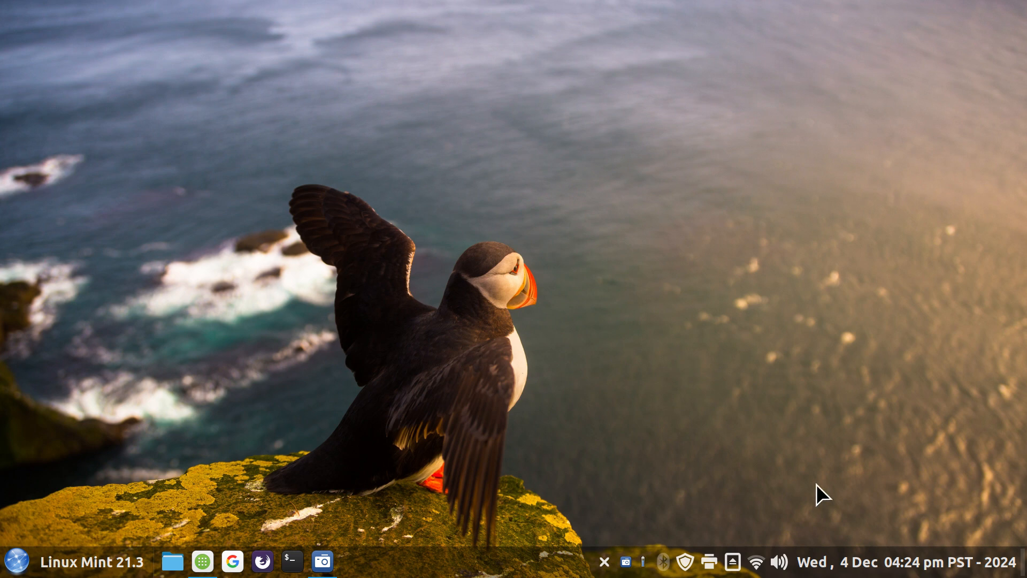
{"action": "mouse_move", "coordinate": [788, 443]}
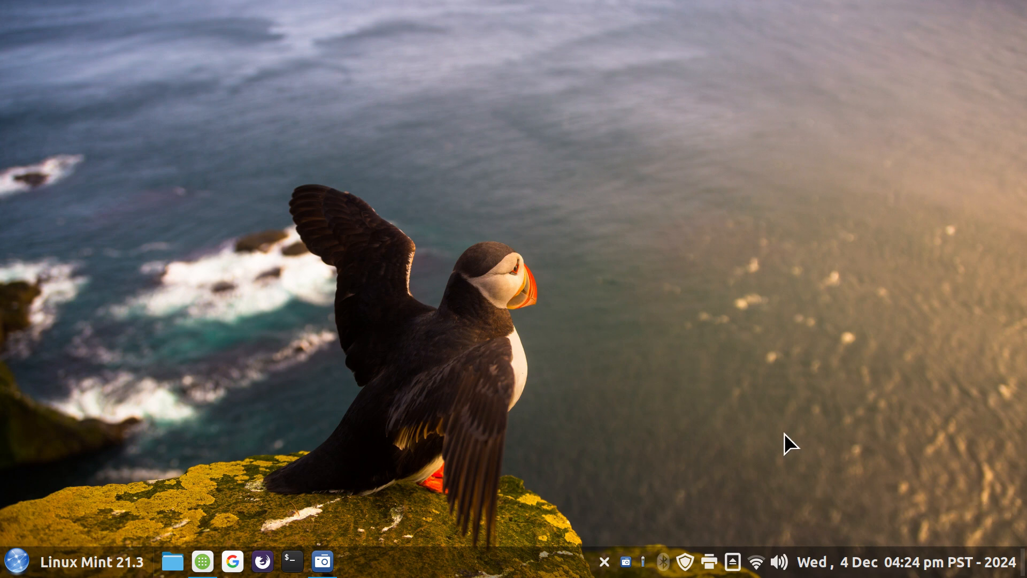
{"action": "mouse_move", "coordinate": [941, 502]}
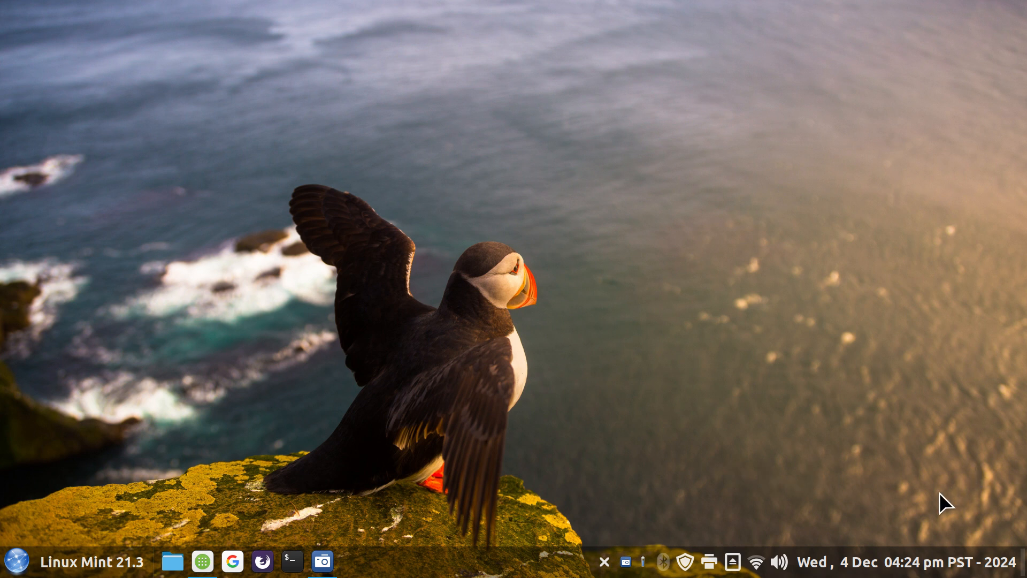
{"action": "mouse_move", "coordinate": [314, 554]}
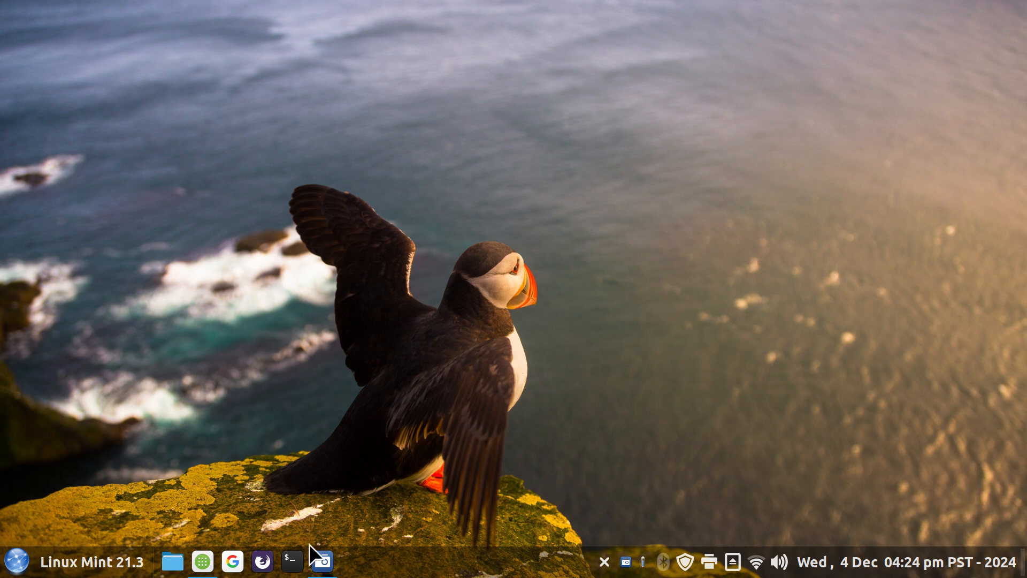
{"action": "mouse_move", "coordinate": [62, 504]}
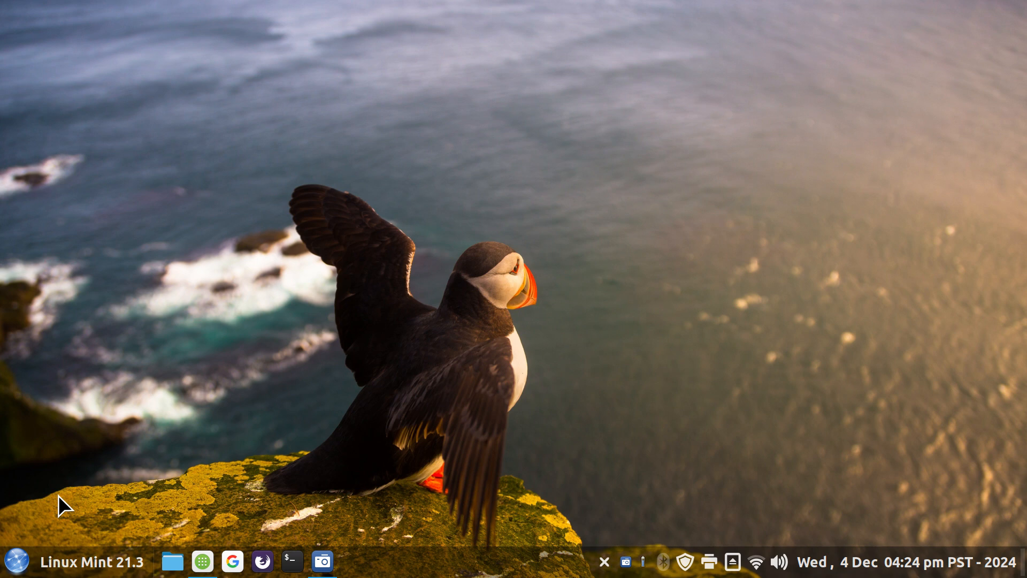
{"action": "mouse_move", "coordinate": [759, 520]}
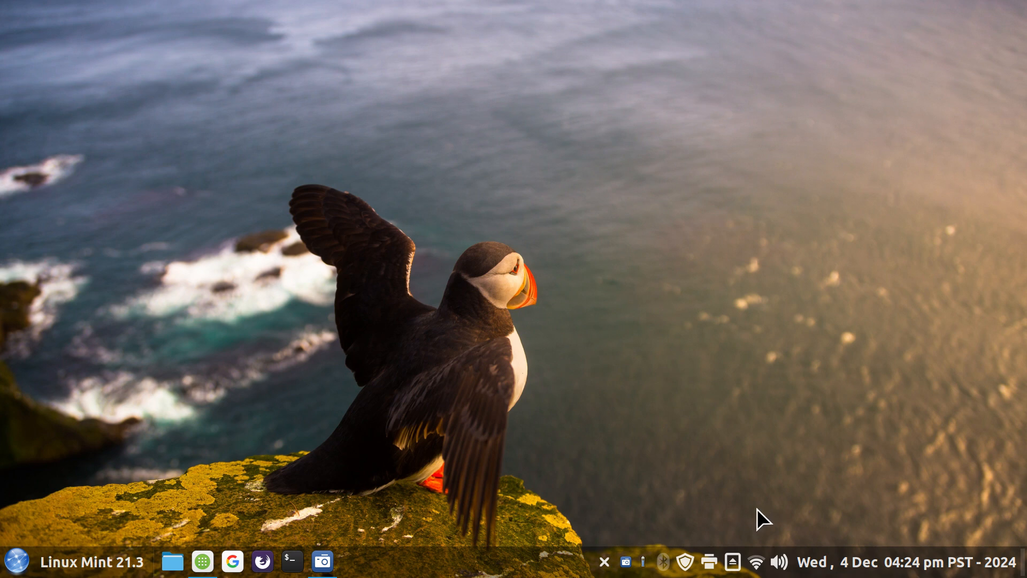
{"action": "mouse_move", "coordinate": [574, 502]}
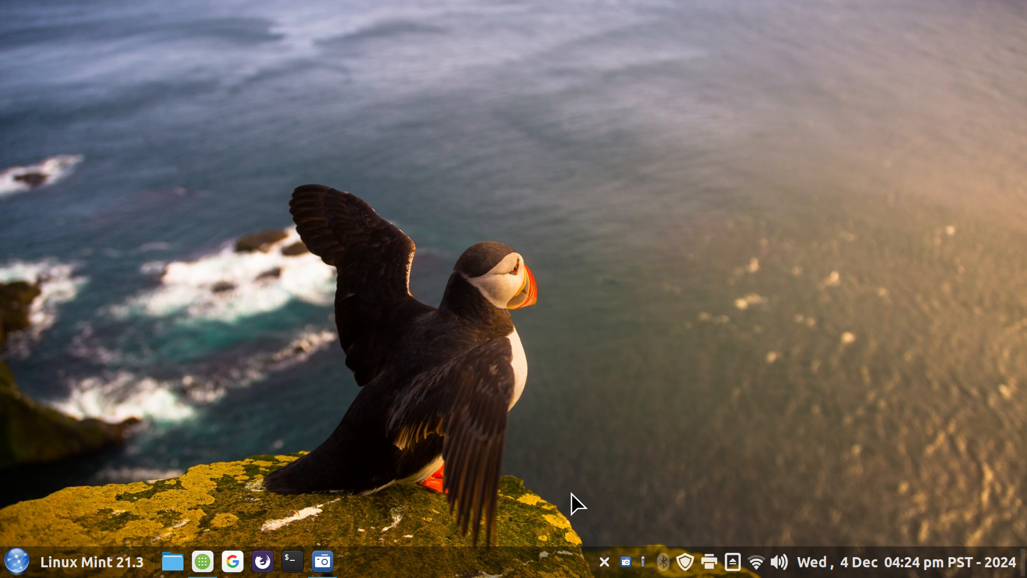
{"action": "mouse_move", "coordinate": [75, 550]}
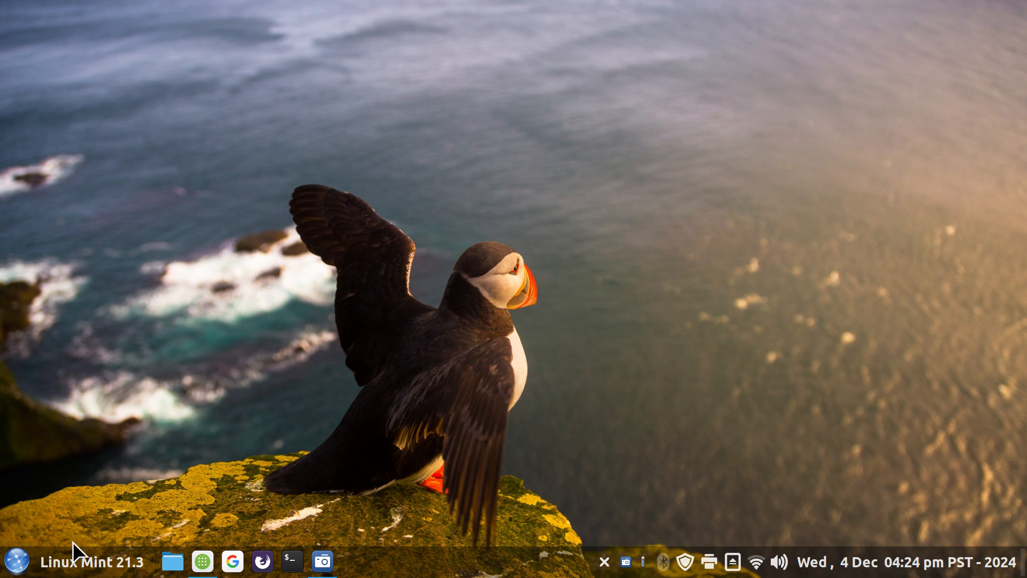
- Launch the Web Apps manager from the Menu and move its window toward the screen centre
{"action": "left_click", "coordinate": [18, 561]}
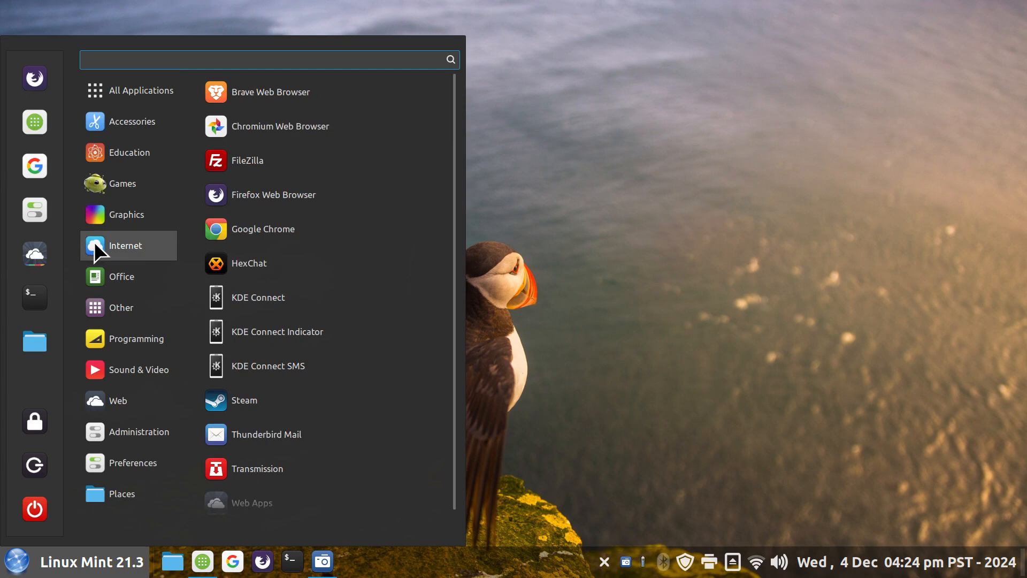
{"action": "mouse_move", "coordinate": [251, 500]}
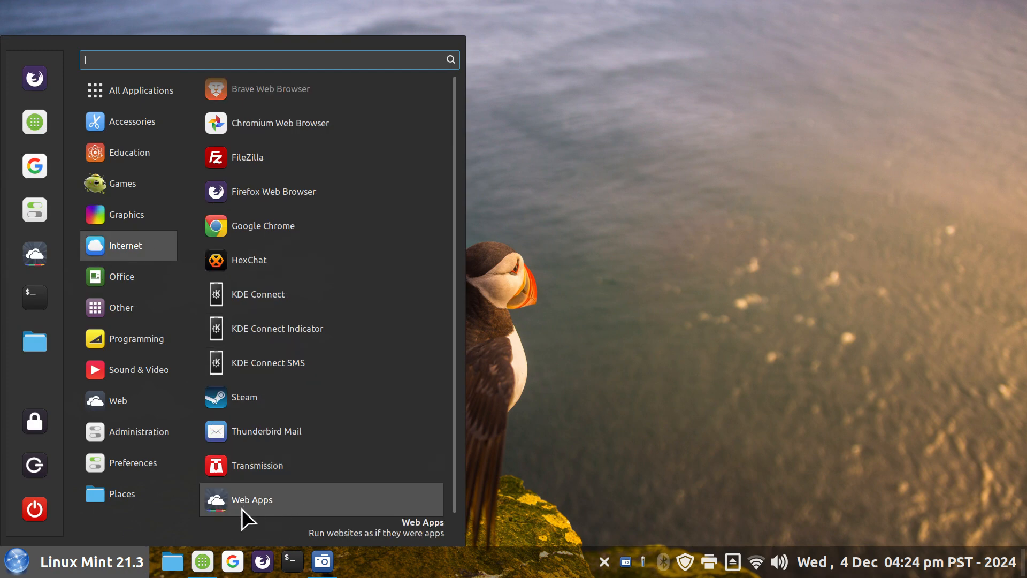
{"action": "mouse_move", "coordinate": [247, 516]}
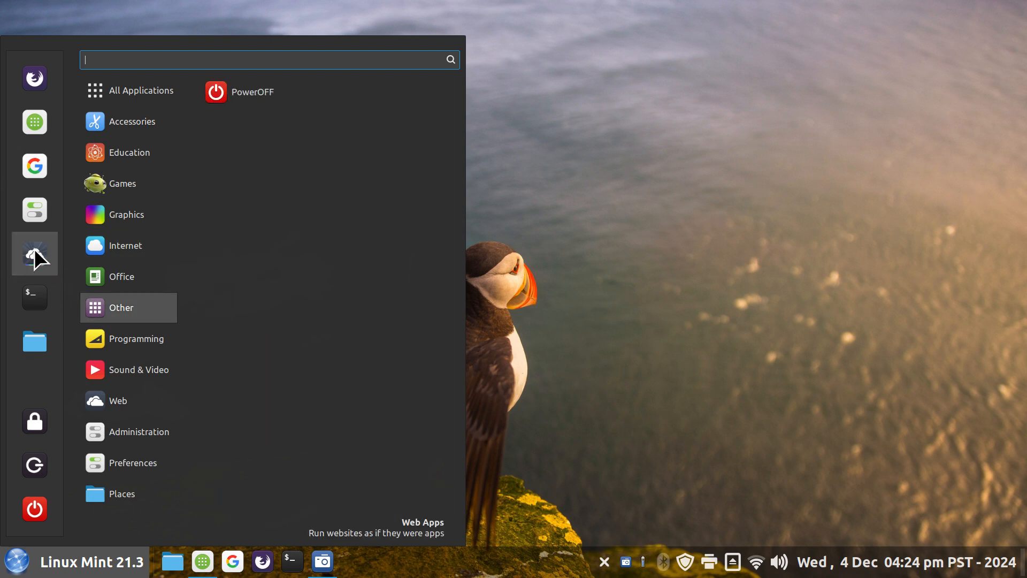
{"action": "left_click", "coordinate": [421, 526]}
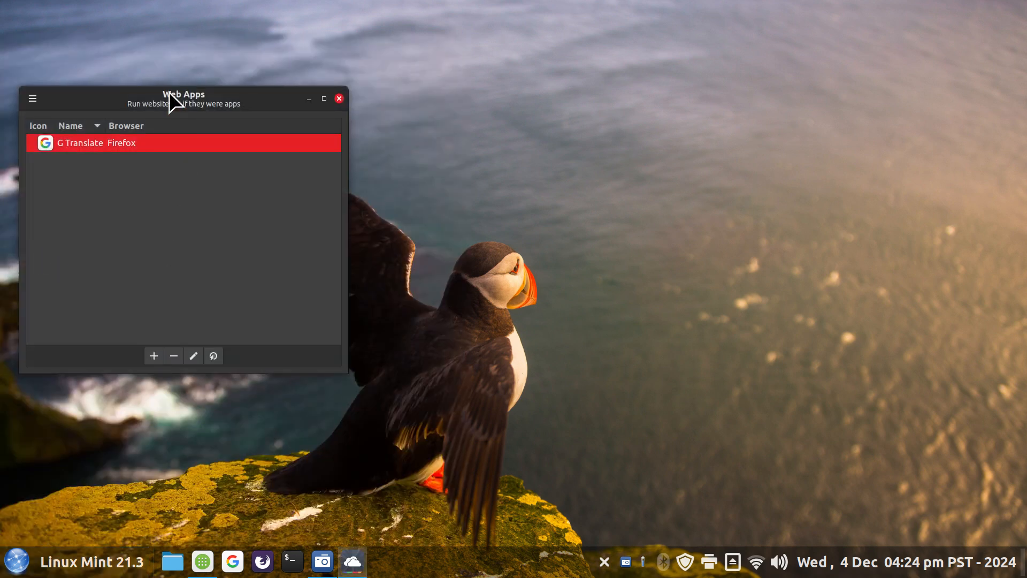
{"action": "left_click_drag", "start_coordinate": [183, 94], "coordinate": [328, 110]}
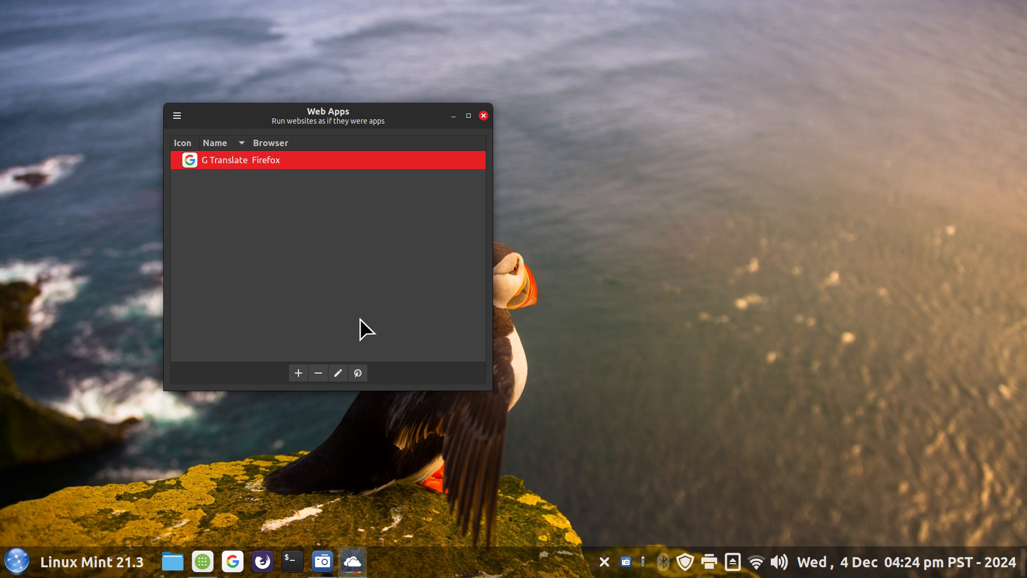
{"action": "mouse_move", "coordinate": [235, 327]}
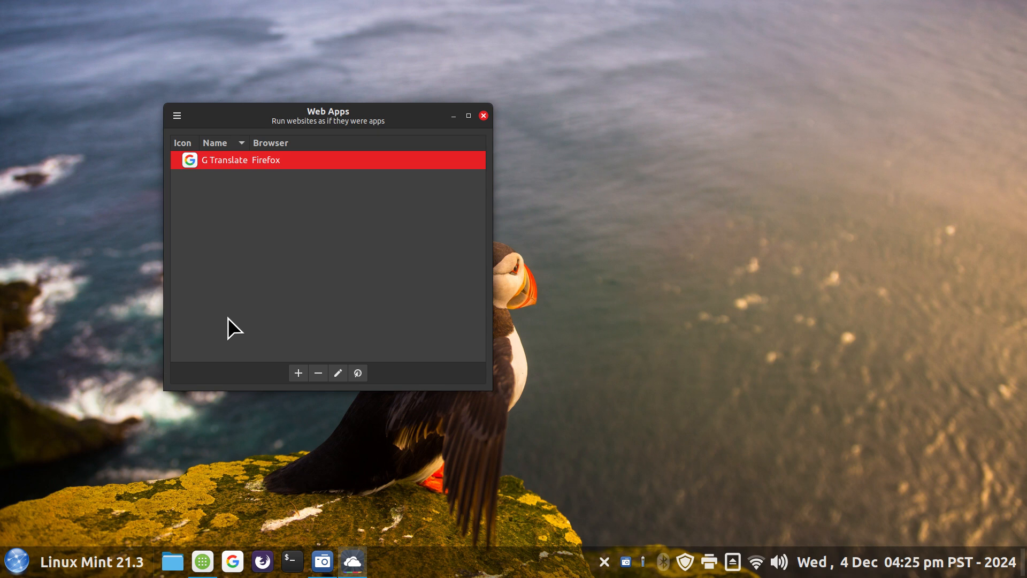
{"action": "mouse_move", "coordinate": [263, 361]}
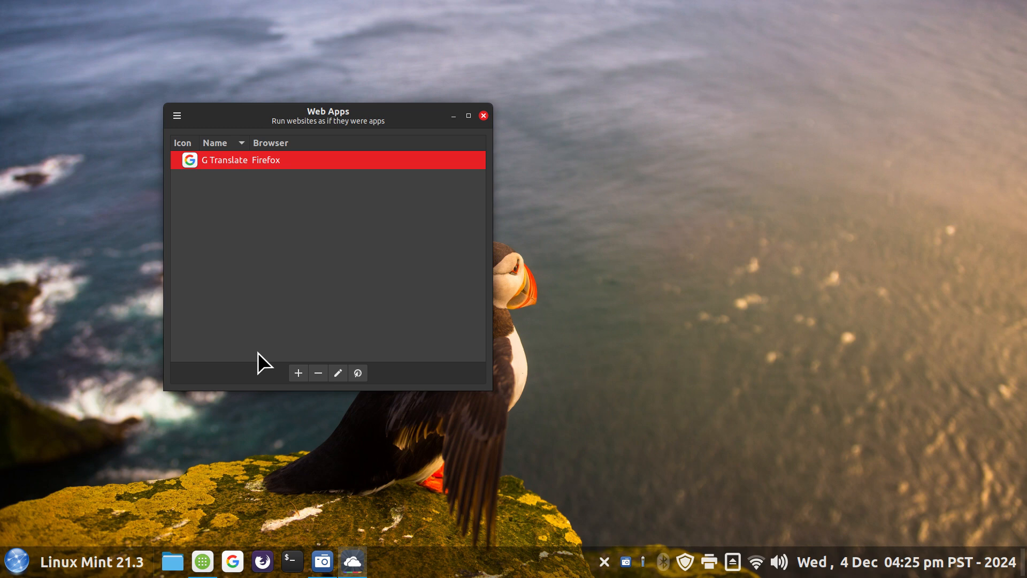
- Start a blank Add a New Web App form with the + button
{"action": "left_click", "coordinate": [297, 372]}
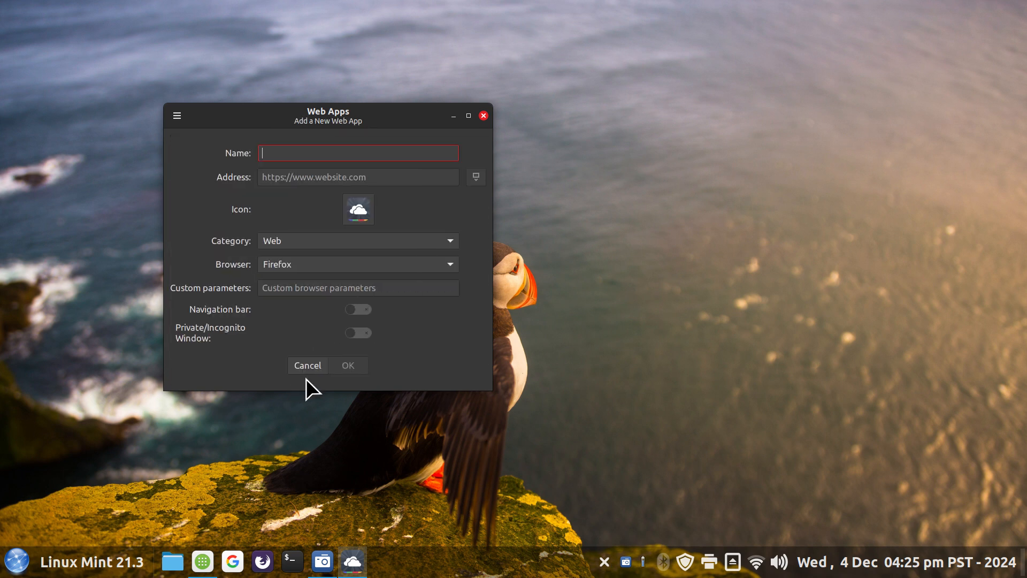
{"action": "mouse_move", "coordinate": [390, 123]}
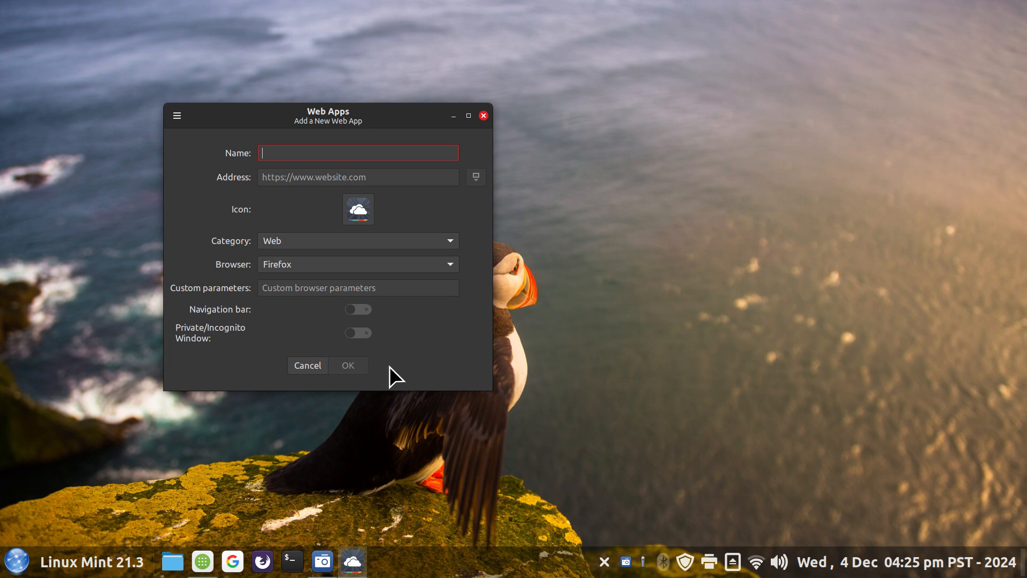
{"action": "mouse_move", "coordinate": [262, 562]}
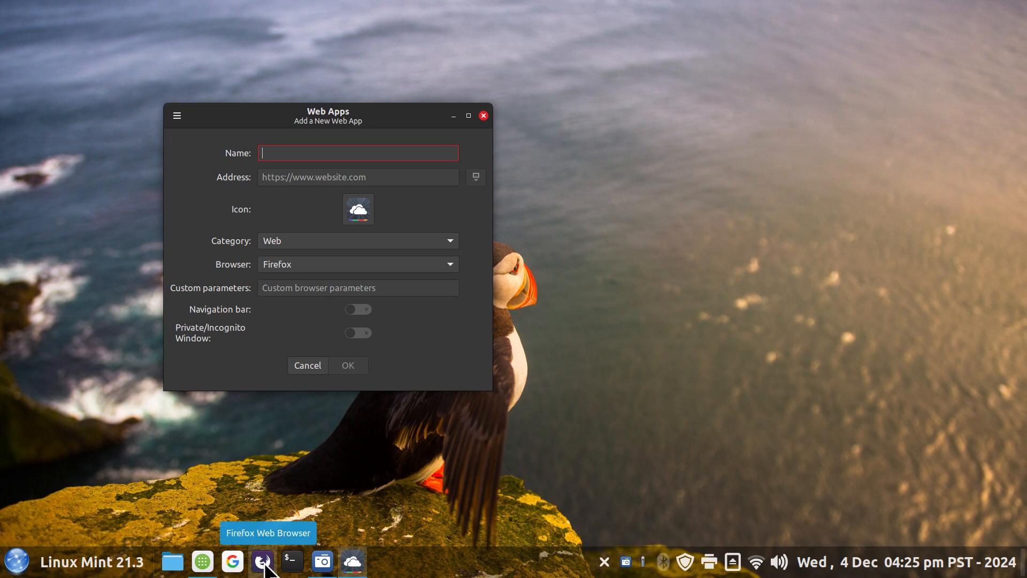
- Switch to Firefox and select the google translate search page address for copying
{"action": "left_click", "coordinate": [261, 561]}
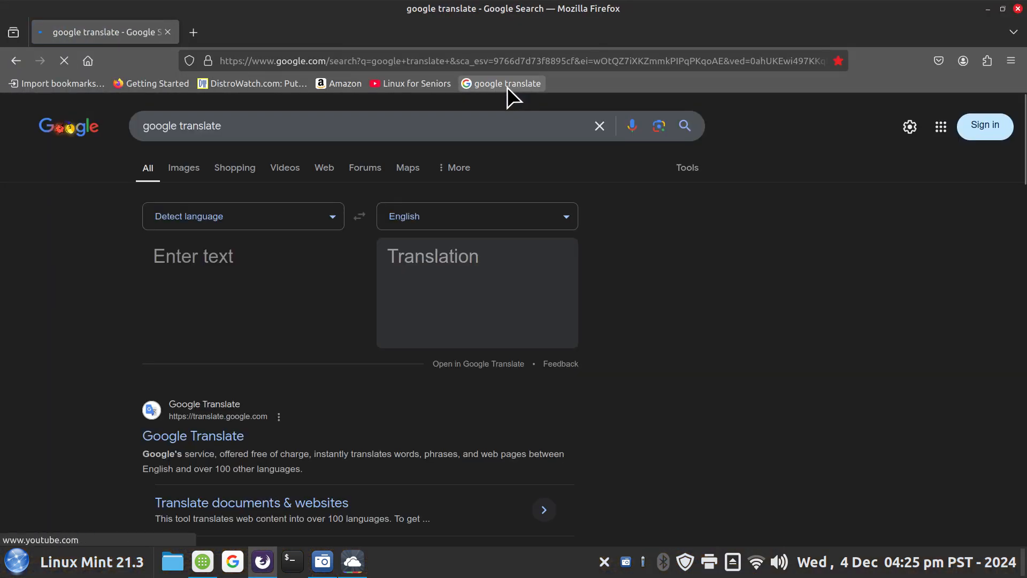
{"action": "mouse_move", "coordinate": [504, 68]}
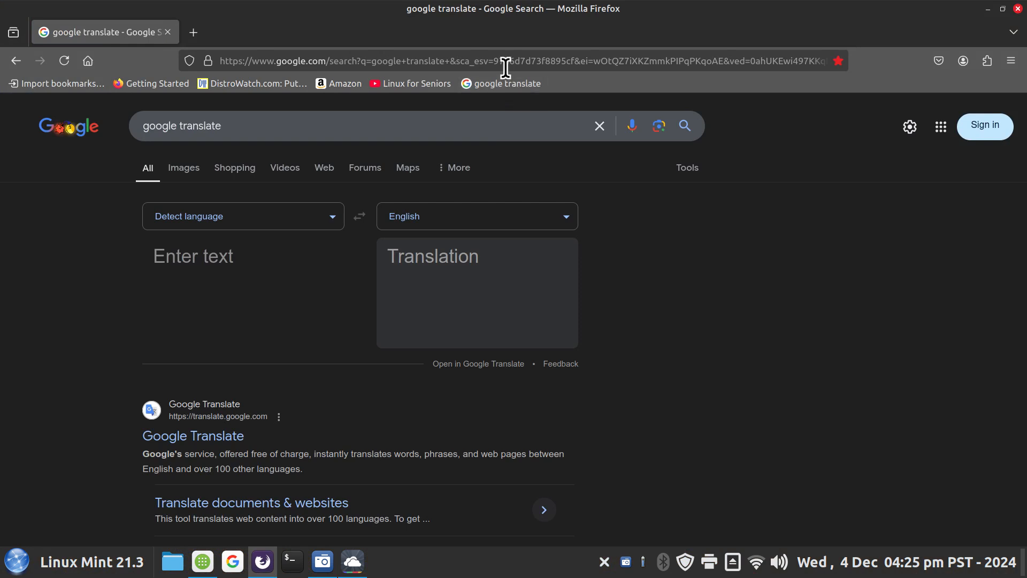
{"action": "left_click", "coordinate": [504, 59]}
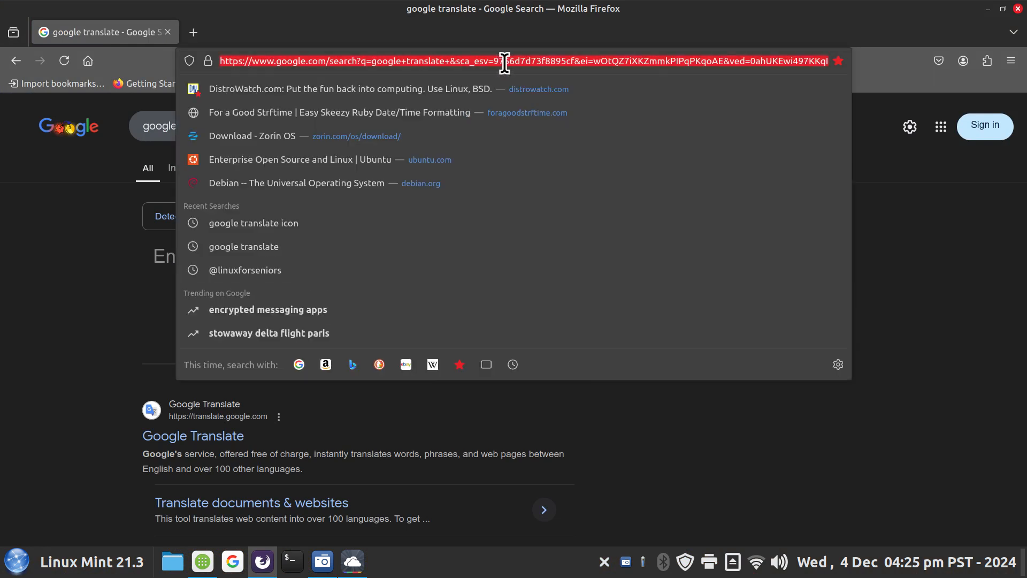
{"action": "mouse_move", "coordinate": [392, 56]}
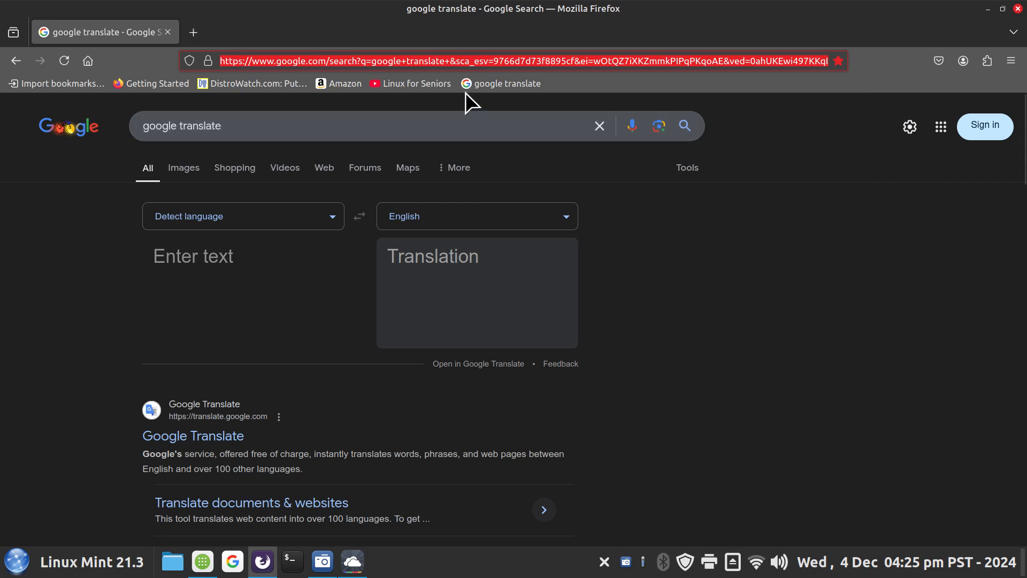
{"action": "mouse_move", "coordinate": [501, 84]}
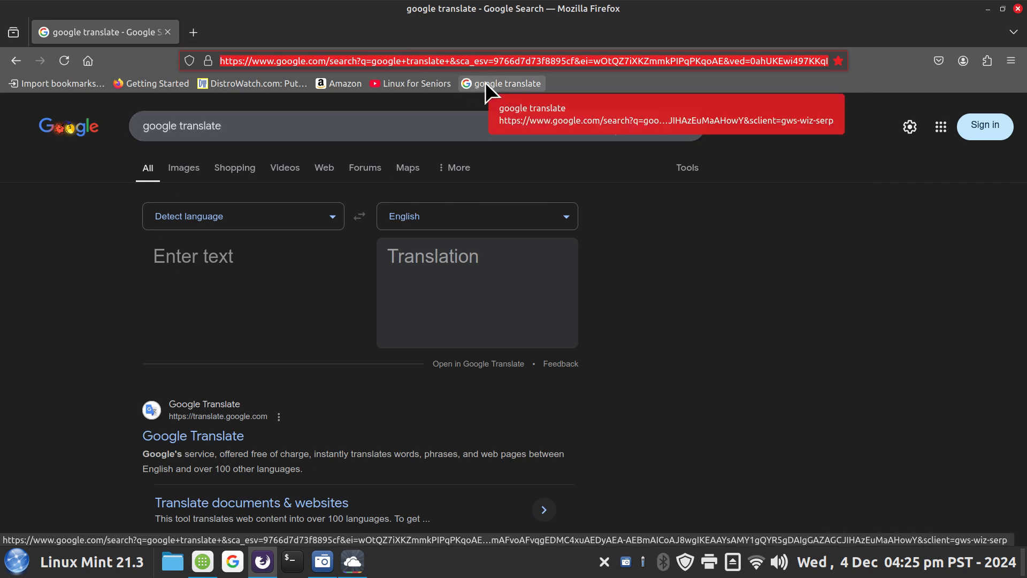
{"action": "mouse_move", "coordinate": [380, 322]}
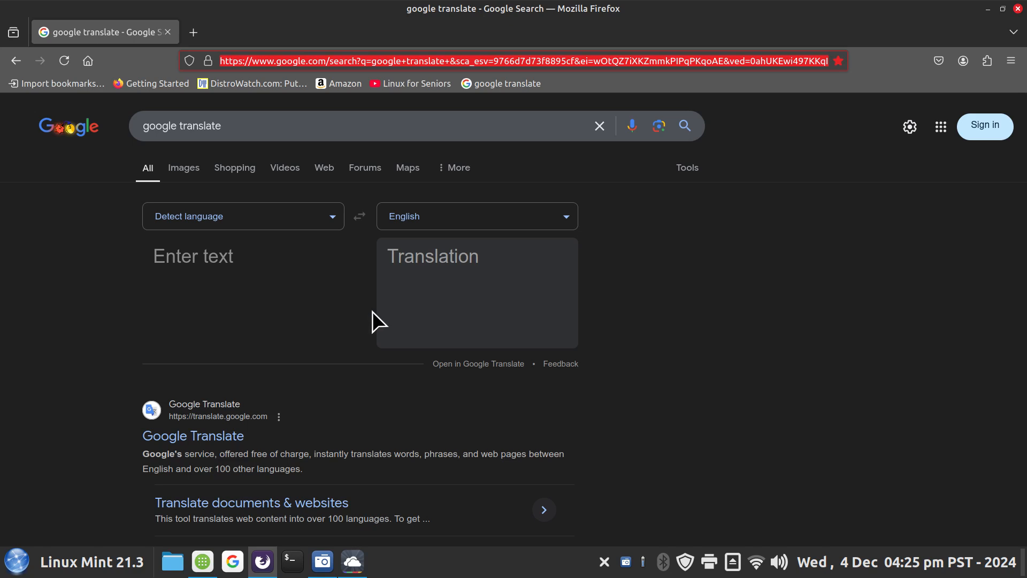
{"action": "mouse_move", "coordinate": [524, 382]}
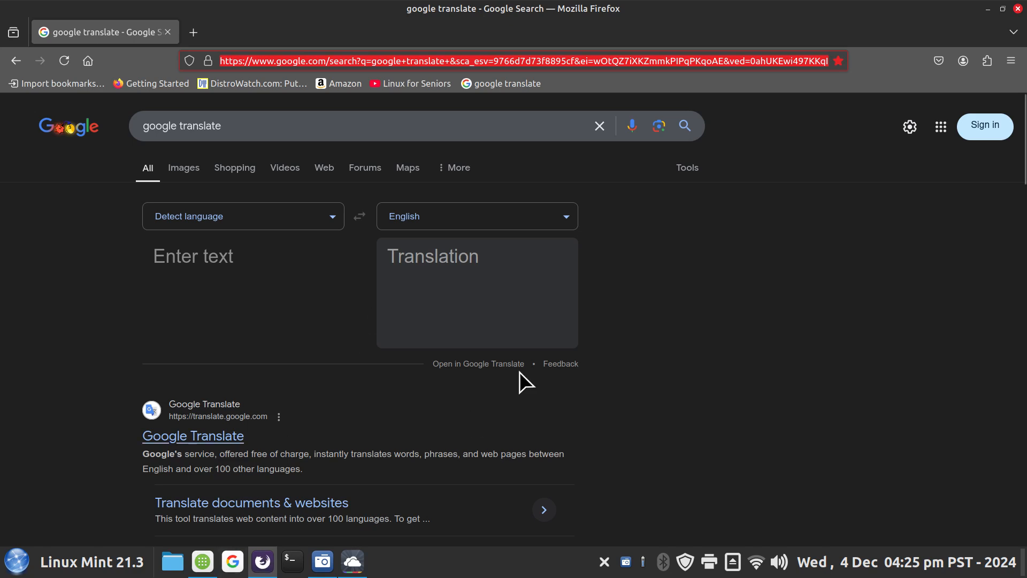
{"action": "mouse_move", "coordinate": [1001, 40]}
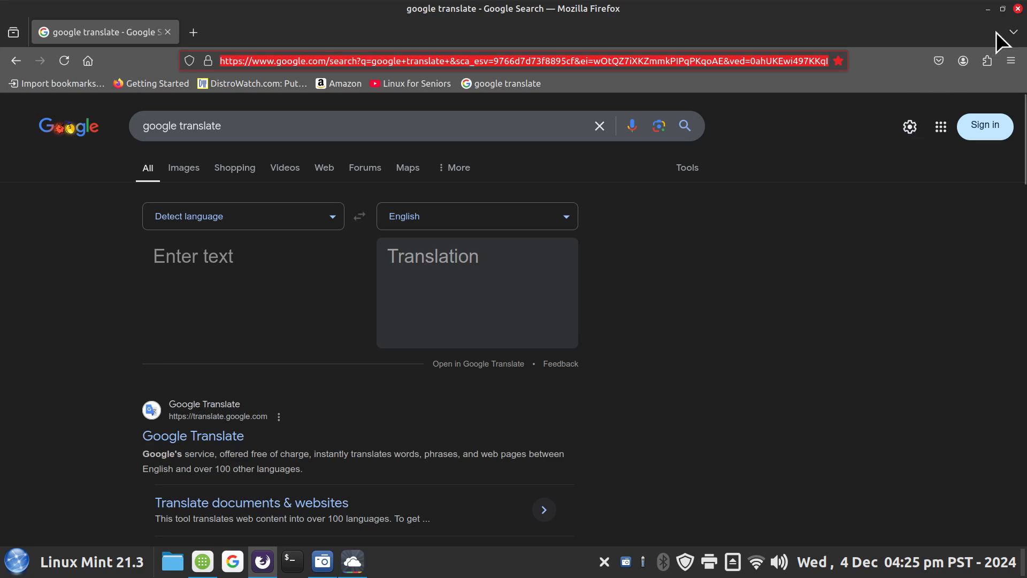
- Fill the new web app with the copied address, name it Google Translate and keep Firefox as browser
{"action": "left_click", "coordinate": [352, 560]}
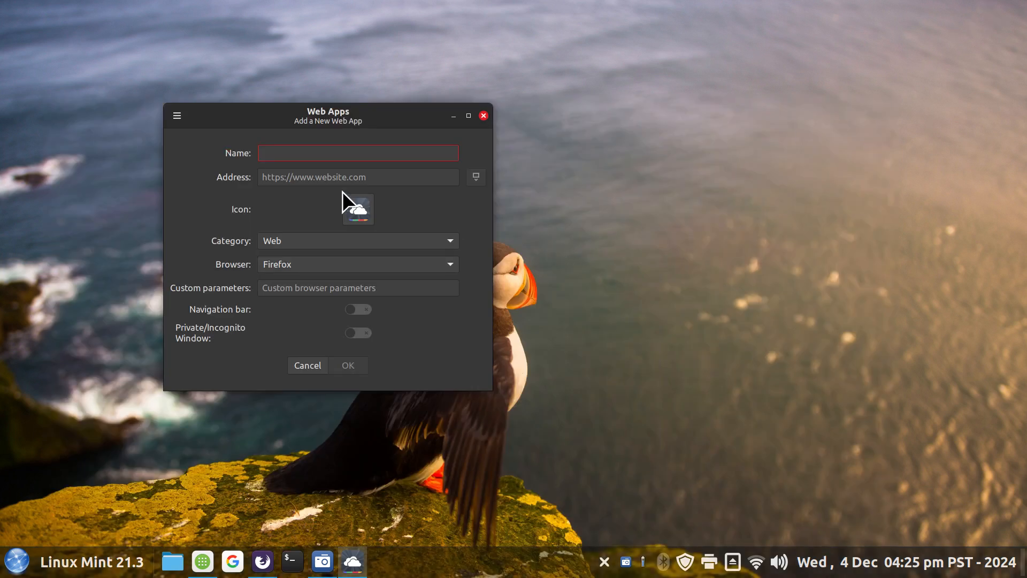
{"action": "left_click", "coordinate": [357, 177]}
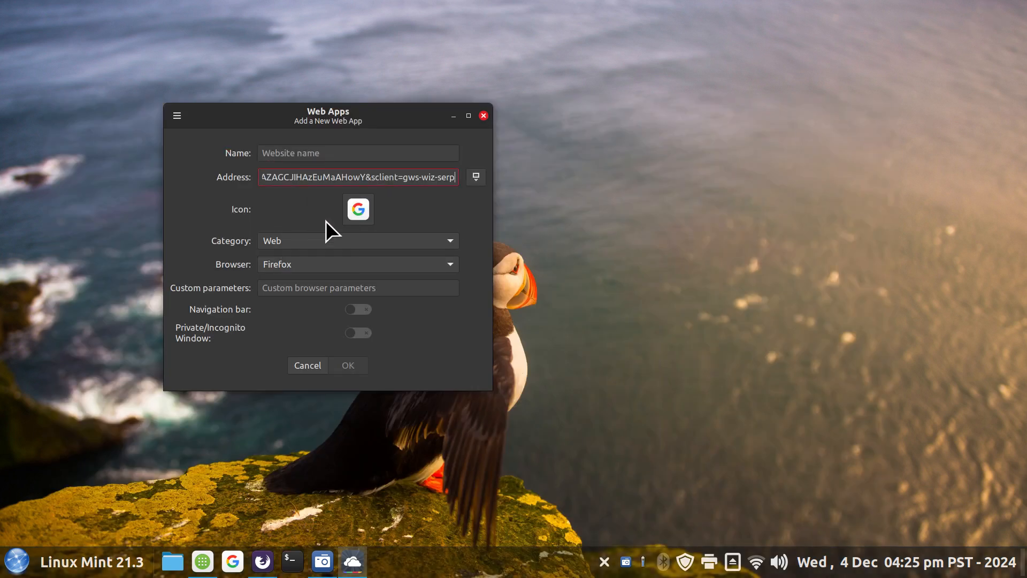
{"action": "left_click", "coordinate": [357, 153]}
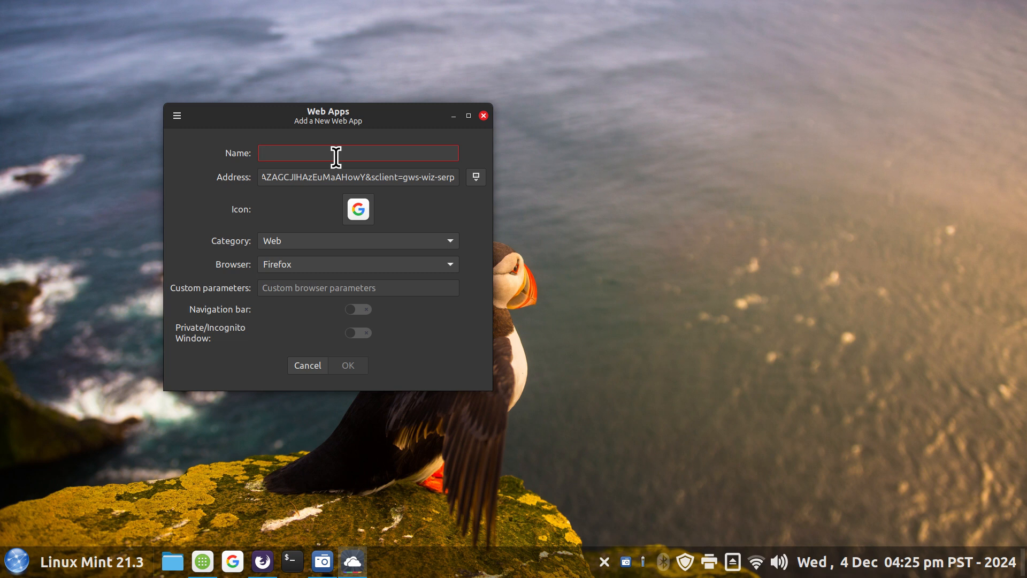
{"action": "mouse_move", "coordinate": [232, 562]}
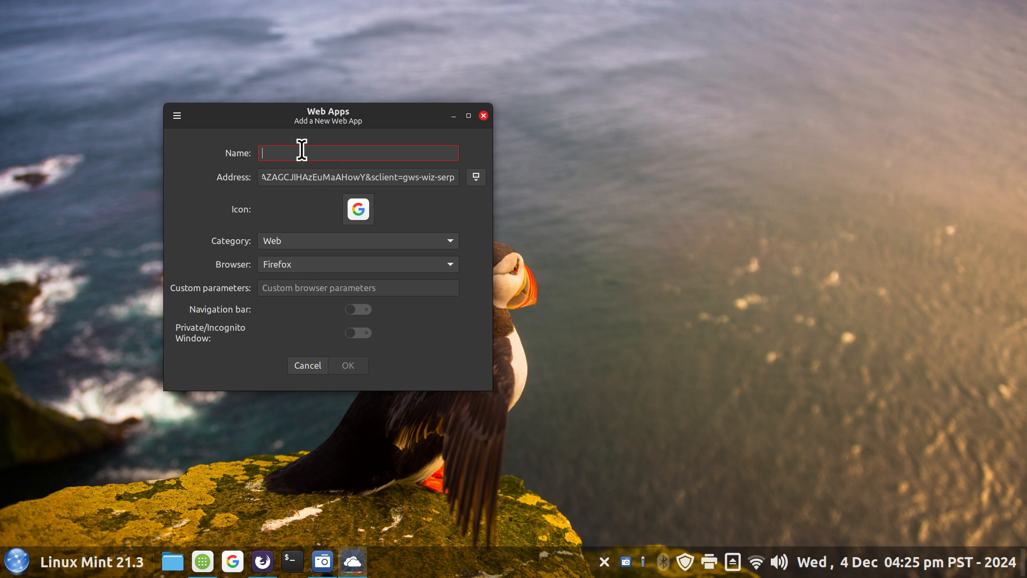
{"action": "type", "text": "Google Trans"}
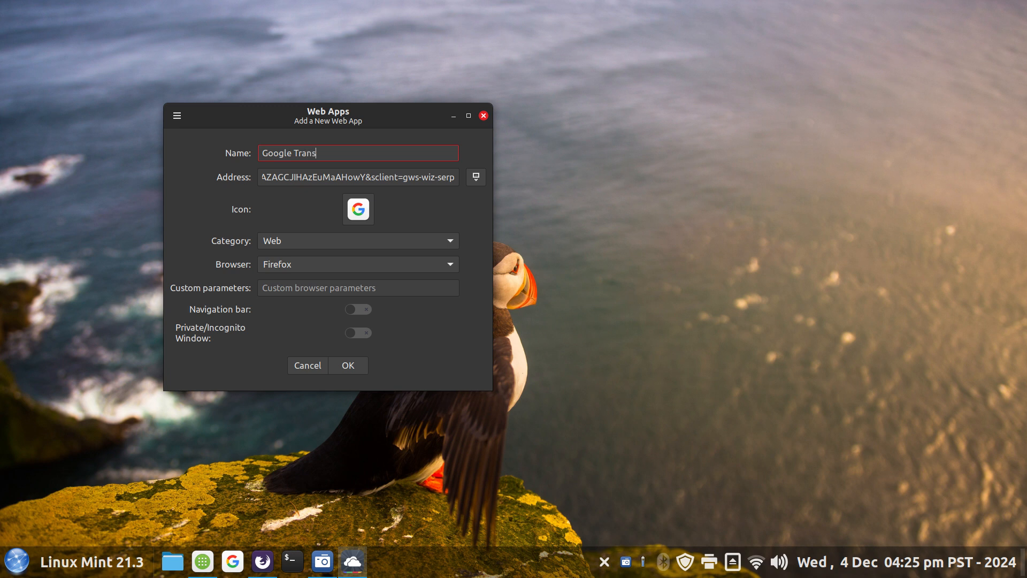
{"action": "type", "text": "late"}
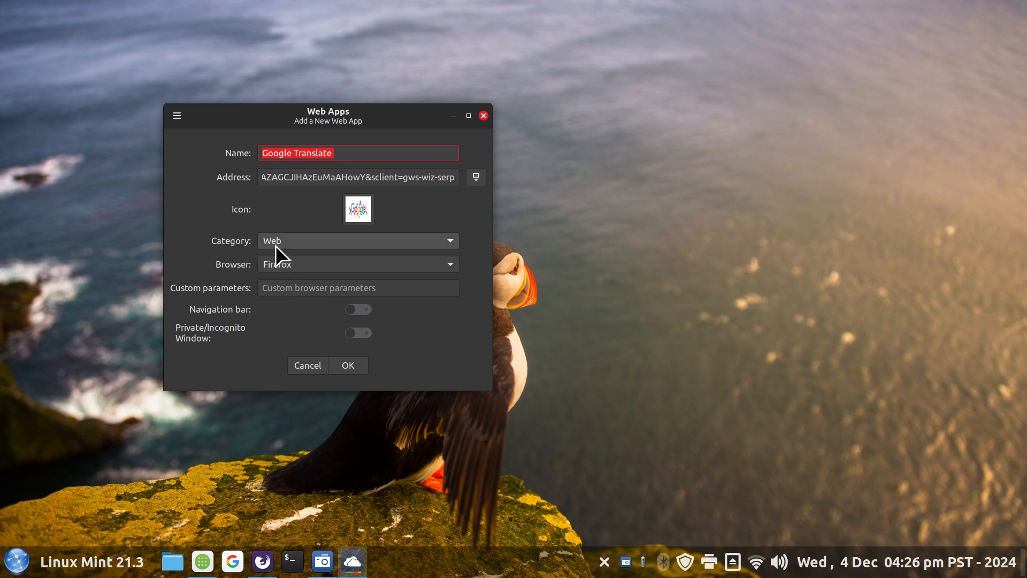
{"action": "mouse_move", "coordinate": [83, 565]}
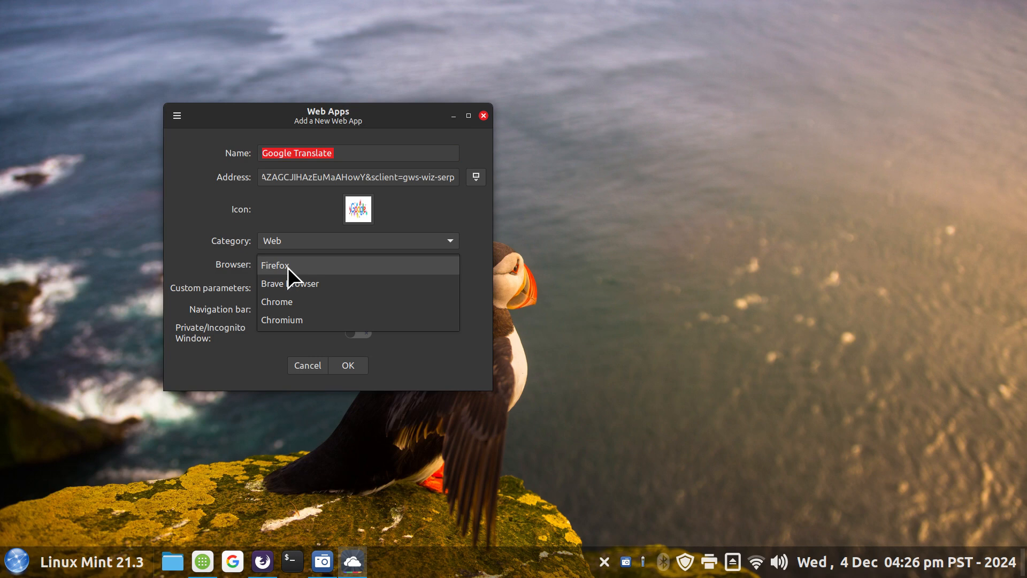
{"action": "left_click", "coordinate": [275, 264]}
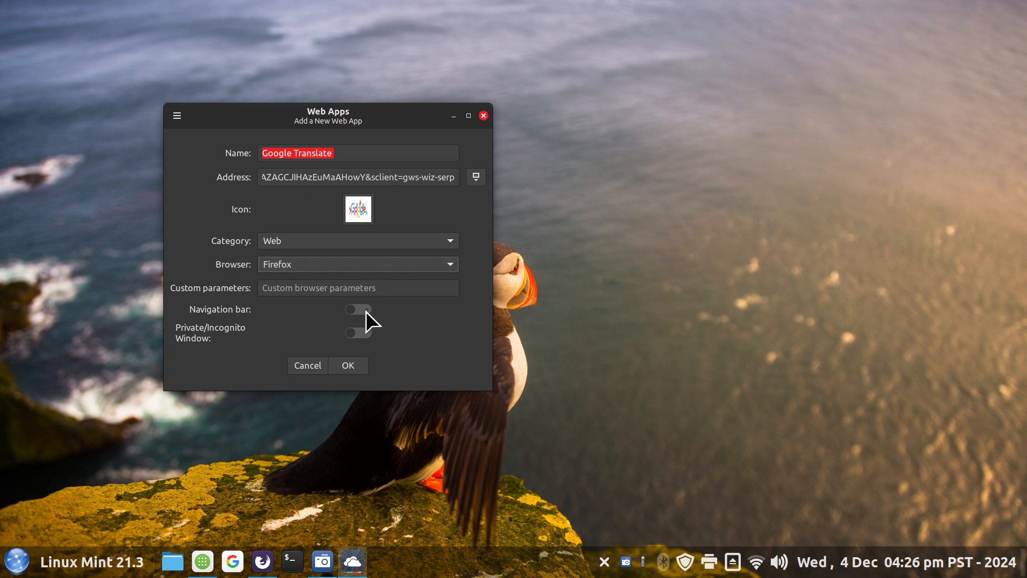
- Select the new Google Translate entry and close the Web Apps manager
{"action": "left_click", "coordinate": [348, 365]}
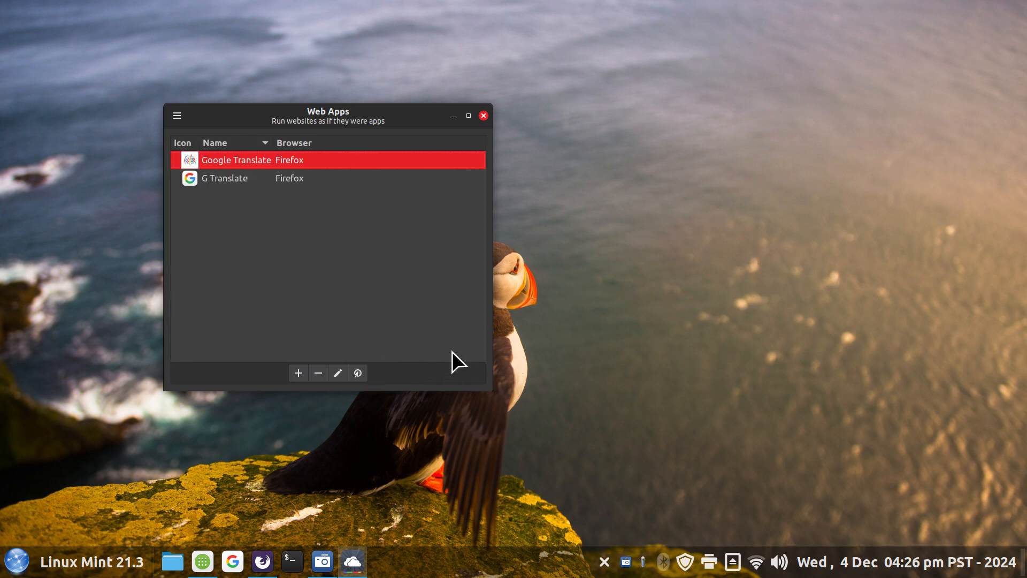
{"action": "mouse_move", "coordinate": [259, 169]}
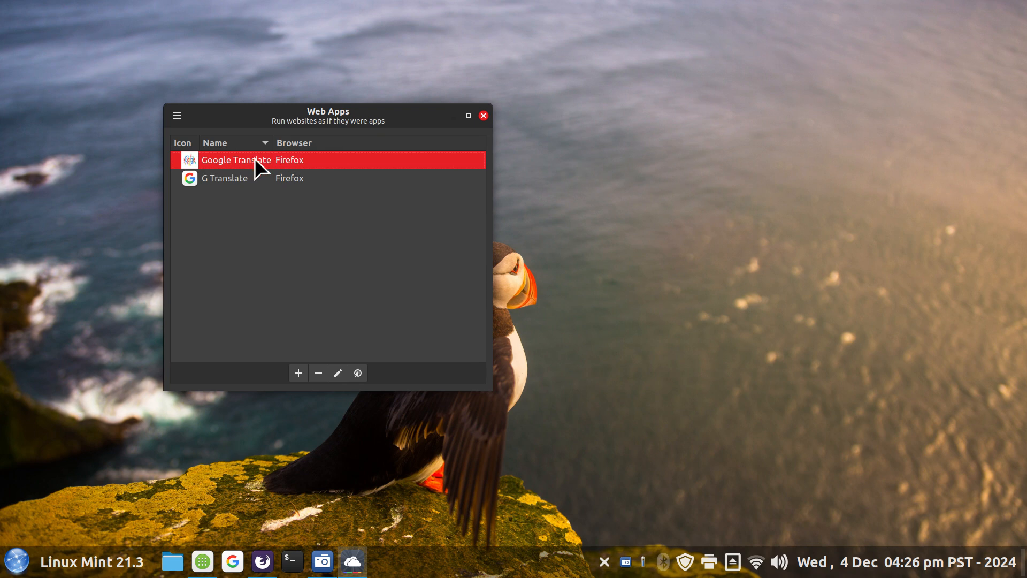
{"action": "left_click", "coordinate": [483, 115]}
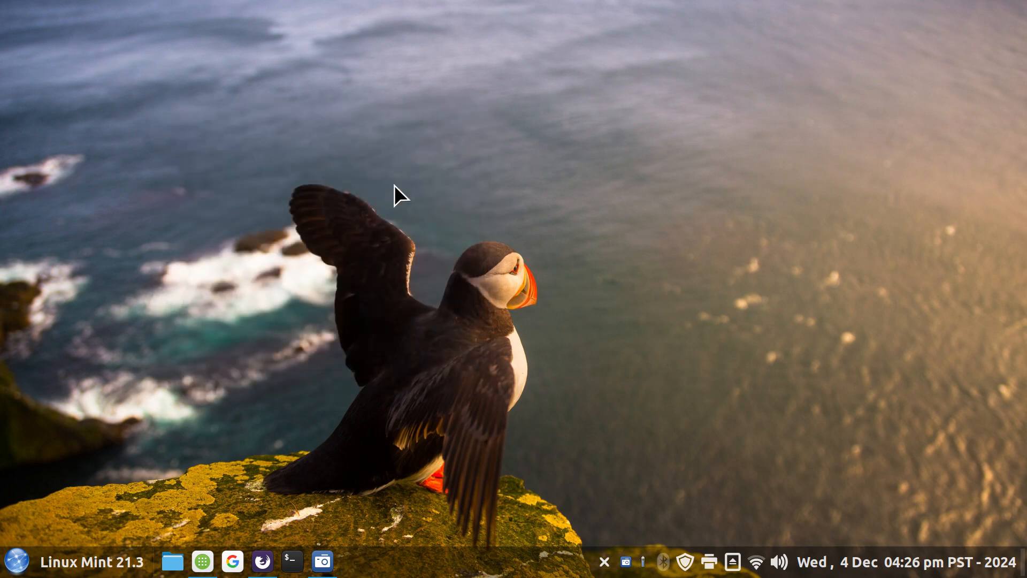
- Add the Google Translate launcher under Web to the panel from the Cinnamon Menu
{"action": "left_click", "coordinate": [18, 562]}
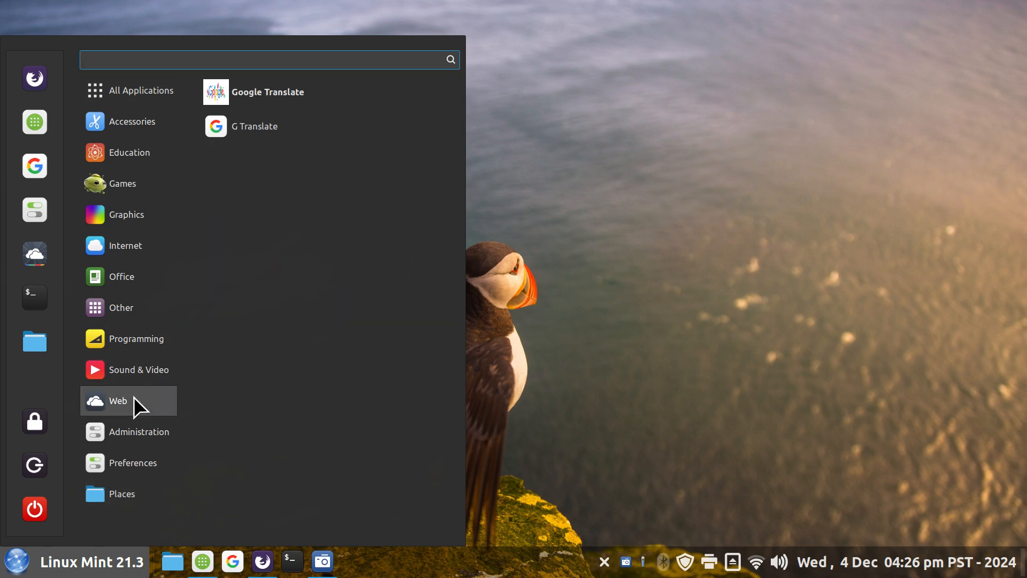
{"action": "right_click", "coordinate": [268, 91]}
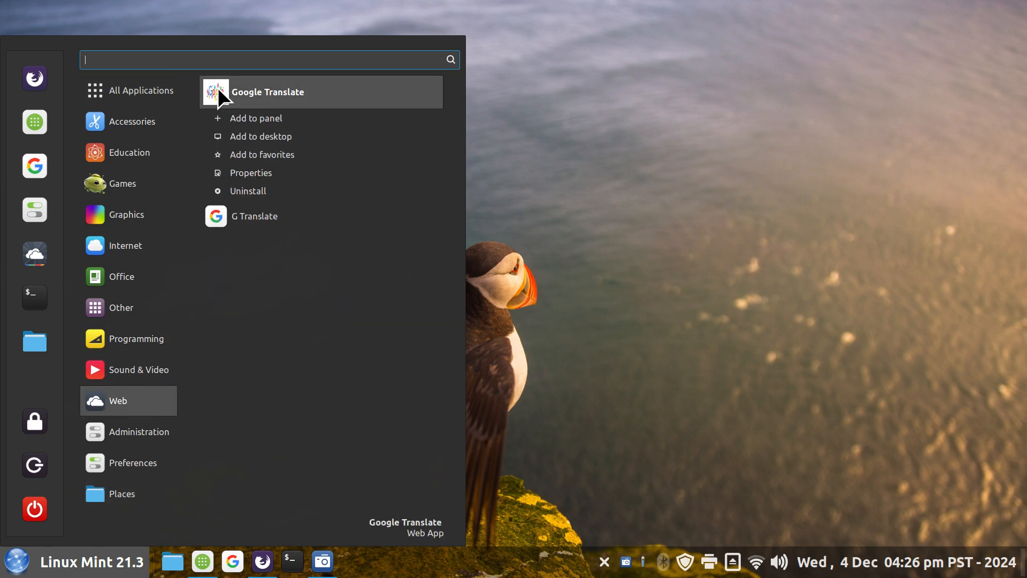
{"action": "mouse_move", "coordinate": [269, 177]}
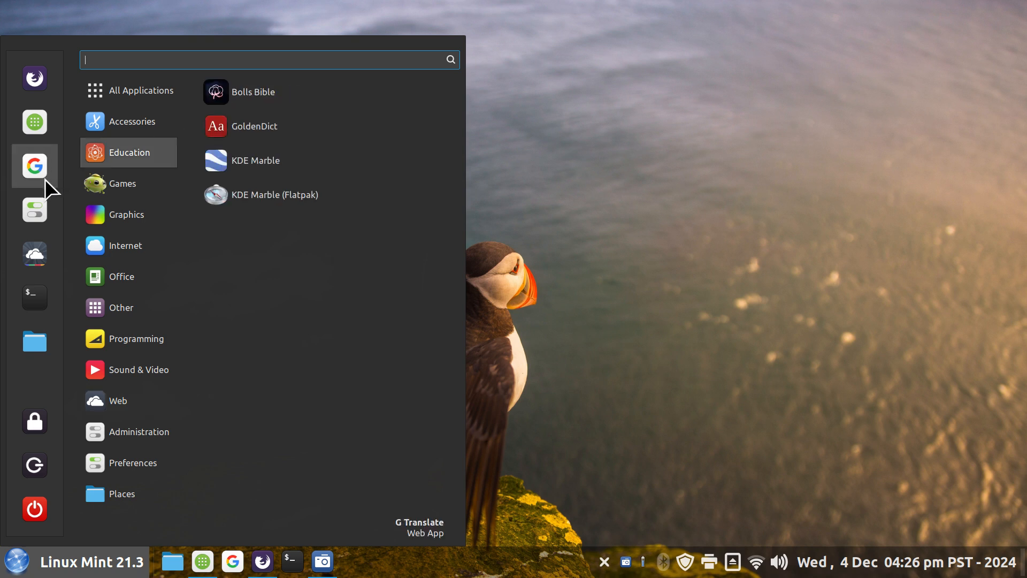
{"action": "left_click", "coordinate": [126, 245]}
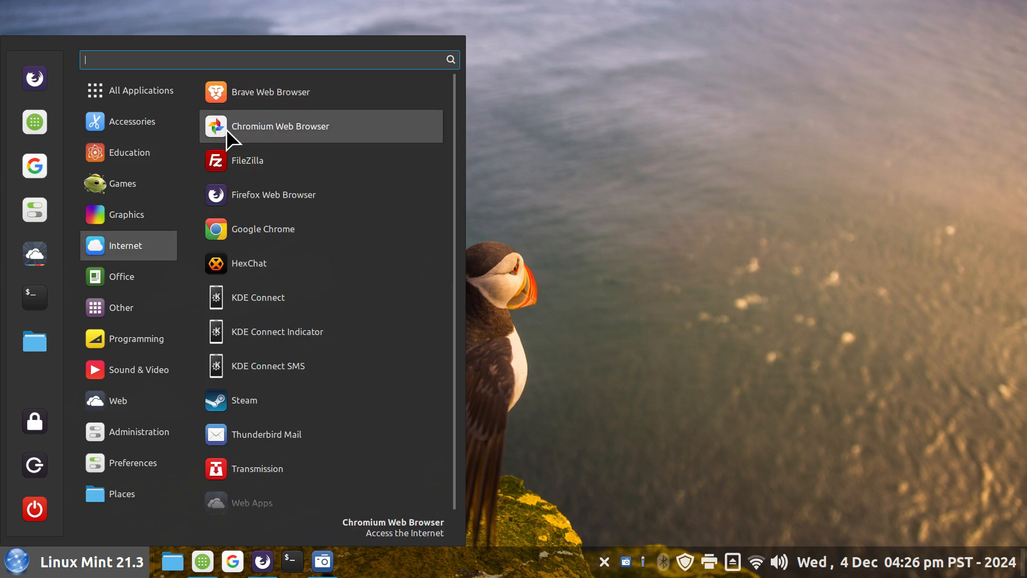
{"action": "mouse_move", "coordinate": [226, 330]}
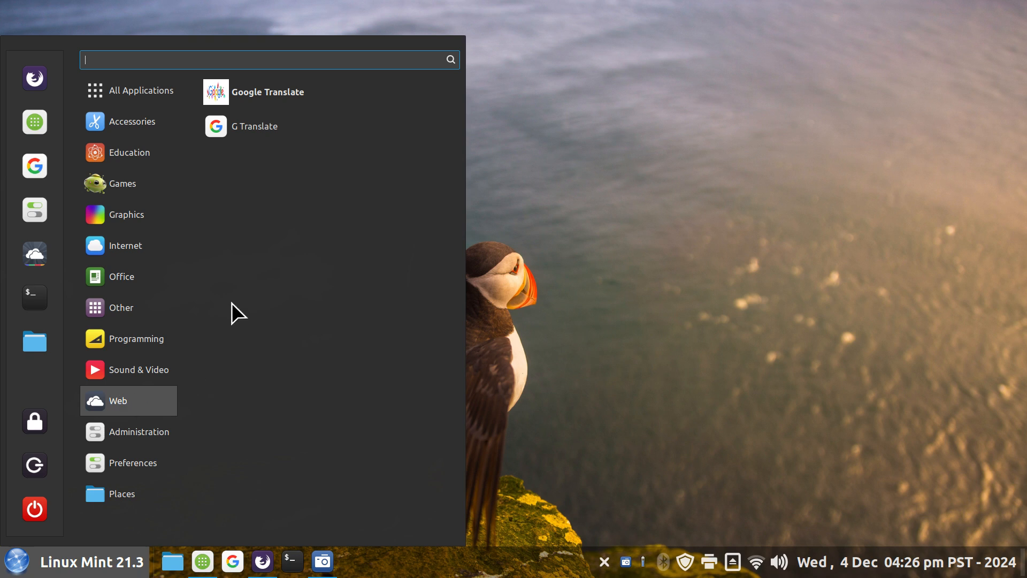
{"action": "mouse_move", "coordinate": [34, 210]}
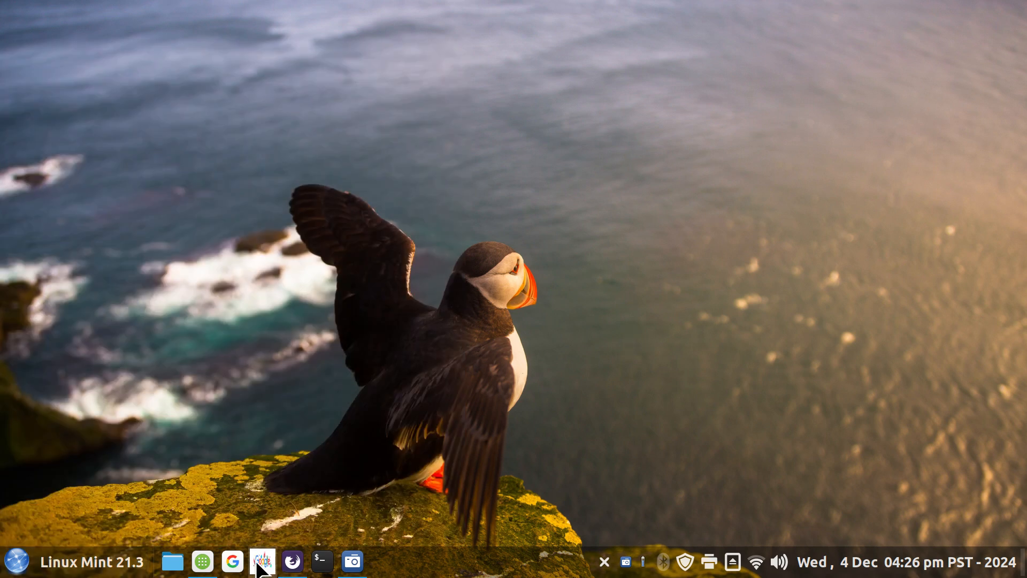
- Launch the pinned Google Translate app repeatedly, dismissing Firefox notices and welcome prompts
{"action": "left_click", "coordinate": [291, 562]}
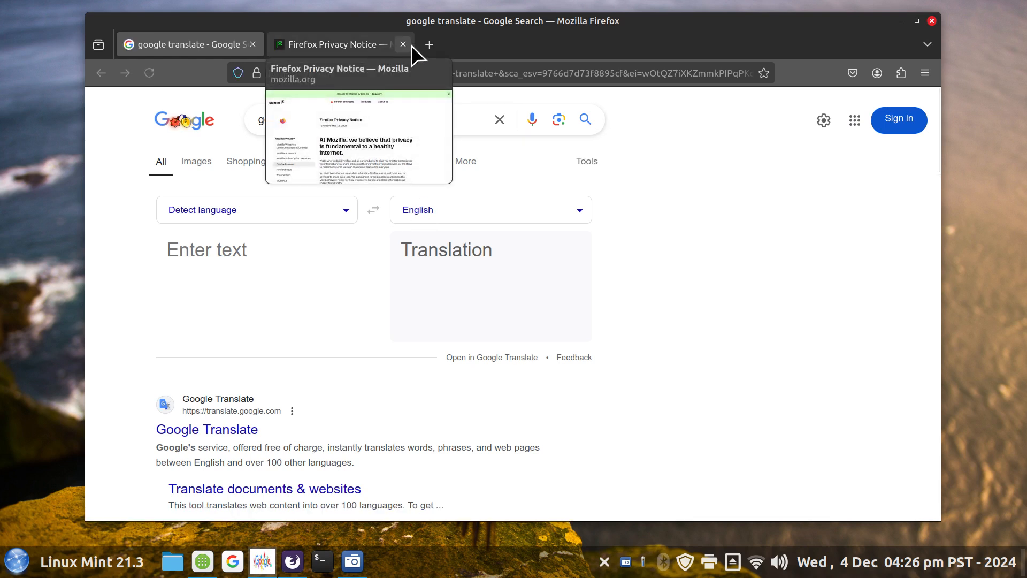
{"action": "left_click", "coordinate": [404, 44]}
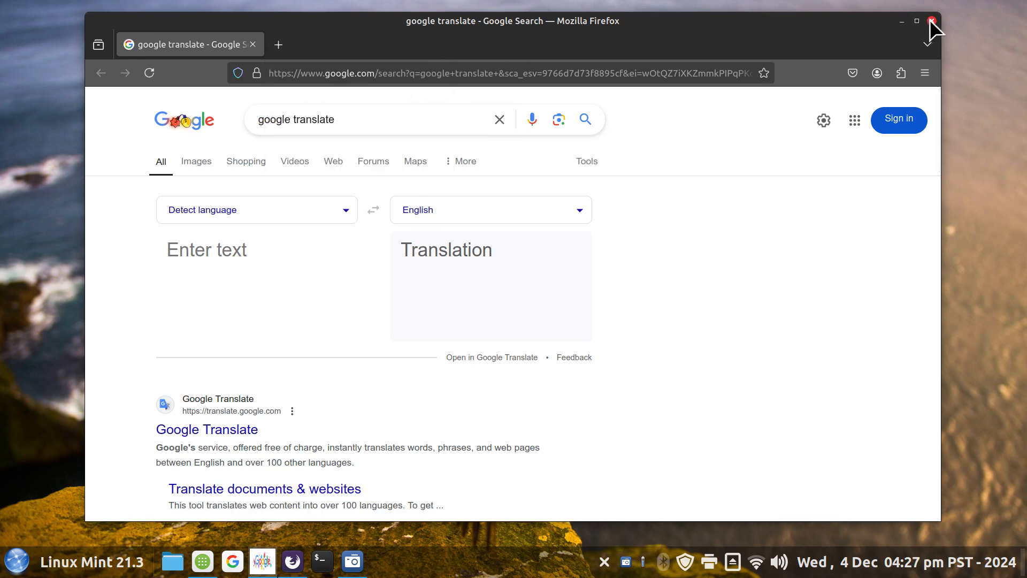
{"action": "left_click", "coordinate": [917, 22]}
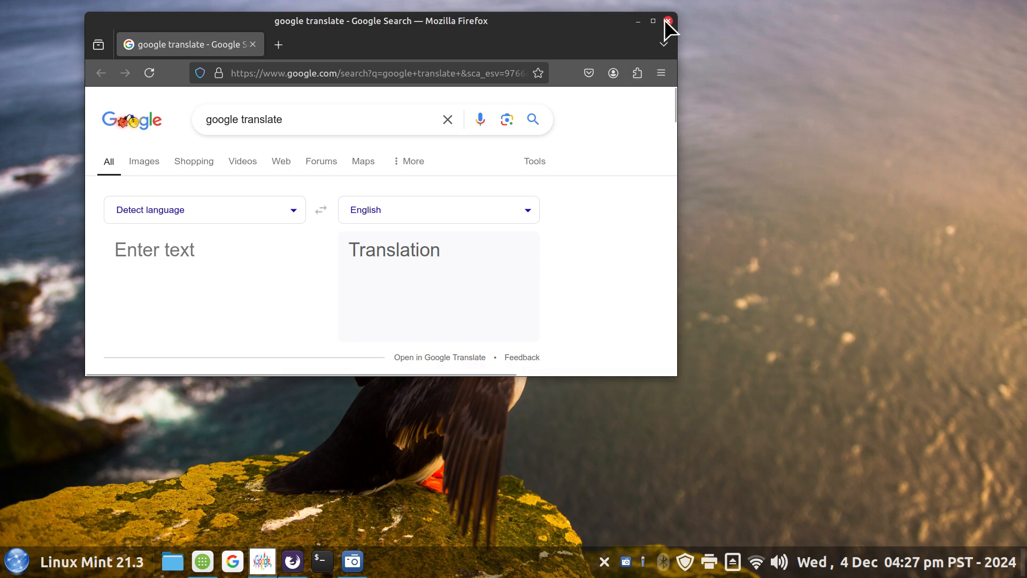
{"action": "left_click", "coordinate": [668, 22]}
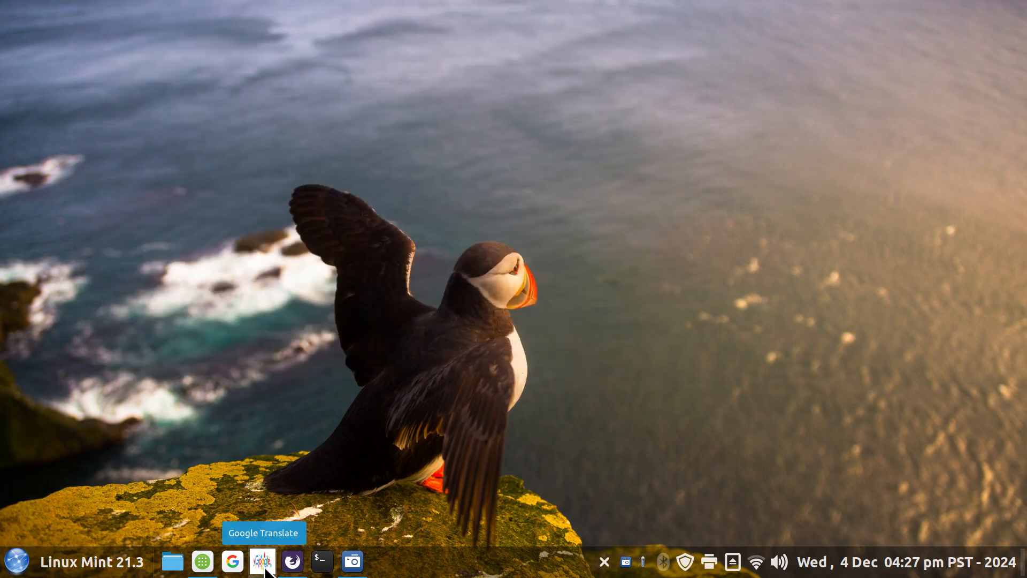
{"action": "left_click", "coordinate": [262, 562]}
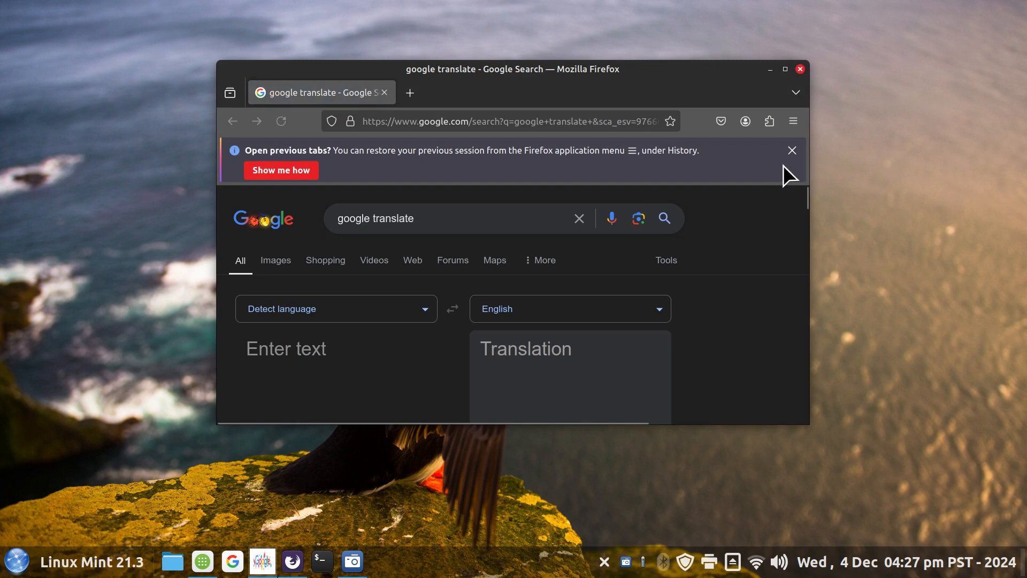
{"action": "left_click", "coordinate": [791, 150]}
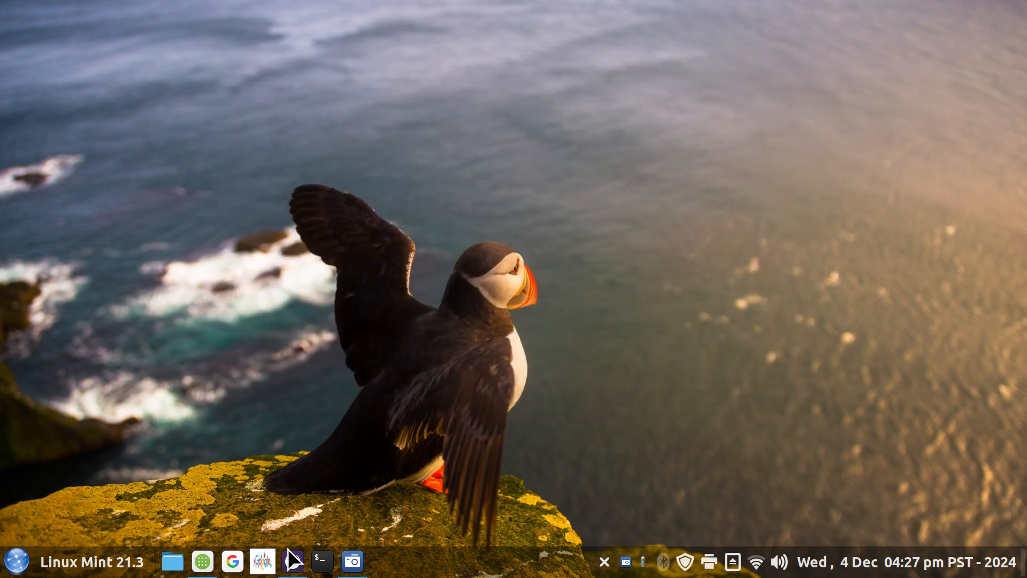
{"action": "left_click", "coordinate": [262, 562]}
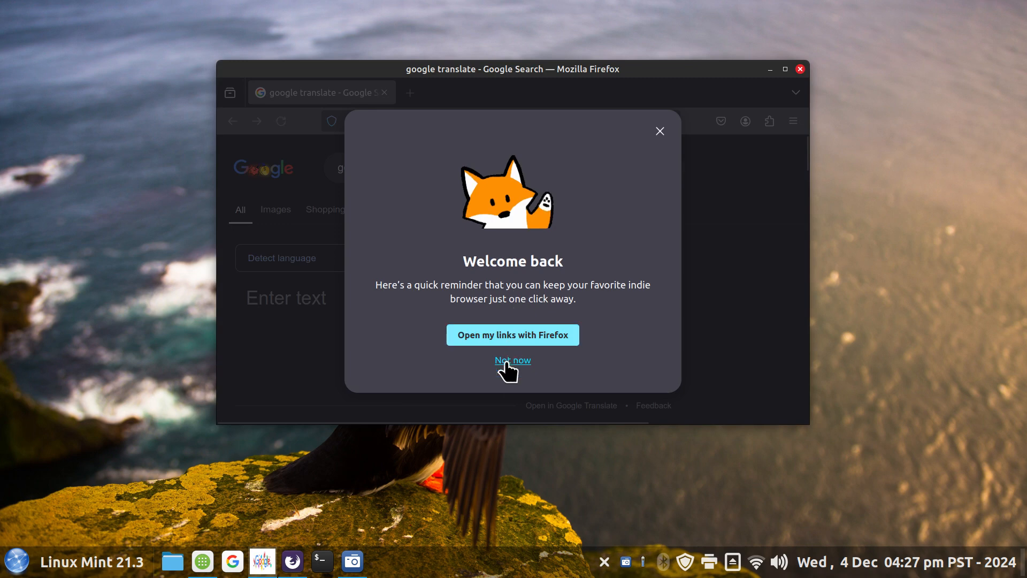
{"action": "left_click", "coordinate": [513, 360]}
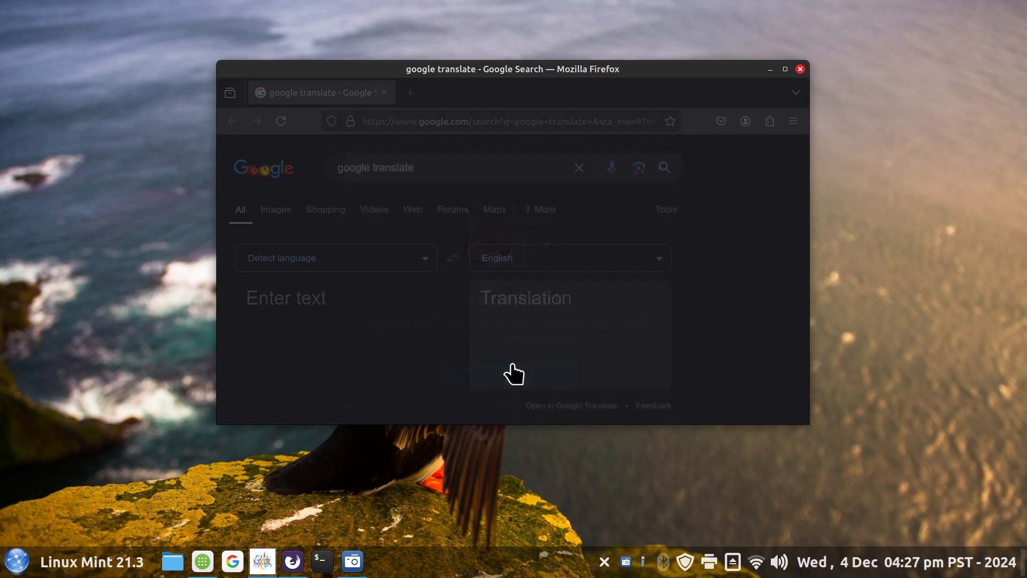
{"action": "left_click", "coordinate": [799, 68]}
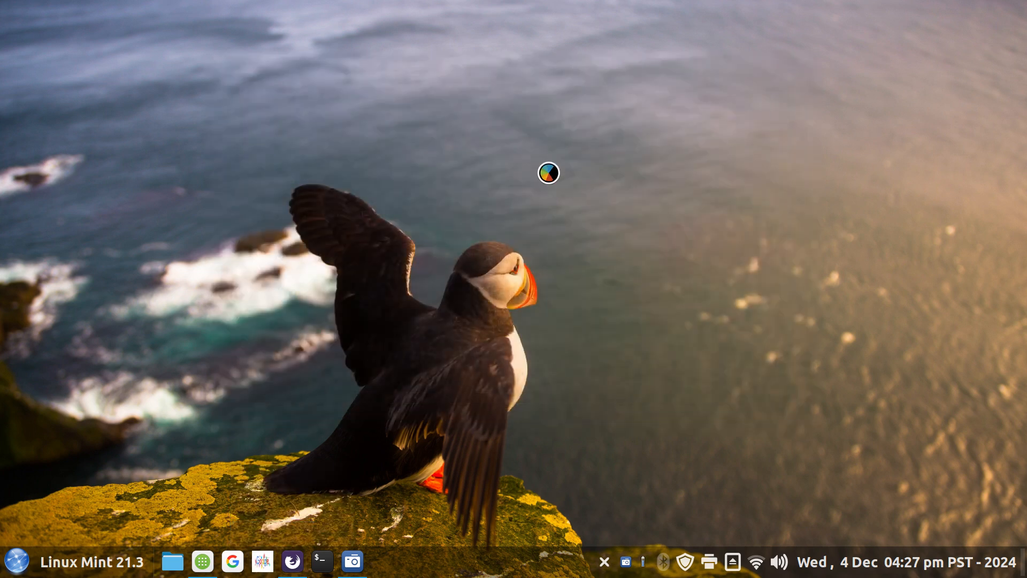
{"action": "left_click", "coordinate": [291, 562]}
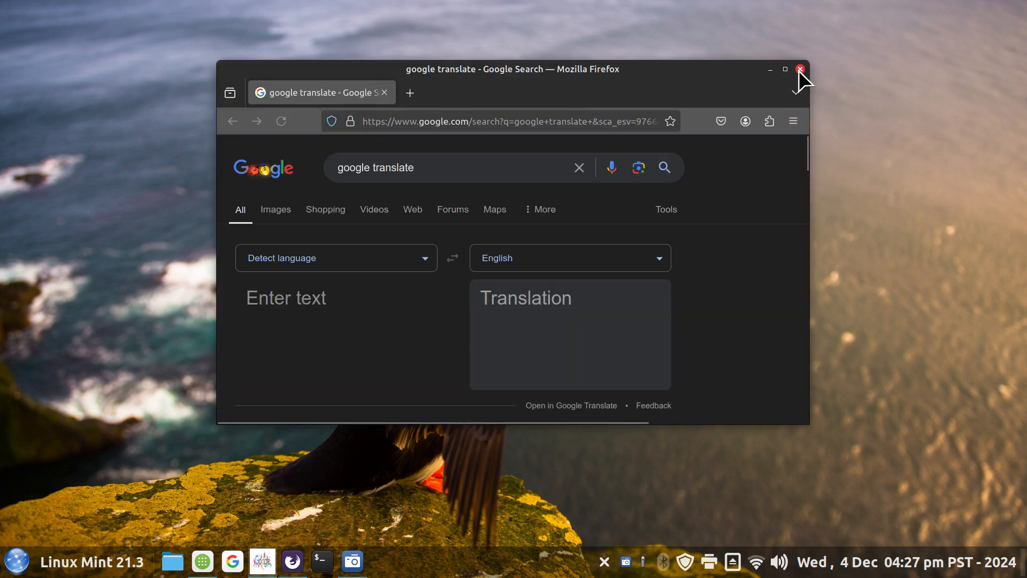
{"action": "left_click", "coordinate": [799, 69]}
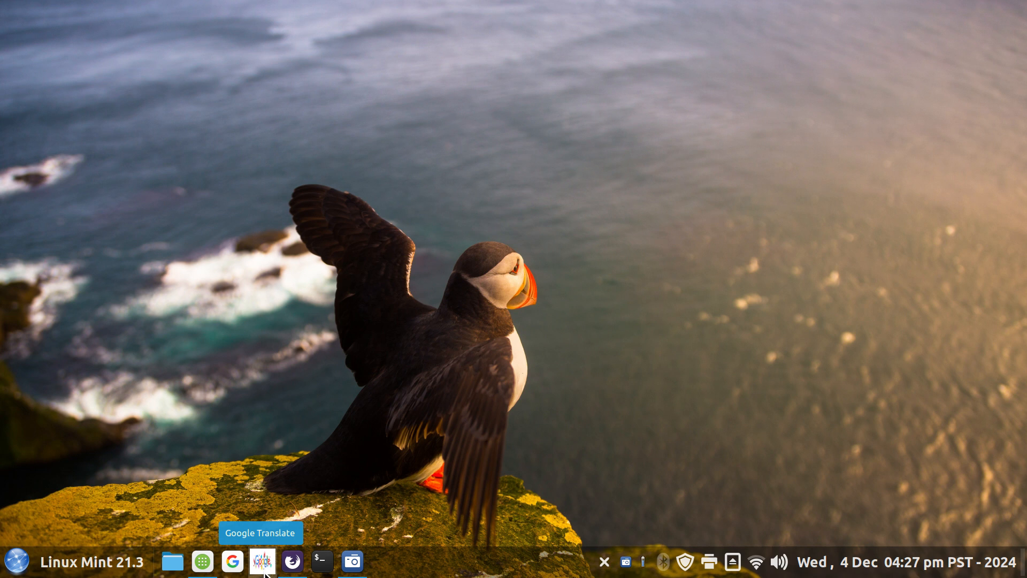
{"action": "left_click", "coordinate": [291, 561]}
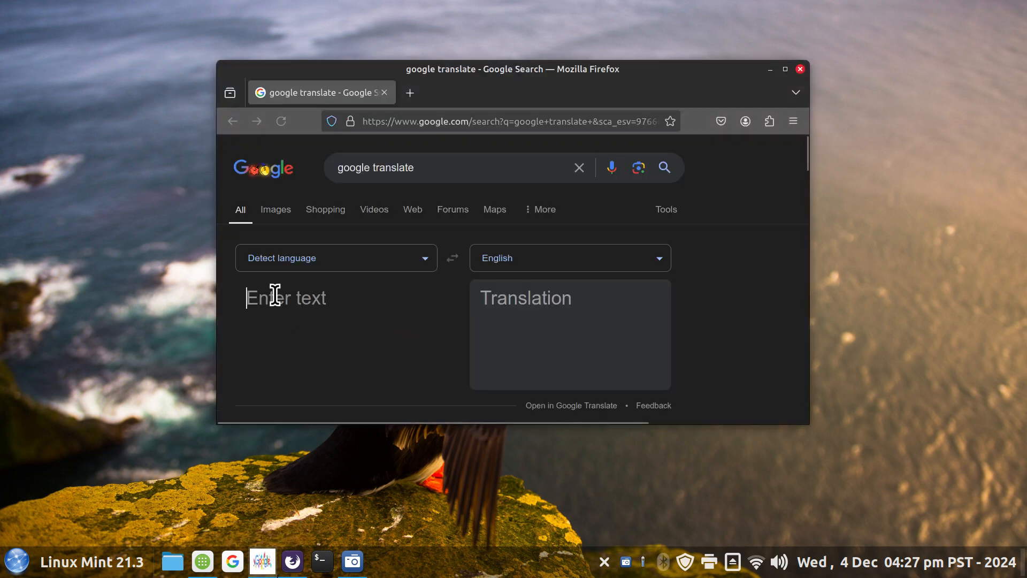
- Translate 'what is your name' from English into Icelandic in Google's translate widget
{"action": "type", "text": "My"}
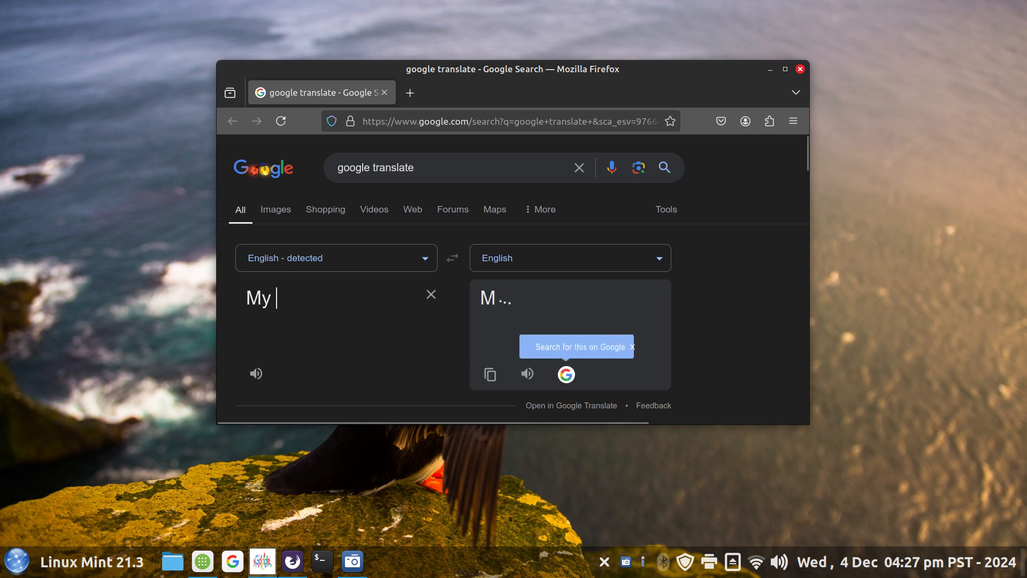
{"action": "type", "text": "Name is"}
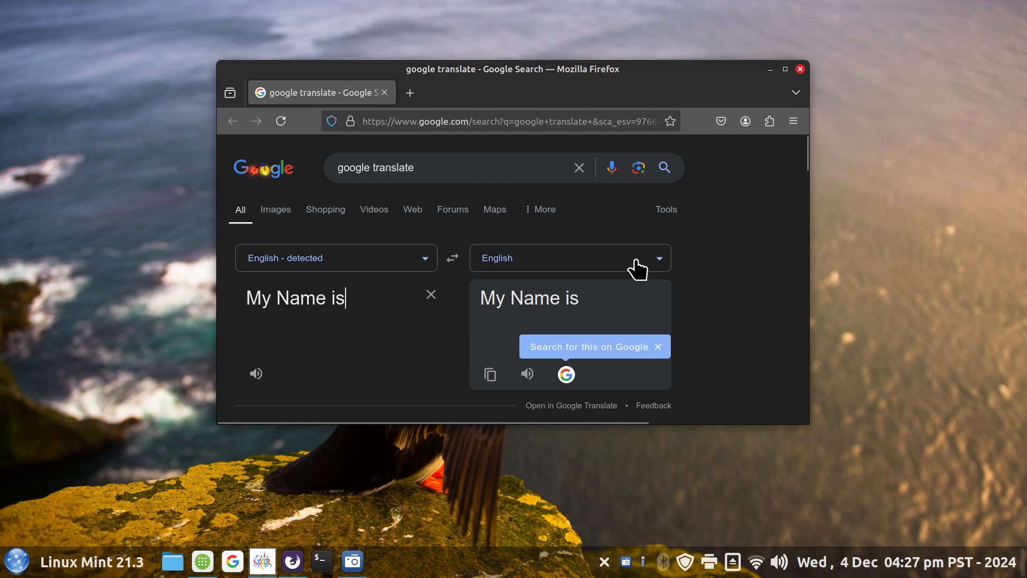
{"action": "left_click", "coordinate": [658, 258]}
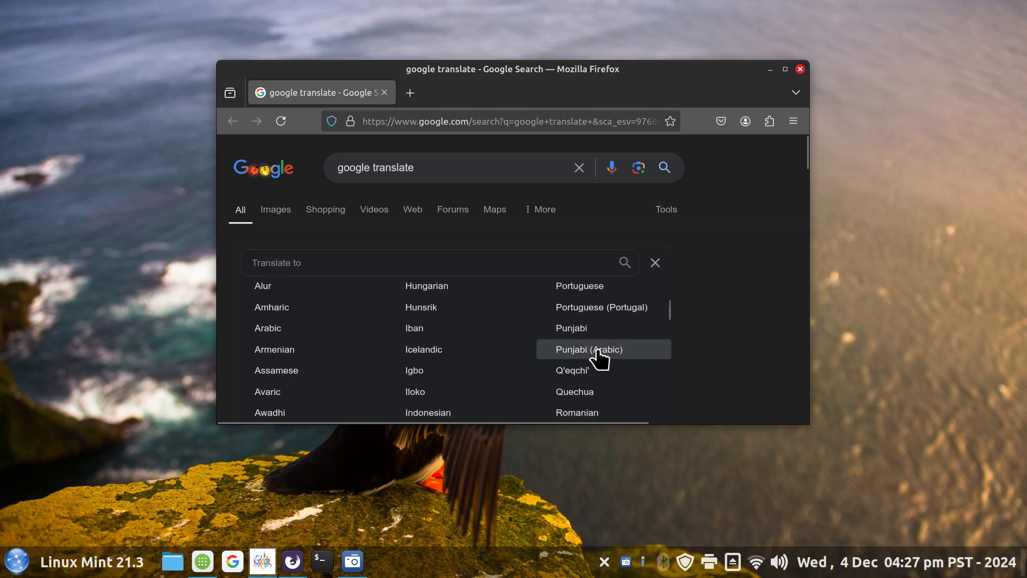
{"action": "left_click", "coordinate": [424, 349]}
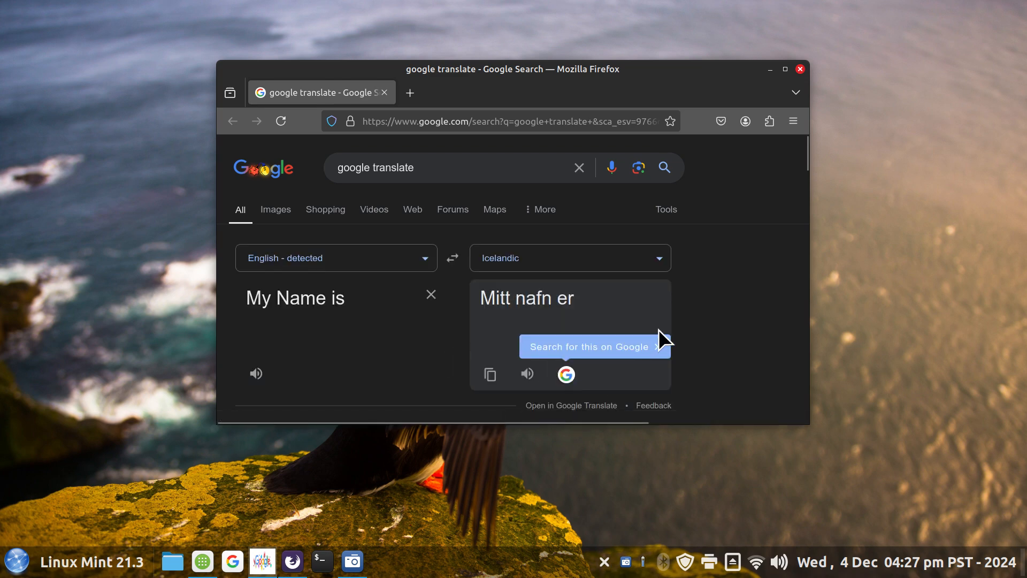
{"action": "mouse_move", "coordinate": [390, 379]}
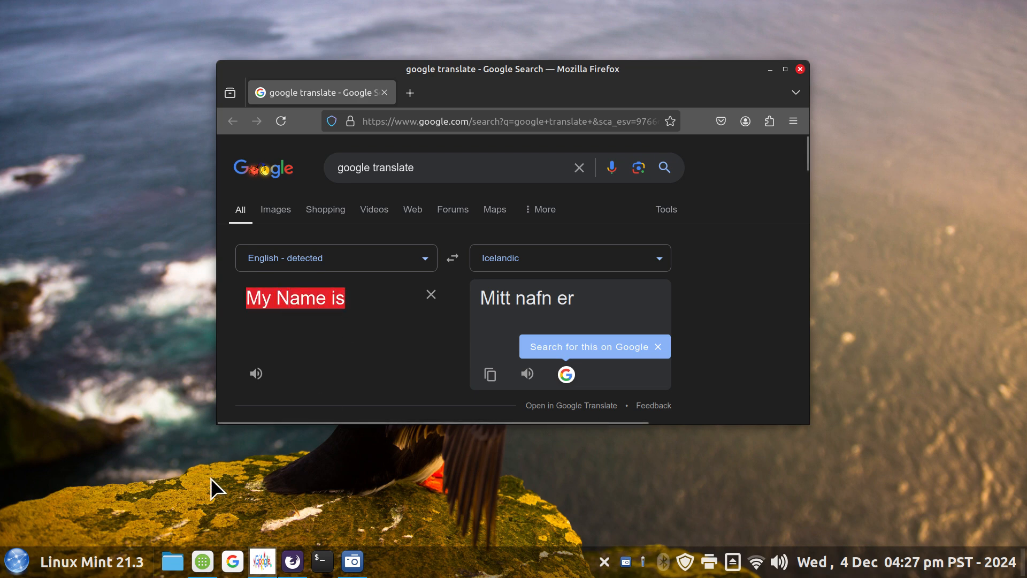
{"action": "type", "text": "what ni"}
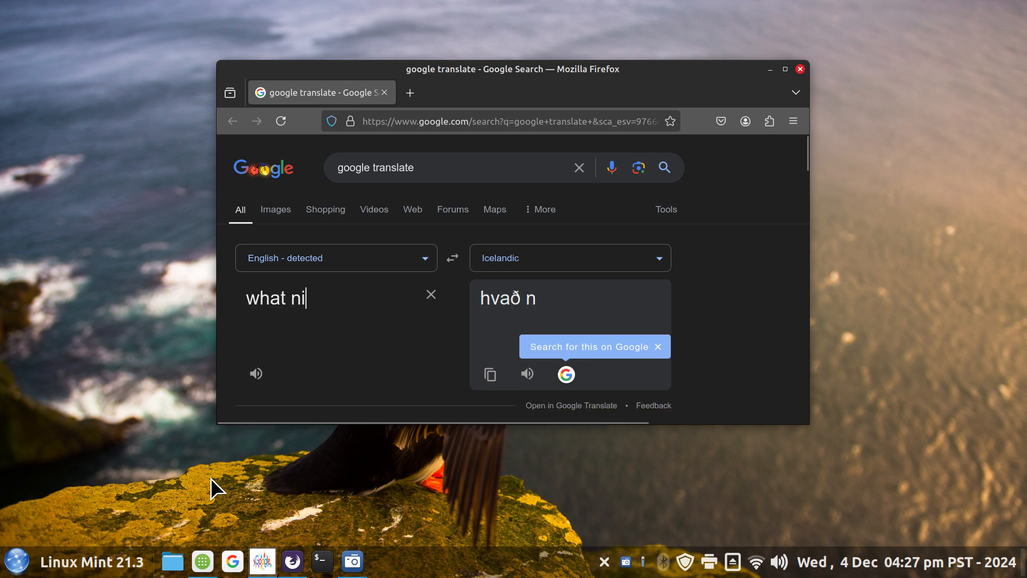
{"action": "type", "text": "s your"}
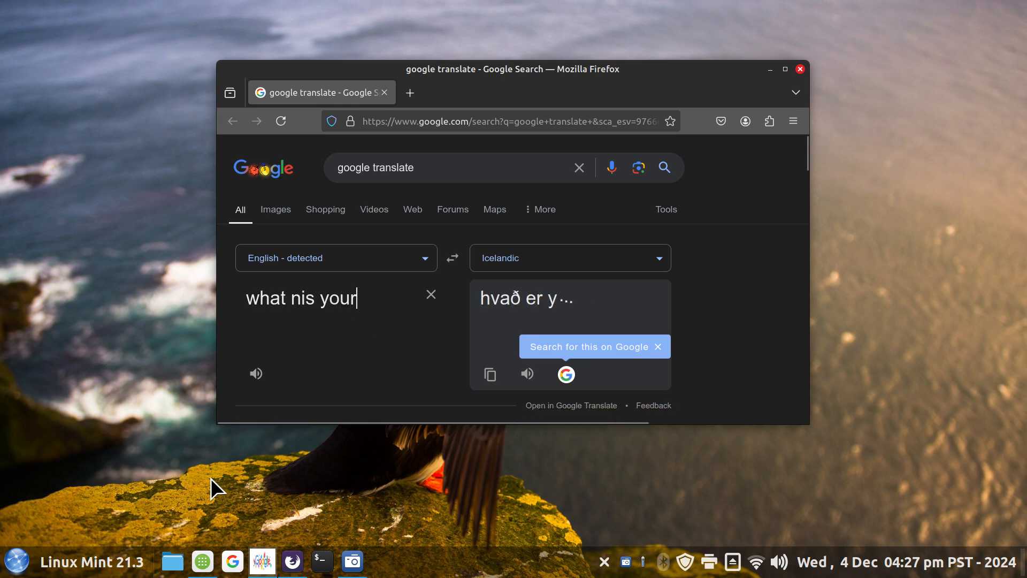
{"action": "type", "text": "nam"}
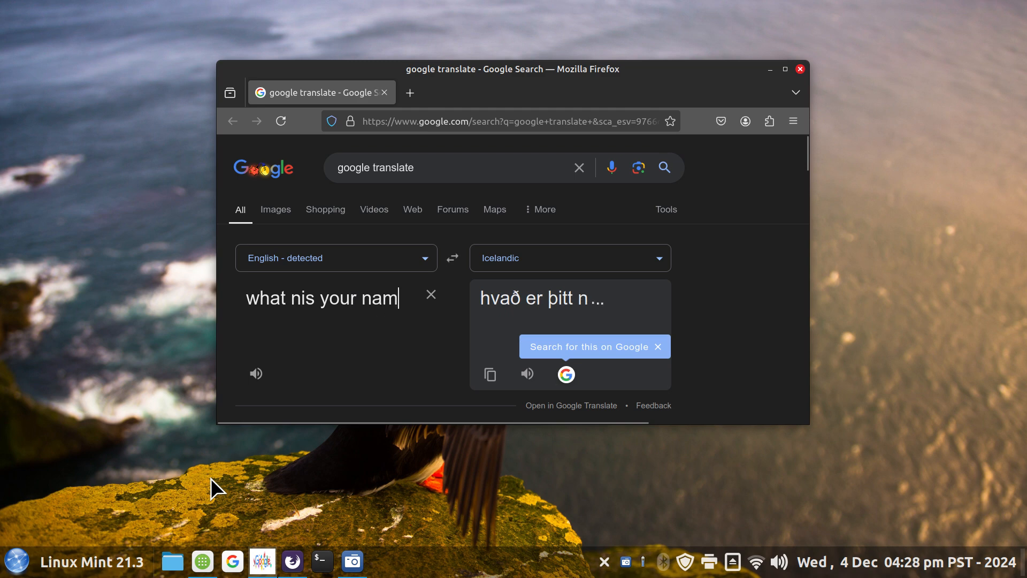
{"action": "type", "text": "e"}
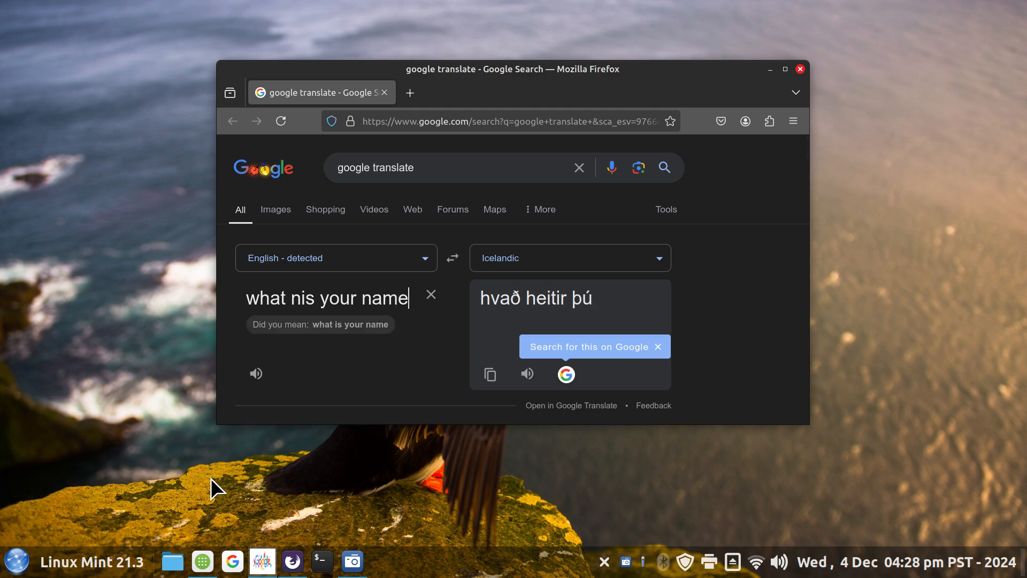
{"action": "mouse_move", "coordinate": [310, 294]}
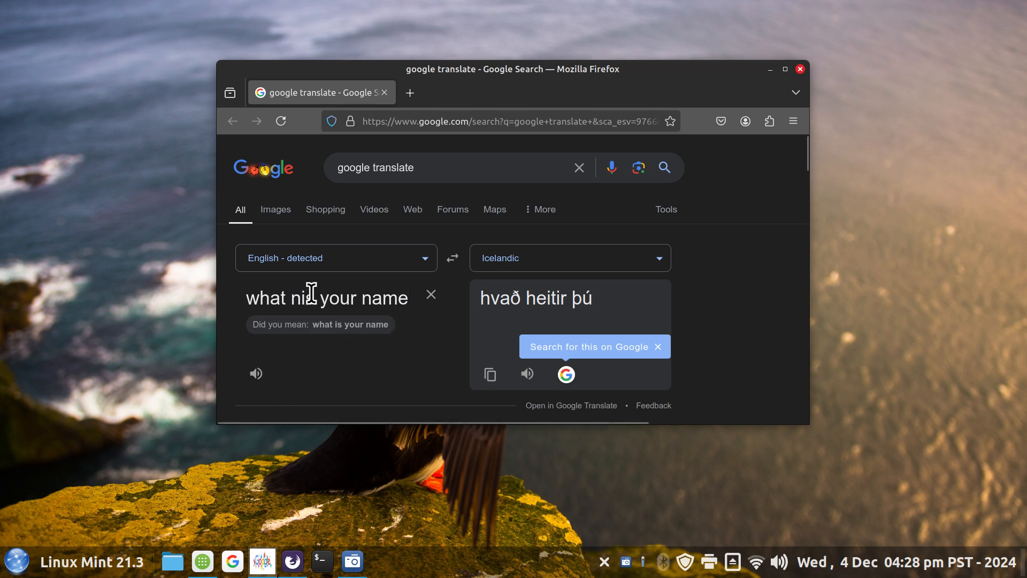
{"action": "mouse_move", "coordinate": [326, 209]}
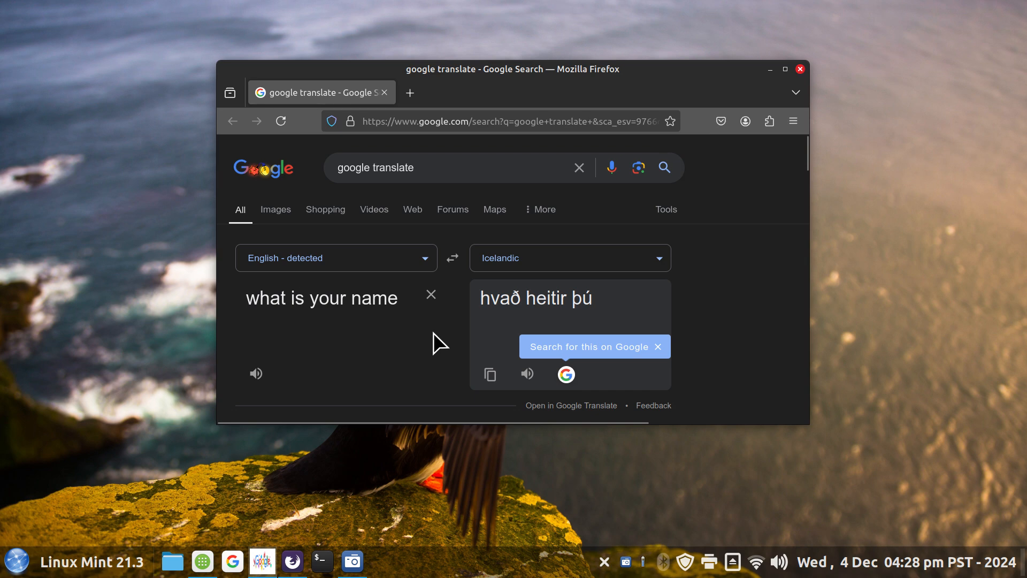
{"action": "mouse_move", "coordinate": [524, 330]}
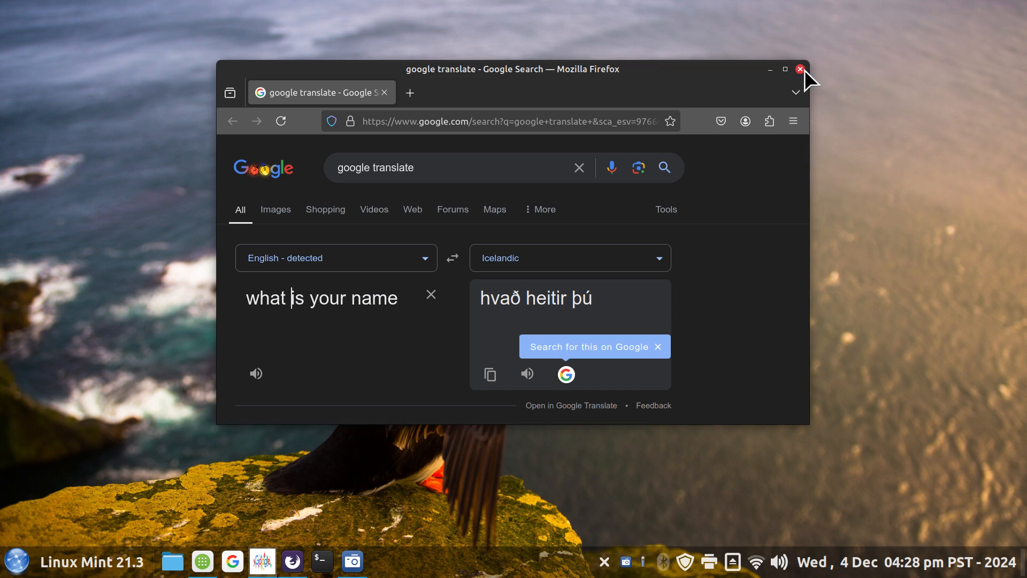
- Close Firefox, reopen Web Apps and edit Google Translate so it uses the Google G icon
{"action": "left_click", "coordinate": [799, 69]}
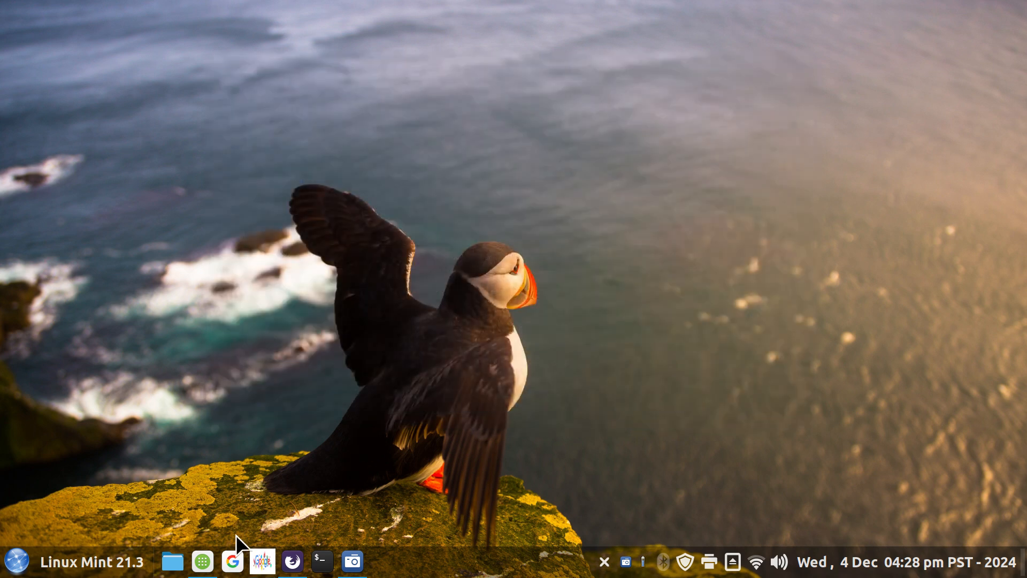
{"action": "mouse_move", "coordinate": [236, 564]}
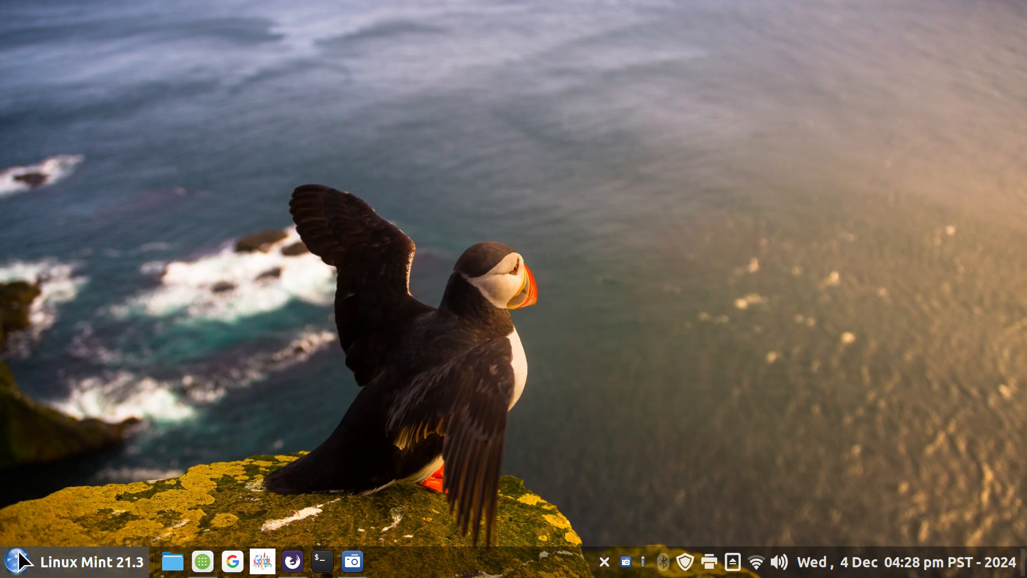
{"action": "left_click", "coordinate": [18, 561]}
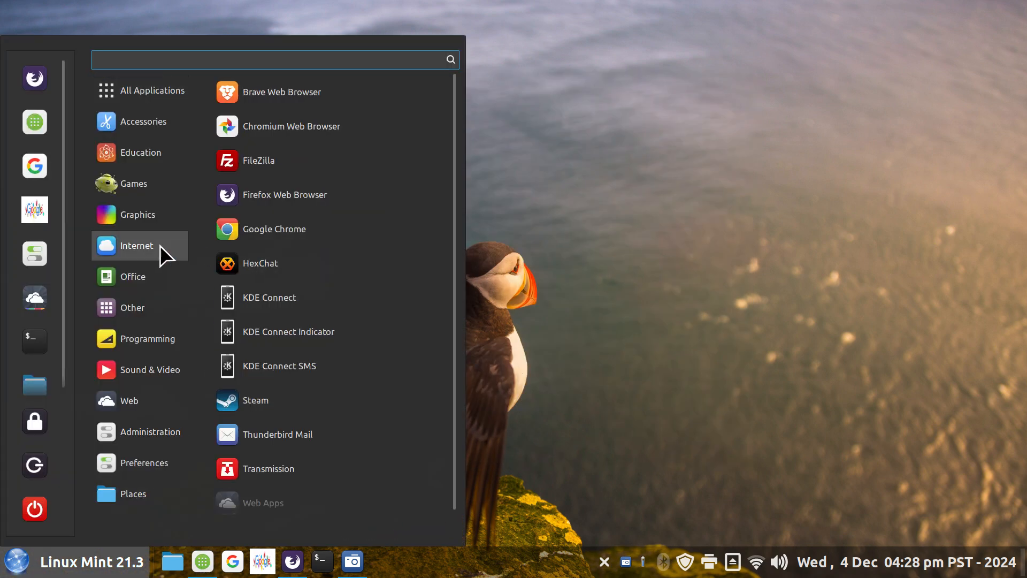
{"action": "left_click", "coordinate": [258, 503]}
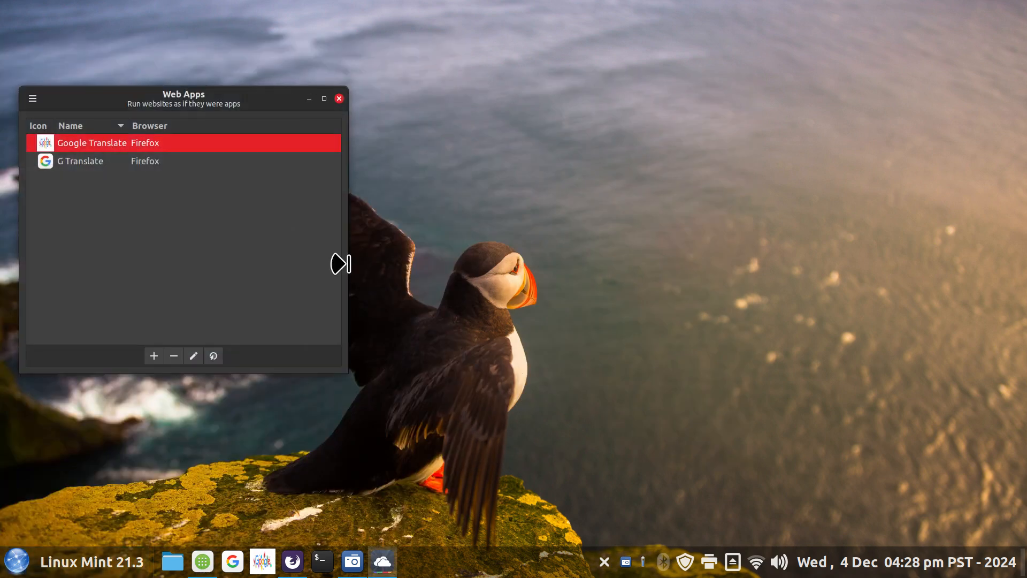
{"action": "mouse_move", "coordinate": [200, 377]}
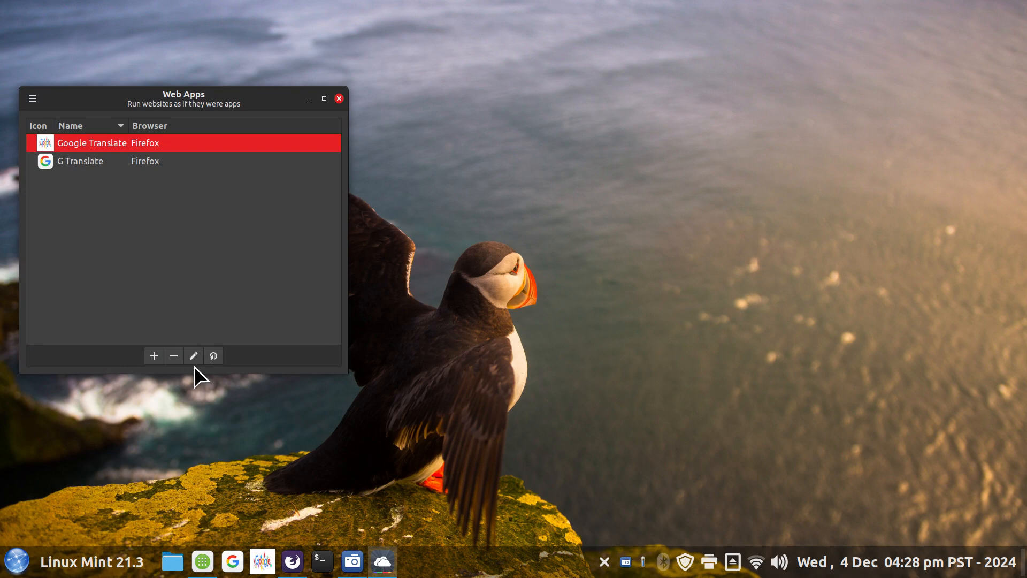
{"action": "left_click", "coordinate": [194, 355]}
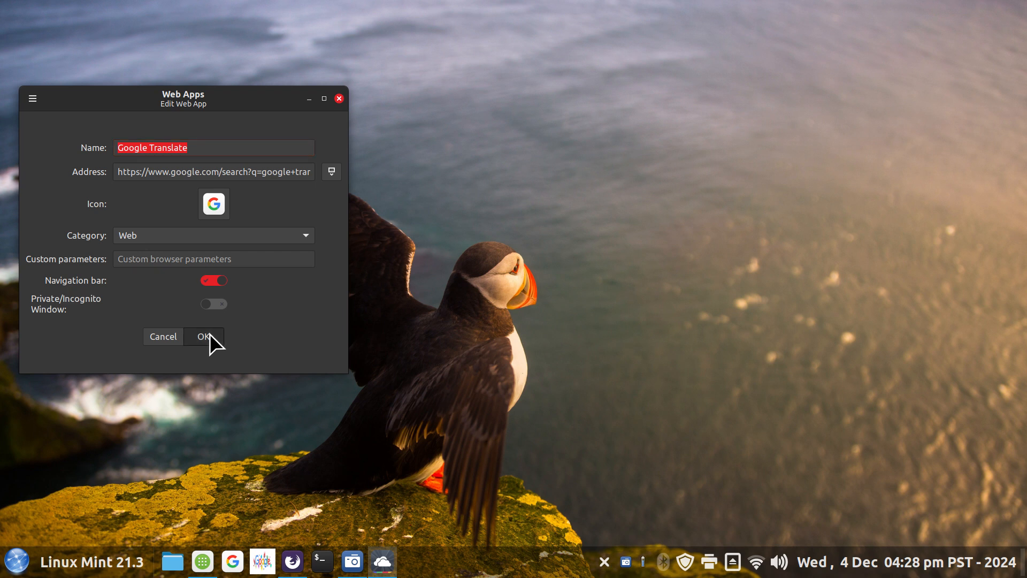
{"action": "left_click", "coordinate": [204, 336]}
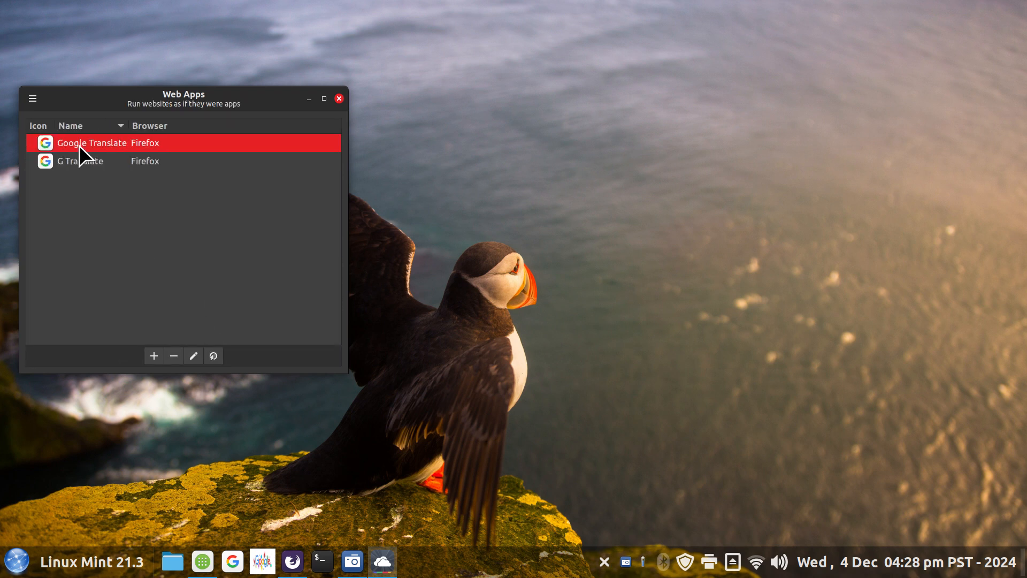
{"action": "mouse_move", "coordinate": [340, 101]}
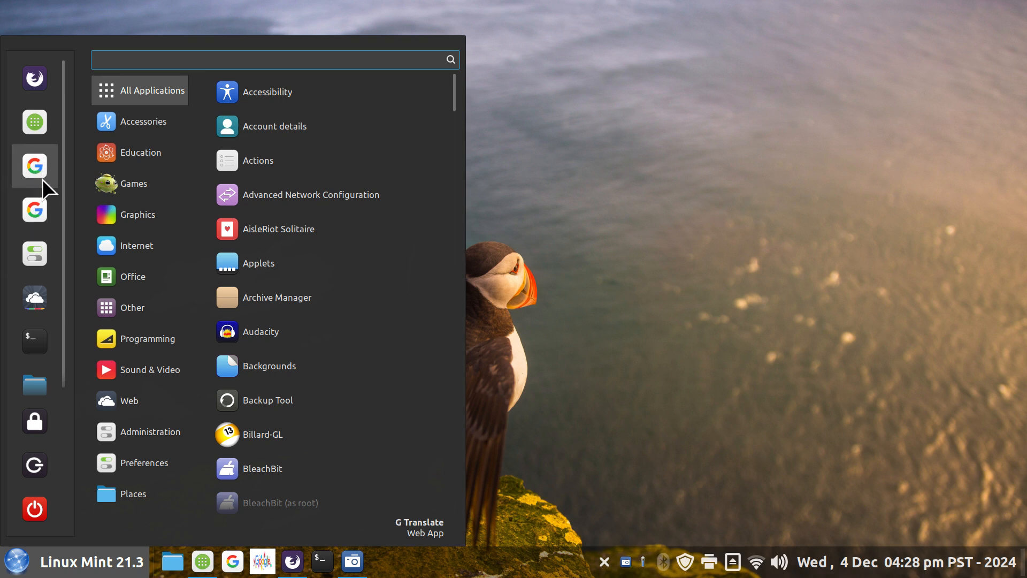
- Remove the duplicate G Translate launcher from the Menu favourites
{"action": "left_click", "coordinate": [131, 276]}
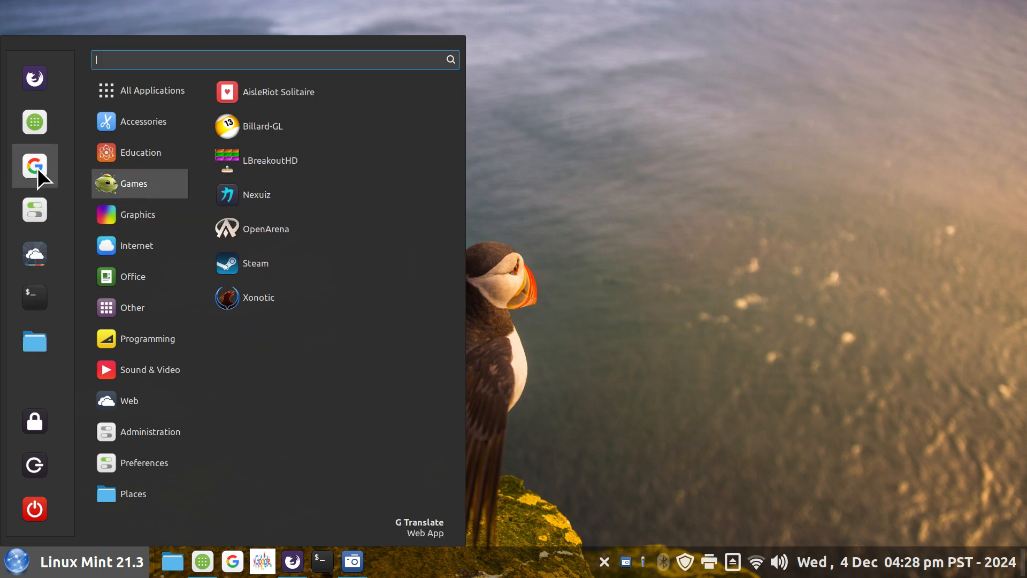
{"action": "mouse_move", "coordinate": [246, 357]}
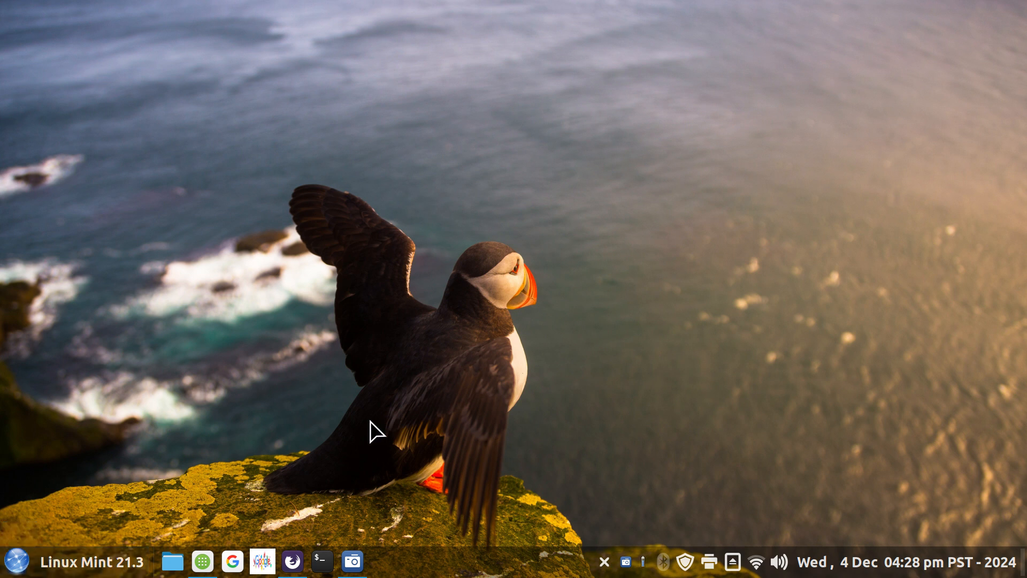
{"action": "mouse_move", "coordinate": [416, 455]}
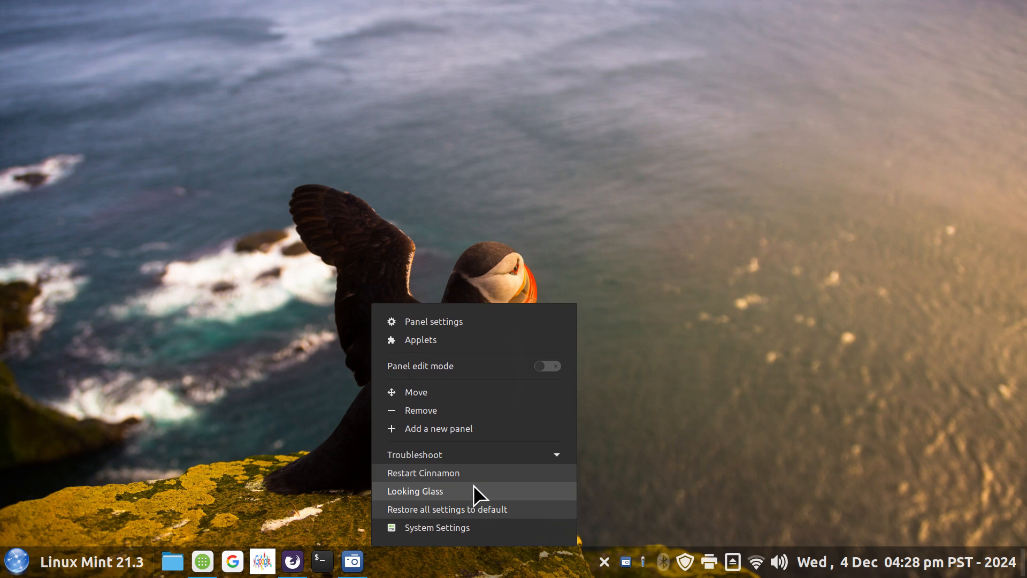
- Restart Cinnamon so the panel shows the single Google G launcher
{"action": "left_click", "coordinate": [424, 472]}
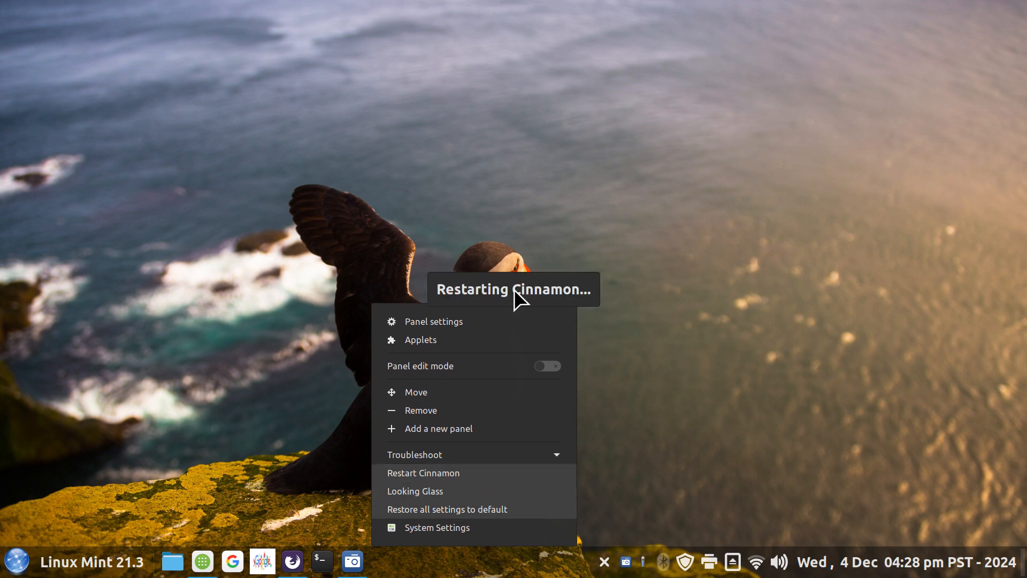
{"action": "left_click", "coordinate": [424, 472]}
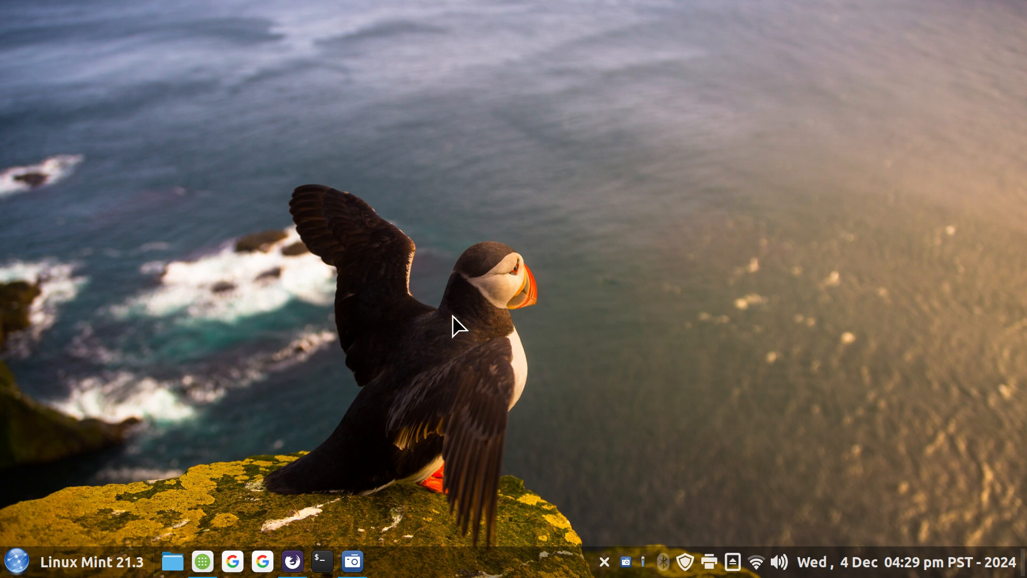
{"action": "mouse_move", "coordinate": [231, 562]}
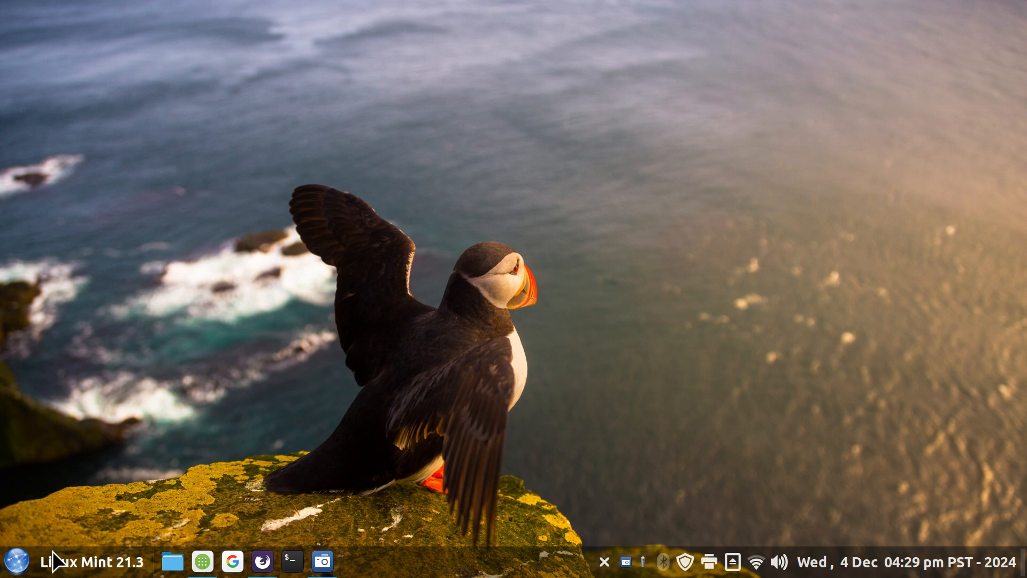
- Give the Google Translate web app the website's 32x32 Google G icon and save it
{"action": "left_click", "coordinate": [19, 562]}
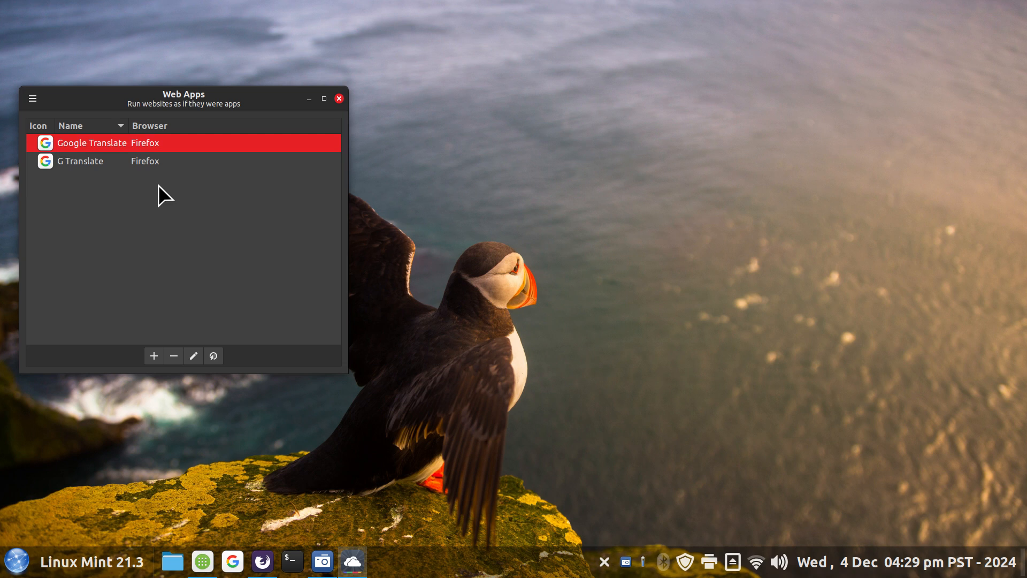
{"action": "mouse_move", "coordinate": [67, 185]}
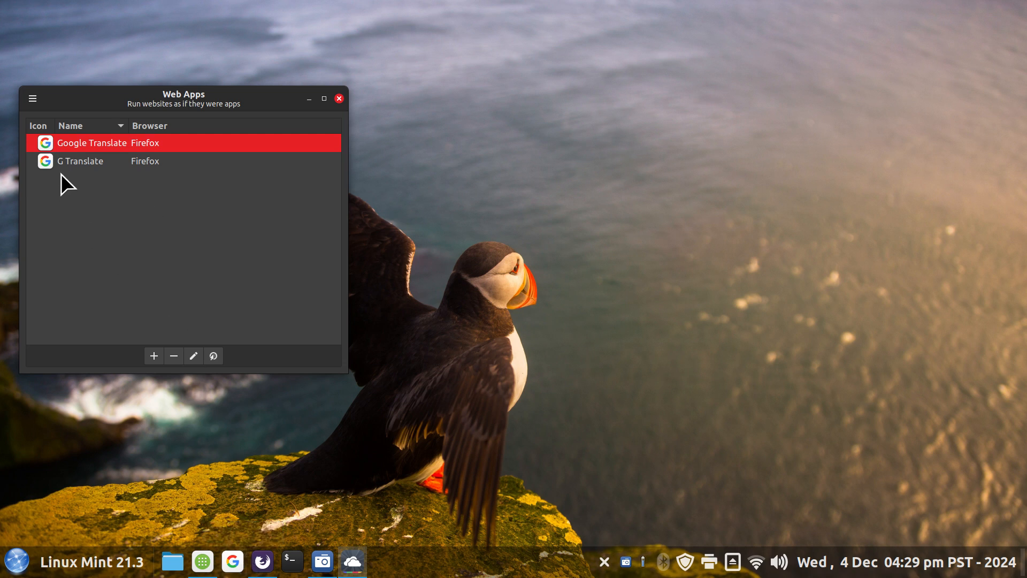
{"action": "mouse_move", "coordinate": [163, 322]}
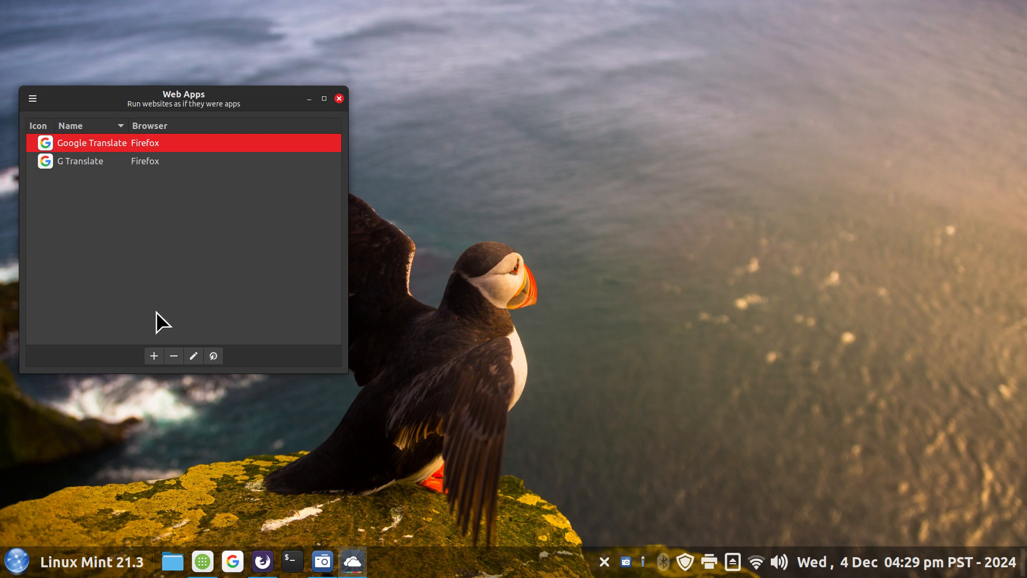
{"action": "left_click", "coordinate": [192, 355]}
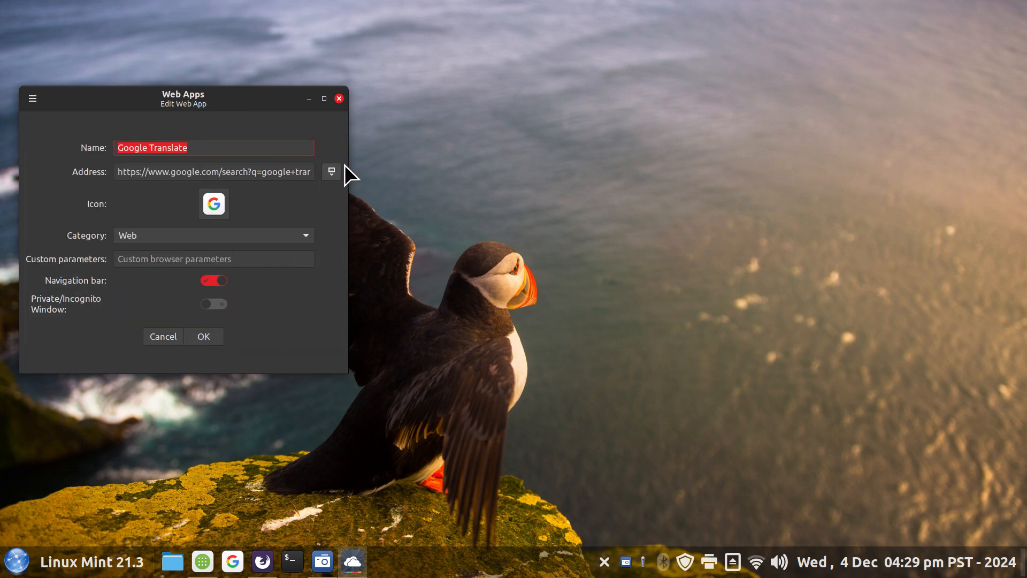
{"action": "left_click", "coordinate": [214, 203]}
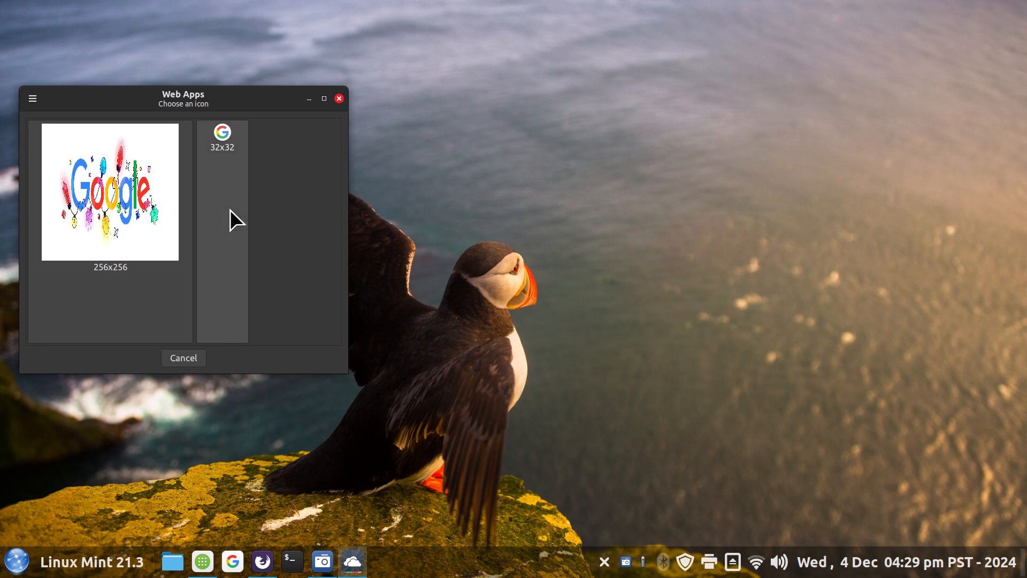
{"action": "left_click", "coordinate": [222, 132]}
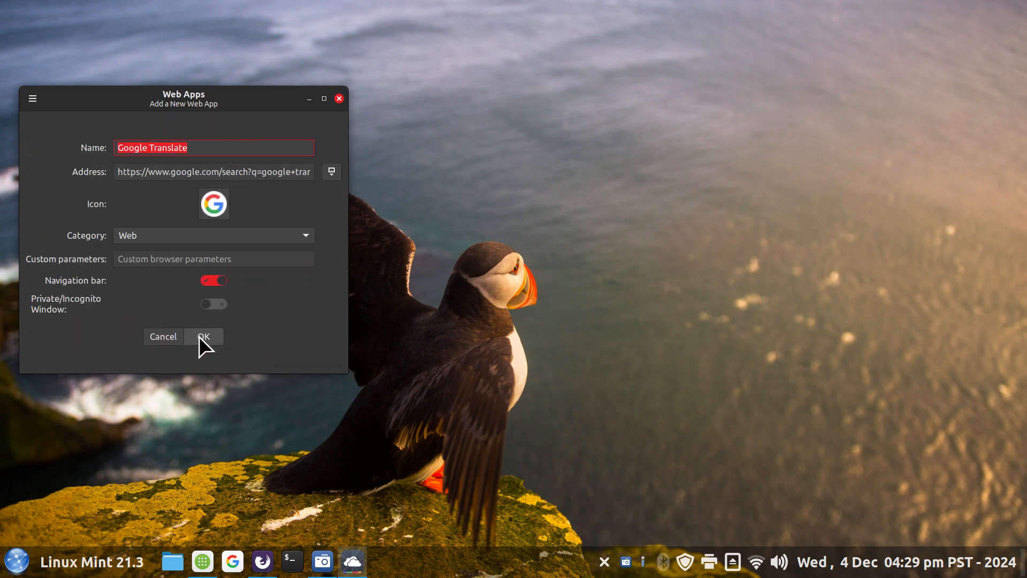
{"action": "left_click", "coordinate": [203, 336]}
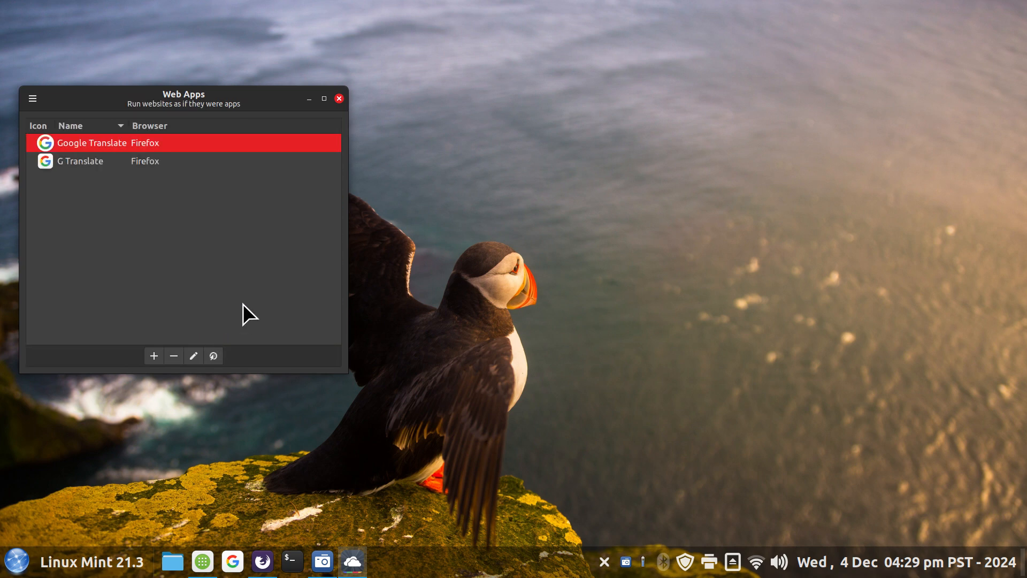
{"action": "left_click", "coordinate": [339, 98]}
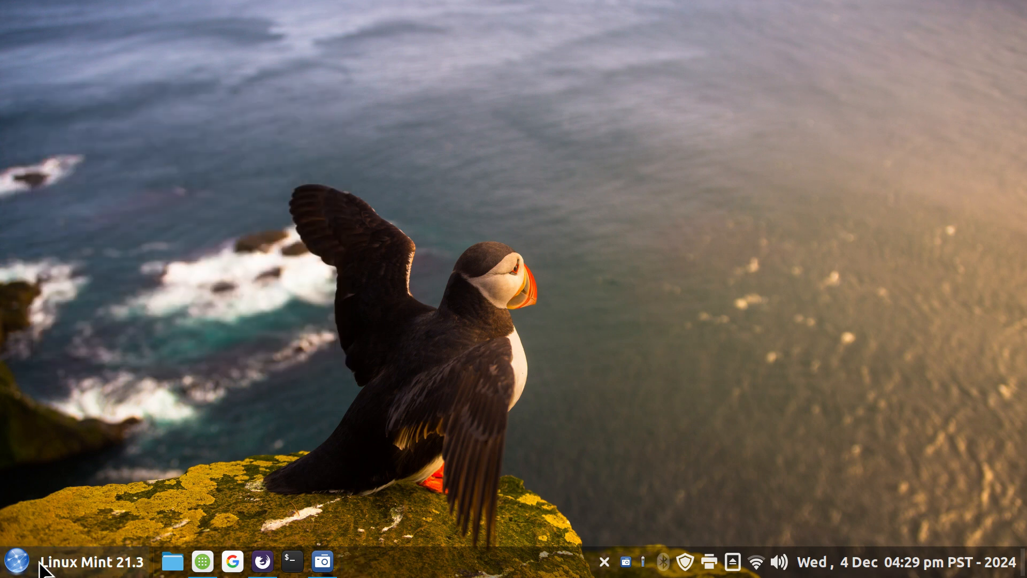
- Launch Google Translate from the menu's Web category to check its launcher
{"action": "left_click", "coordinate": [18, 560]}
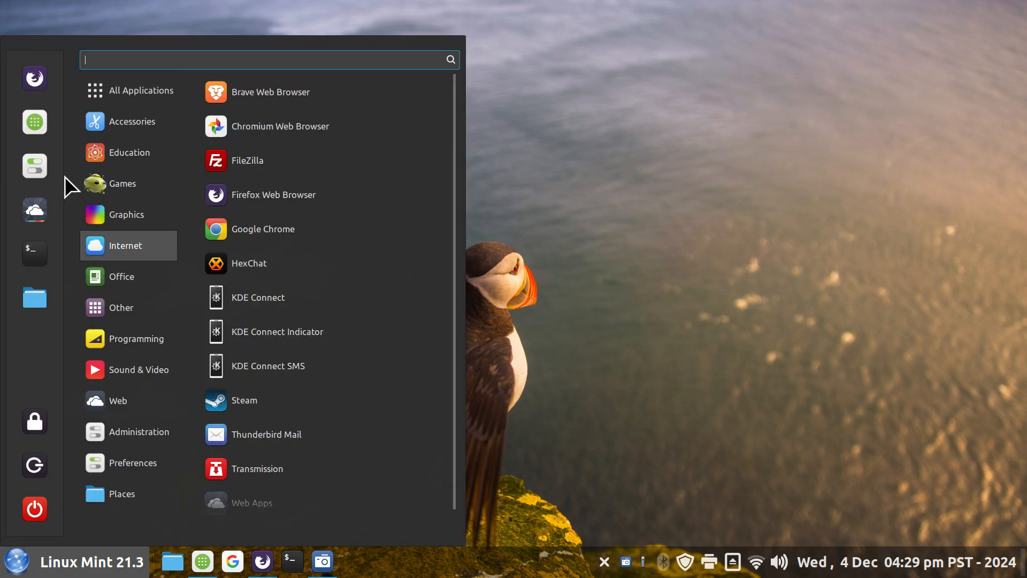
{"action": "left_click", "coordinate": [118, 400]}
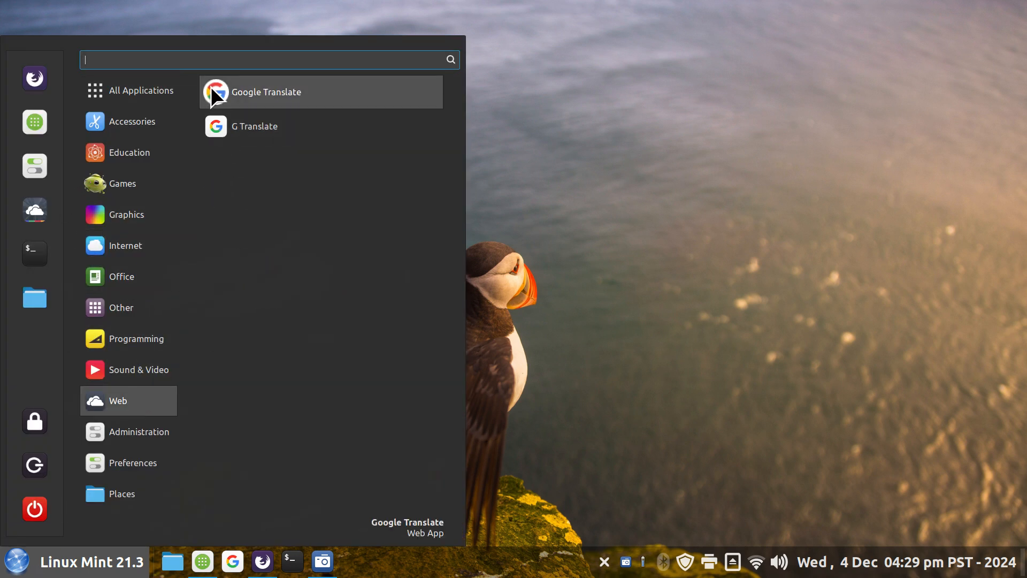
{"action": "left_click", "coordinate": [128, 152]}
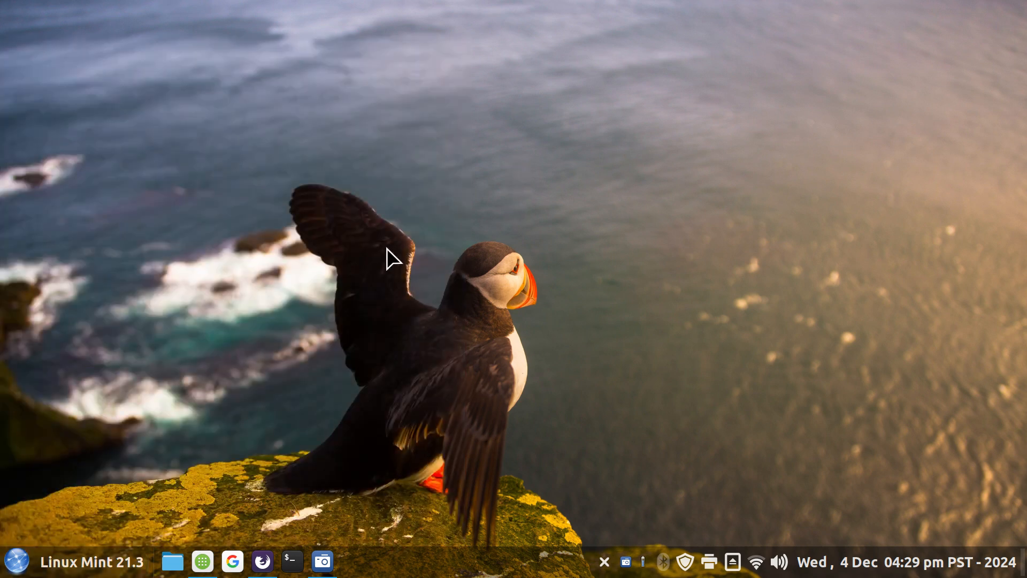
{"action": "mouse_move", "coordinate": [413, 313]}
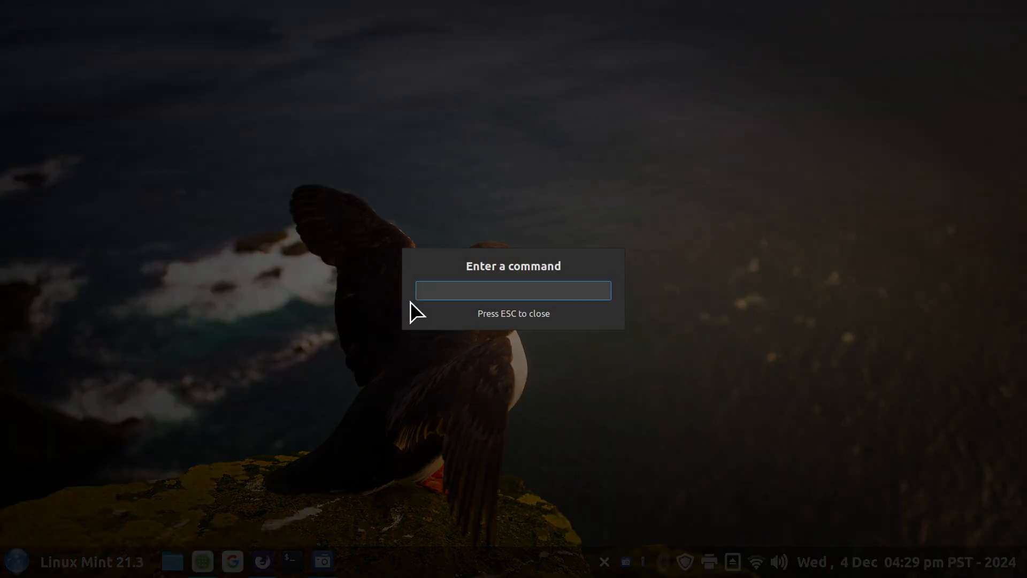
- Restart Cinnamon with the 'r' command so the panel launcher shows the G logo
{"action": "left_click", "coordinate": [513, 290]}
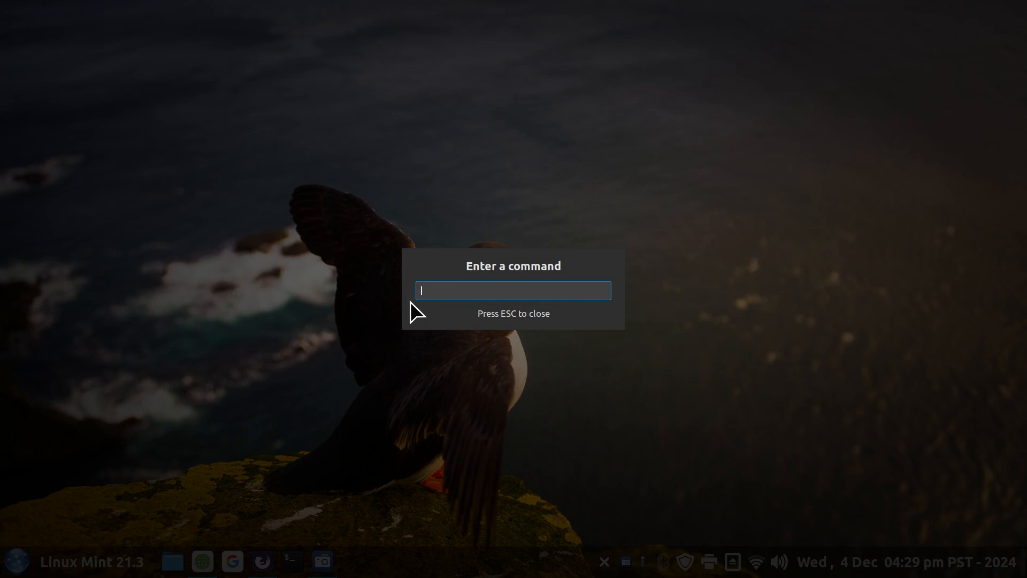
{"action": "type", "text": "r"}
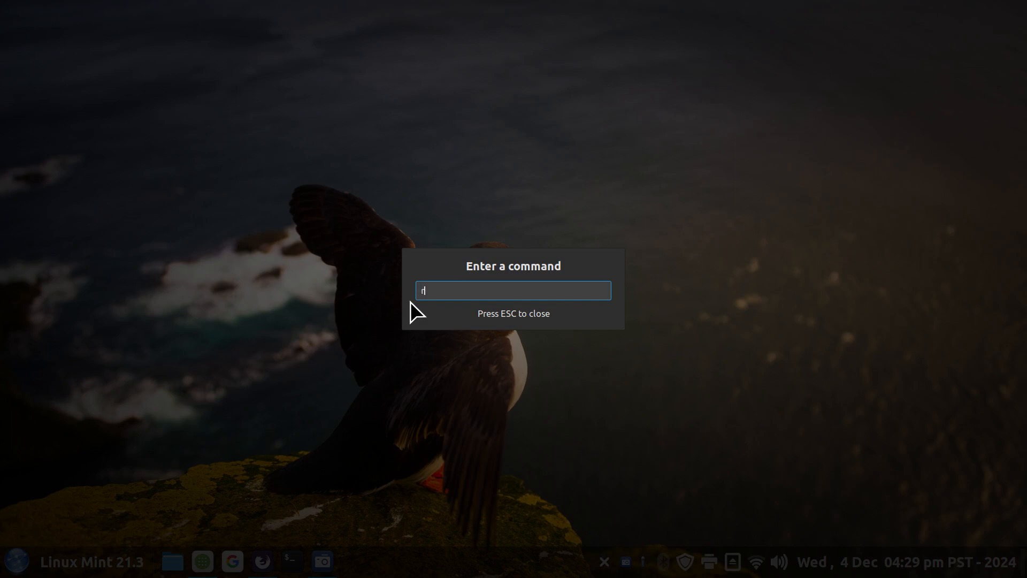
{"action": "key", "text": "Escape"}
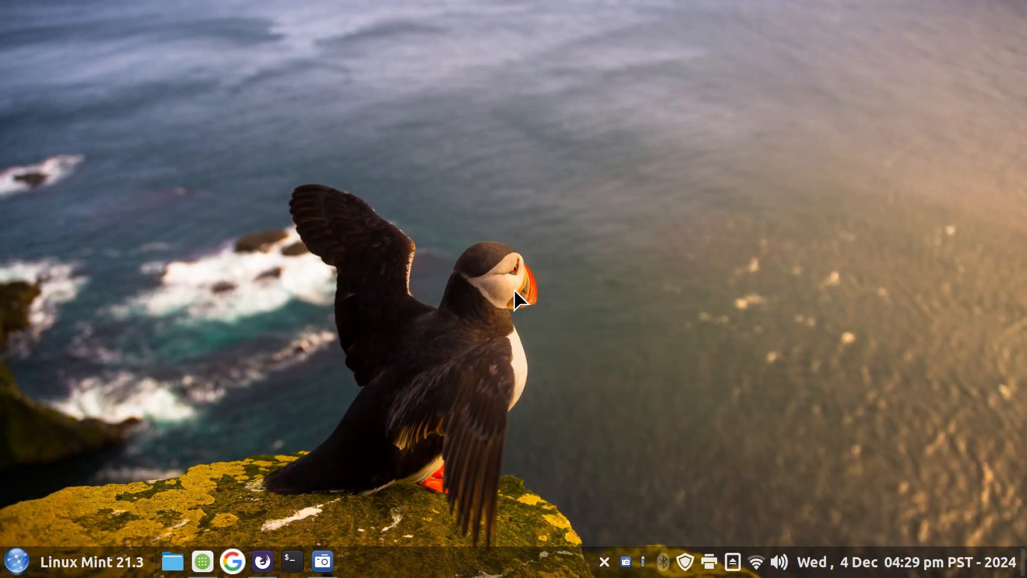
{"action": "mouse_move", "coordinate": [231, 562]}
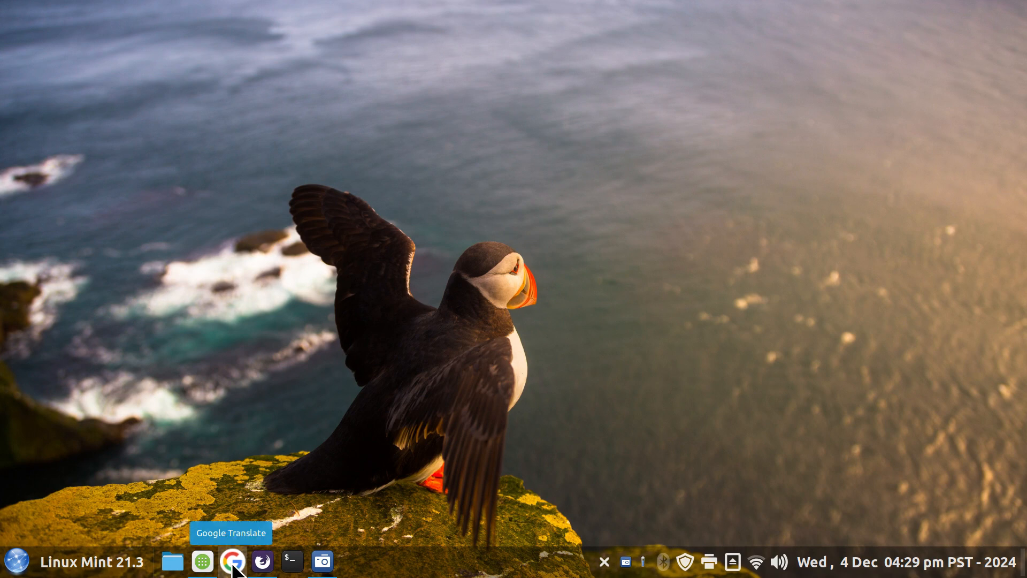
{"action": "mouse_move", "coordinate": [264, 562]}
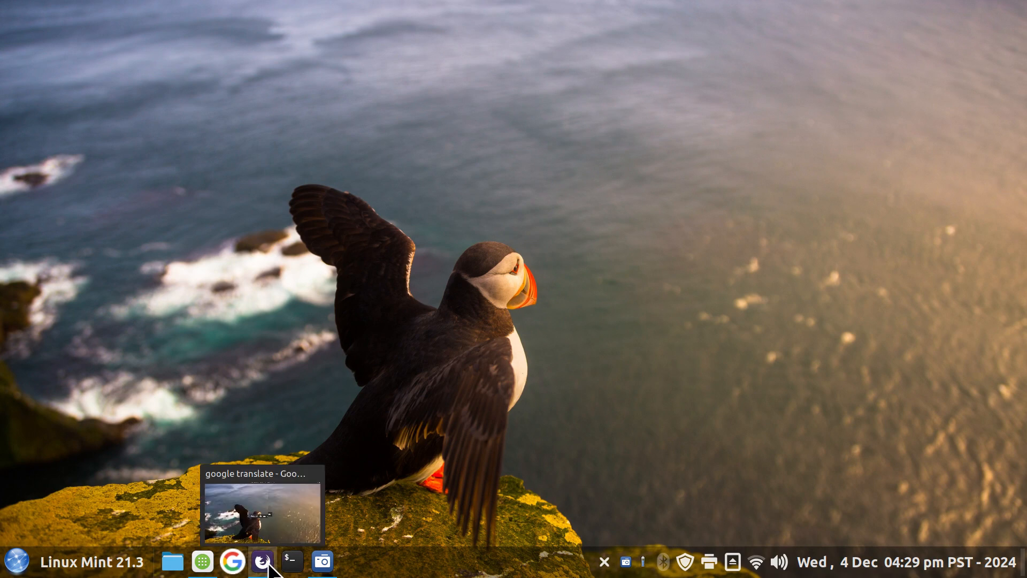
- Start a Google search for 'google transla' in Firefox, then discard that duplicate tab
{"action": "left_click", "coordinate": [263, 562]}
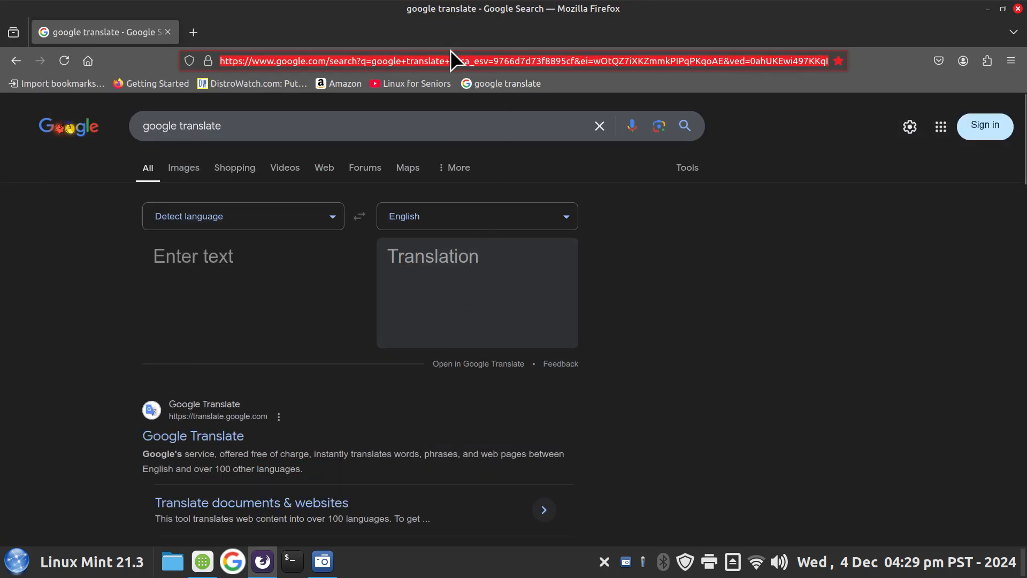
{"action": "left_click", "coordinate": [193, 32]}
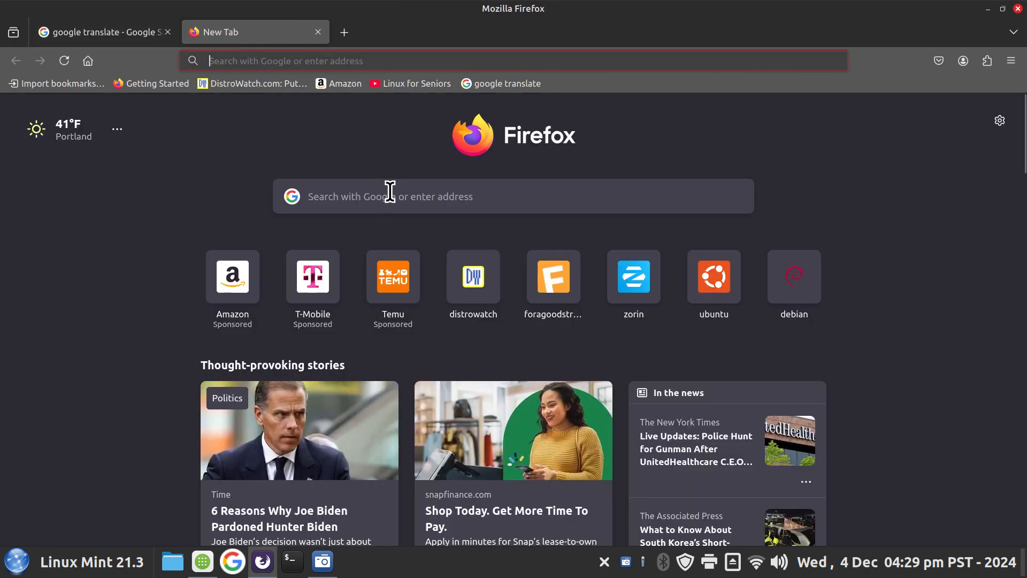
{"action": "left_click", "coordinate": [459, 196]}
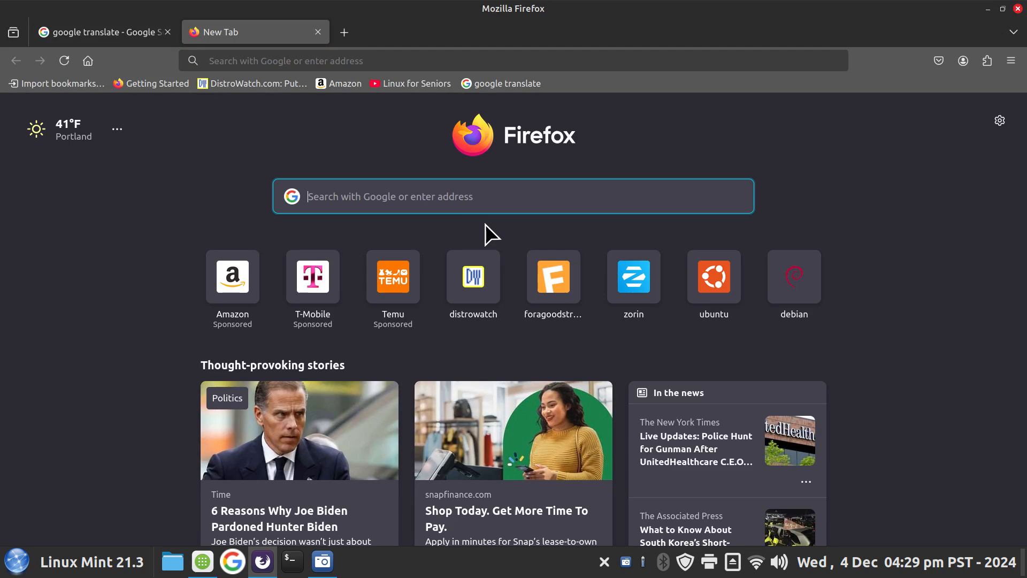
{"action": "type", "text": "google"}
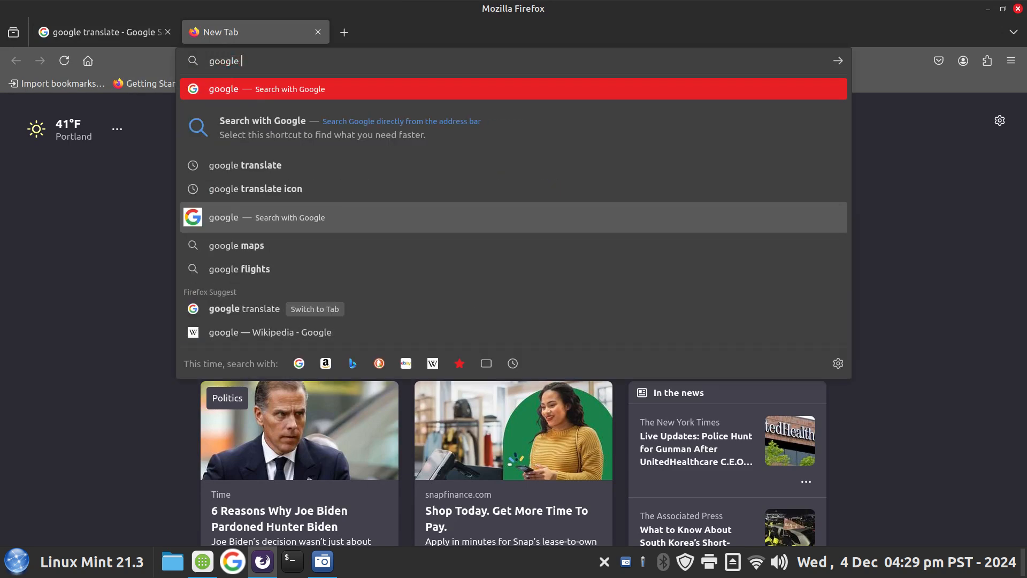
{"action": "type", "text": "translate"}
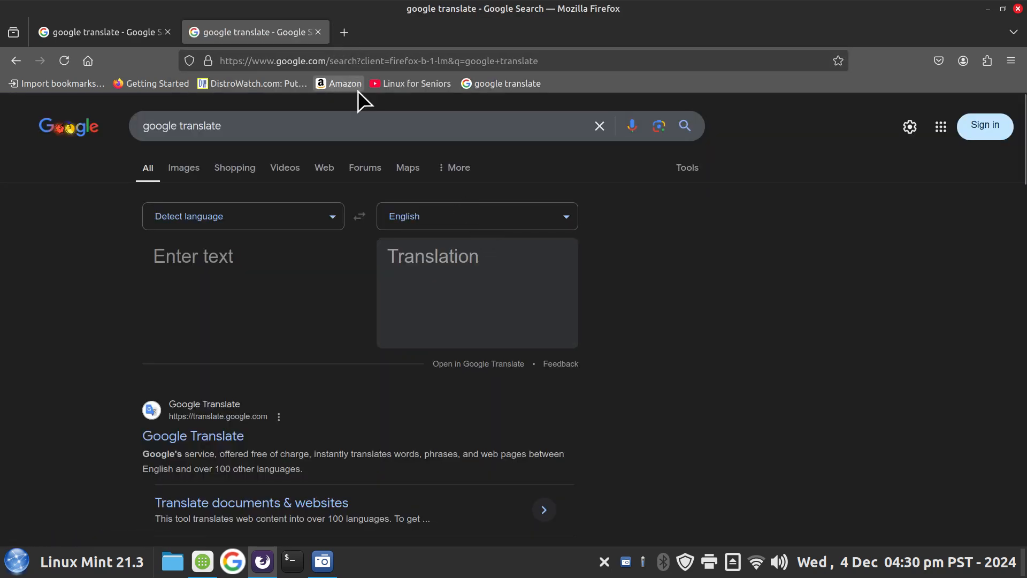
{"action": "mouse_move", "coordinate": [432, 60]}
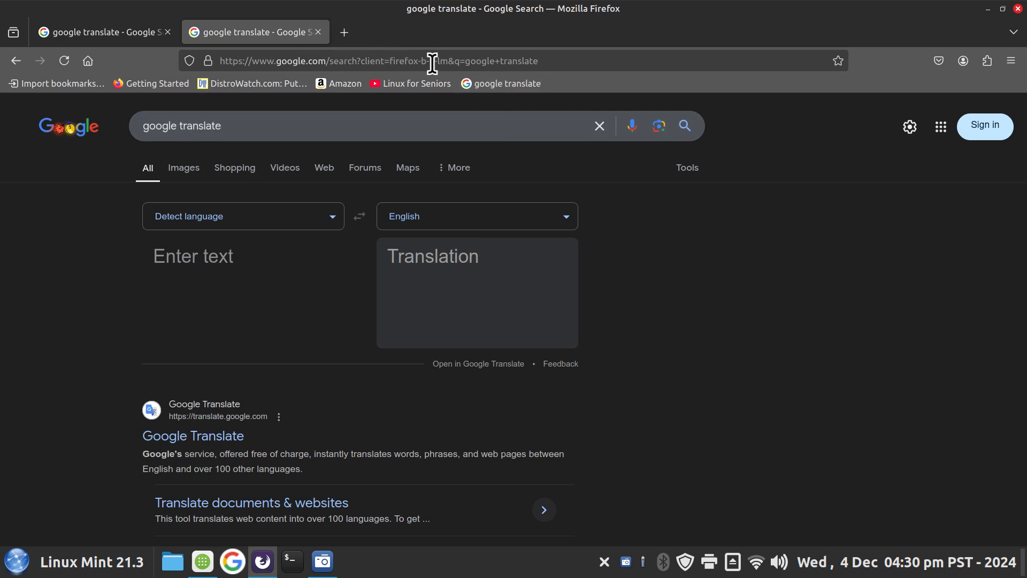
{"action": "left_click", "coordinate": [380, 60]}
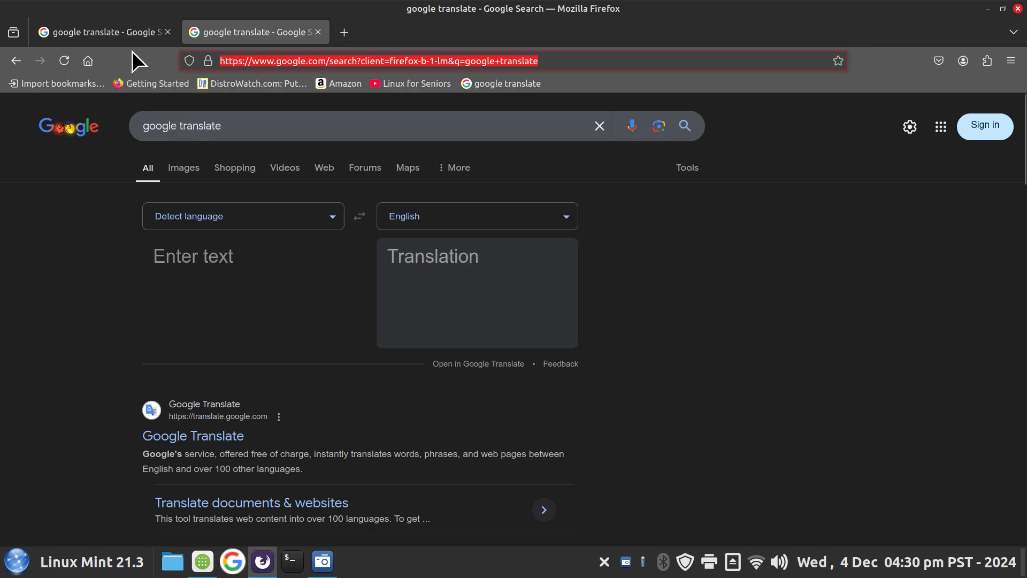
{"action": "left_click", "coordinate": [318, 31]}
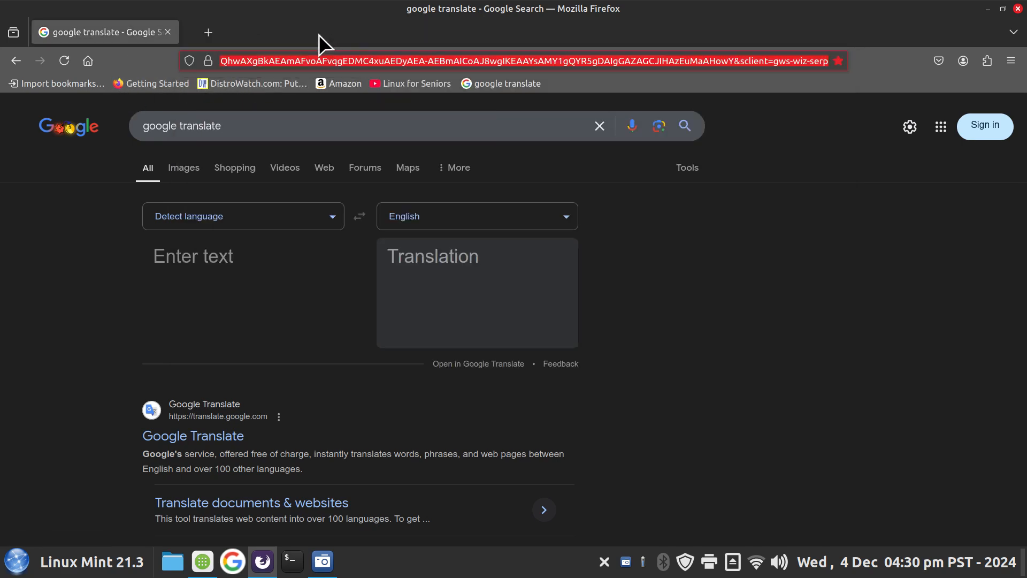
- Search google.com for 'google translate icon' and bring up image options for the Wikipedia logo
{"action": "left_click", "coordinate": [209, 31]}
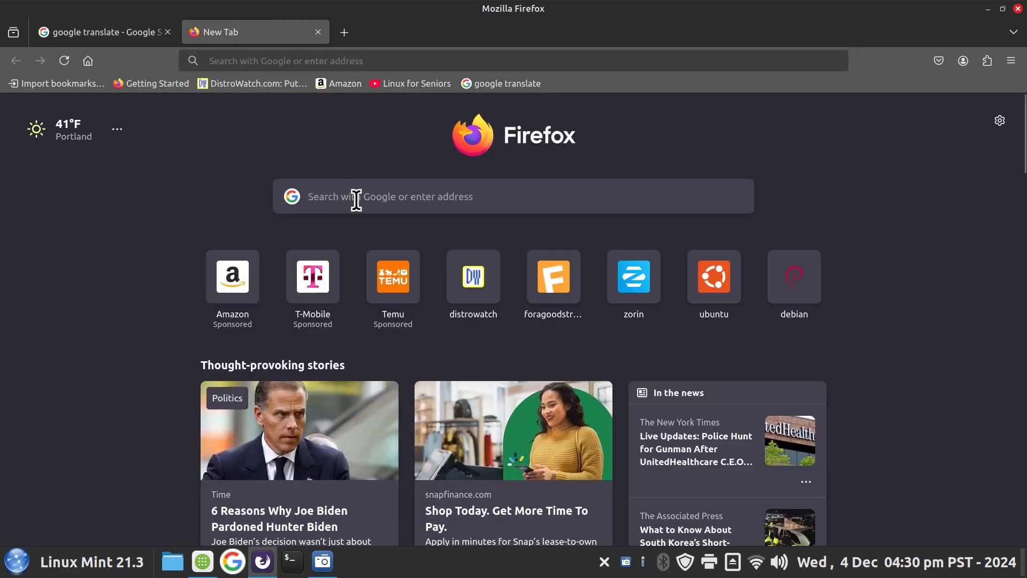
{"action": "type", "text": "google.com/"}
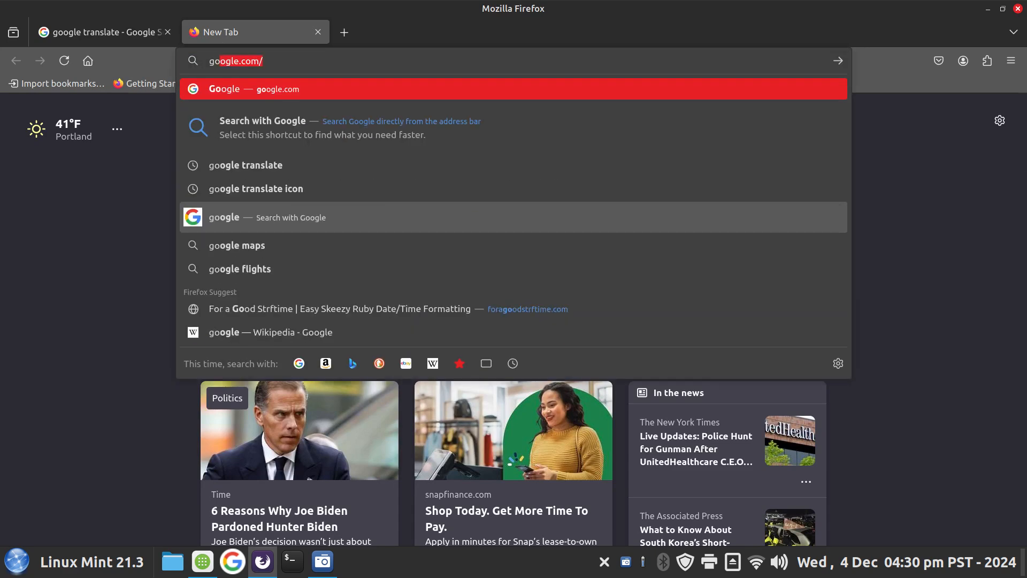
{"action": "type", "text": "goggle"}
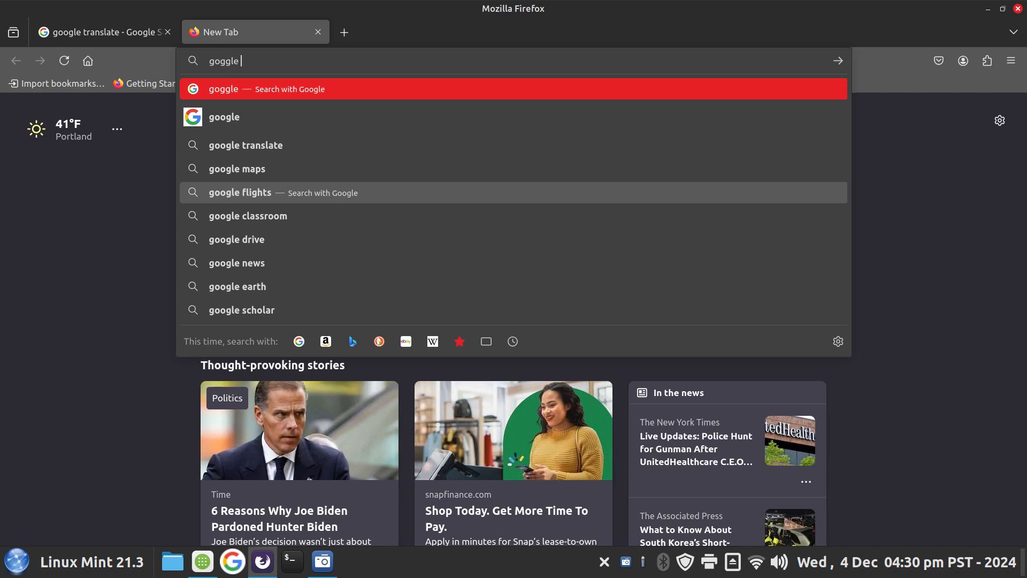
{"action": "type", "text": "transla"}
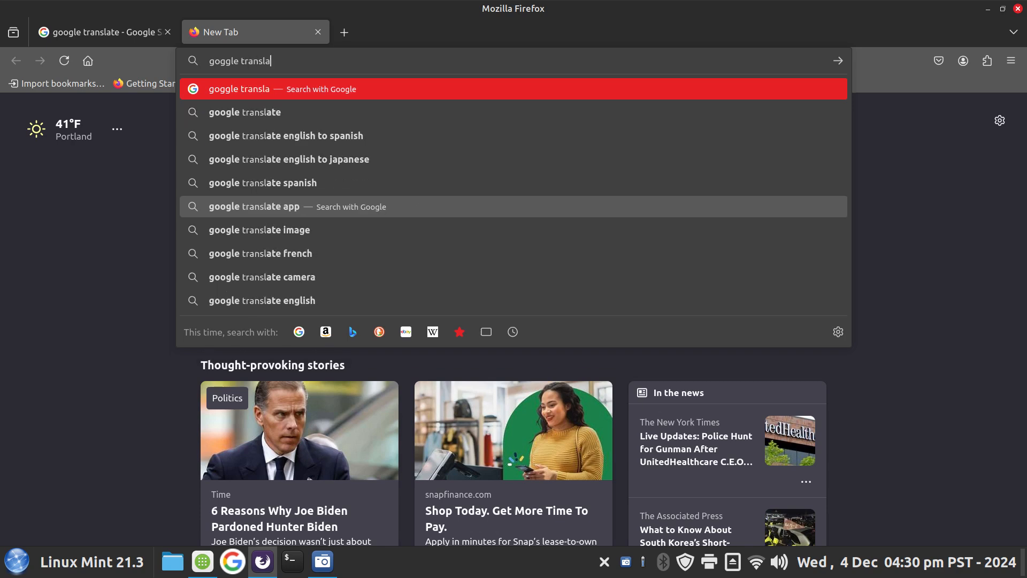
{"action": "type", "text": "te ic"}
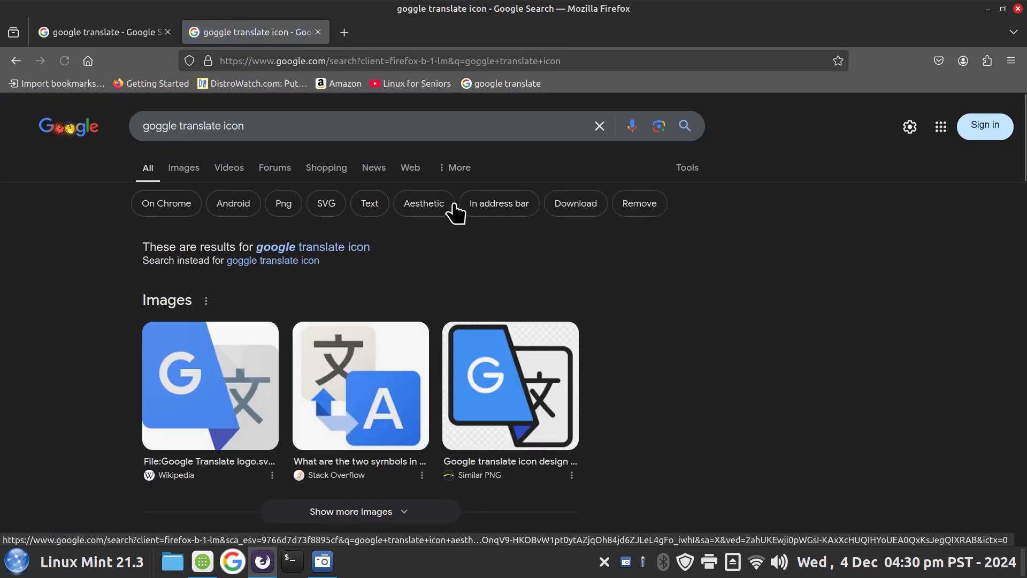
{"action": "mouse_move", "coordinate": [253, 379]}
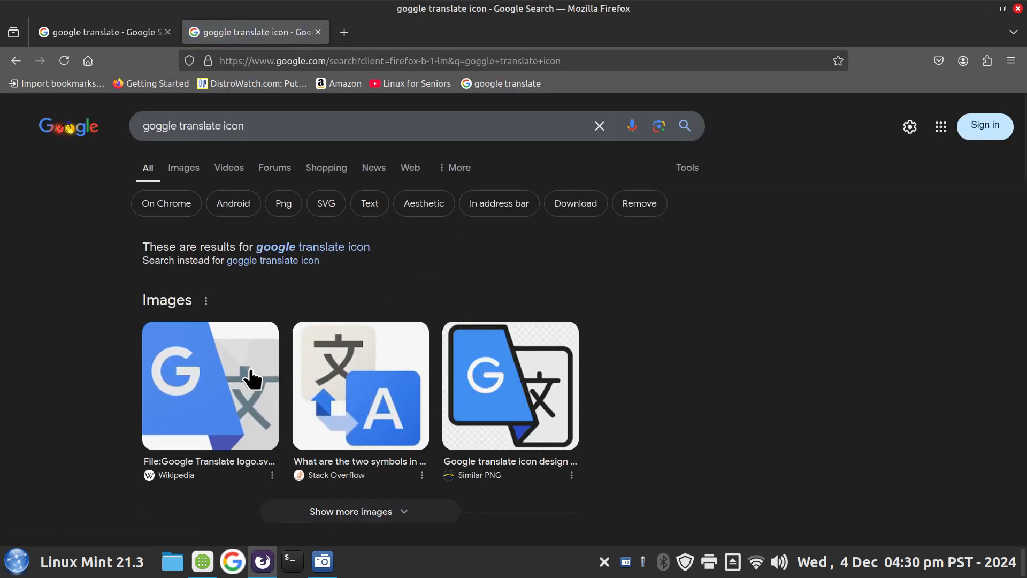
{"action": "right_click", "coordinate": [209, 384]}
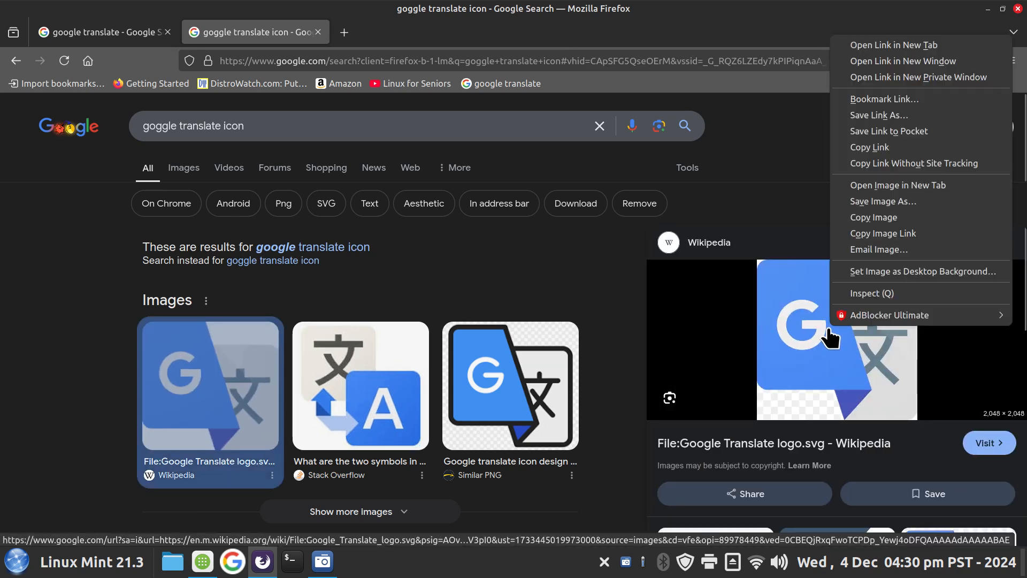
{"action": "mouse_move", "coordinate": [901, 200]}
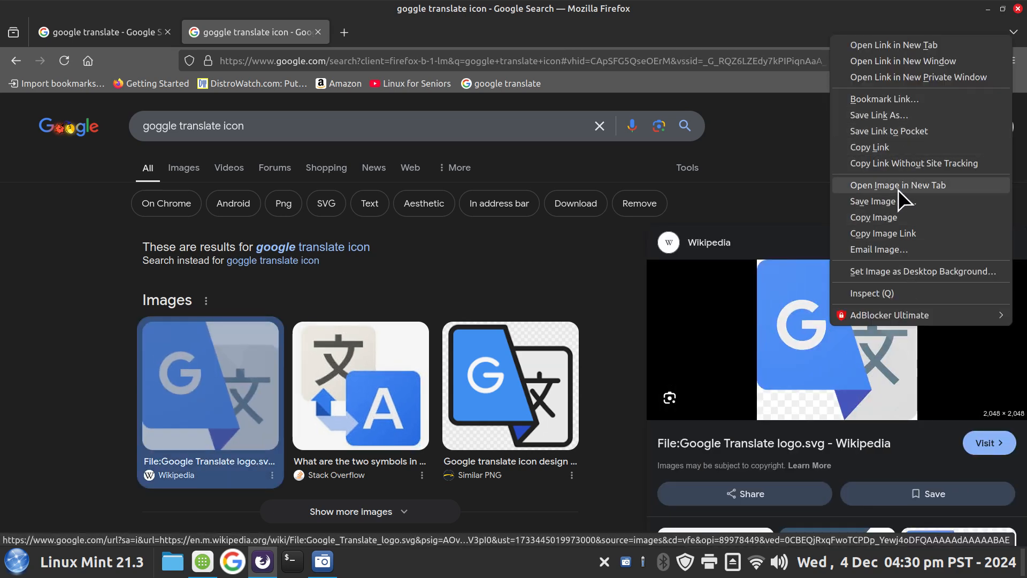
{"action": "mouse_move", "coordinate": [904, 16]}
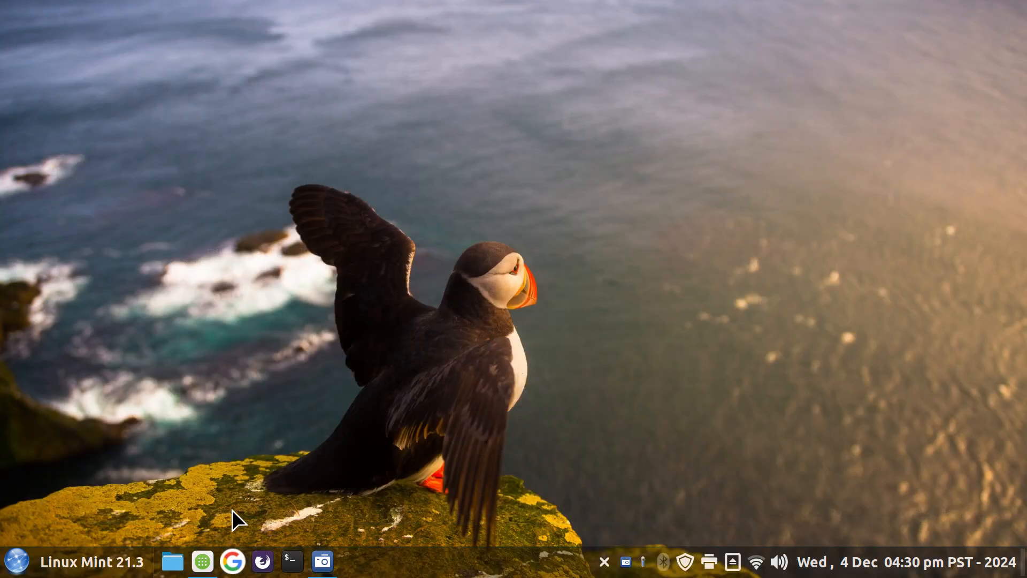
- Browse to the Documents folder in the Nemo file manager
{"action": "left_click", "coordinate": [172, 561]}
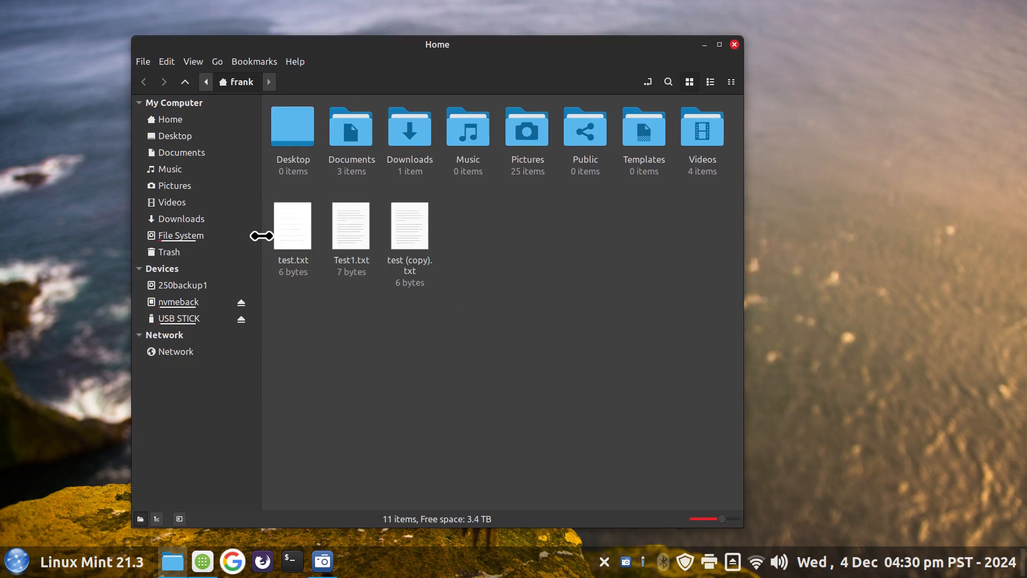
{"action": "mouse_move", "coordinate": [181, 152]}
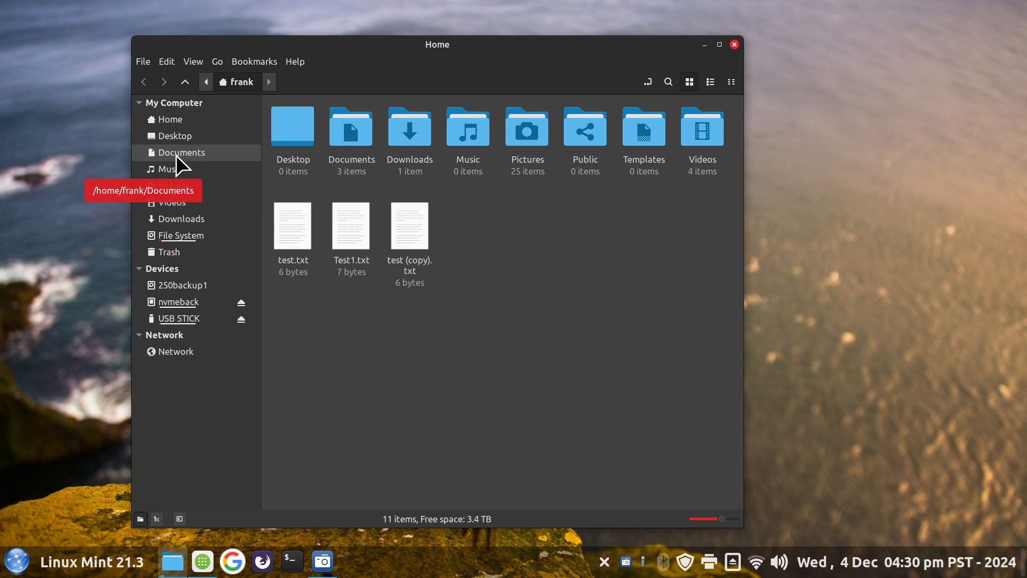
{"action": "left_click", "coordinate": [182, 218]}
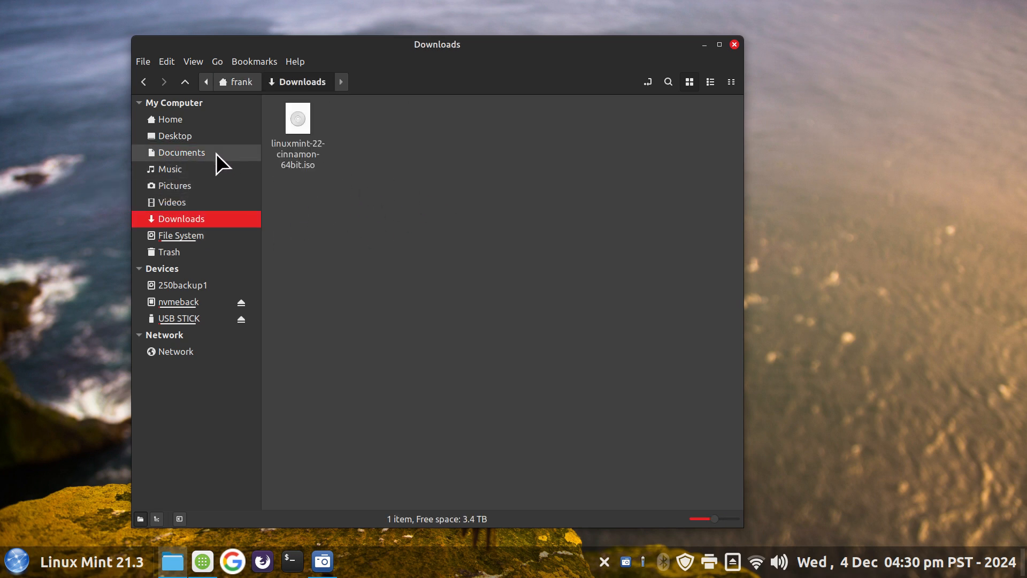
{"action": "left_click", "coordinate": [181, 152]}
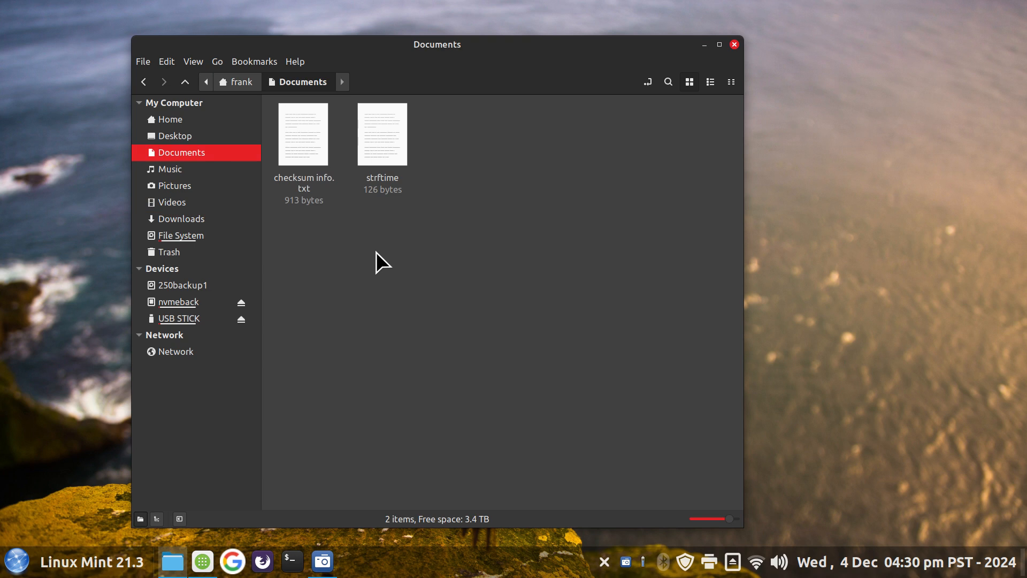
{"action": "mouse_move", "coordinate": [382, 359]}
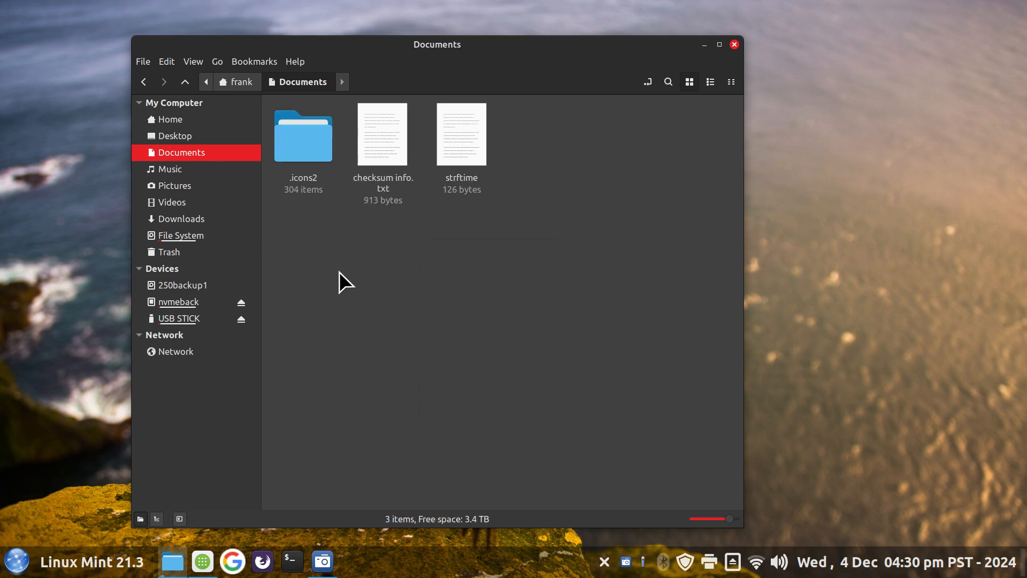
{"action": "mouse_move", "coordinate": [314, 194]}
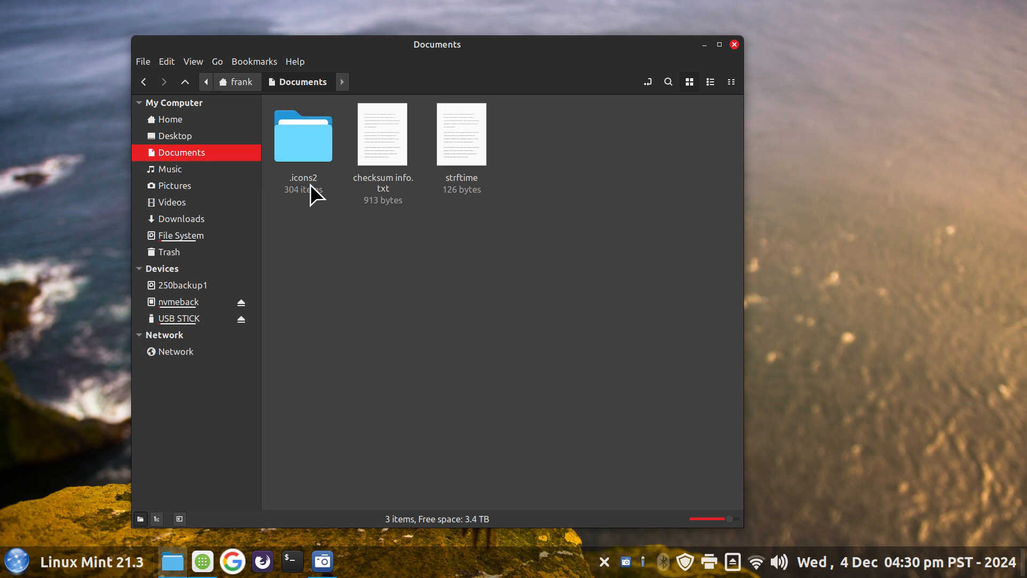
{"action": "mouse_move", "coordinate": [298, 144]}
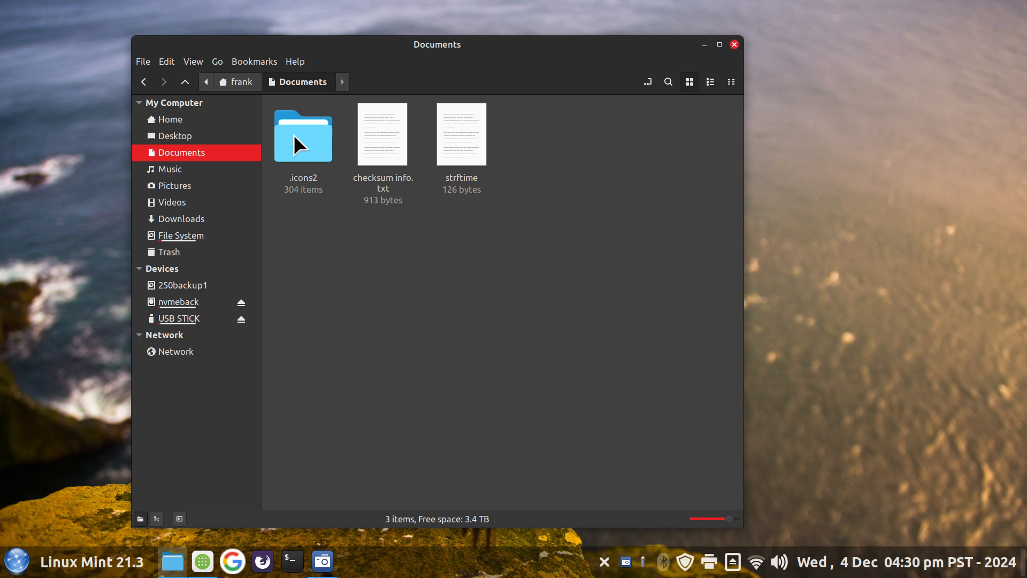
- Locate Google_Translate_logo.svg.png inside the hidden .icons2 folder
{"action": "double_click", "coordinate": [303, 135]}
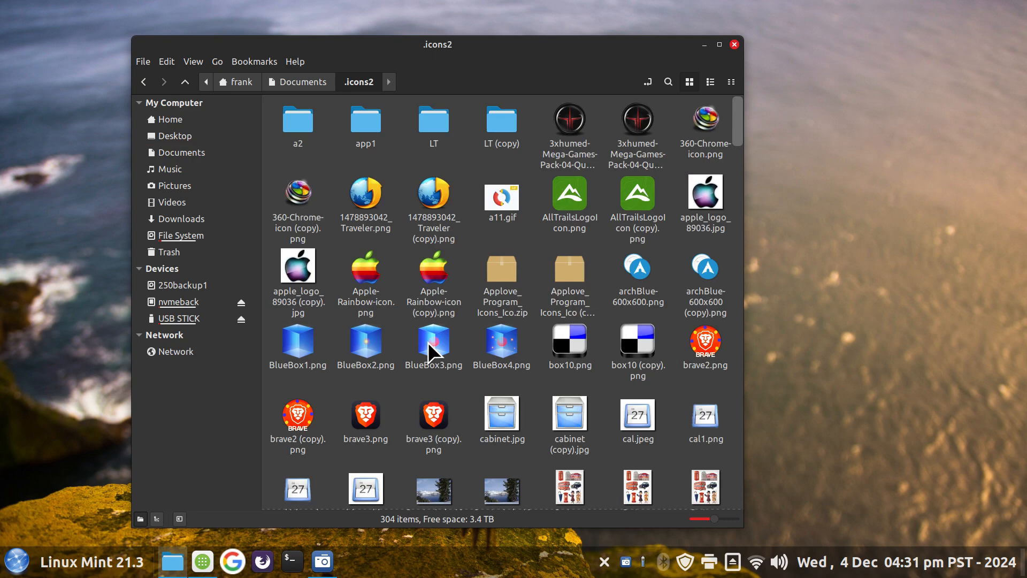
{"action": "scroll", "scroll_direction": "down", "scroll_amount": 3}
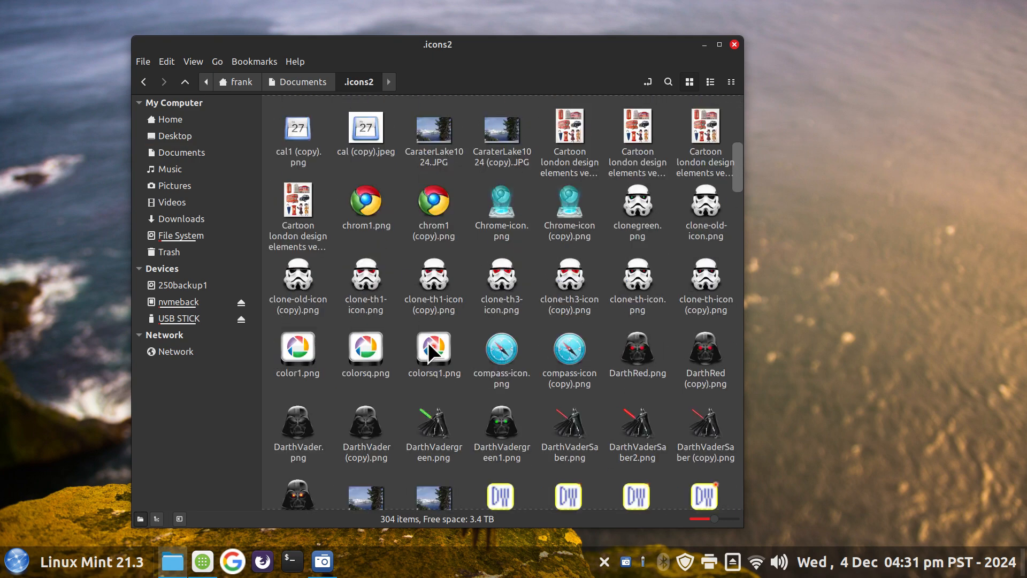
{"action": "scroll", "scroll_direction": "down", "scroll_amount": 3}
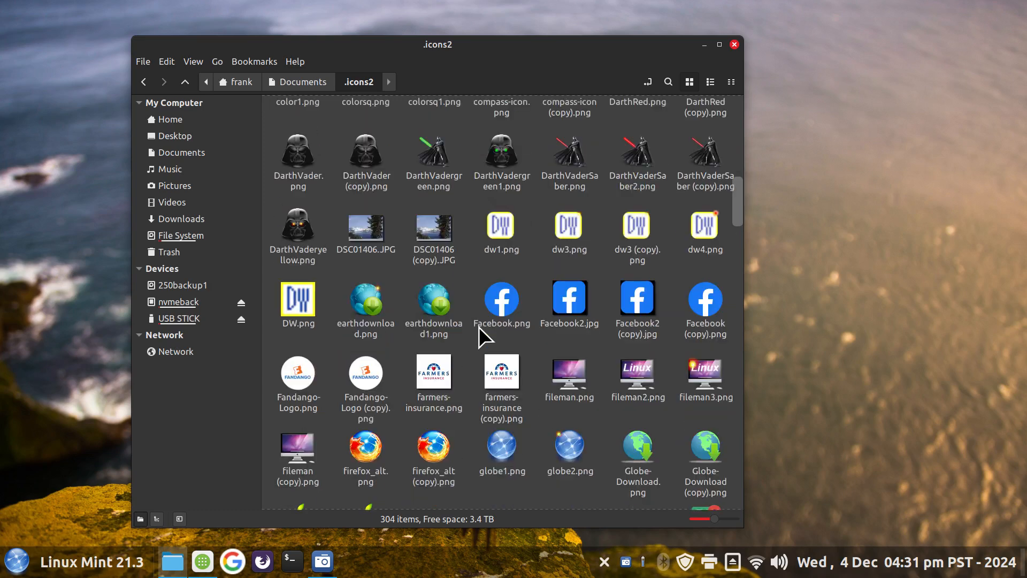
{"action": "scroll", "scroll_direction": "down", "scroll_amount": 3}
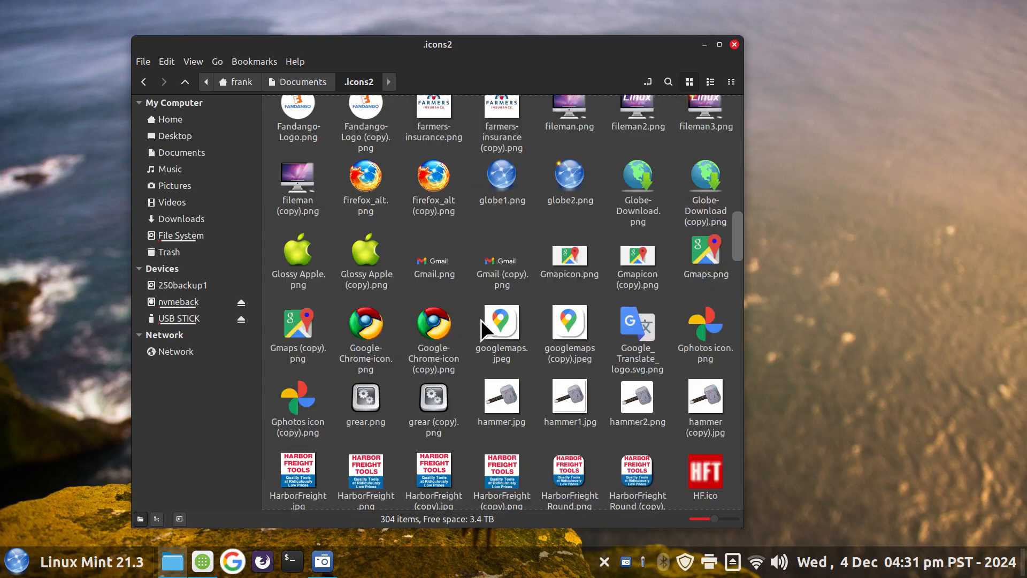
{"action": "scroll", "scroll_direction": "down", "scroll_amount": 3}
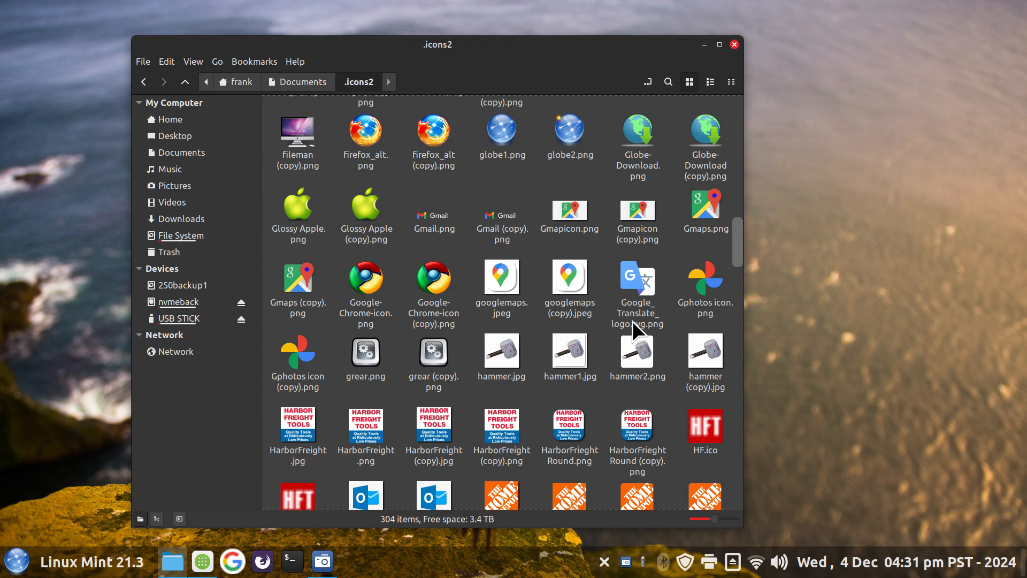
{"action": "left_click", "coordinate": [637, 287]}
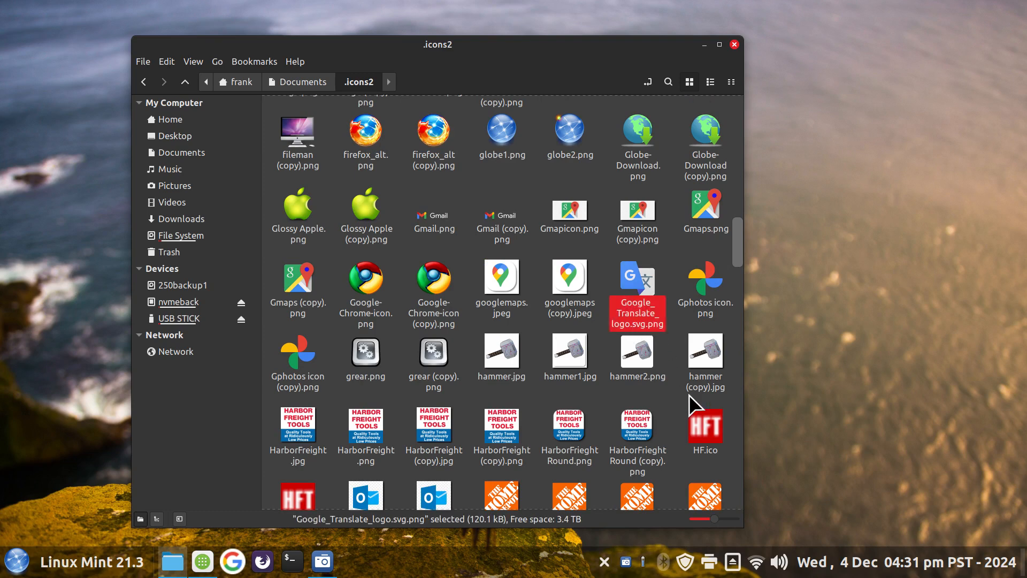
{"action": "mouse_move", "coordinate": [661, 344]}
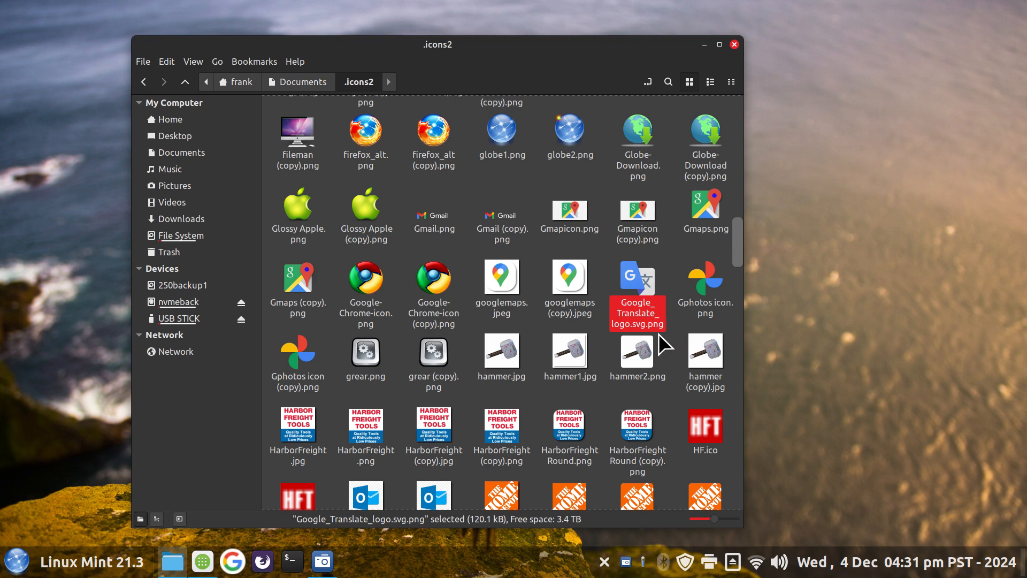
- Check the logo file's location via its Properties window, then dismiss it
{"action": "right_click", "coordinate": [635, 291]}
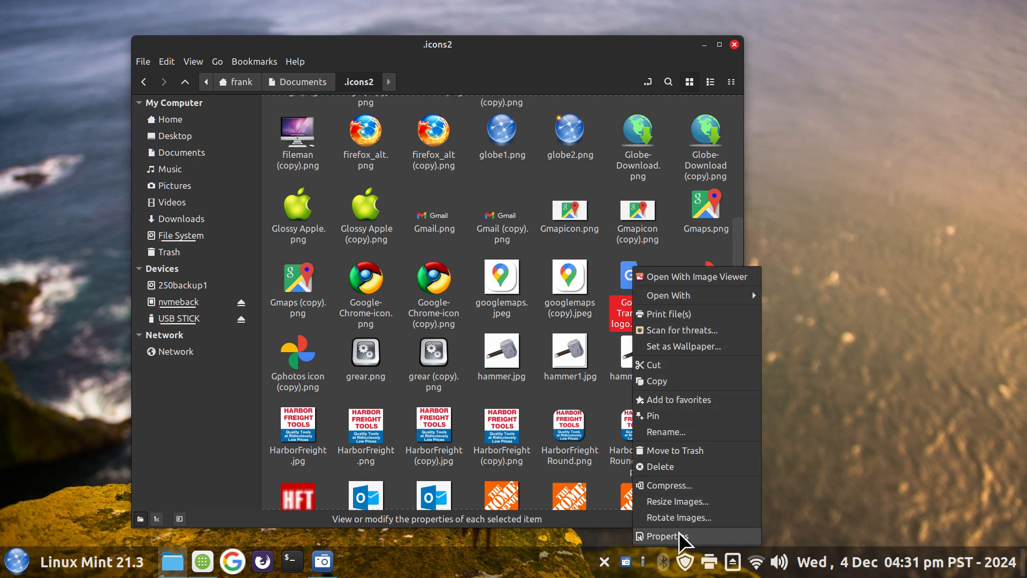
{"action": "left_click", "coordinate": [666, 536]}
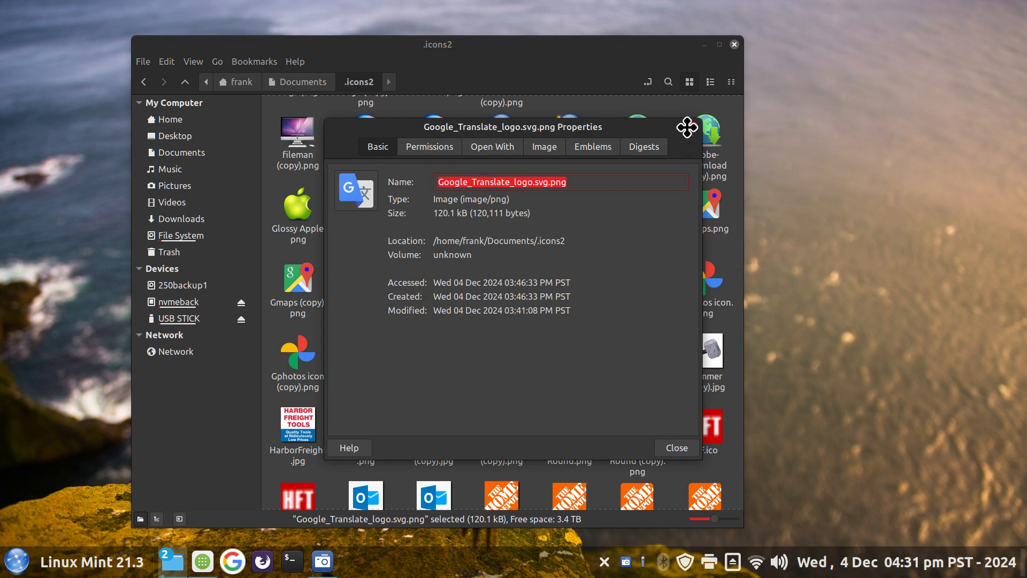
{"action": "left_click", "coordinate": [675, 448]}
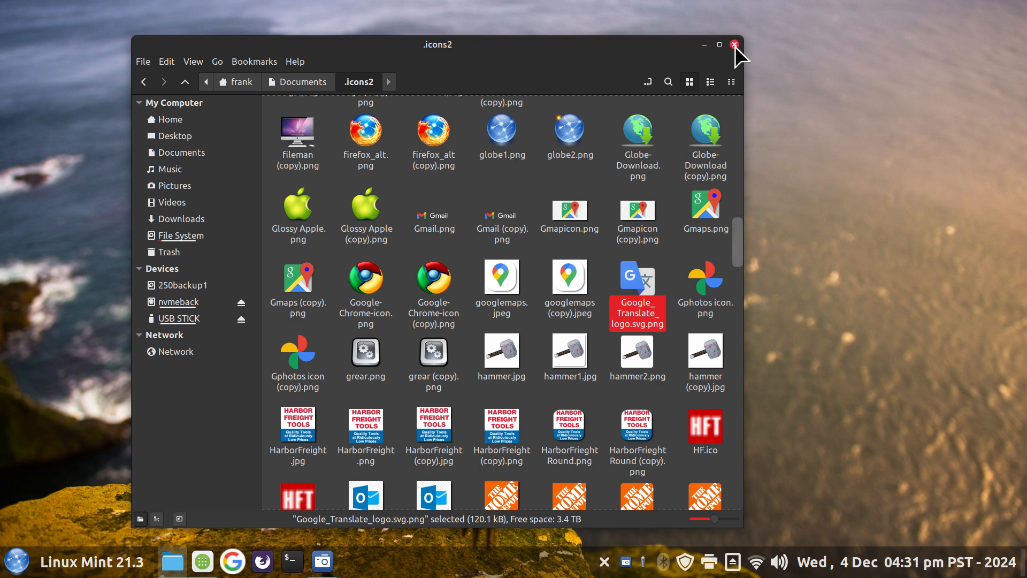
{"action": "mouse_move", "coordinate": [409, 206]}
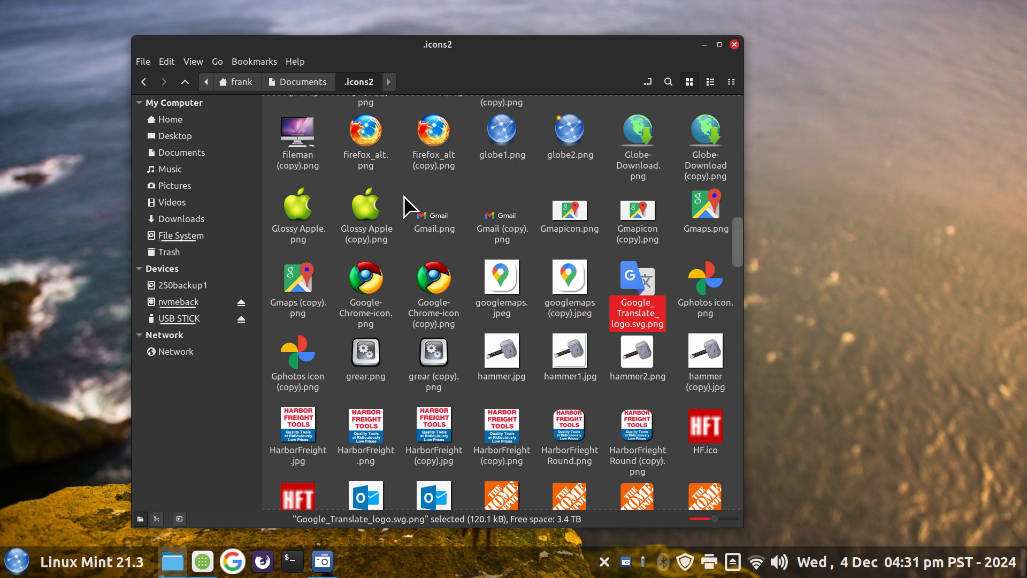
{"action": "mouse_move", "coordinate": [255, 101]}
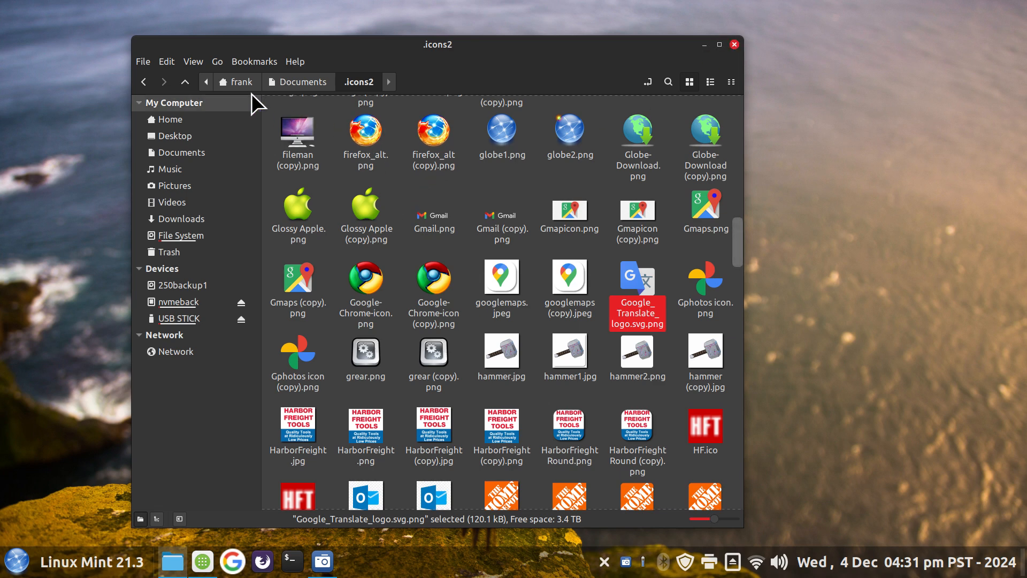
- Return to Documents, hide hidden folders like .icons2 again, and close Nemo
{"action": "left_click", "coordinate": [303, 81]}
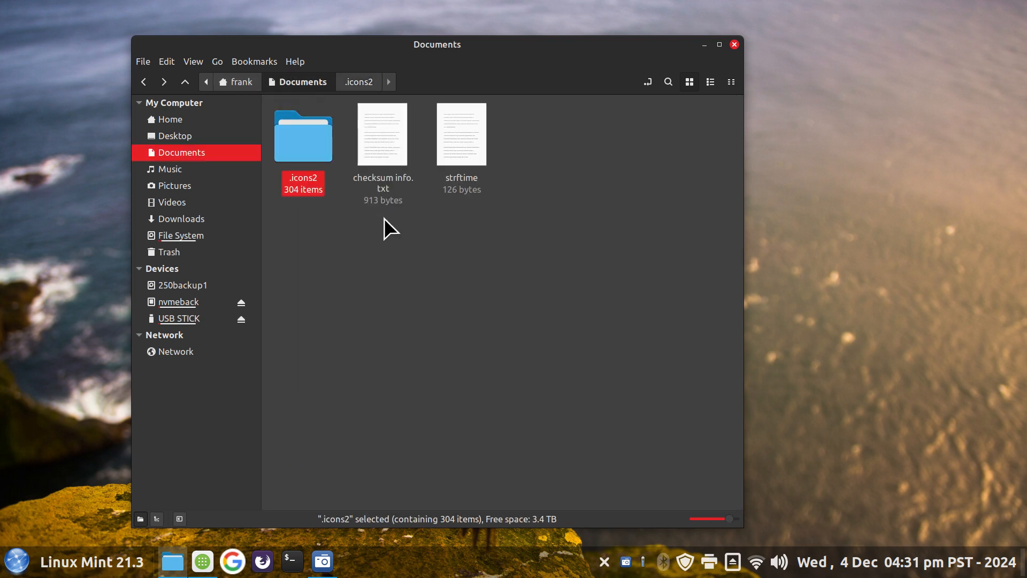
{"action": "left_click", "coordinate": [349, 265]}
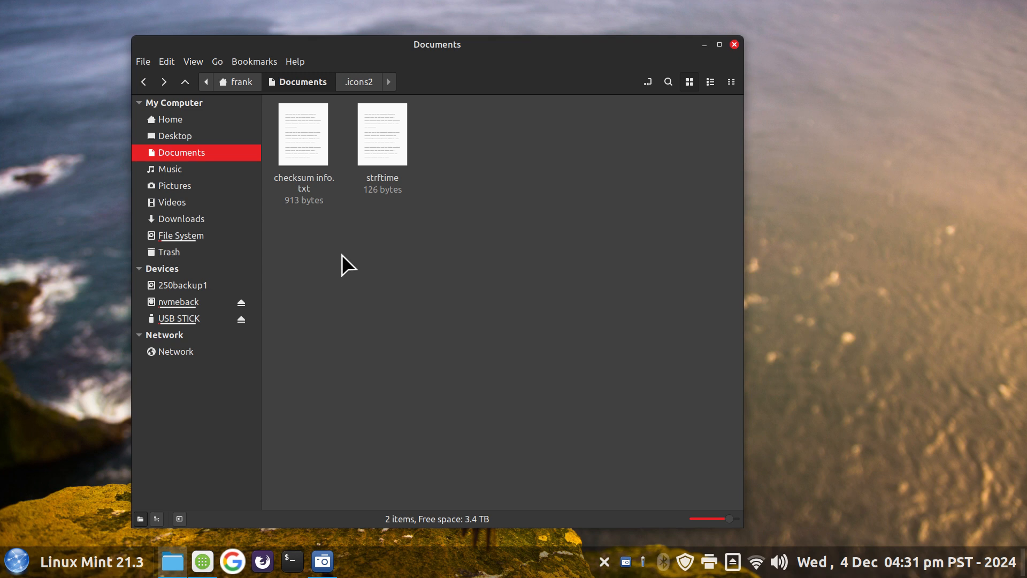
{"action": "mouse_move", "coordinate": [375, 261]}
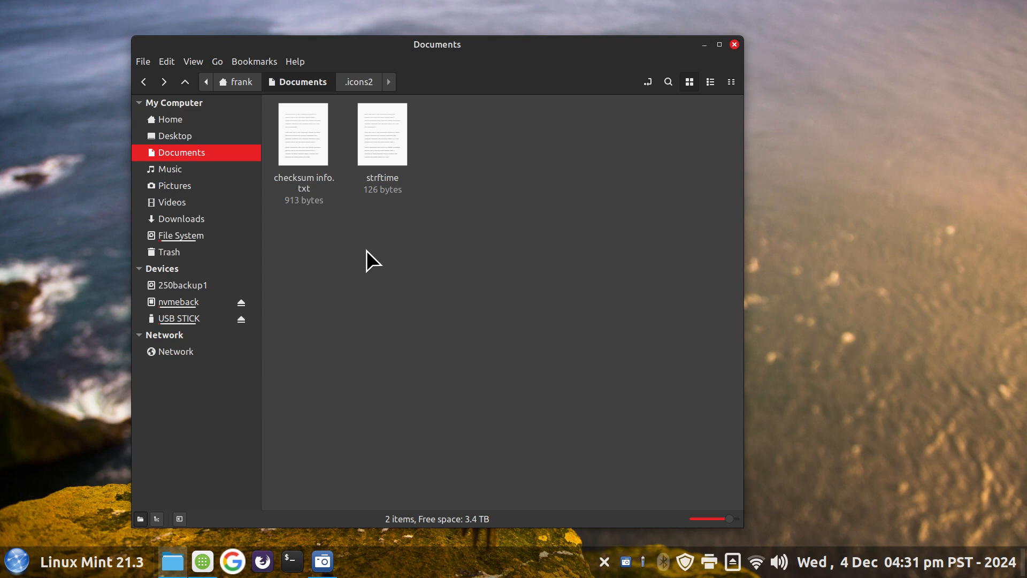
{"action": "mouse_move", "coordinate": [369, 258]}
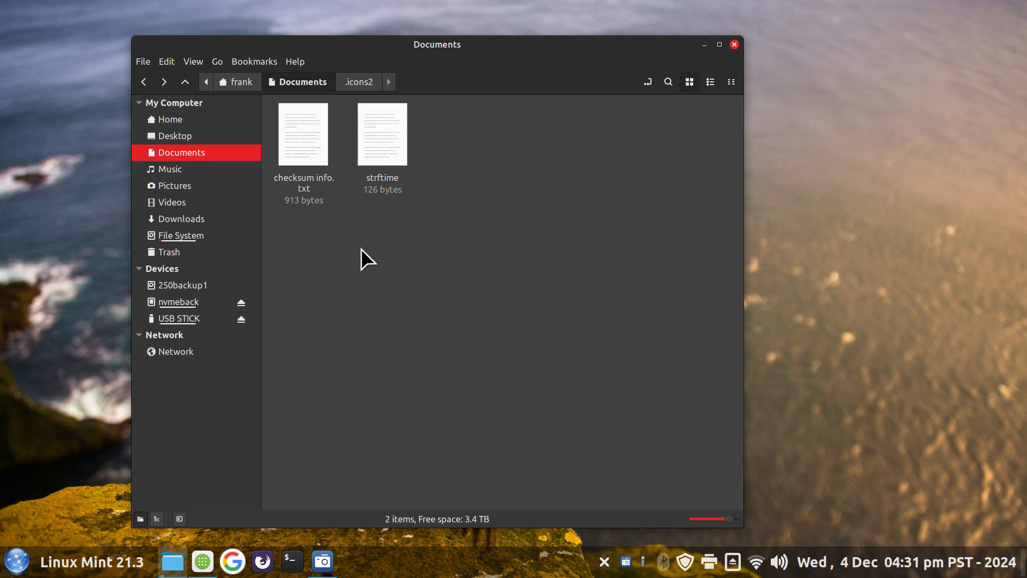
{"action": "mouse_move", "coordinate": [282, 198]}
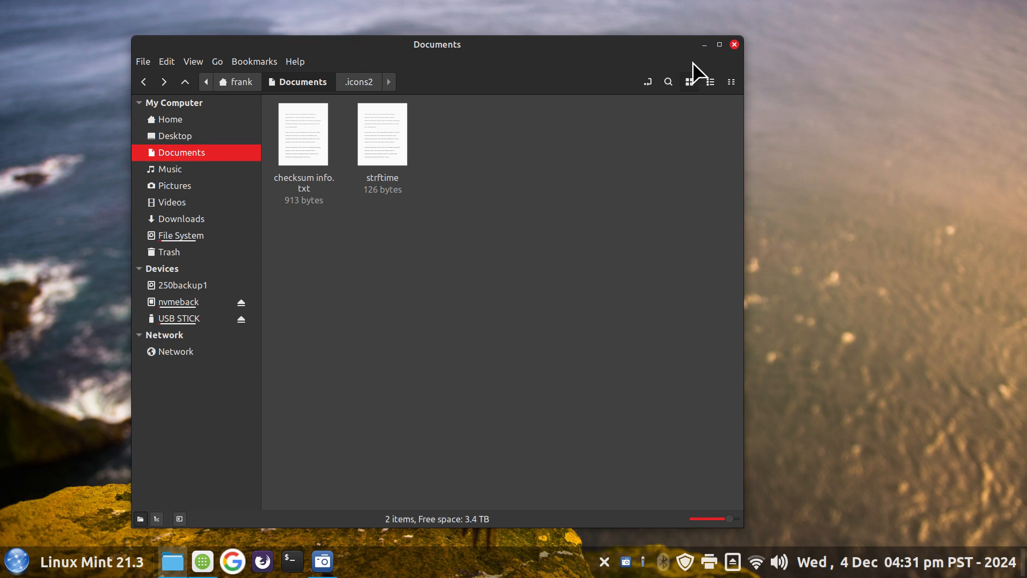
{"action": "left_click", "coordinate": [734, 43]}
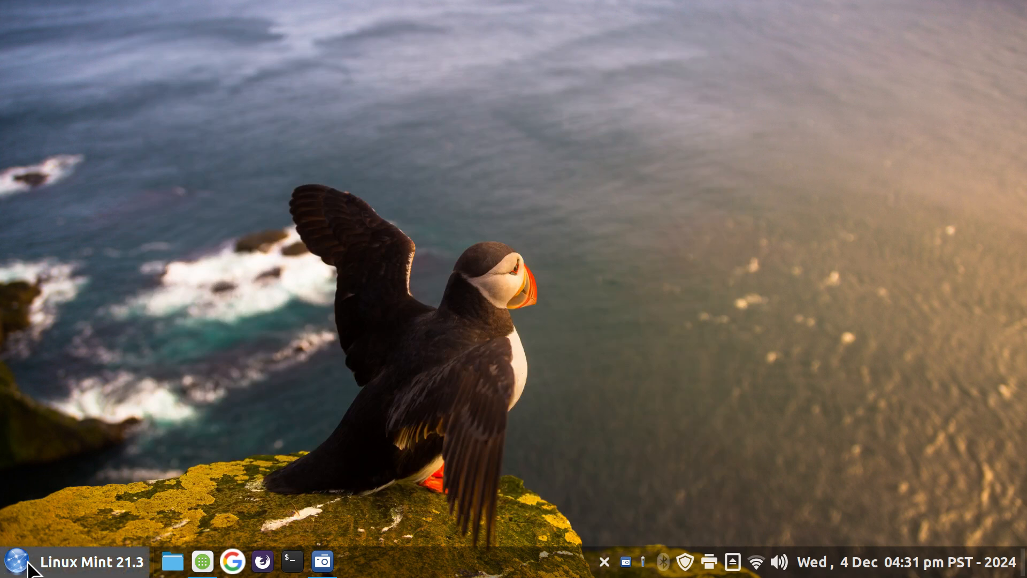
- Edit Google Translate in Web Apps and browse the disk for an icon image
{"action": "left_click", "coordinate": [14, 562]}
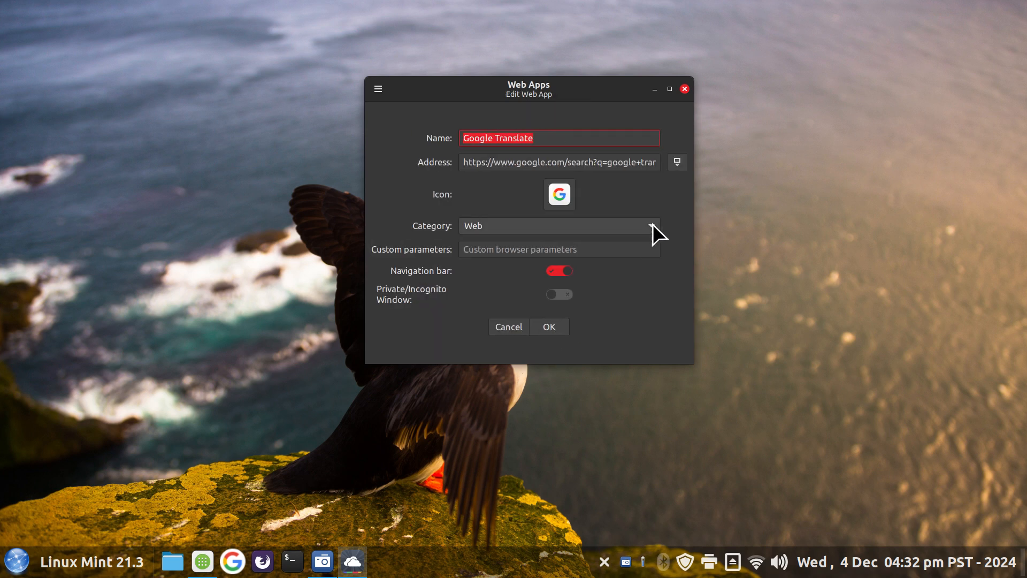
{"action": "left_click", "coordinate": [559, 193]}
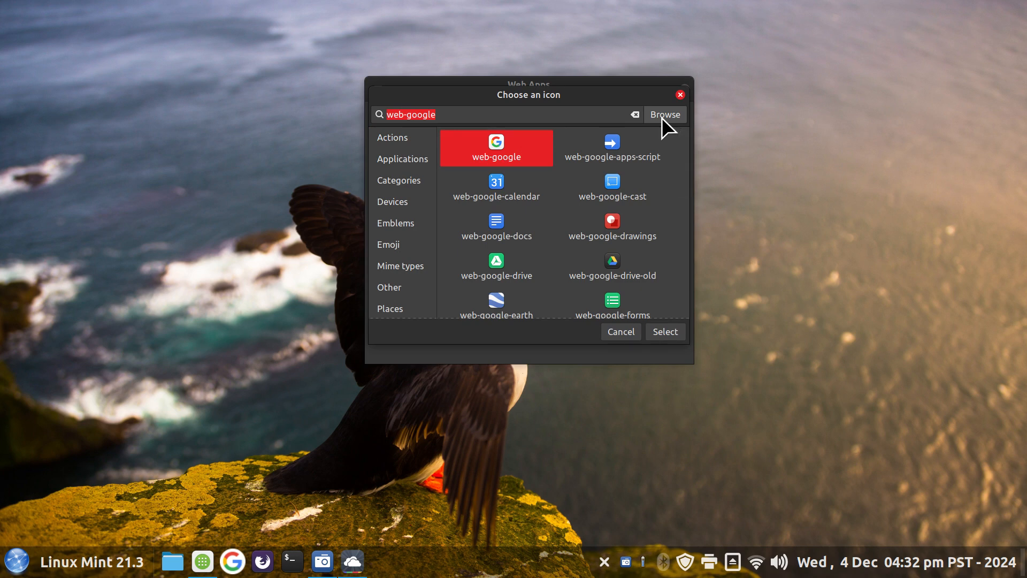
{"action": "mouse_move", "coordinate": [697, 228]}
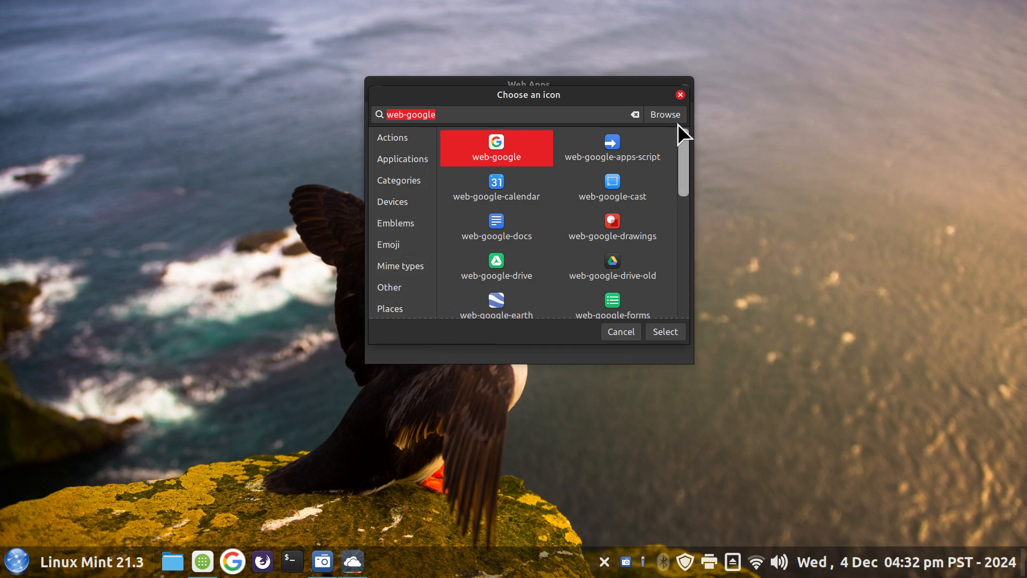
{"action": "left_click", "coordinate": [664, 115]}
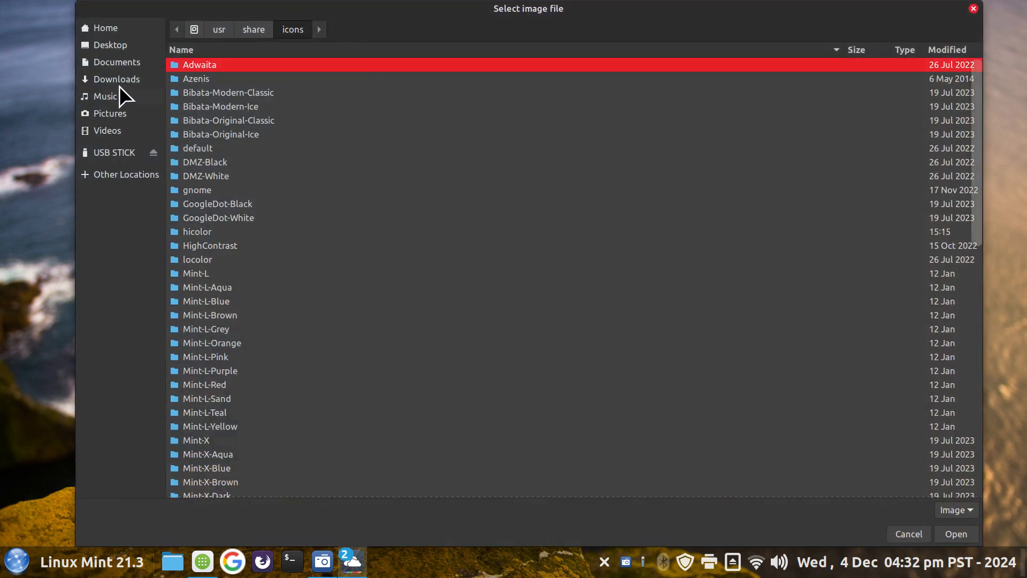
- Choose Google_Translate_logo.svg.png from Documents/.icons2 as the candidate icon
{"action": "left_click", "coordinate": [117, 62]}
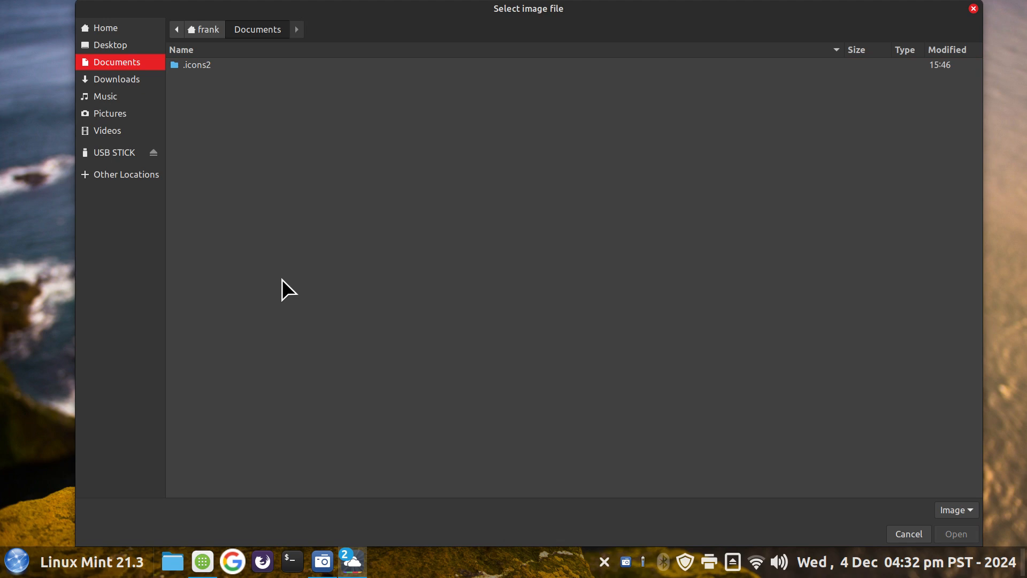
{"action": "mouse_move", "coordinate": [200, 116]}
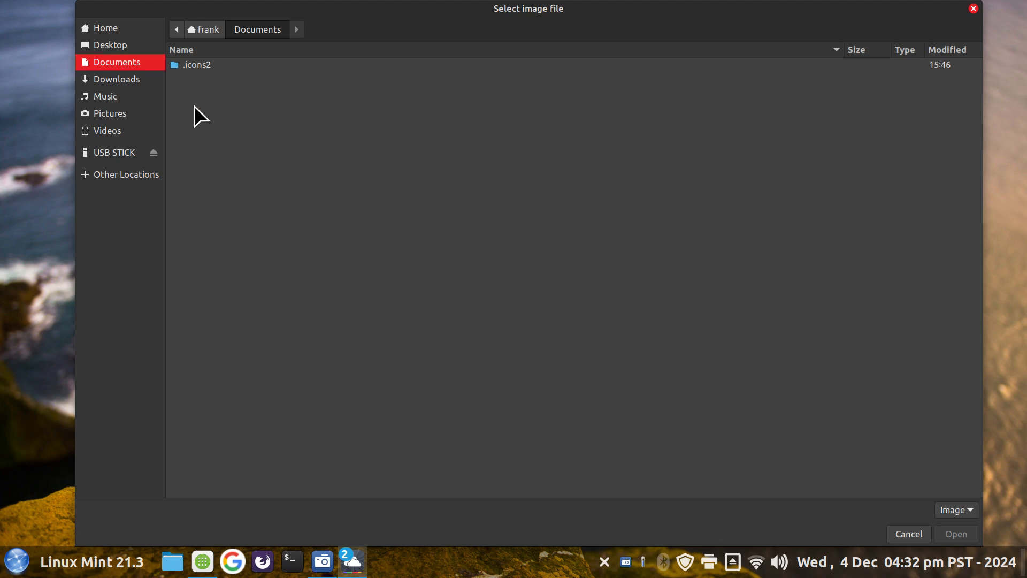
{"action": "mouse_move", "coordinate": [231, 136]}
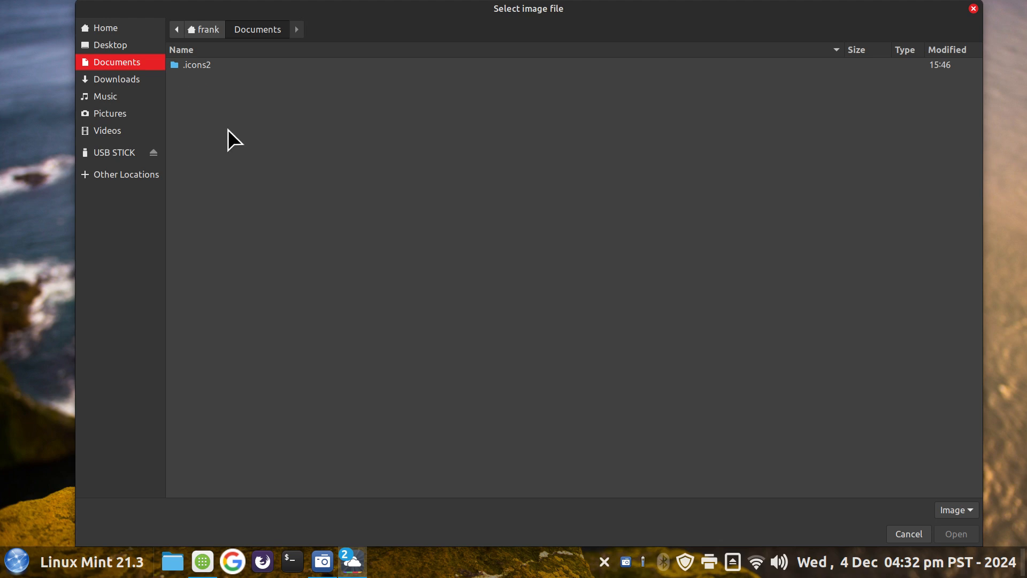
{"action": "left_click", "coordinate": [196, 64]}
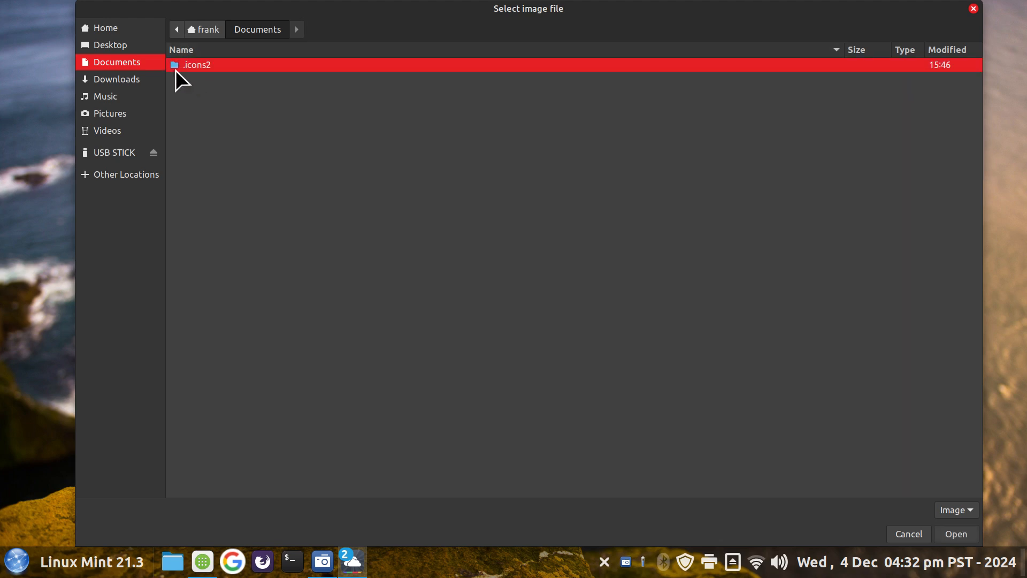
{"action": "double_click", "coordinate": [197, 64]}
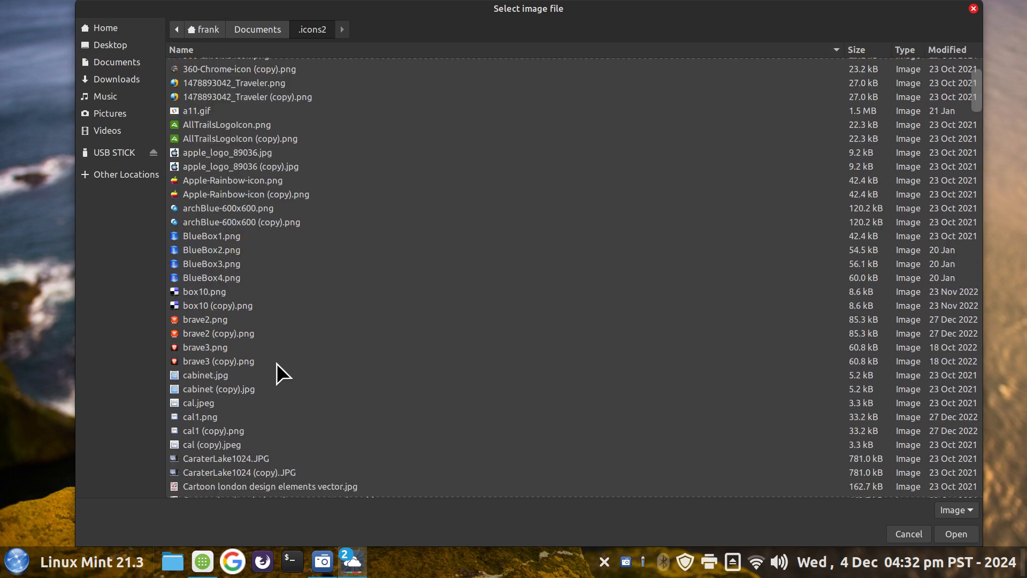
{"action": "scroll", "scroll_direction": "down", "scroll_amount": 3}
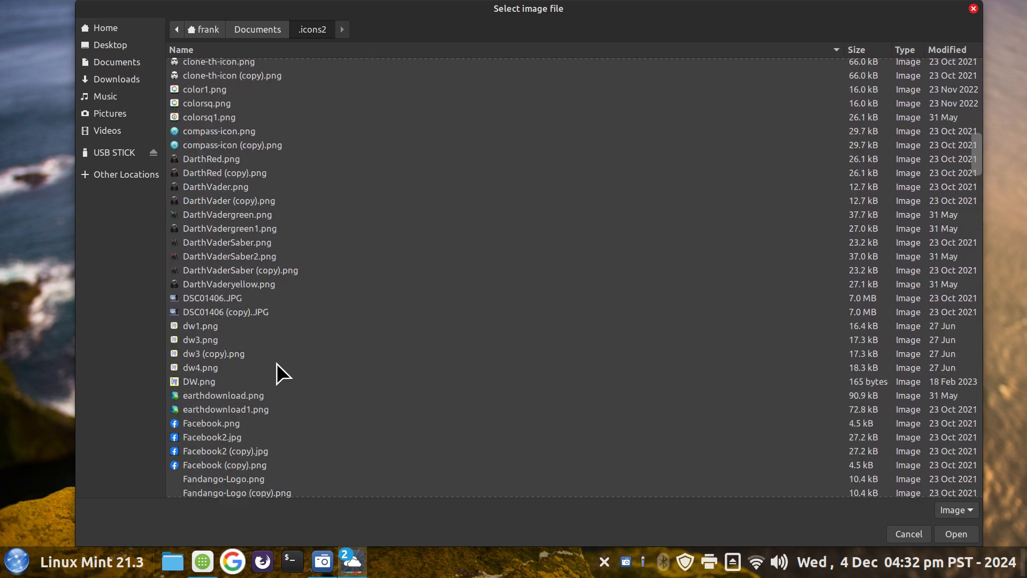
{"action": "scroll", "scroll_direction": "down", "scroll_amount": 3}
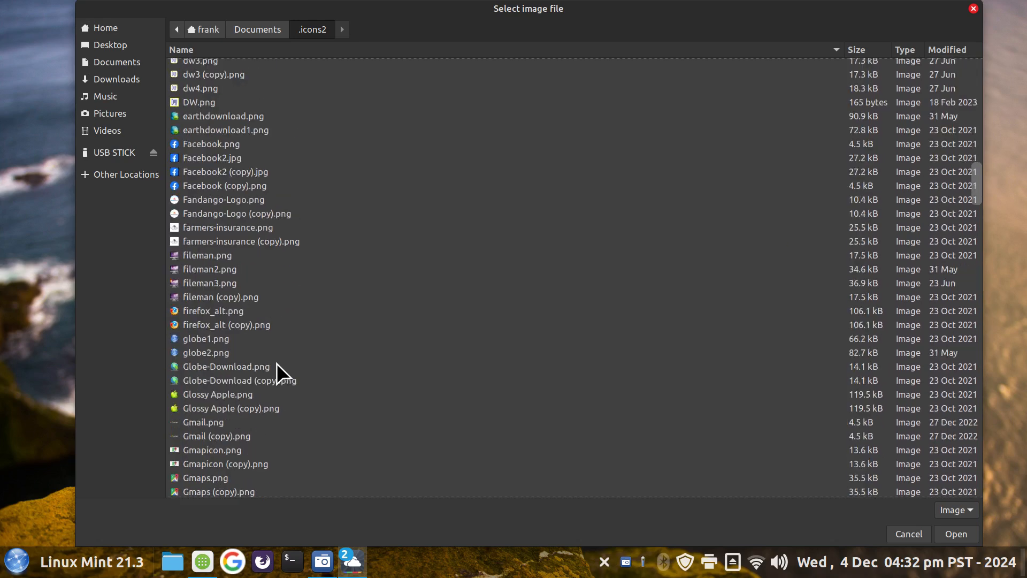
{"action": "mouse_move", "coordinate": [294, 361]}
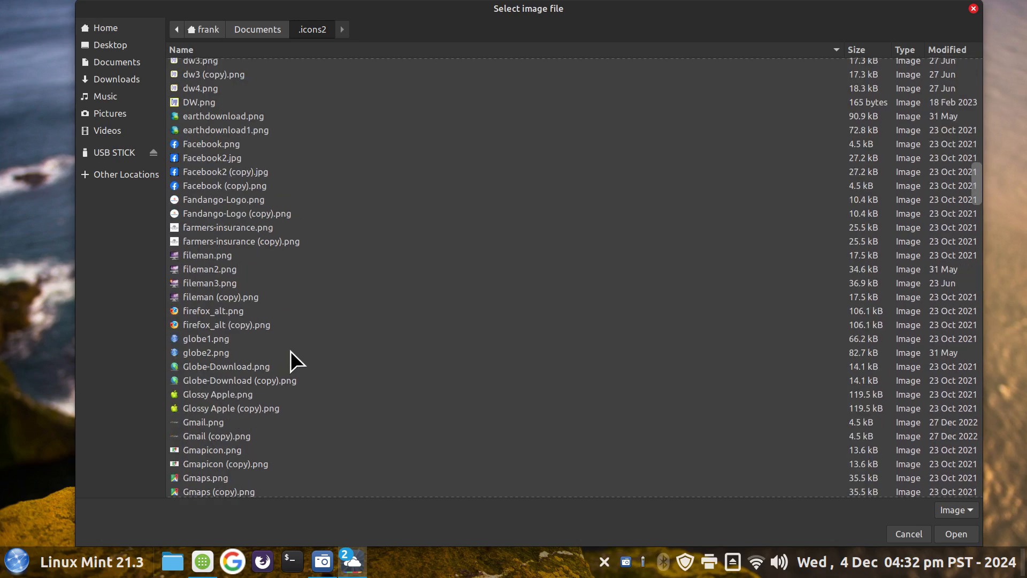
{"action": "scroll", "scroll_direction": "down", "scroll_amount": 3}
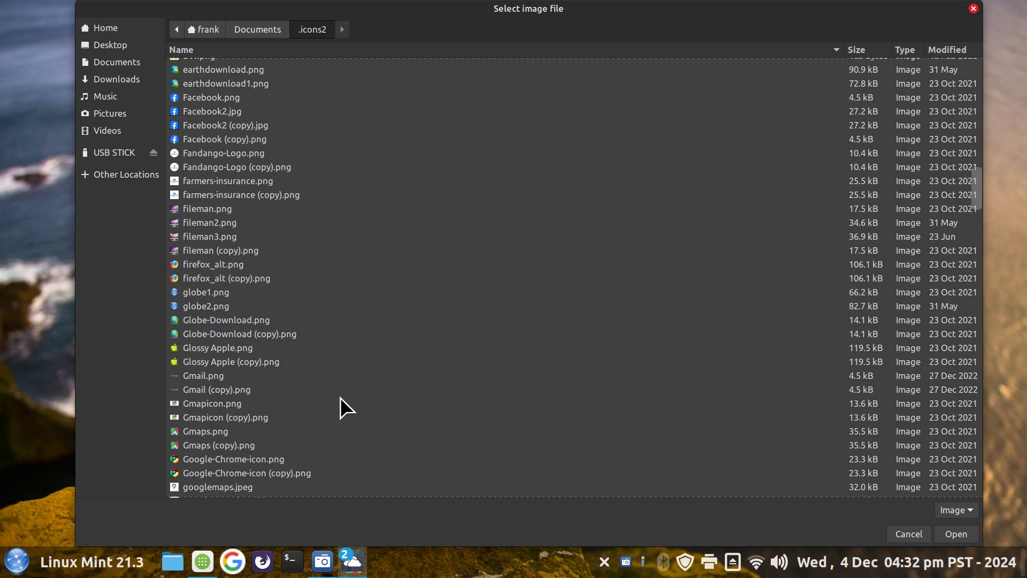
{"action": "scroll", "scroll_direction": "down", "scroll_amount": 3}
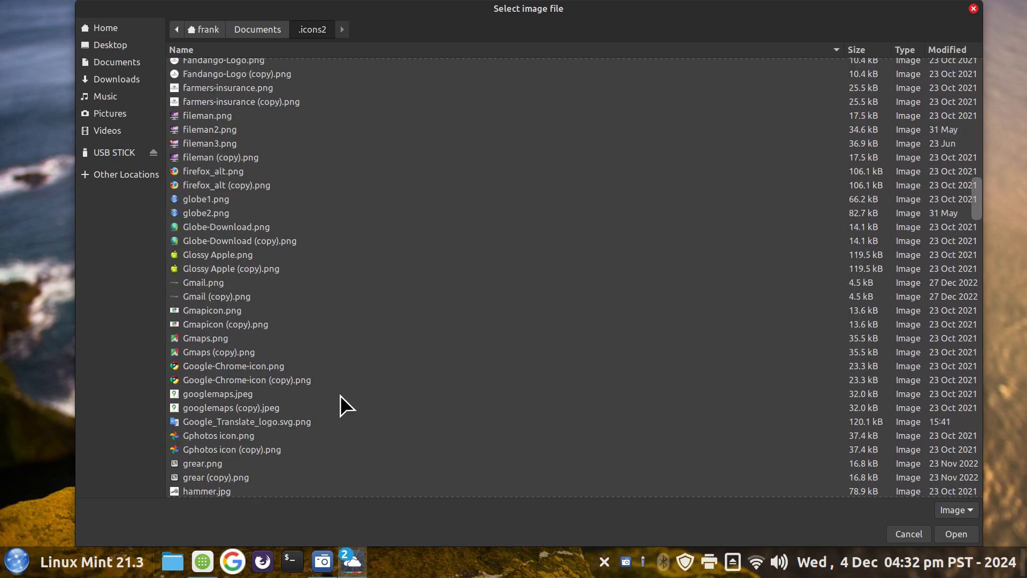
{"action": "left_click", "coordinate": [247, 421]}
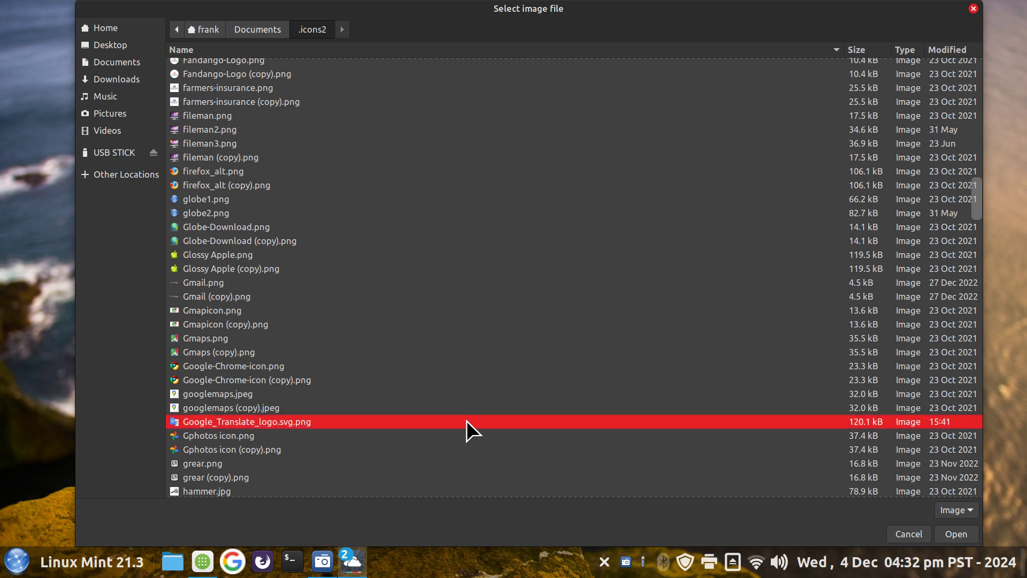
{"action": "mouse_move", "coordinate": [828, 478]}
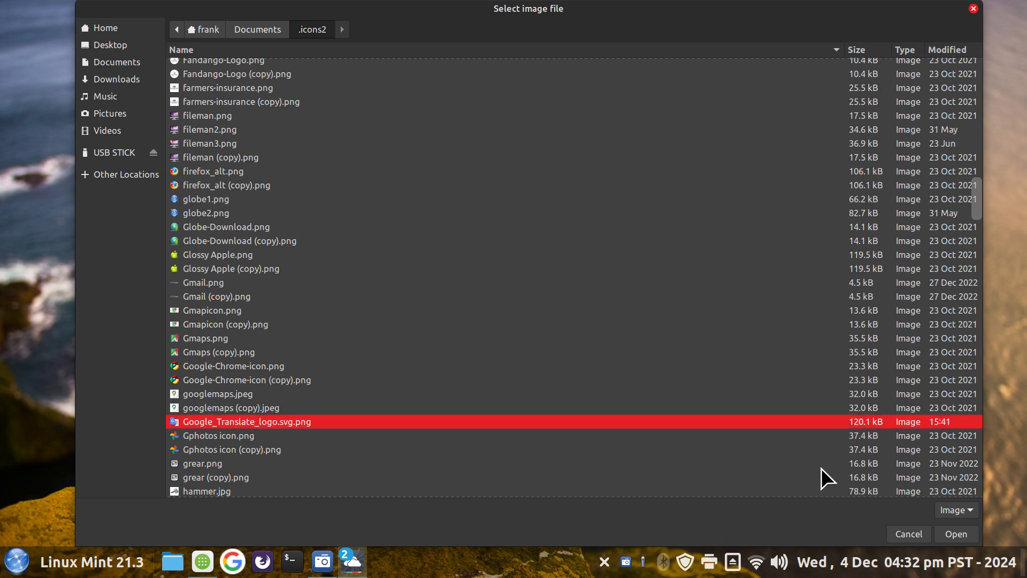
{"action": "left_click", "coordinate": [955, 533]}
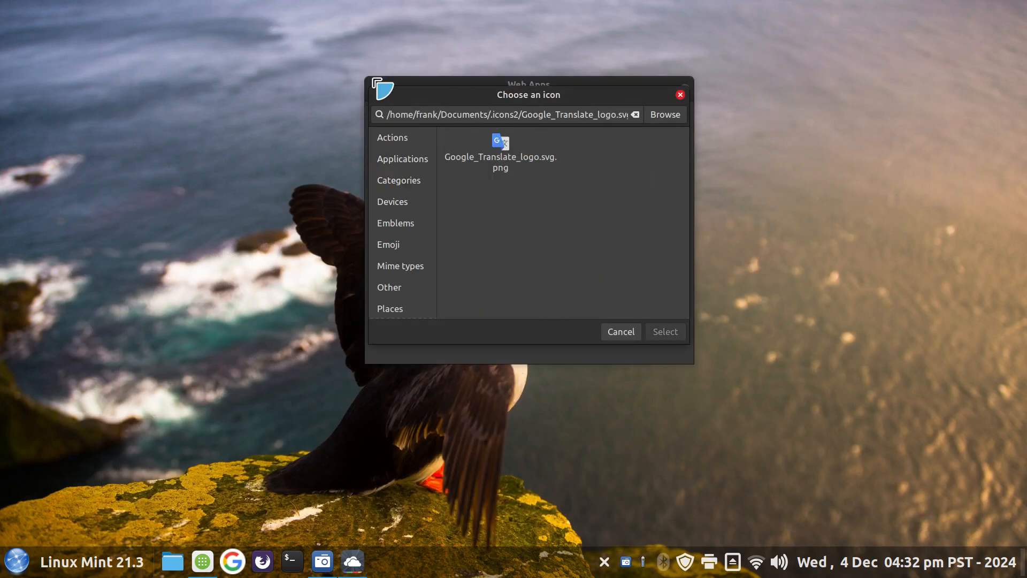
- Apply the Google_Translate_logo image as the icon and save the web app
{"action": "left_click", "coordinate": [500, 153]}
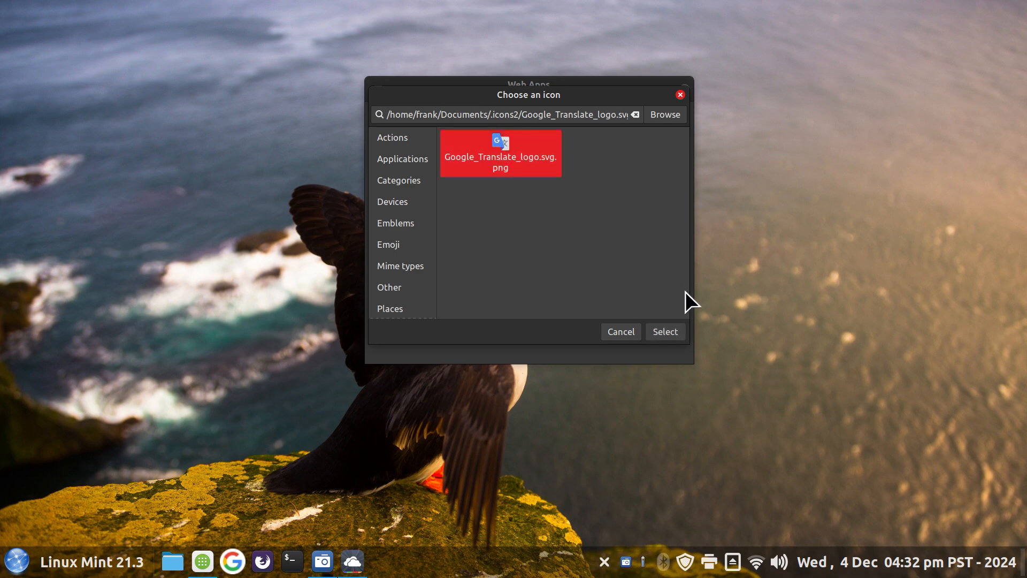
{"action": "left_click", "coordinate": [663, 331]}
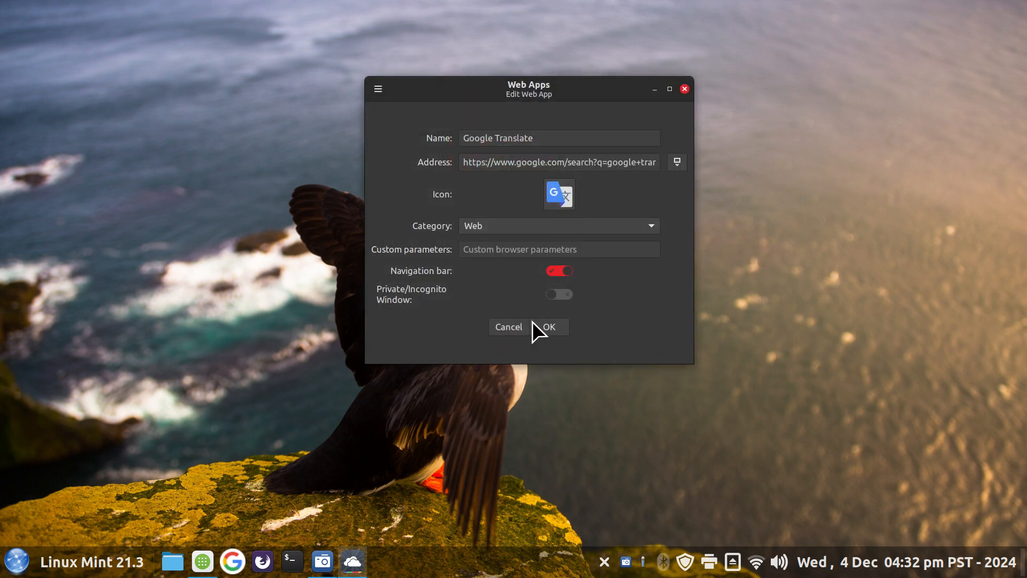
{"action": "left_click", "coordinate": [549, 327]}
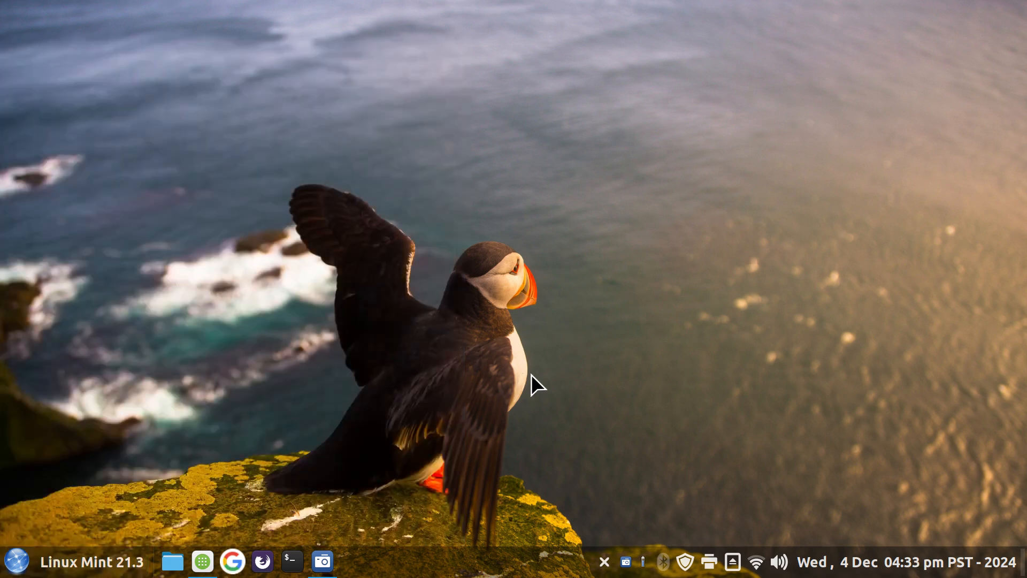
- Restart Cinnamon from the panel's Troubleshoot menu to refresh the launcher icon
{"action": "right_click", "coordinate": [420, 561]}
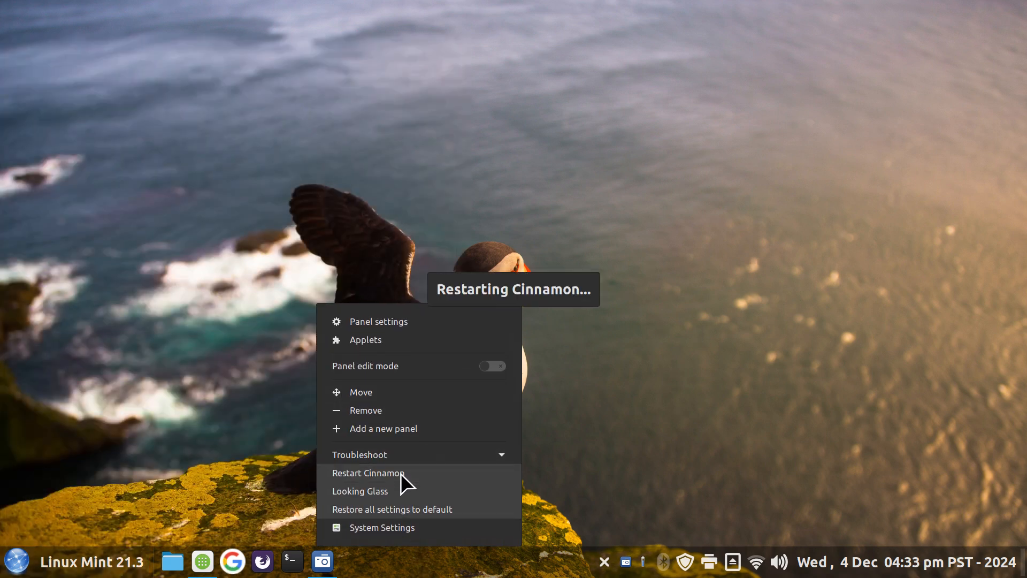
{"action": "left_click", "coordinate": [367, 472]}
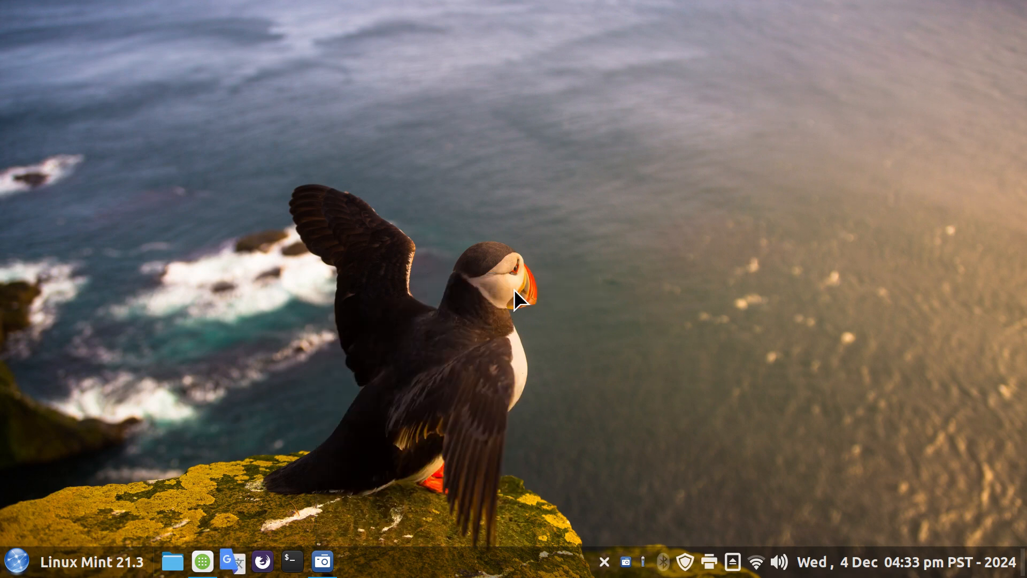
{"action": "mouse_move", "coordinate": [565, 354]}
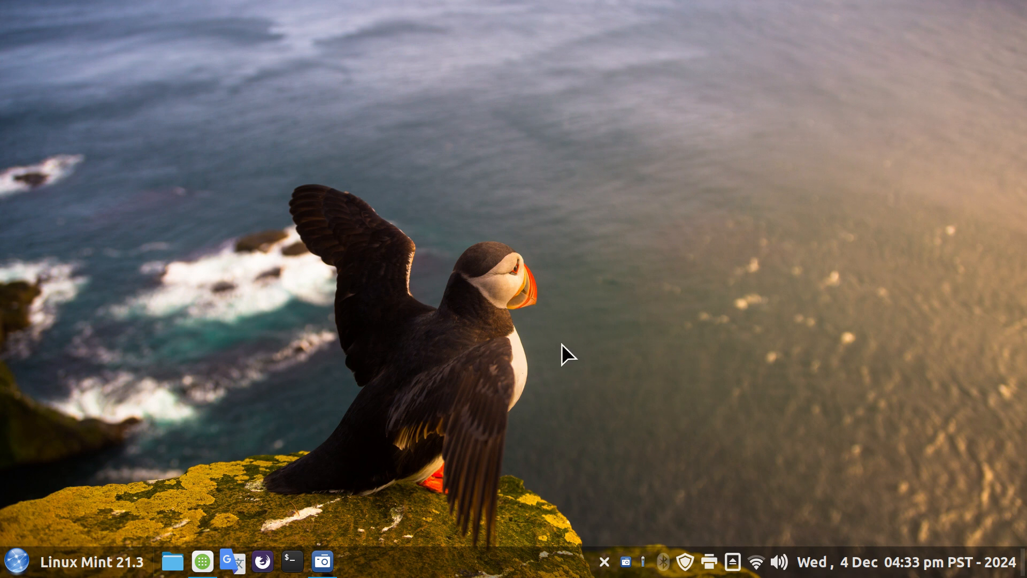
{"action": "mouse_move", "coordinate": [684, 562]}
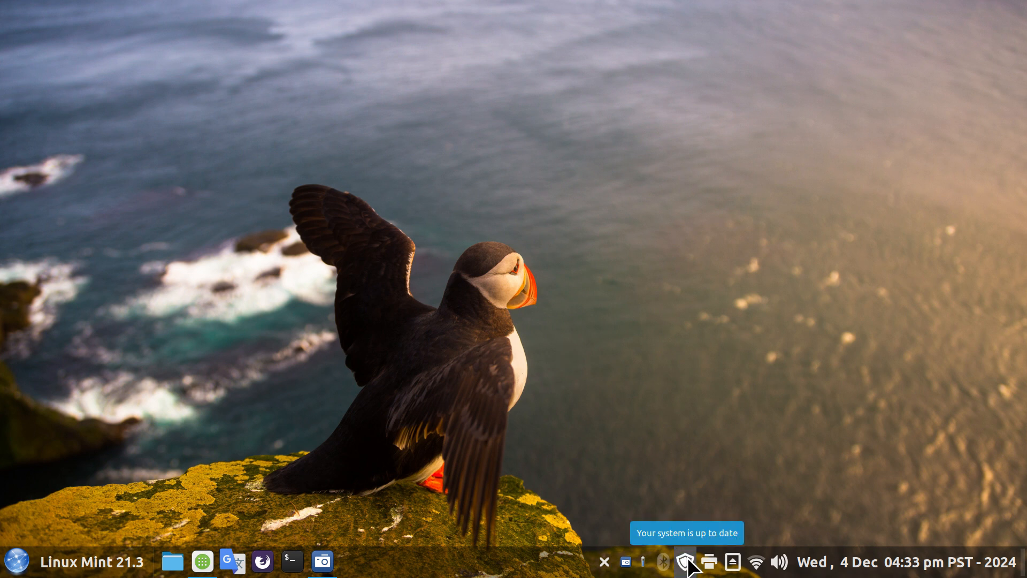
{"action": "mouse_move", "coordinate": [635, 383]}
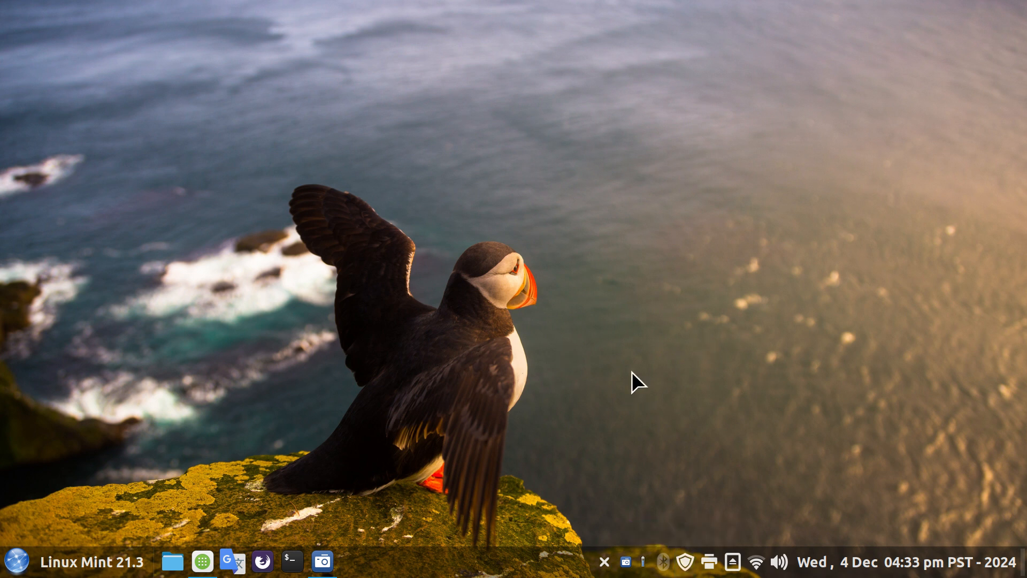
{"action": "mouse_move", "coordinate": [369, 479]}
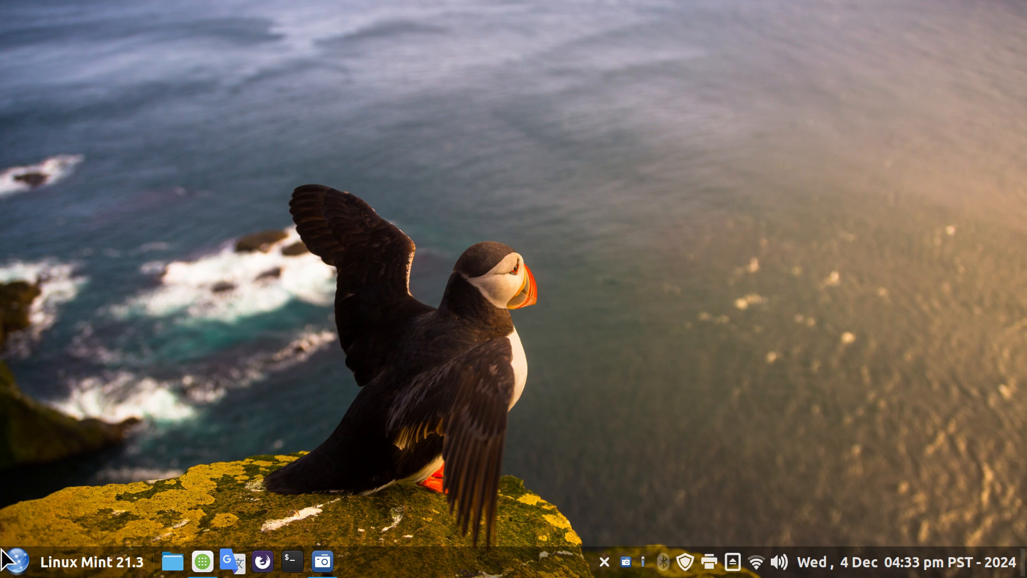
{"action": "mouse_move", "coordinate": [232, 562]}
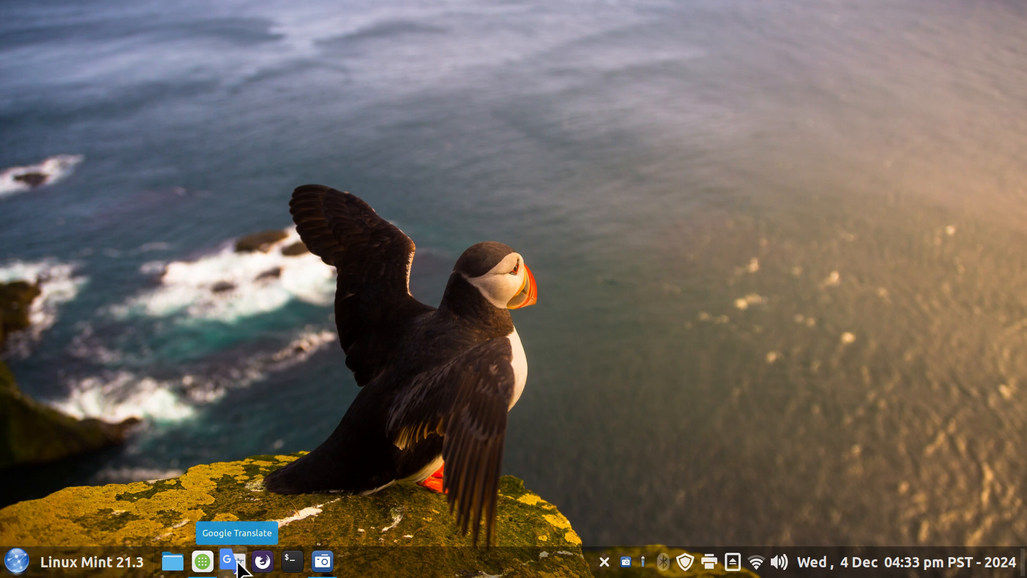
{"action": "mouse_move", "coordinate": [202, 562]}
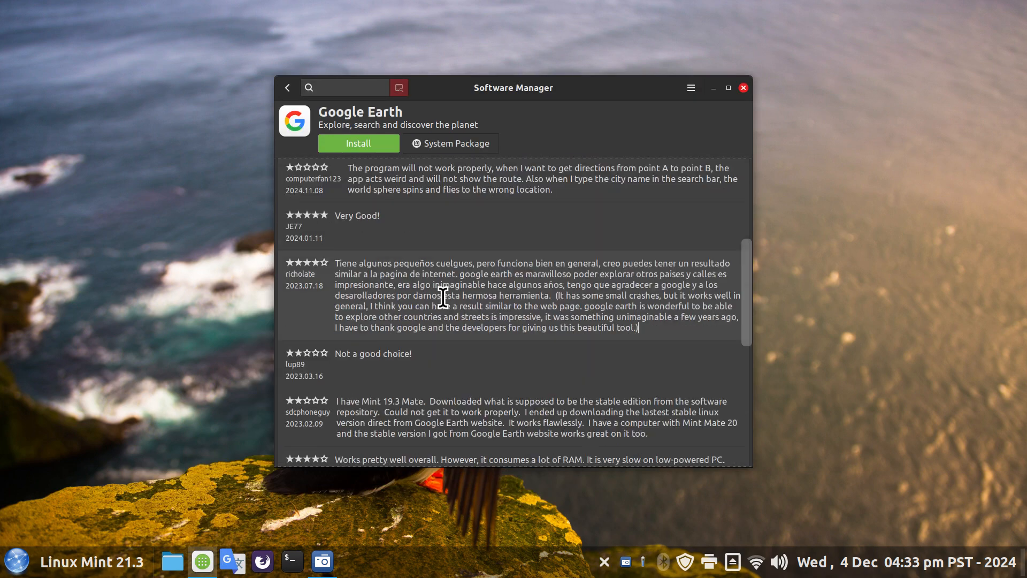
- Return to Featured apps and show the Cheese app's Reviews section in Software Manager
{"action": "scroll", "scroll_direction": "down", "scroll_amount": 3}
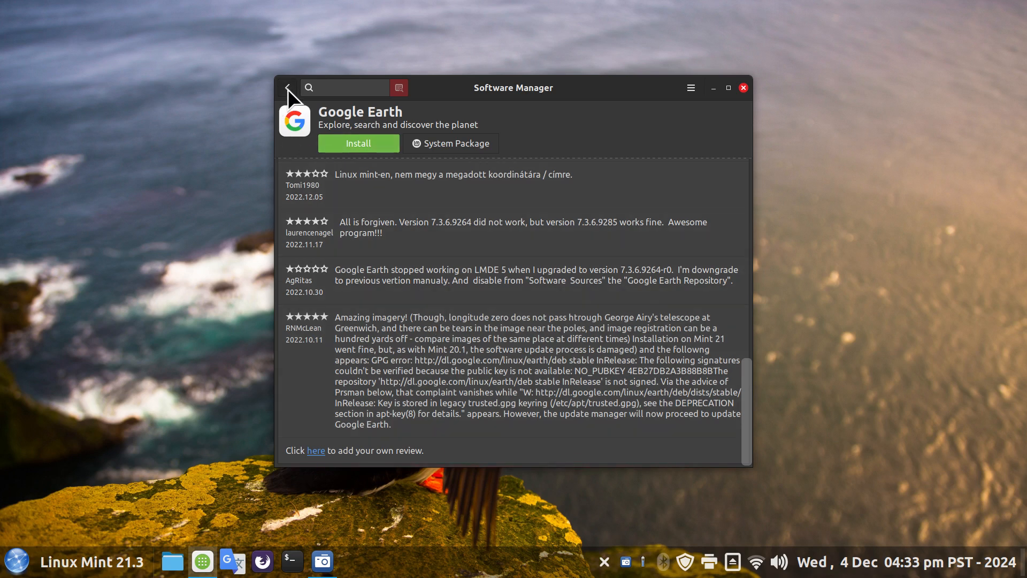
{"action": "left_click", "coordinate": [288, 87]}
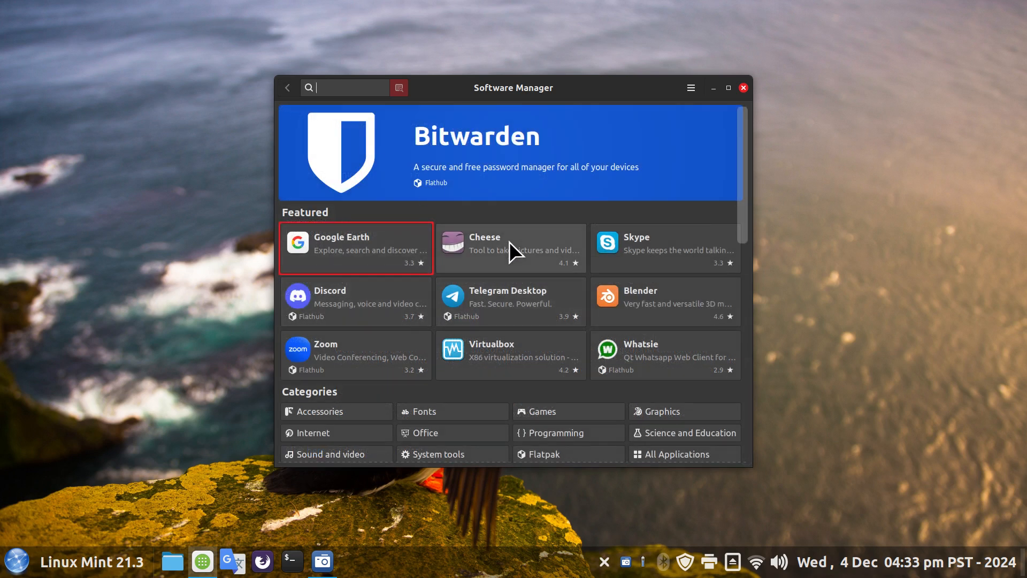
{"action": "left_click", "coordinate": [510, 247]}
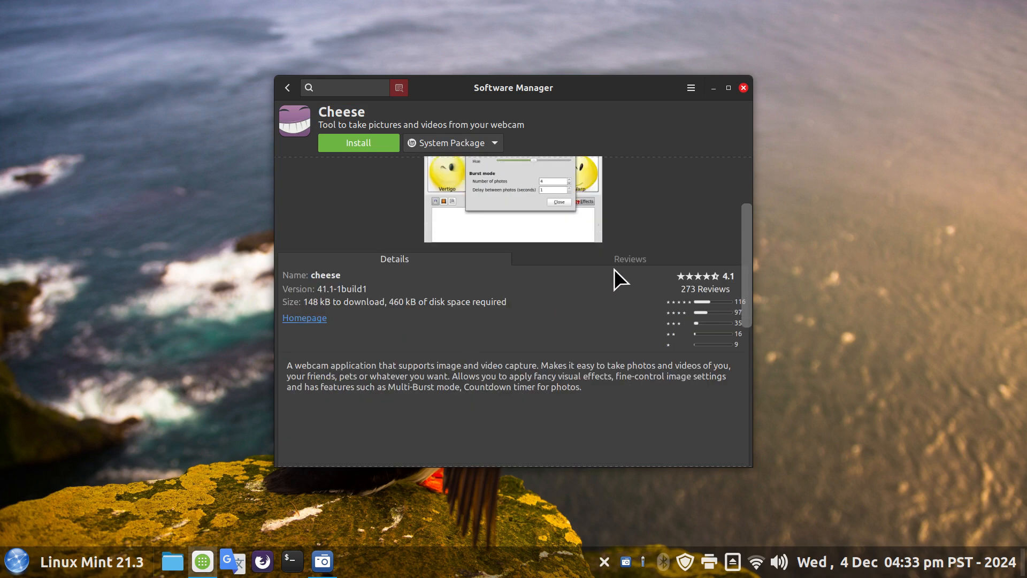
{"action": "left_click", "coordinate": [628, 259]}
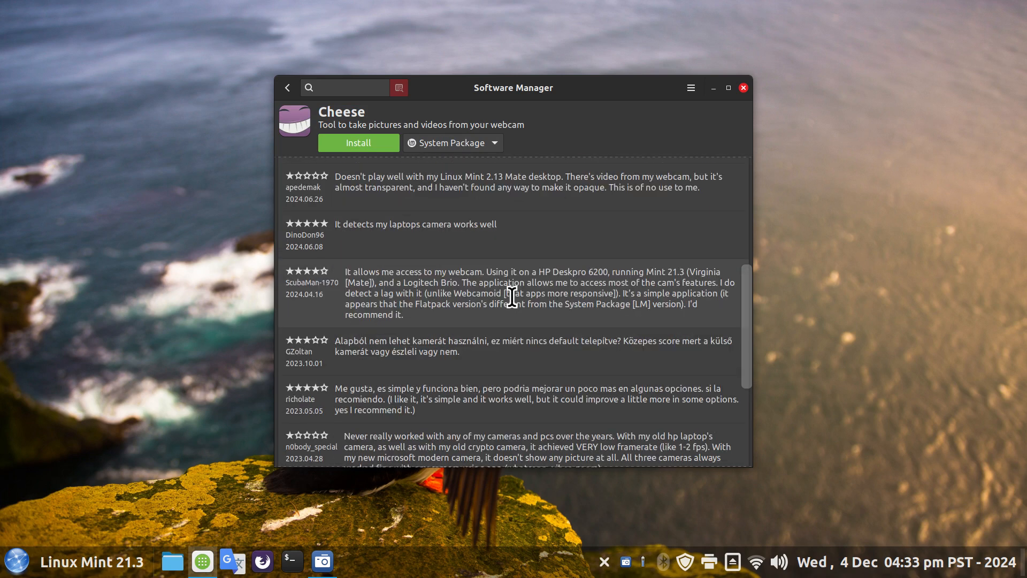
- Select the Hungarian review's text and launch the Google Translate web app from the panel
{"action": "double_click", "coordinate": [344, 340]}
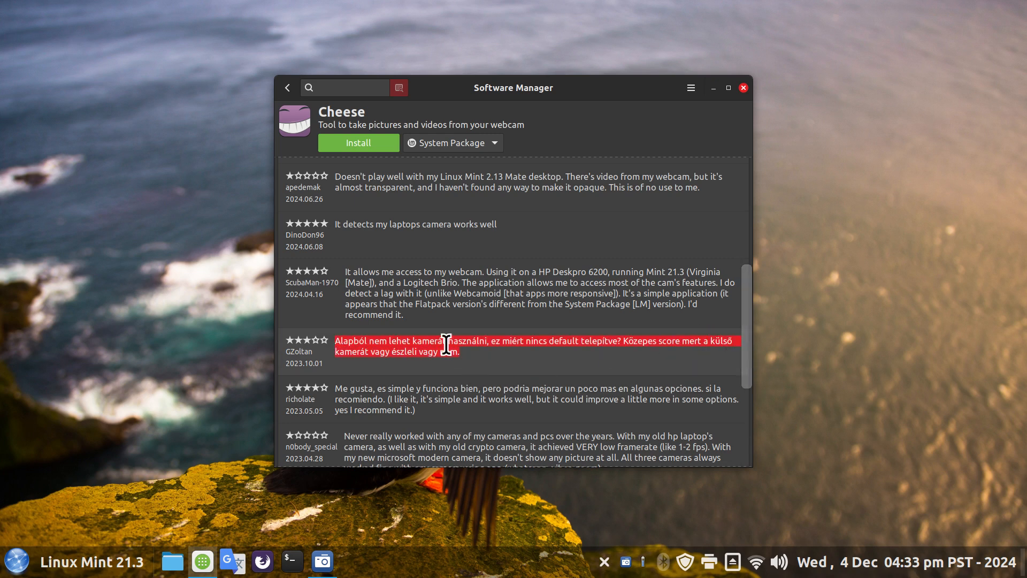
{"action": "mouse_move", "coordinate": [262, 561]}
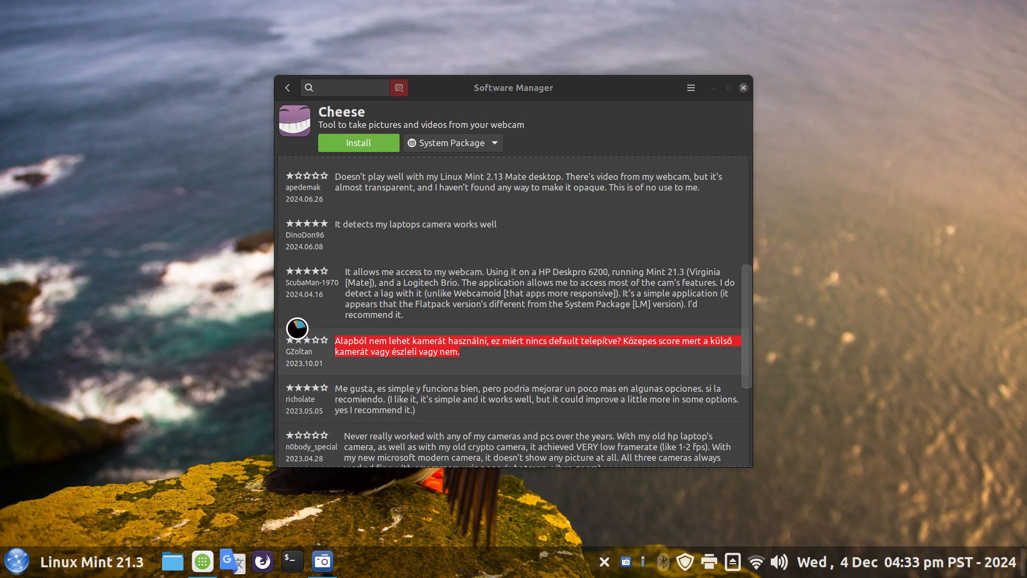
{"action": "left_click", "coordinate": [231, 562]}
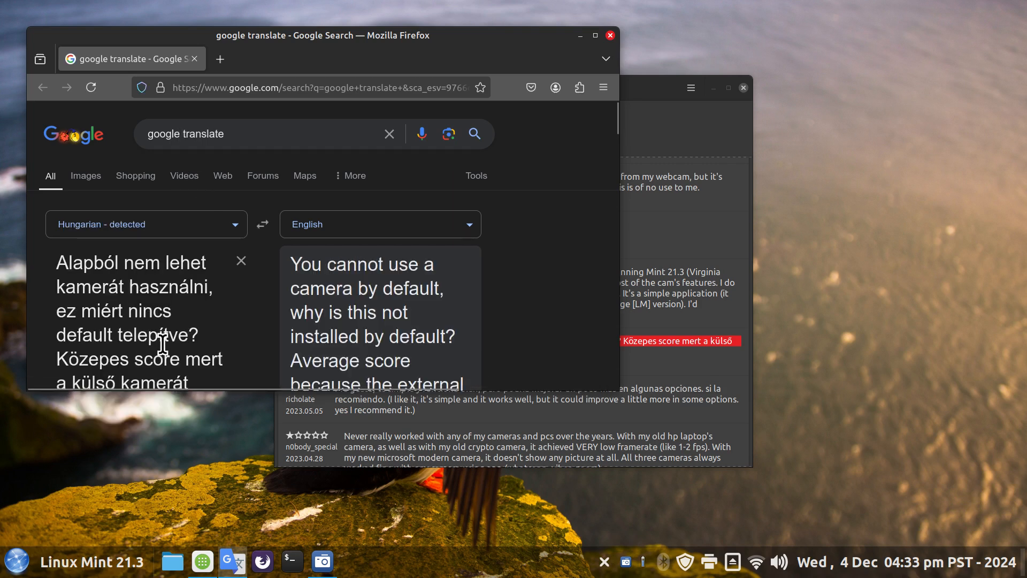
{"action": "mouse_move", "coordinate": [553, 393]}
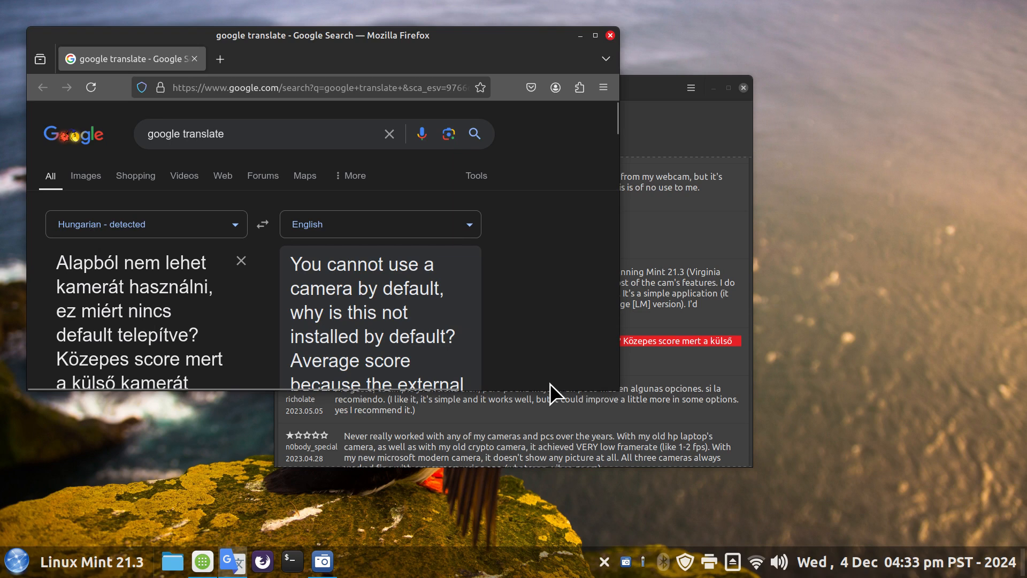
{"action": "mouse_move", "coordinate": [556, 265]}
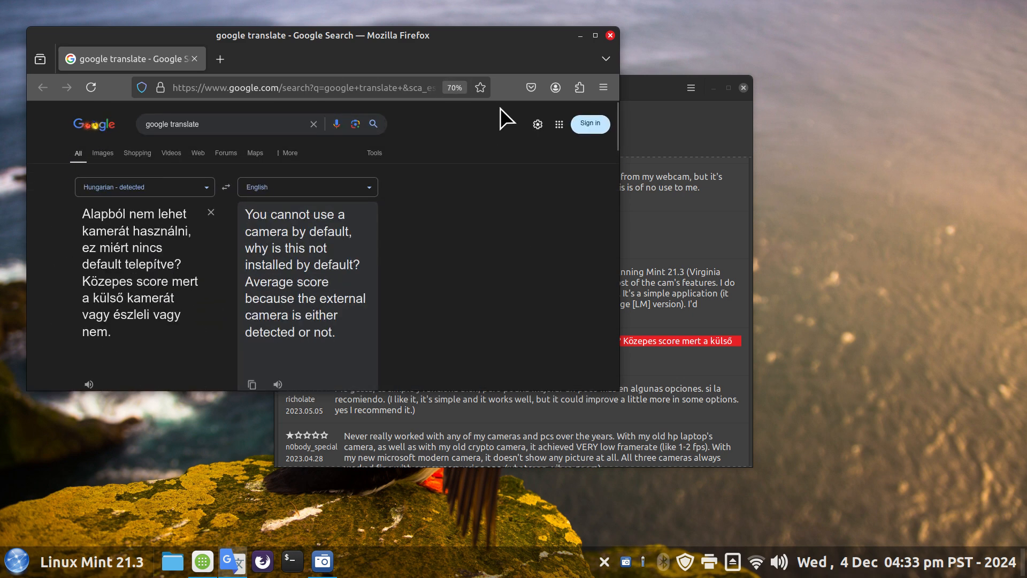
{"action": "mouse_move", "coordinate": [520, 259]}
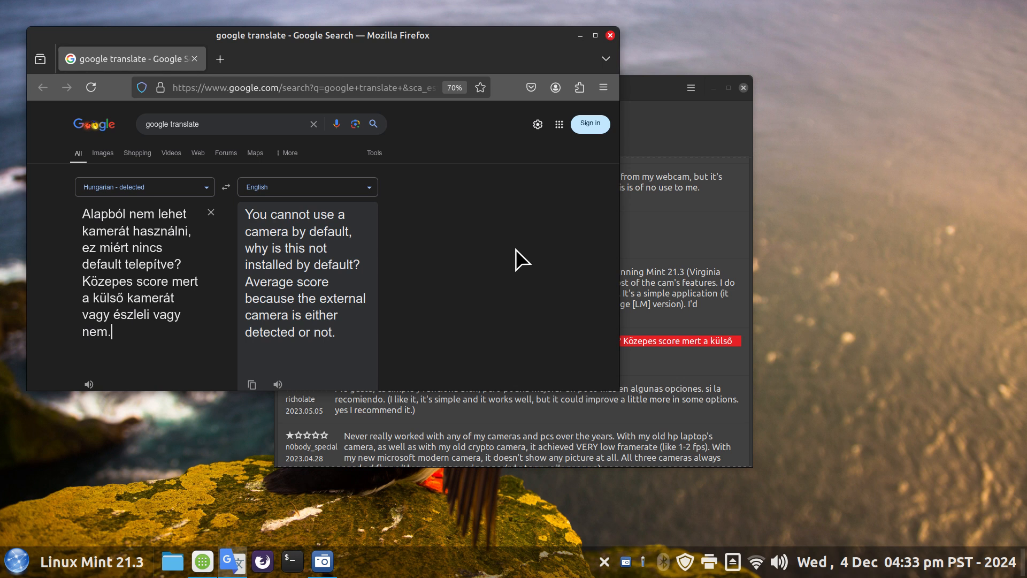
{"action": "mouse_move", "coordinate": [465, 54]}
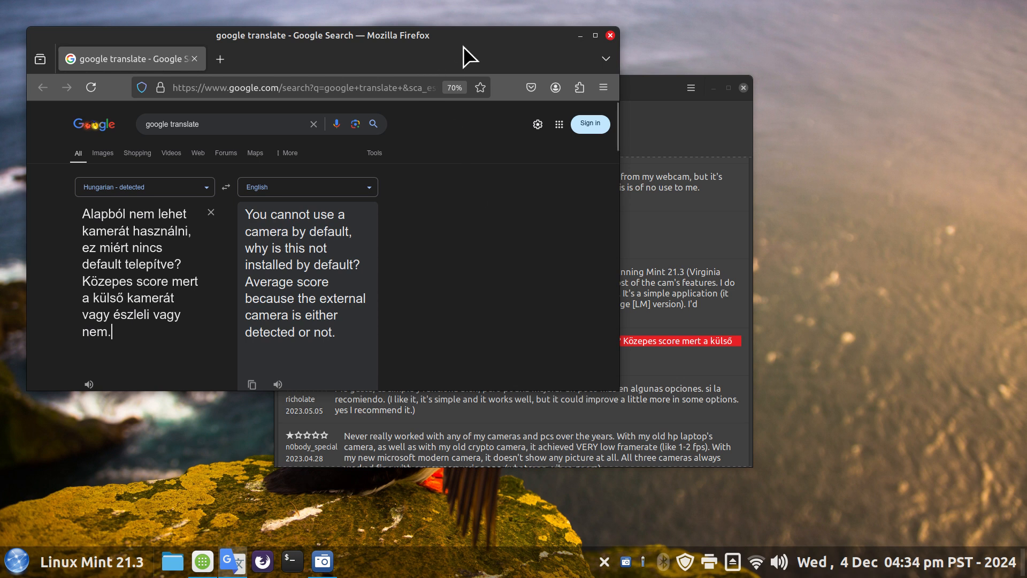
- Maximize then restore the translator window and scroll to the Spanish review
{"action": "left_click", "coordinate": [594, 35]}
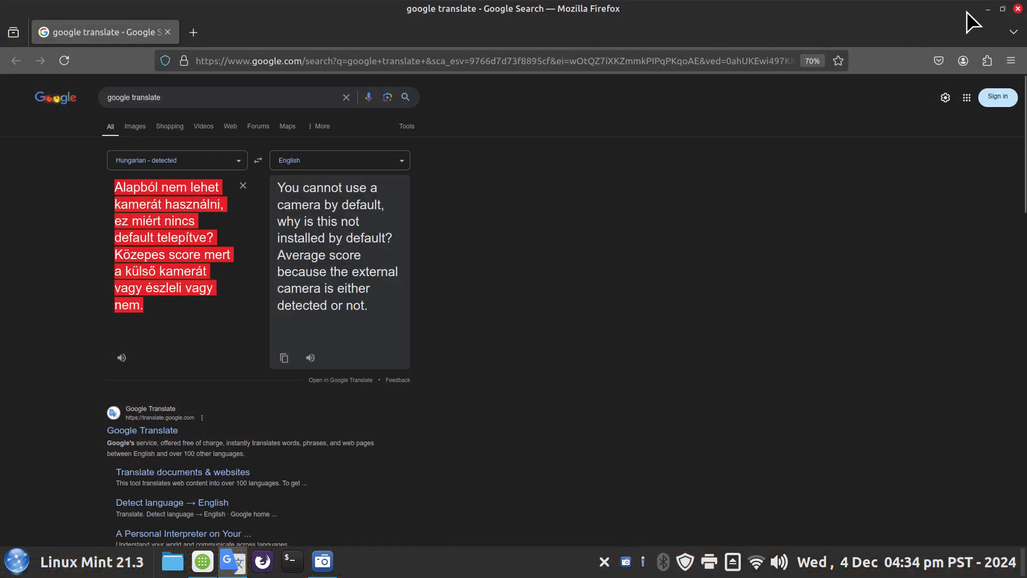
{"action": "left_click", "coordinate": [1001, 10]}
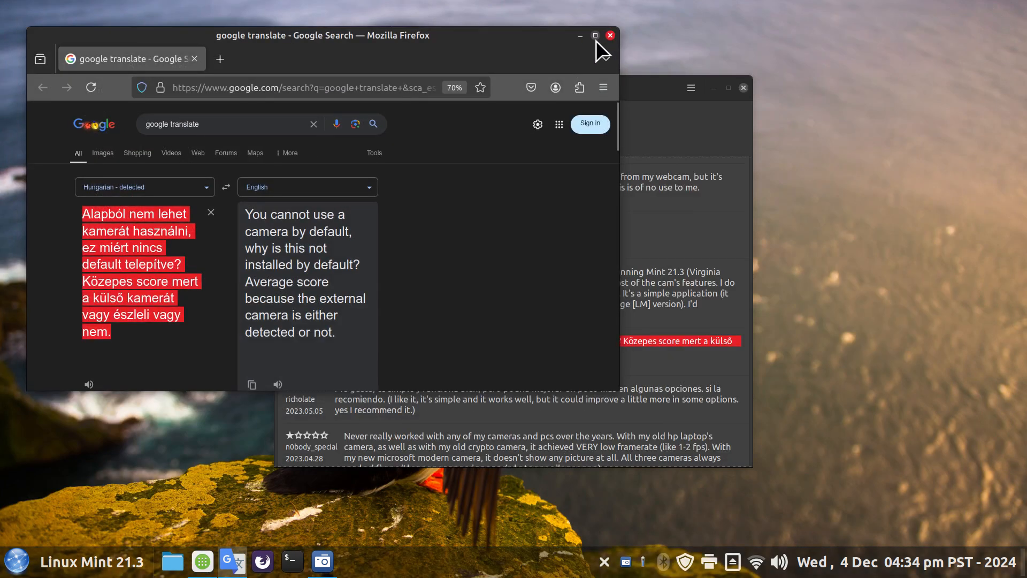
{"action": "mouse_move", "coordinate": [363, 255]}
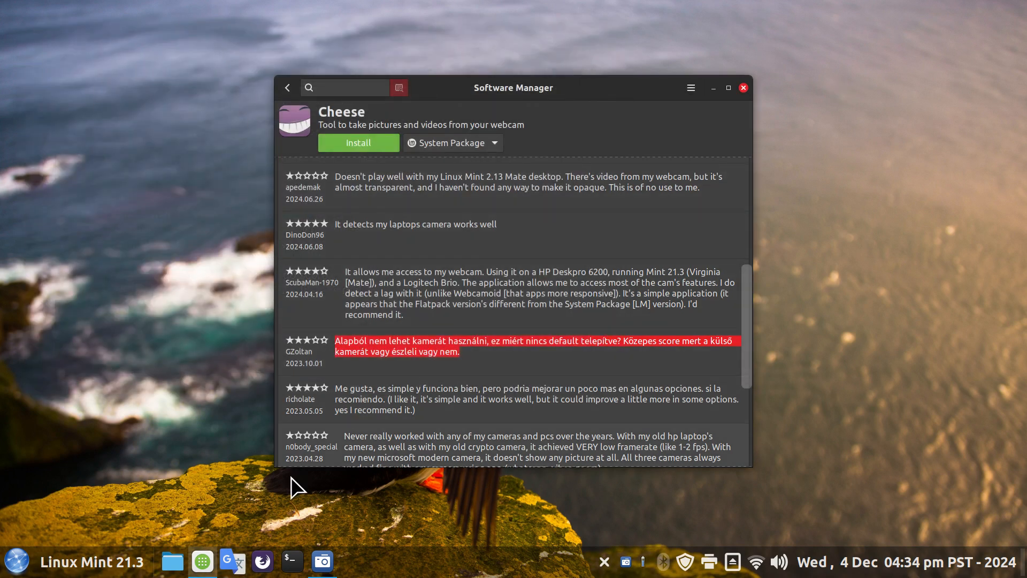
{"action": "mouse_move", "coordinate": [535, 373]}
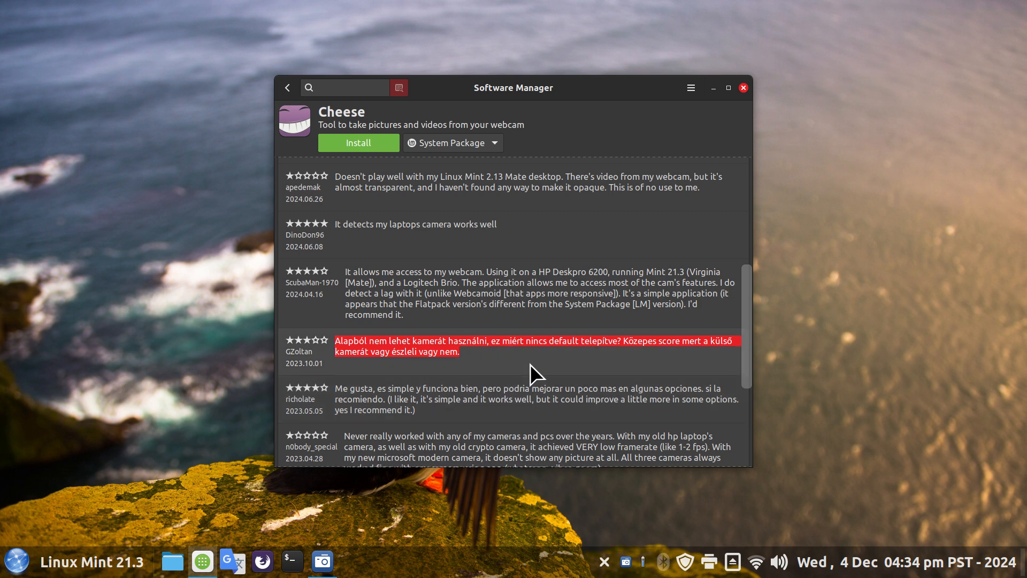
{"action": "scroll", "scroll_direction": "down", "scroll_amount": 3}
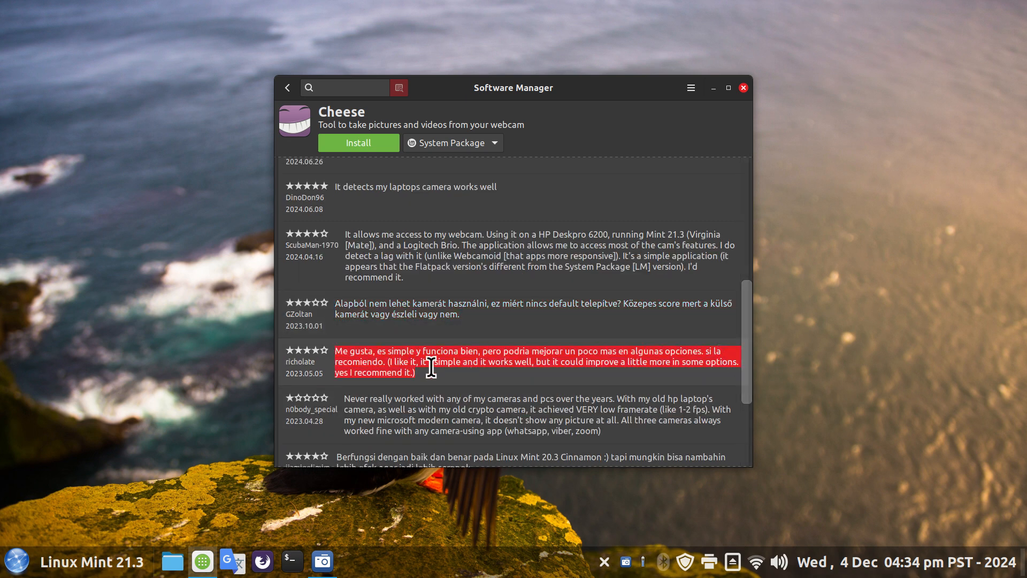
{"action": "mouse_move", "coordinate": [229, 560]}
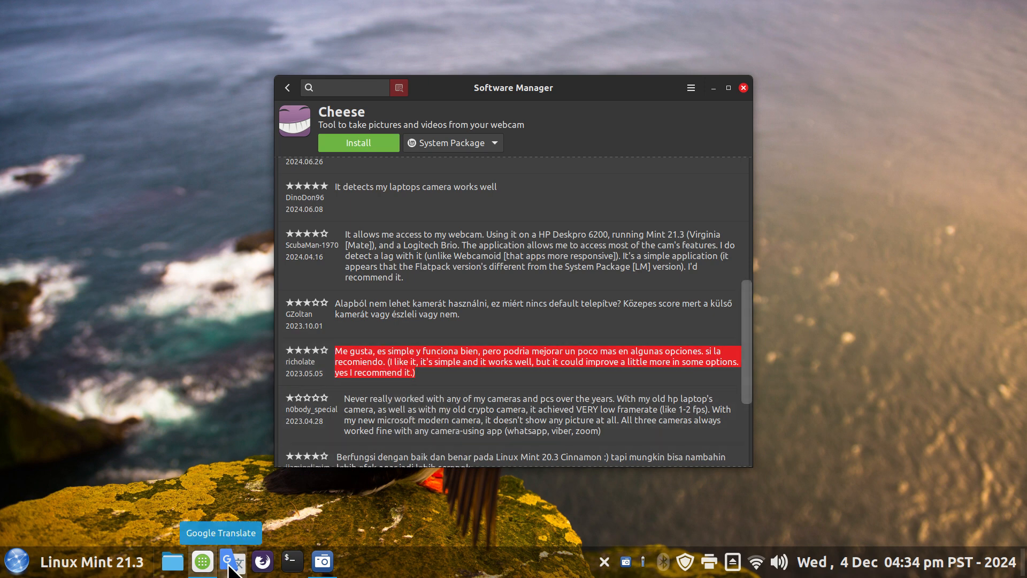
- Paste the Spanish review into Google Translate, translate it to Icelandic, and close the window
{"action": "left_click", "coordinate": [230, 562]}
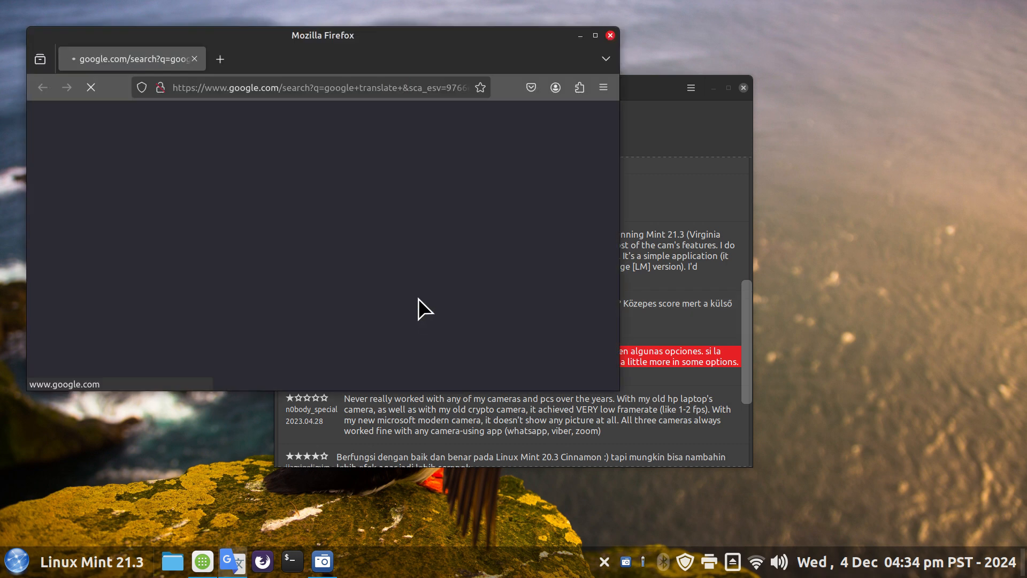
{"action": "right_click", "coordinate": [112, 214]}
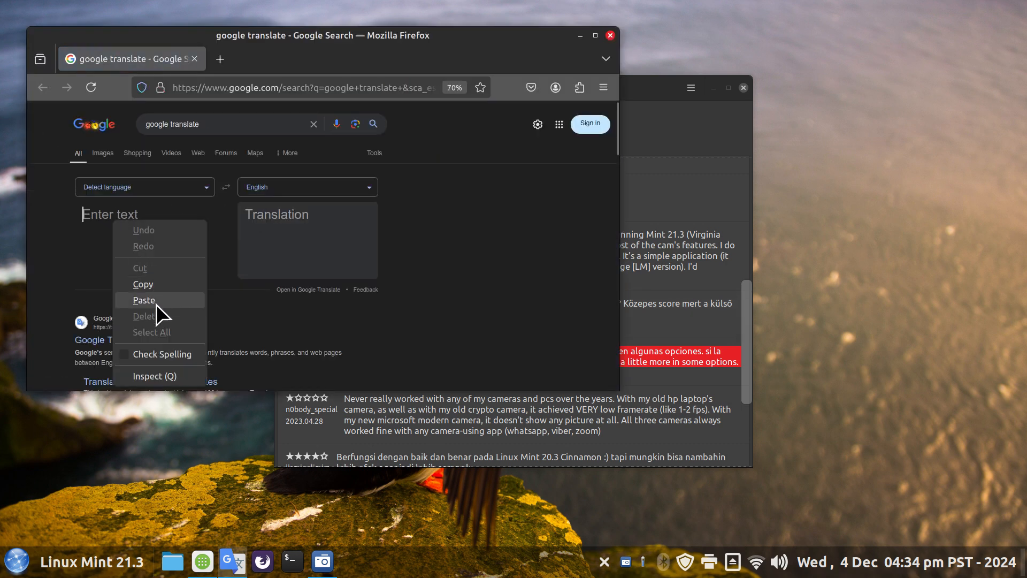
{"action": "left_click", "coordinate": [143, 300]}
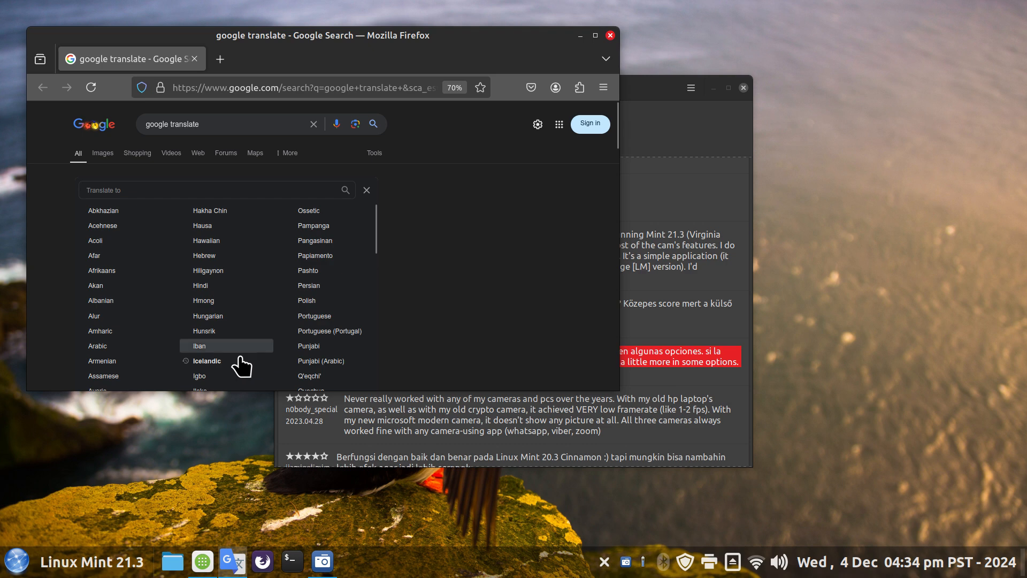
{"action": "left_click", "coordinate": [207, 360]}
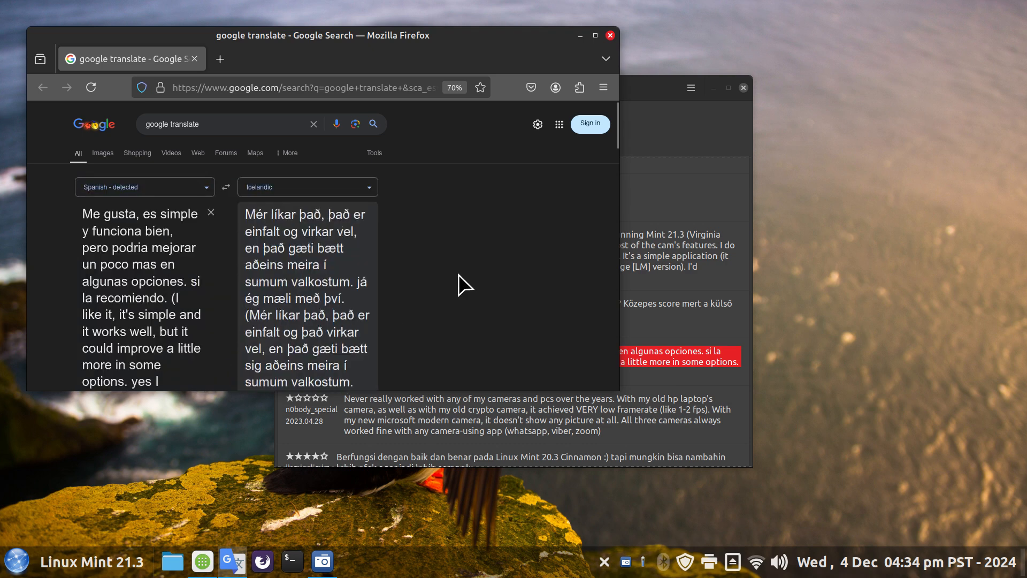
{"action": "mouse_move", "coordinate": [296, 320]}
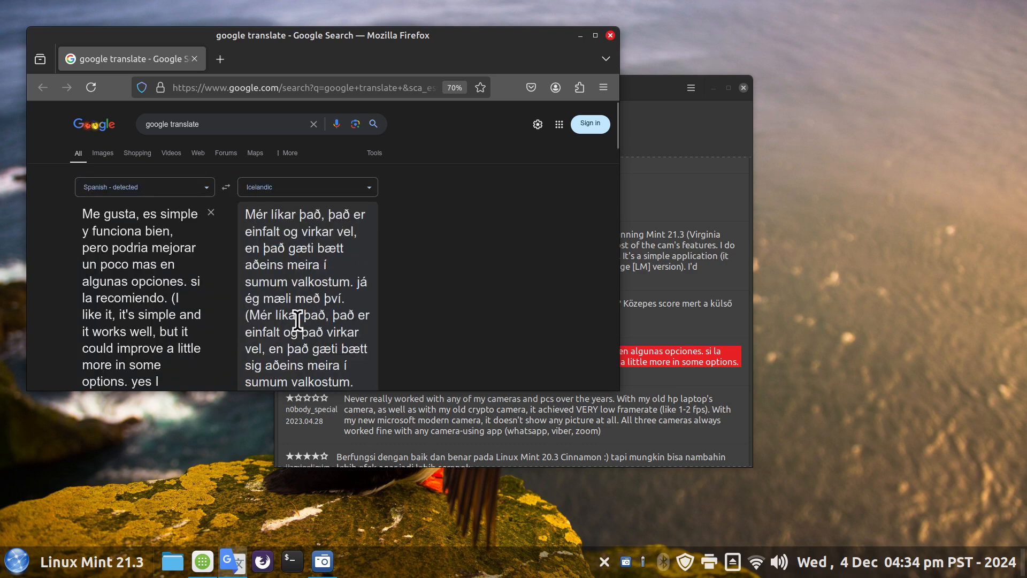
{"action": "mouse_move", "coordinate": [608, 35]}
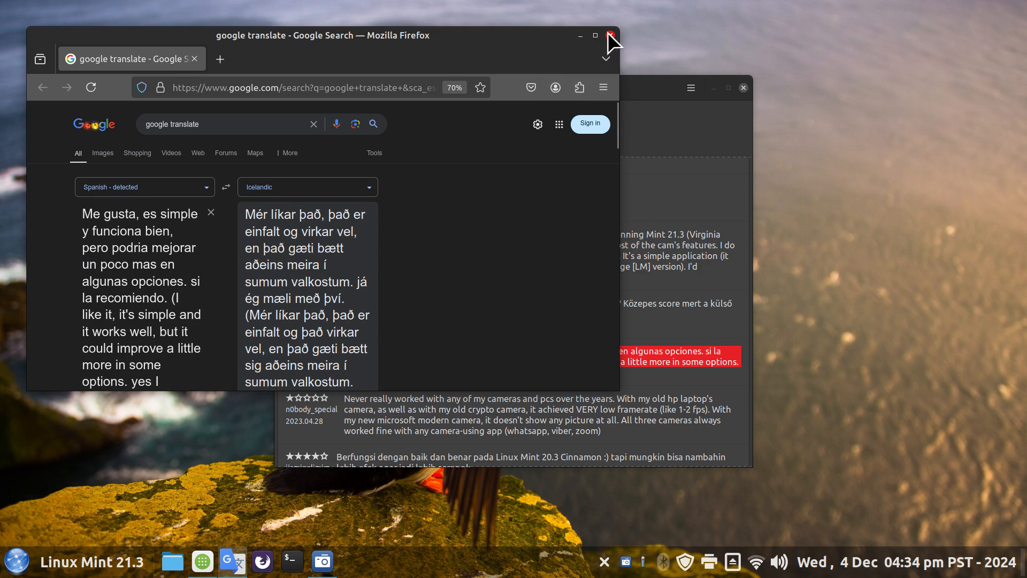
{"action": "left_click", "coordinate": [610, 35]}
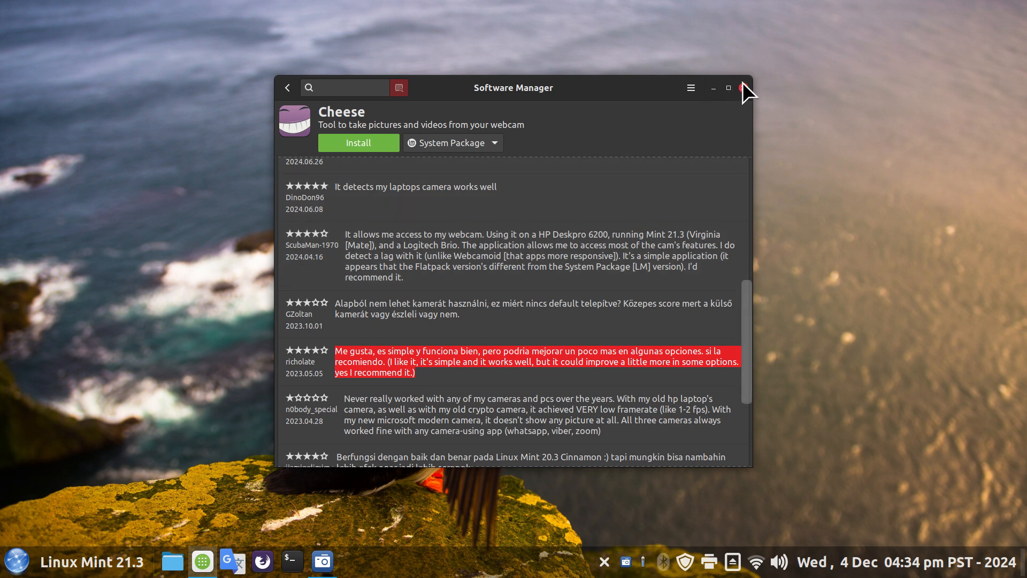
- Close Software Manager and delete the duplicate G Translate web app, confirming the removal
{"action": "left_click", "coordinate": [742, 87]}
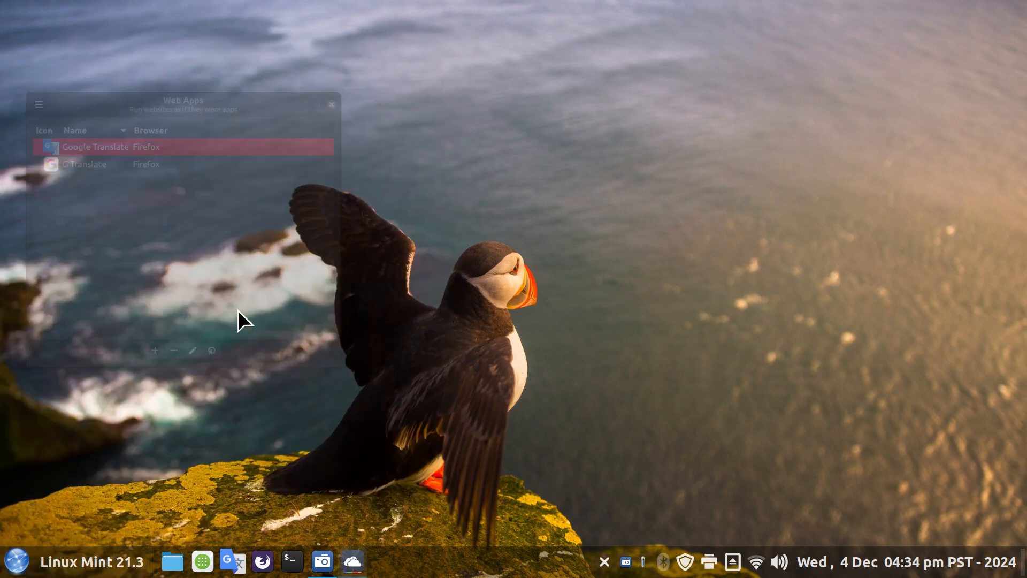
{"action": "left_click", "coordinate": [92, 160]}
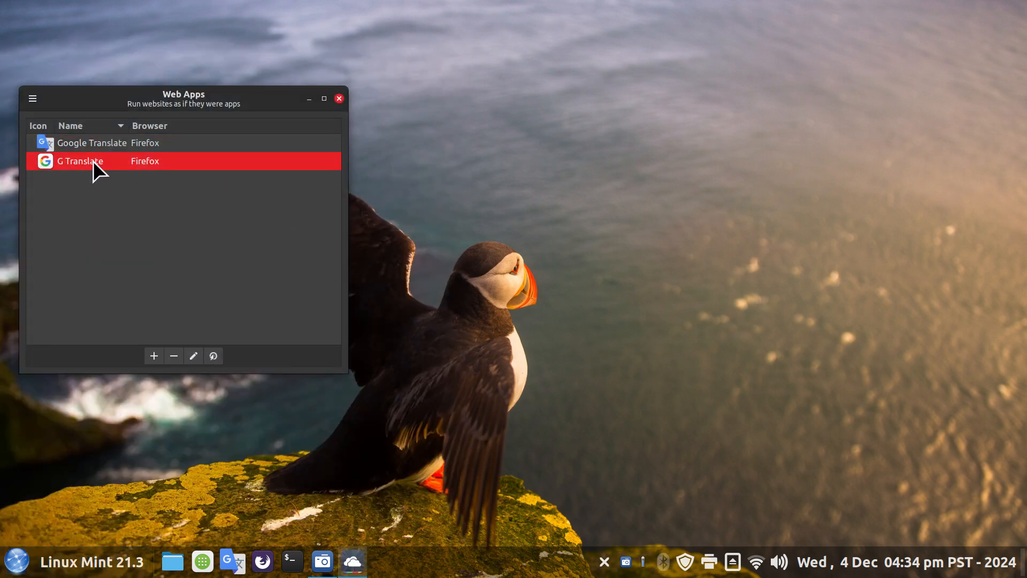
{"action": "mouse_move", "coordinate": [174, 355]}
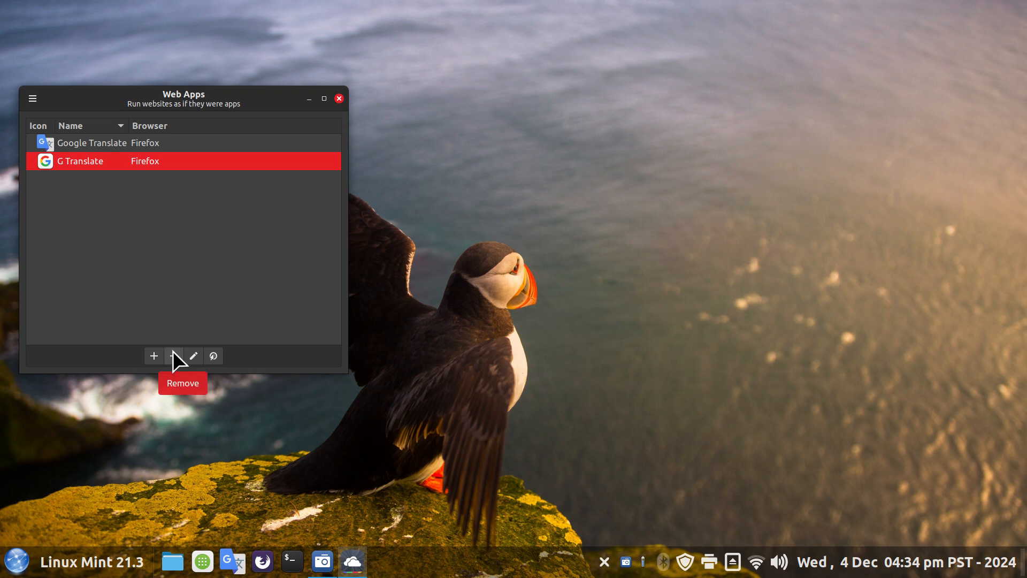
{"action": "mouse_move", "coordinate": [231, 561]}
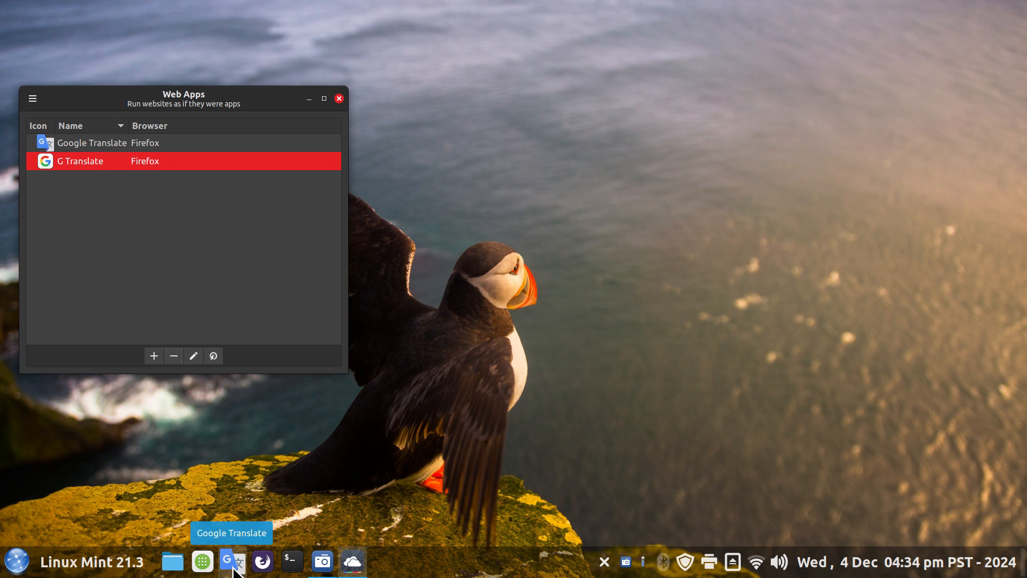
{"action": "mouse_move", "coordinate": [177, 293]}
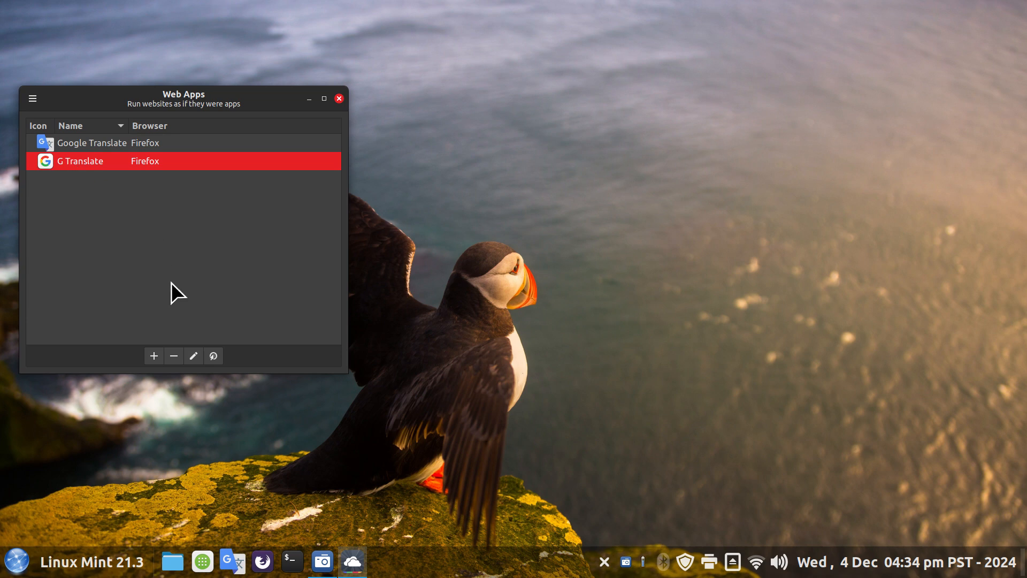
{"action": "left_click", "coordinate": [173, 355]}
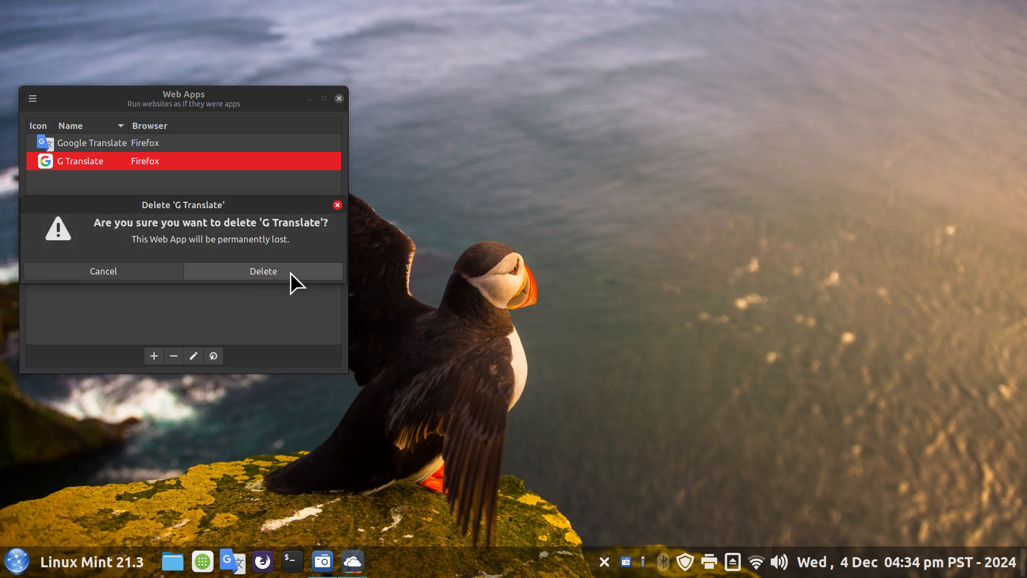
{"action": "left_click", "coordinate": [262, 271]}
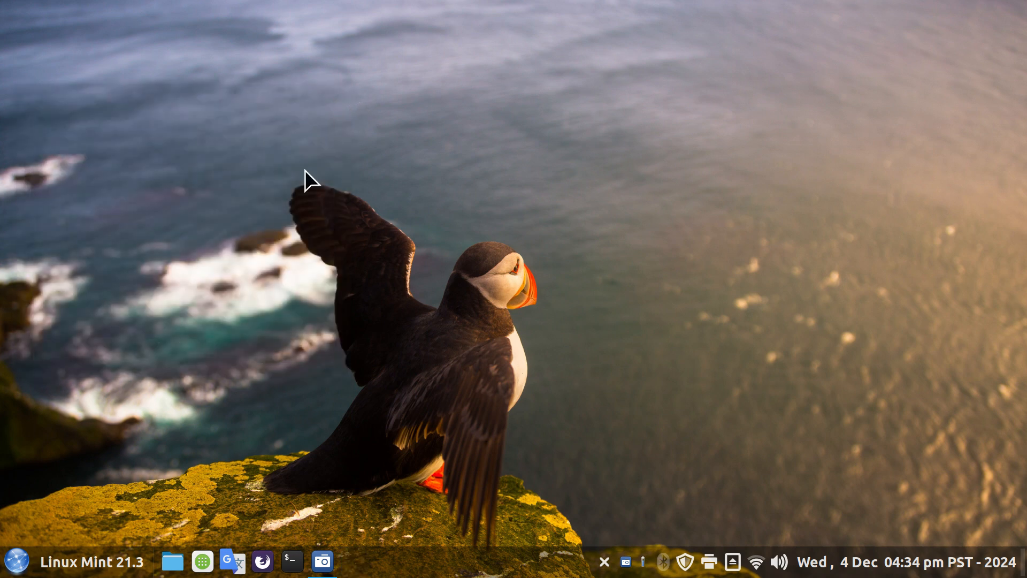
{"action": "left_click", "coordinate": [19, 562]}
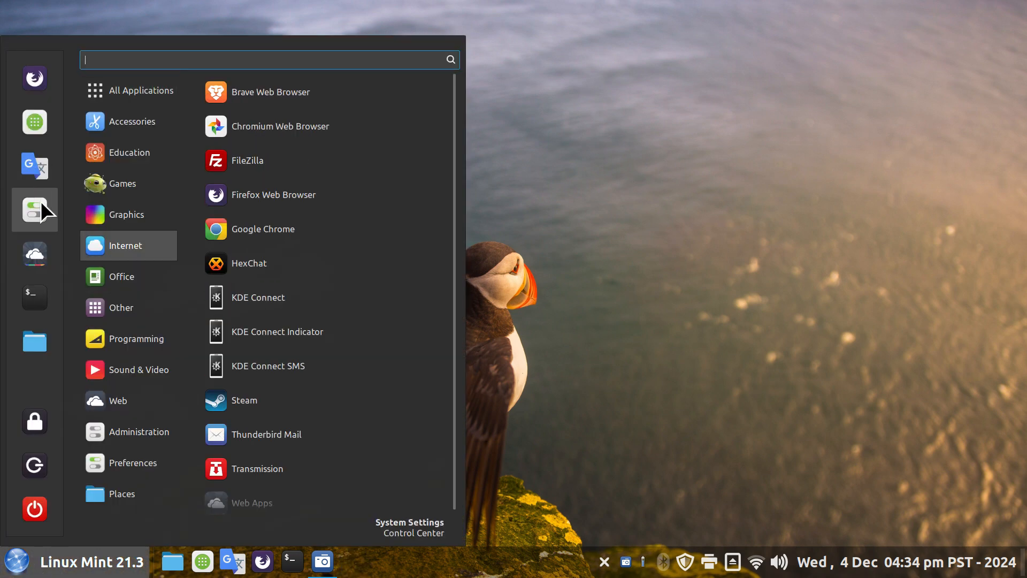
{"action": "left_click", "coordinate": [127, 214]}
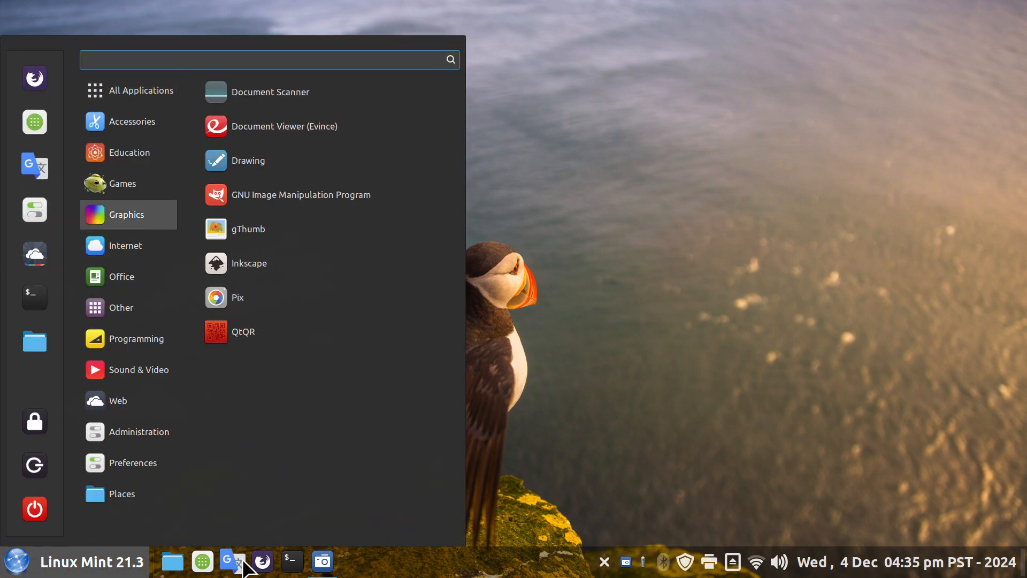
{"action": "left_click", "coordinate": [262, 60]}
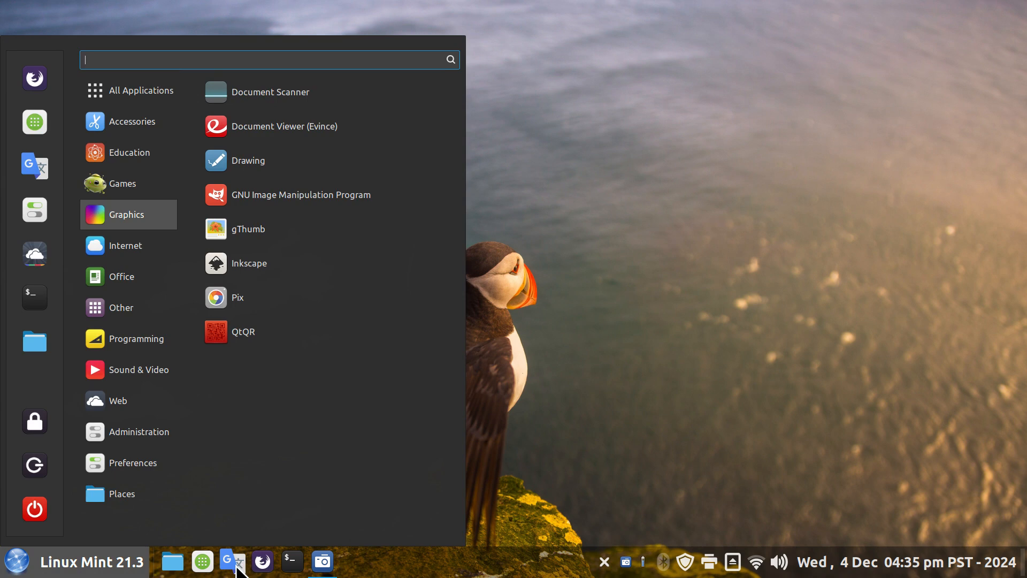
{"action": "mouse_move", "coordinate": [232, 561]}
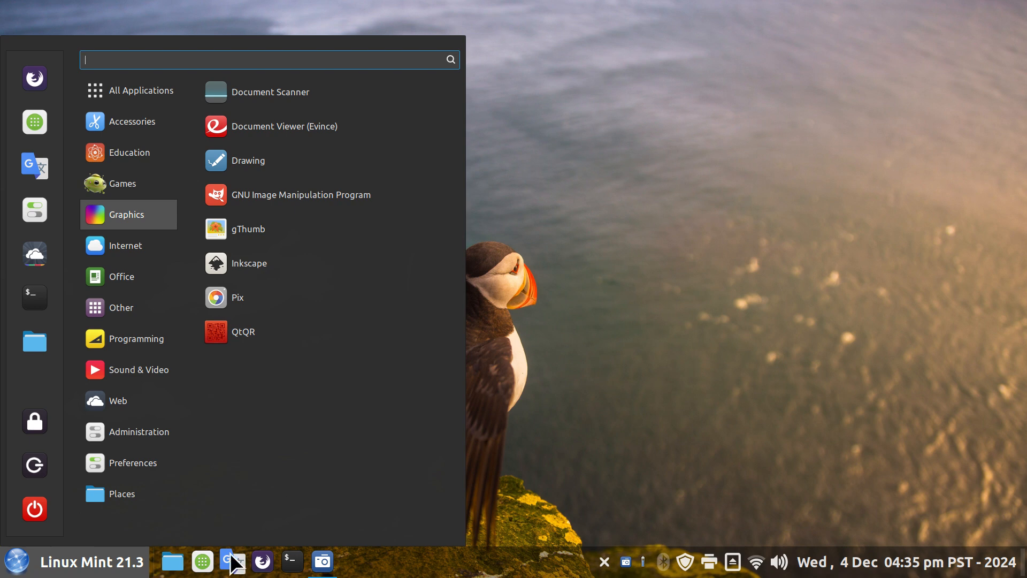
{"action": "right_click", "coordinate": [231, 562]}
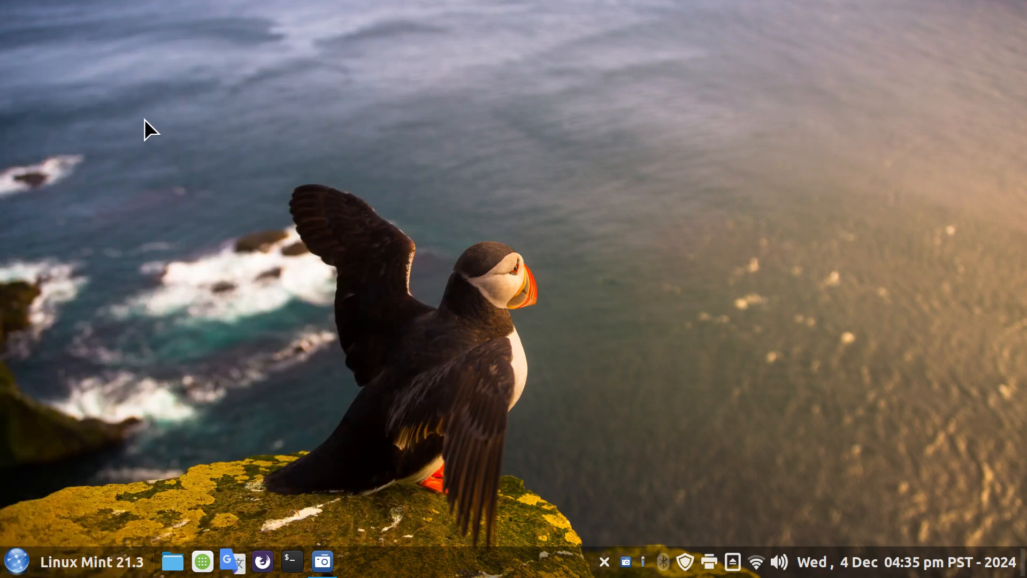
{"action": "mouse_move", "coordinate": [186, 217]}
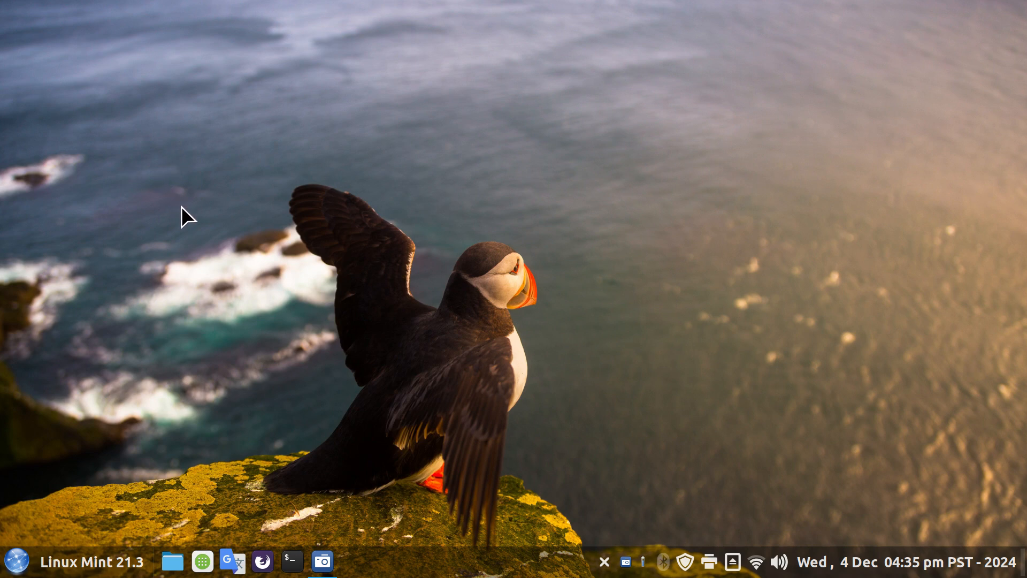
{"action": "left_click", "coordinate": [14, 561]}
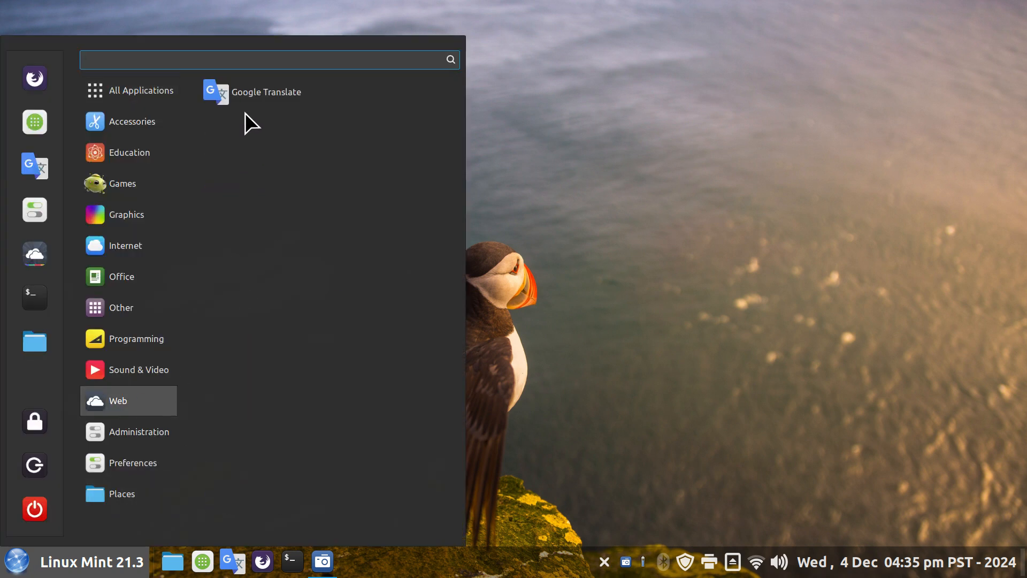
{"action": "right_click", "coordinate": [265, 92]}
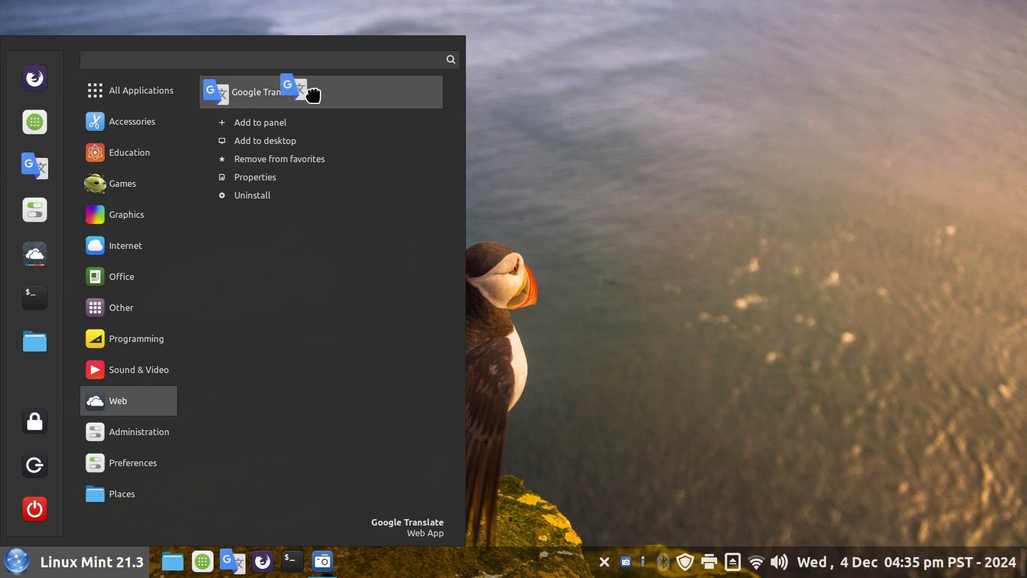
{"action": "mouse_move", "coordinate": [346, 159]}
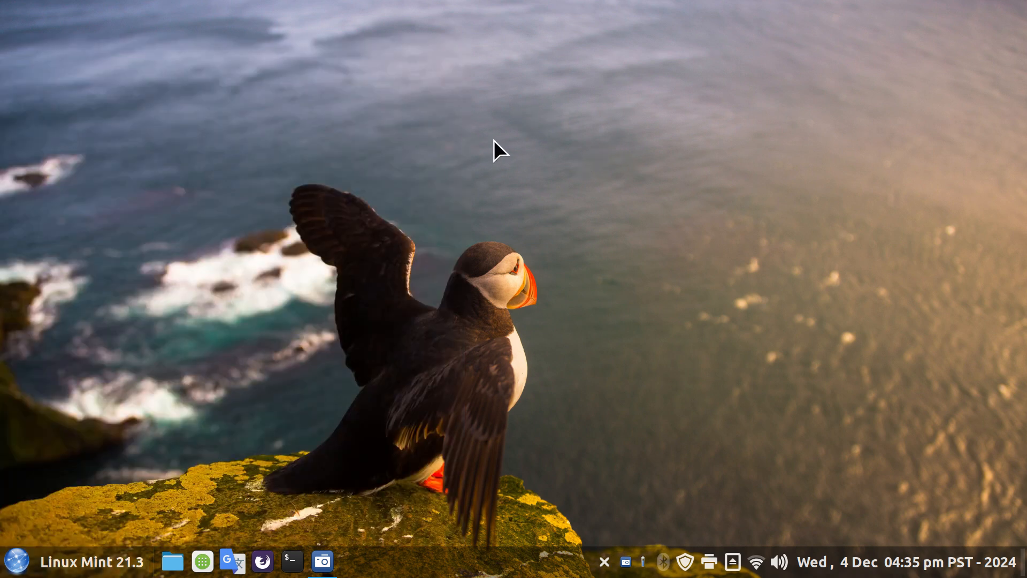
{"action": "mouse_move", "coordinate": [80, 462]}
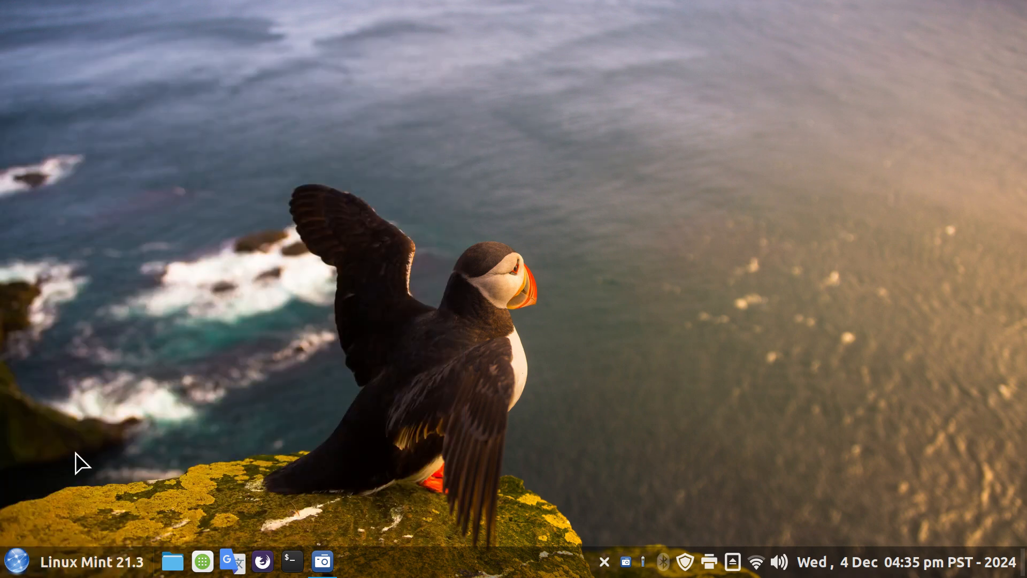
{"action": "left_click", "coordinate": [19, 561]}
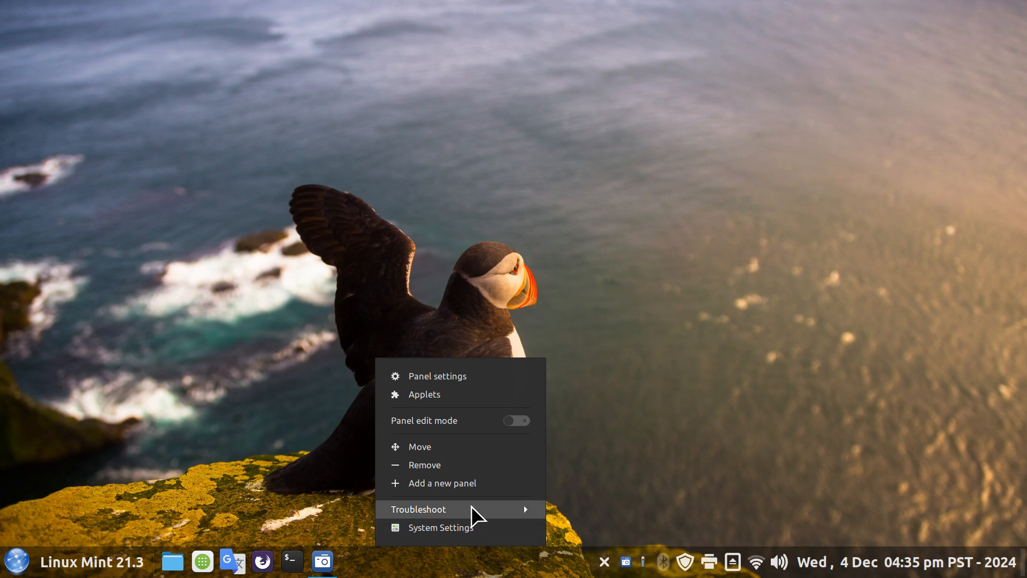
{"action": "left_click", "coordinate": [438, 123]}
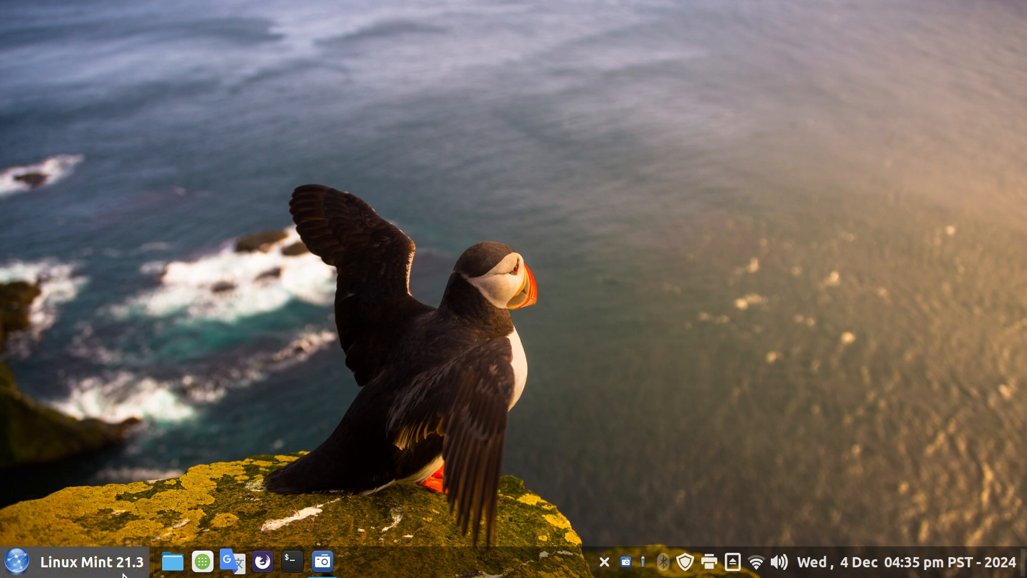
{"action": "mouse_move", "coordinate": [634, 379]}
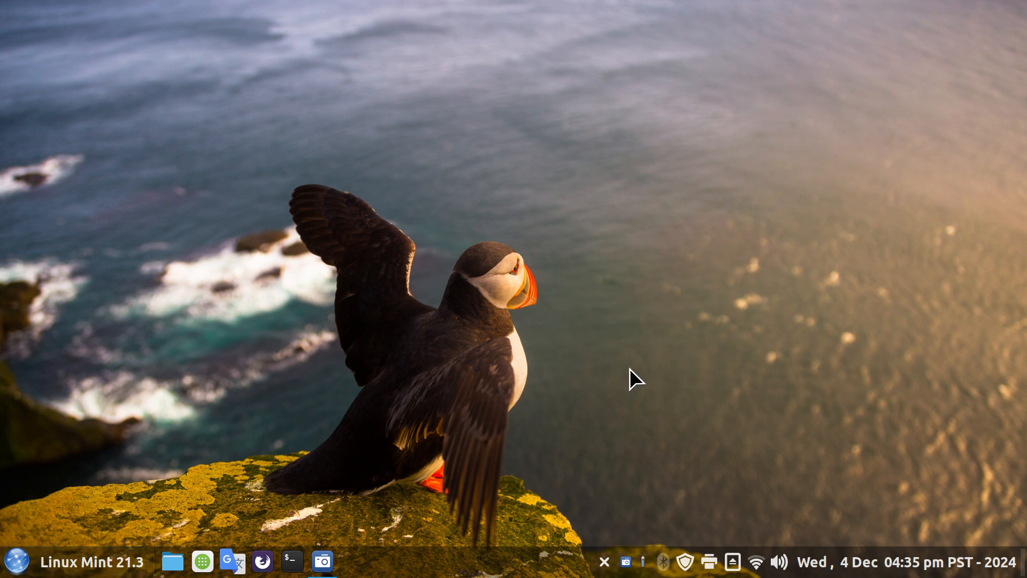
{"action": "mouse_move", "coordinate": [299, 542]}
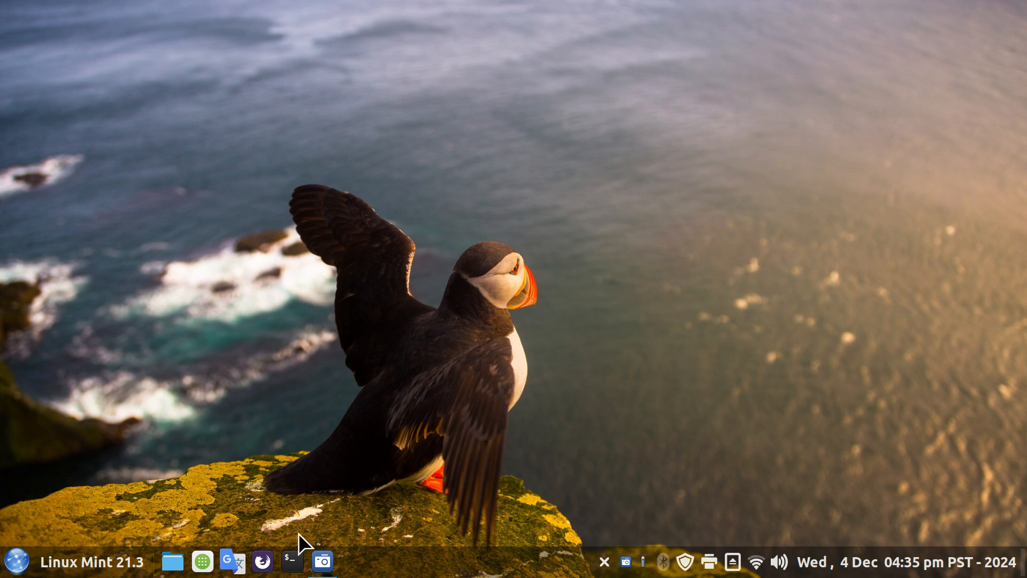
{"action": "mouse_move", "coordinate": [232, 560]}
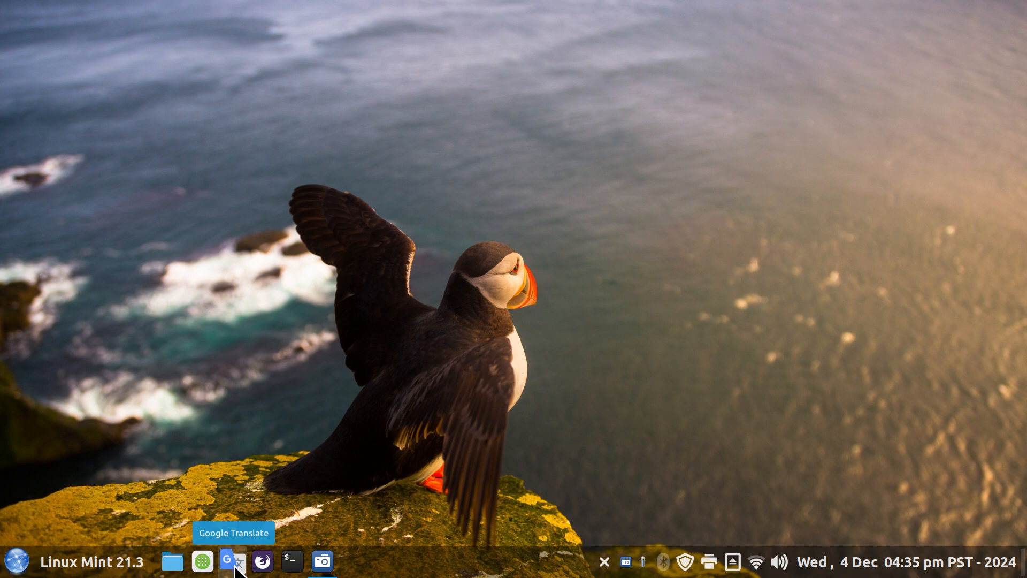
{"action": "left_click", "coordinate": [261, 560]}
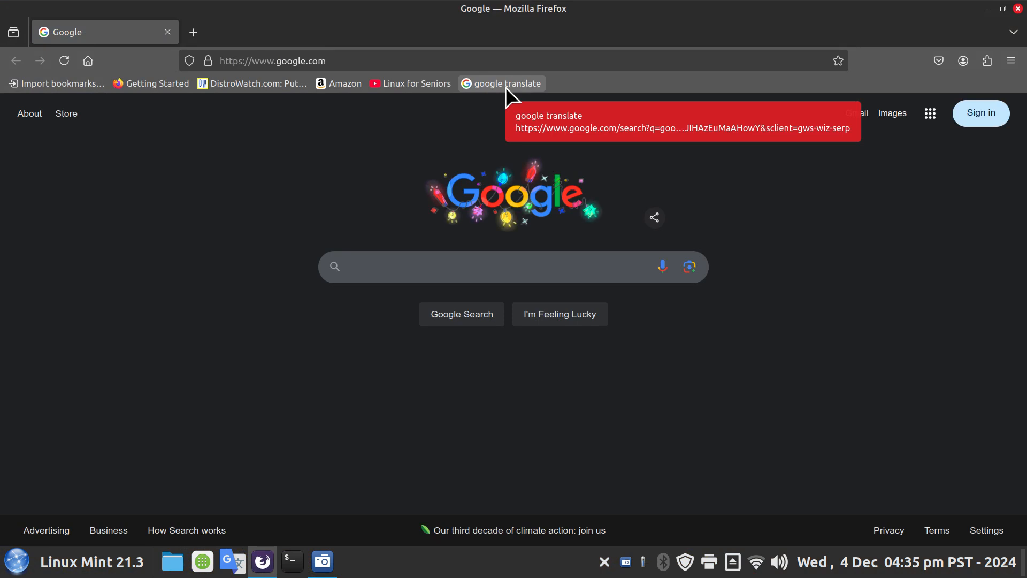
{"action": "left_click", "coordinate": [990, 8]}
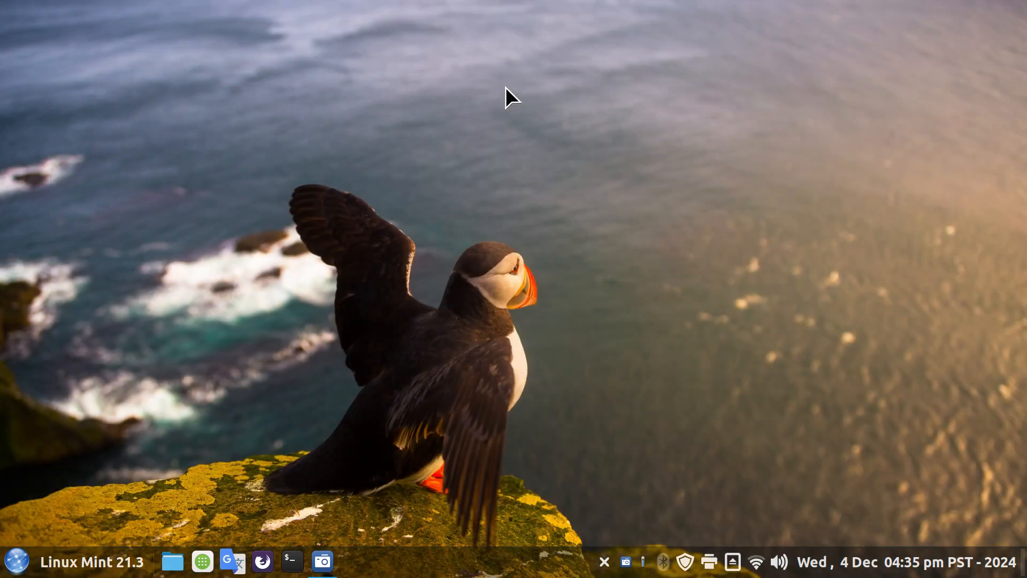